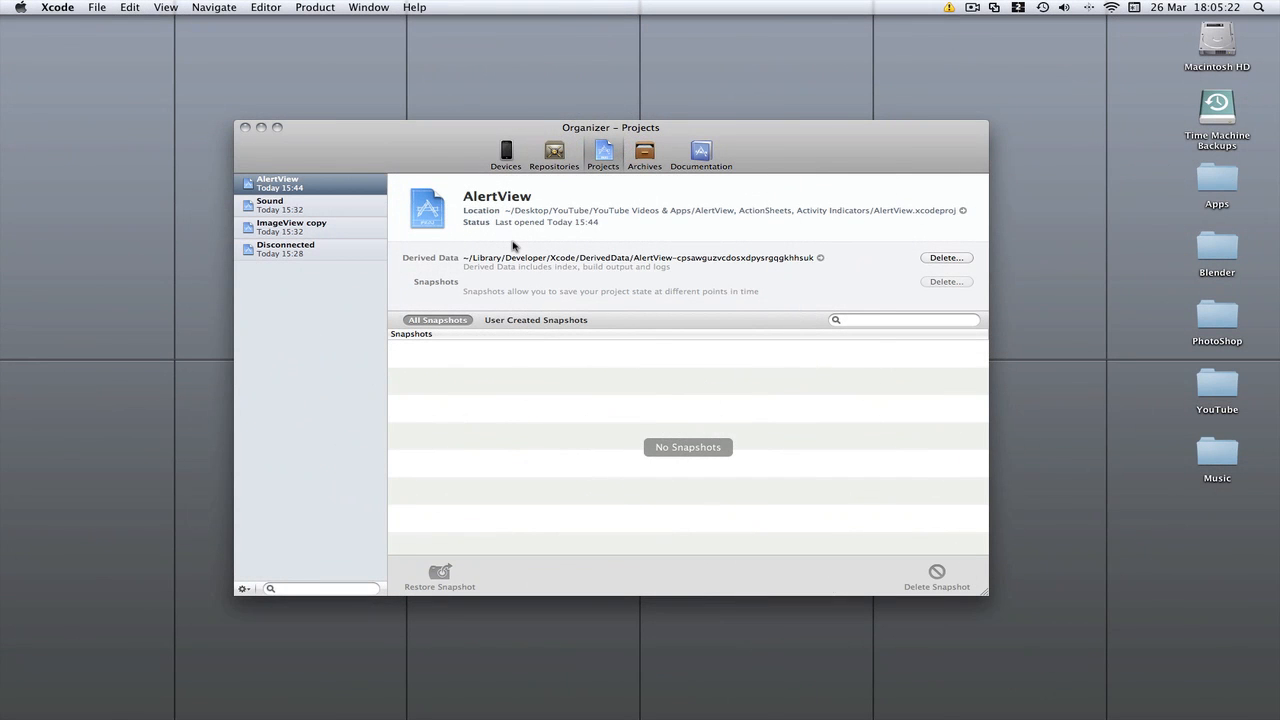
mouse_move(797, 135)
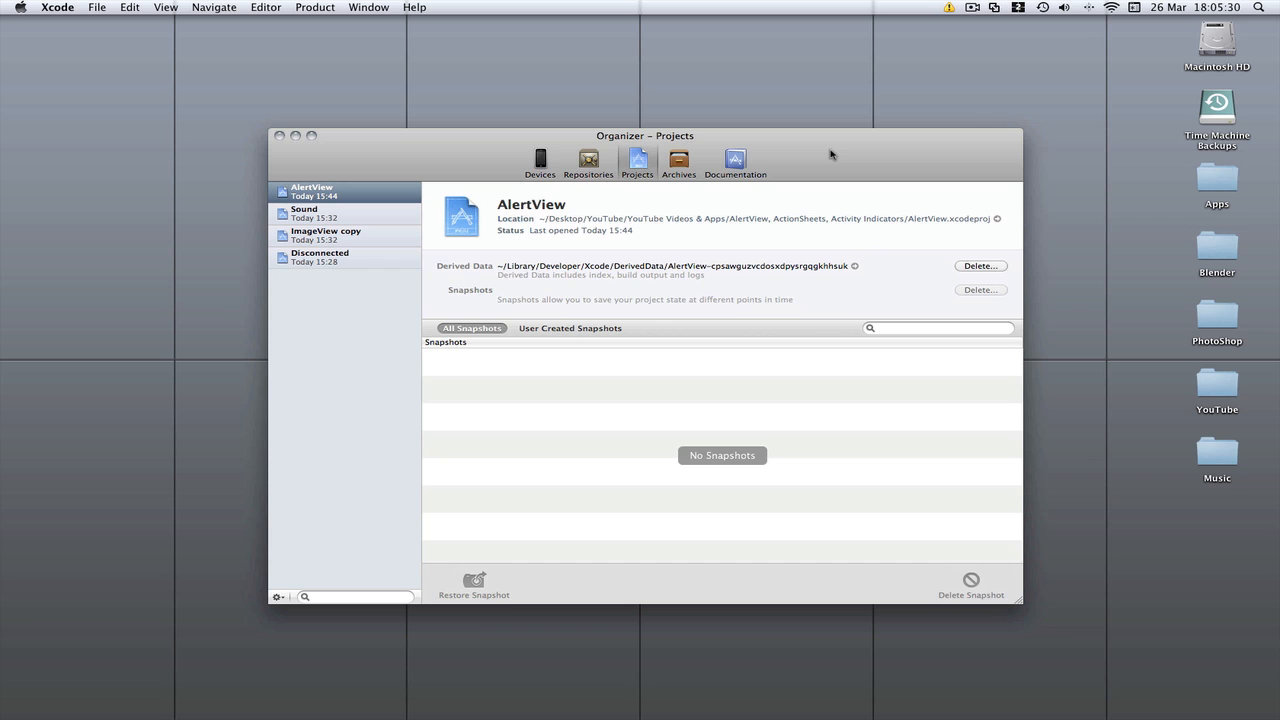
mouse_move(640, 148)
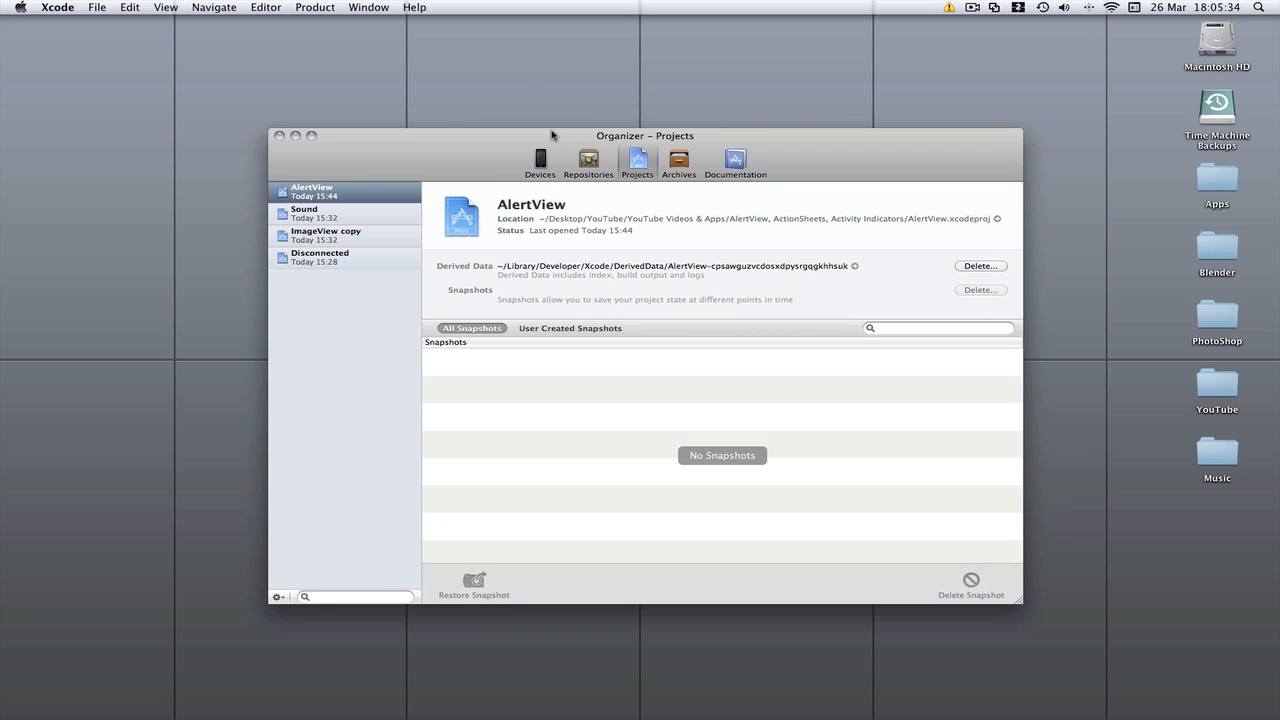
mouse_move(472, 155)
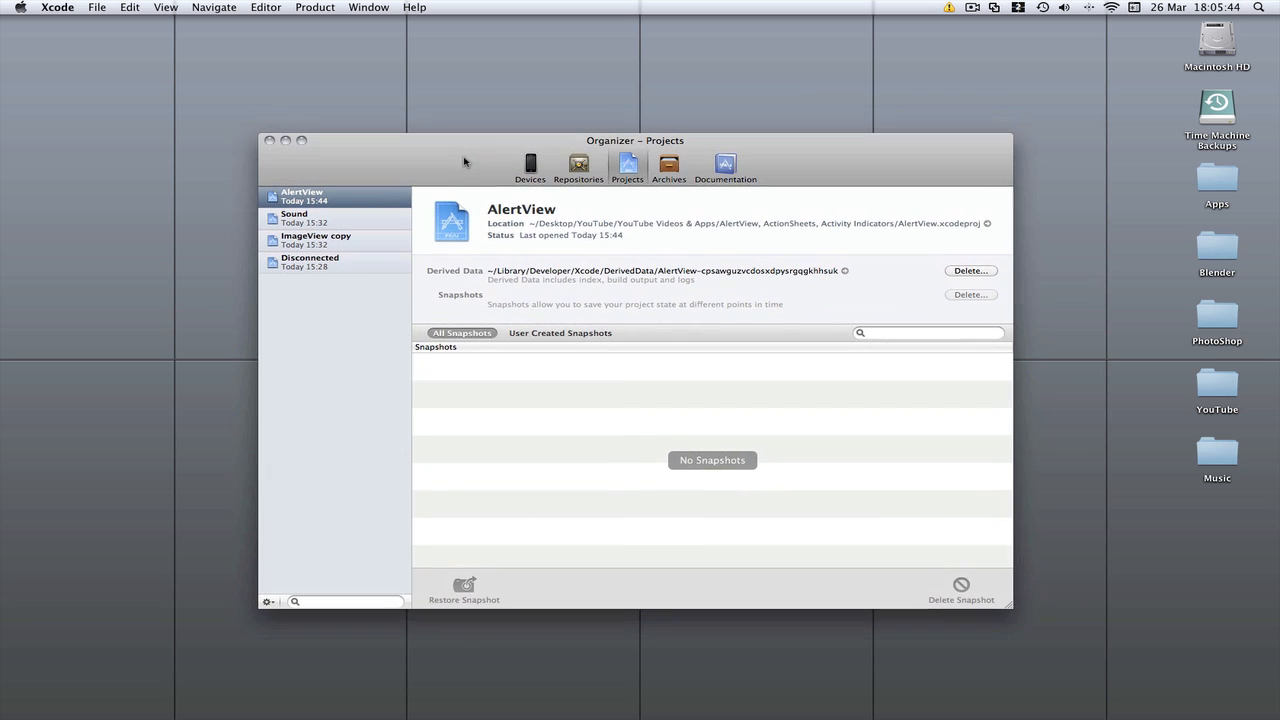
mouse_move(270, 141)
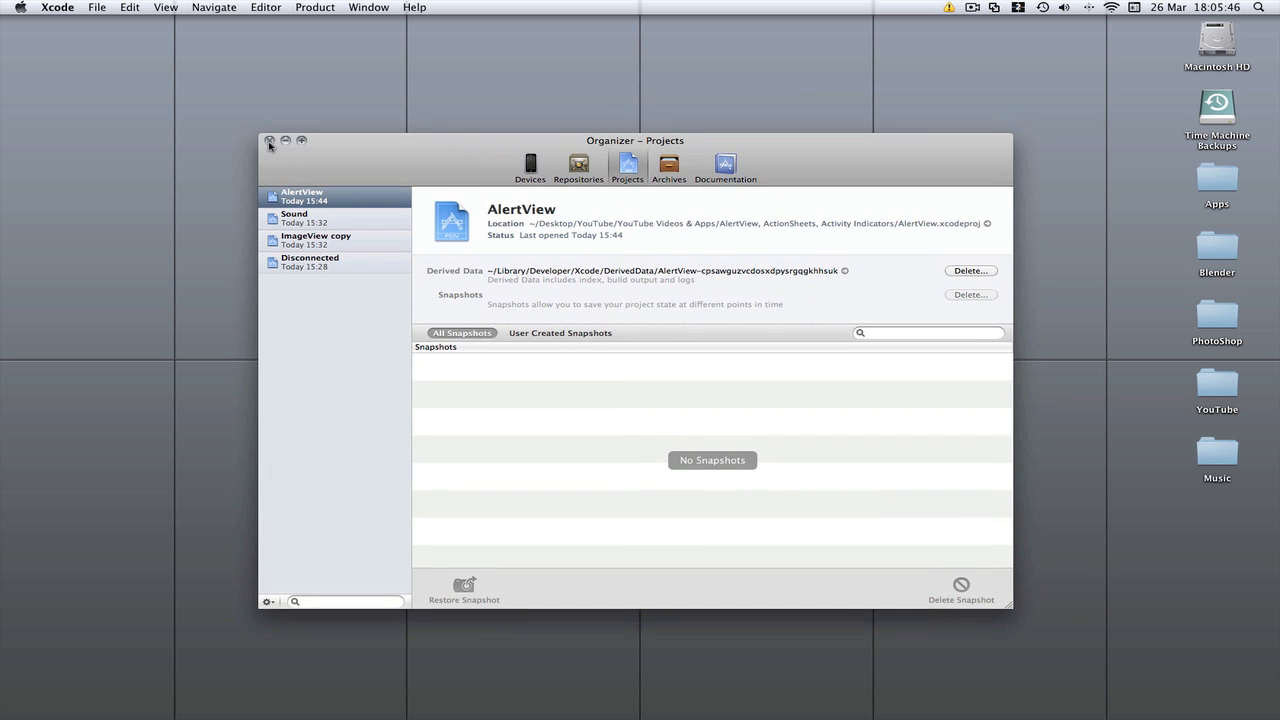
Close the Organizer, browse the AlertView and WebView recents, then close the Welcome window.
click(270, 140)
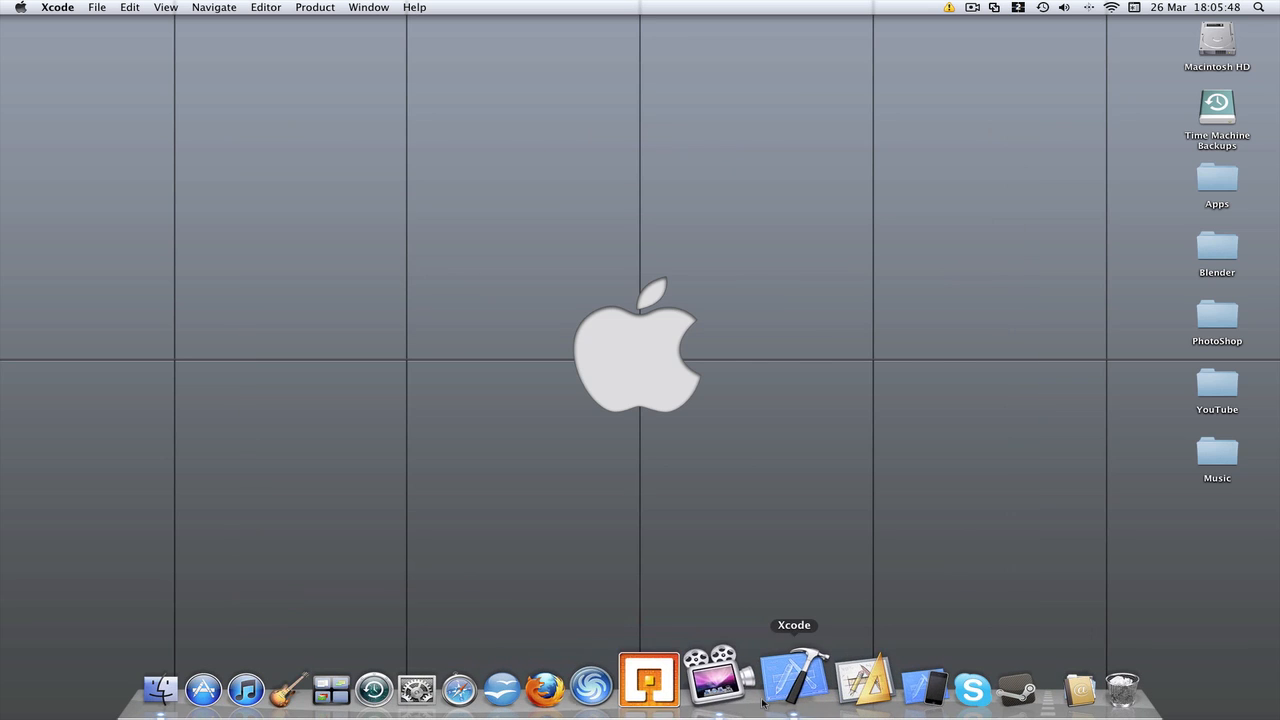
click(793, 687)
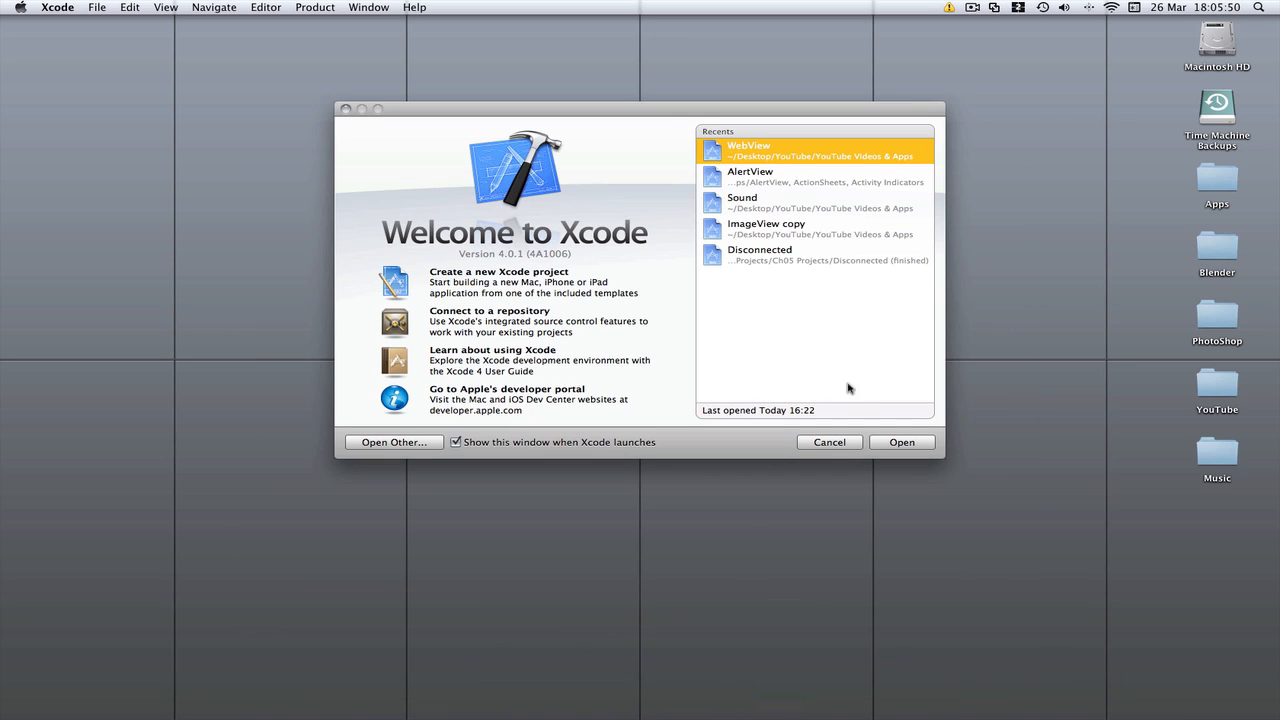
mouse_move(468, 395)
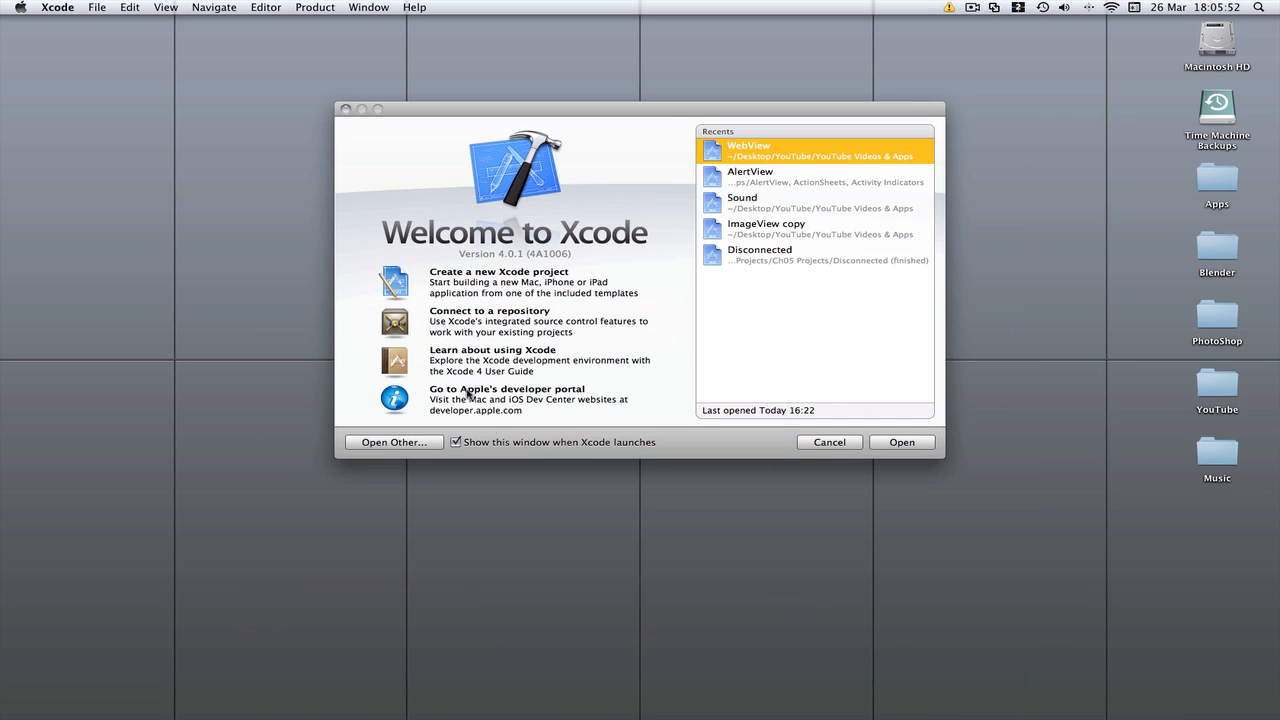
click(810, 176)
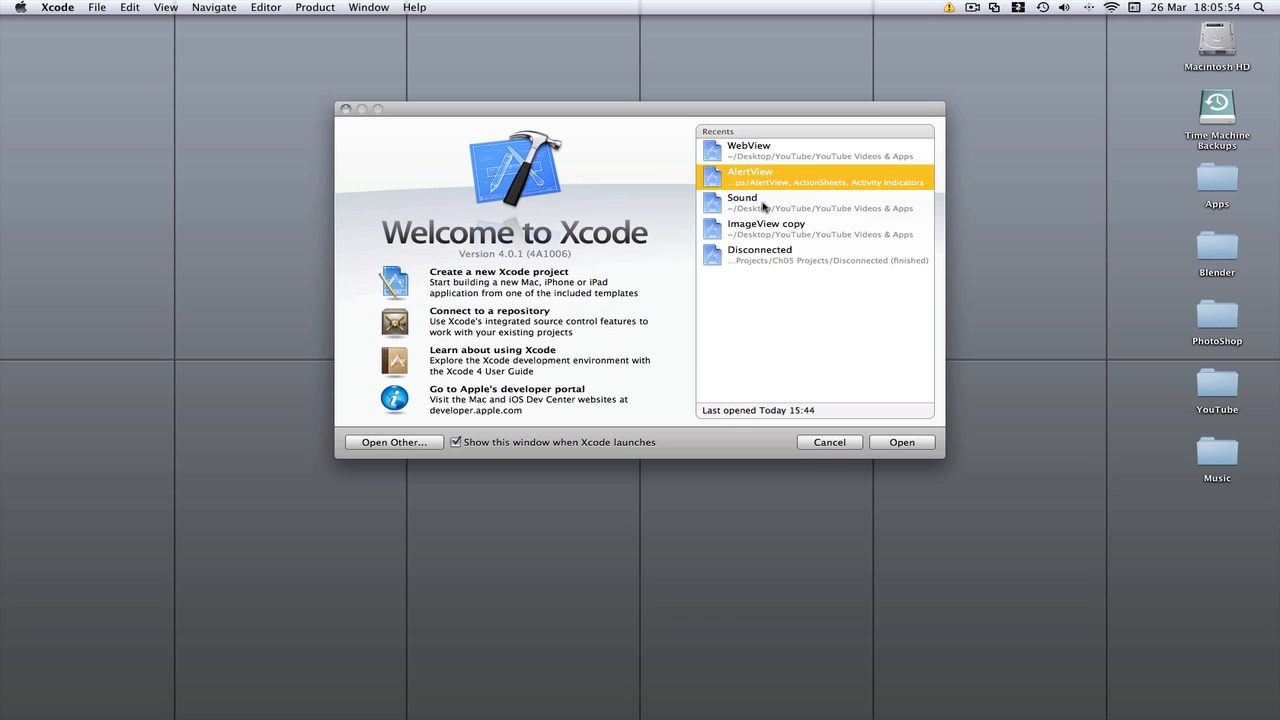
click(815, 150)
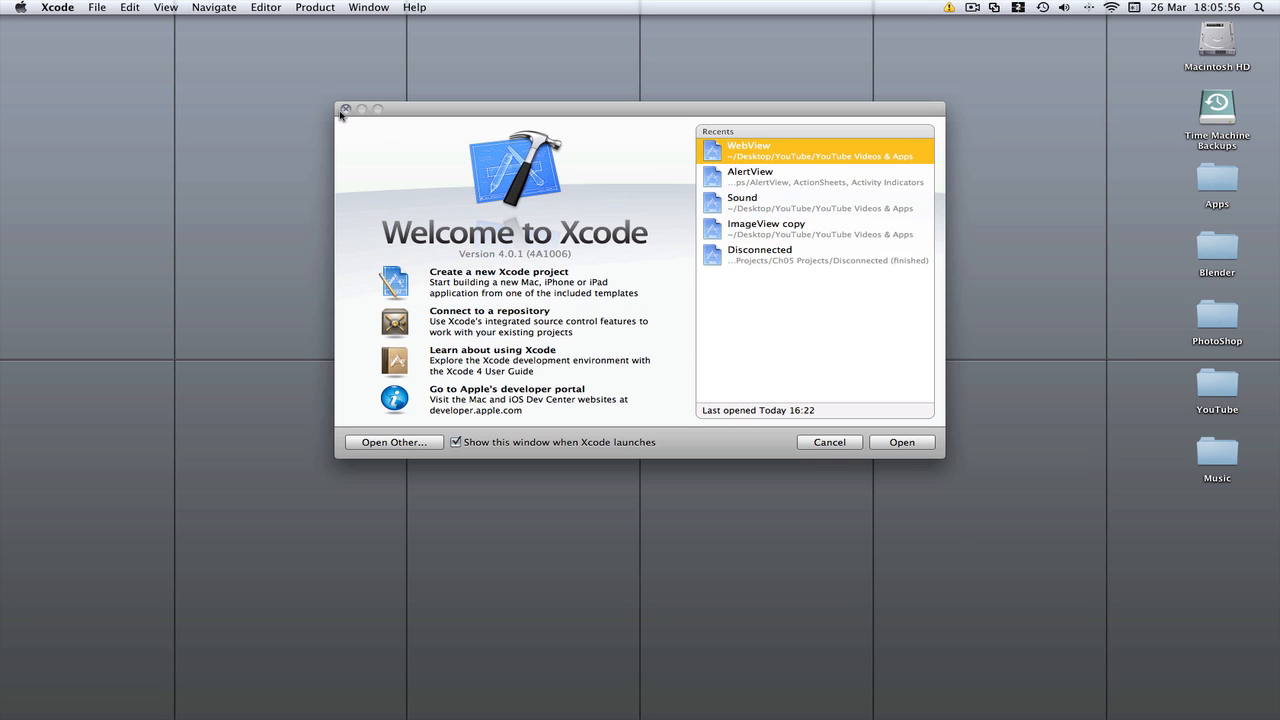
click(345, 109)
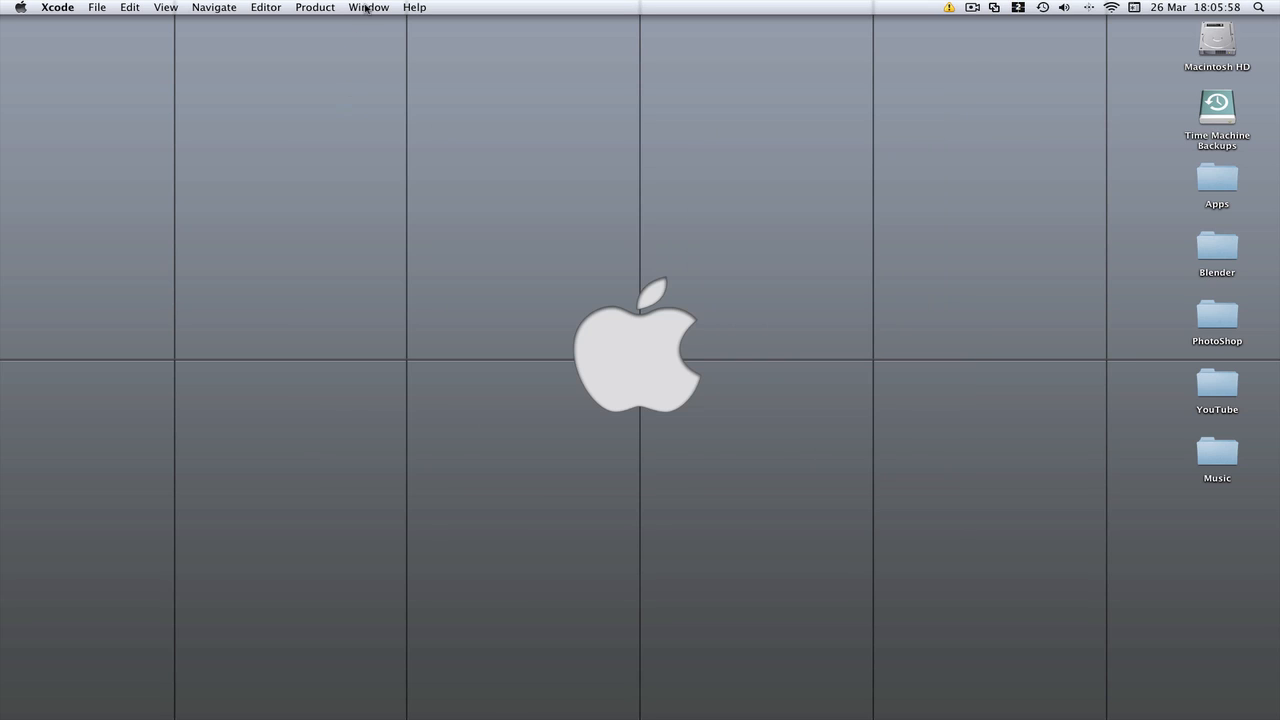
Reopen the Organizer from the Window menu and select the AlertView project.
click(368, 7)
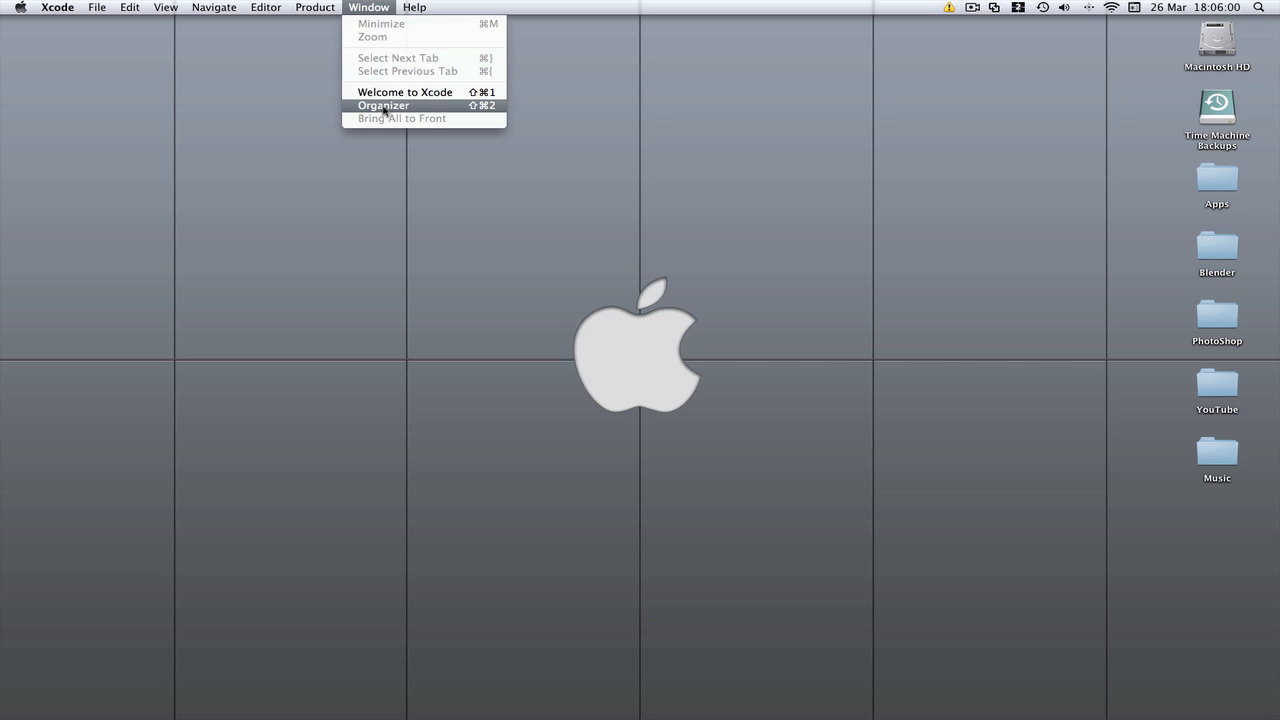
click(383, 105)
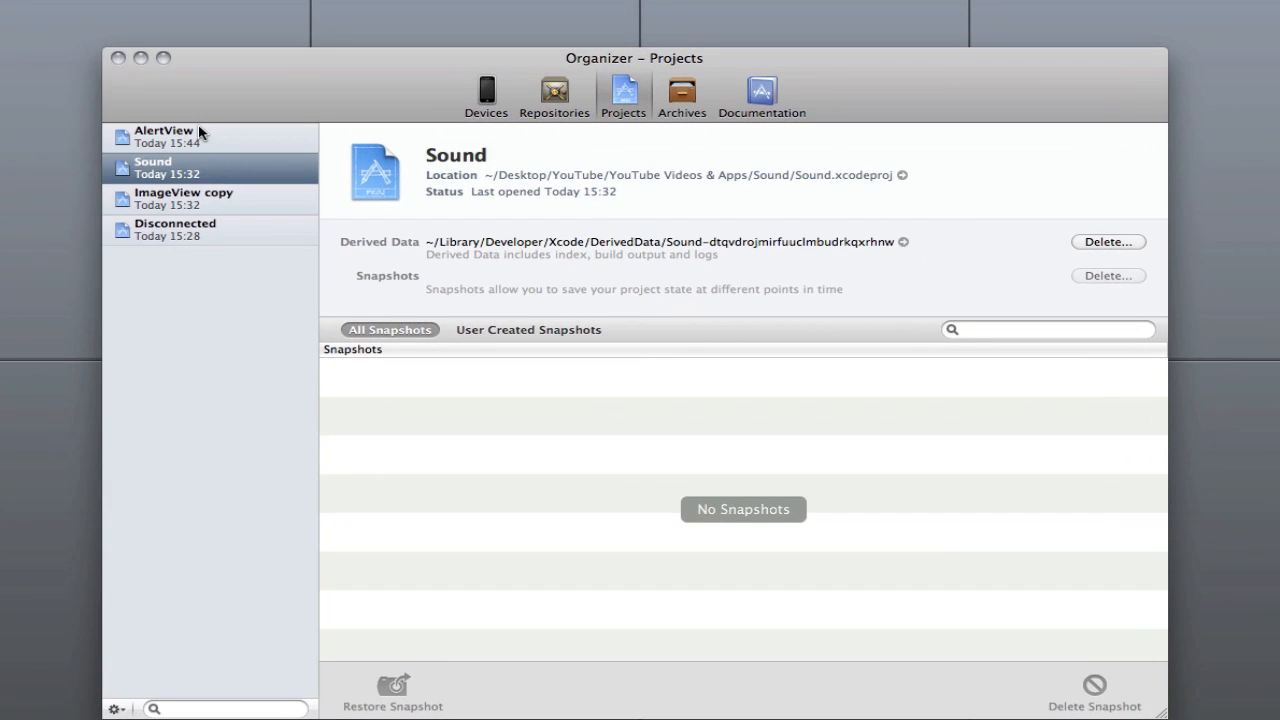
click(163, 136)
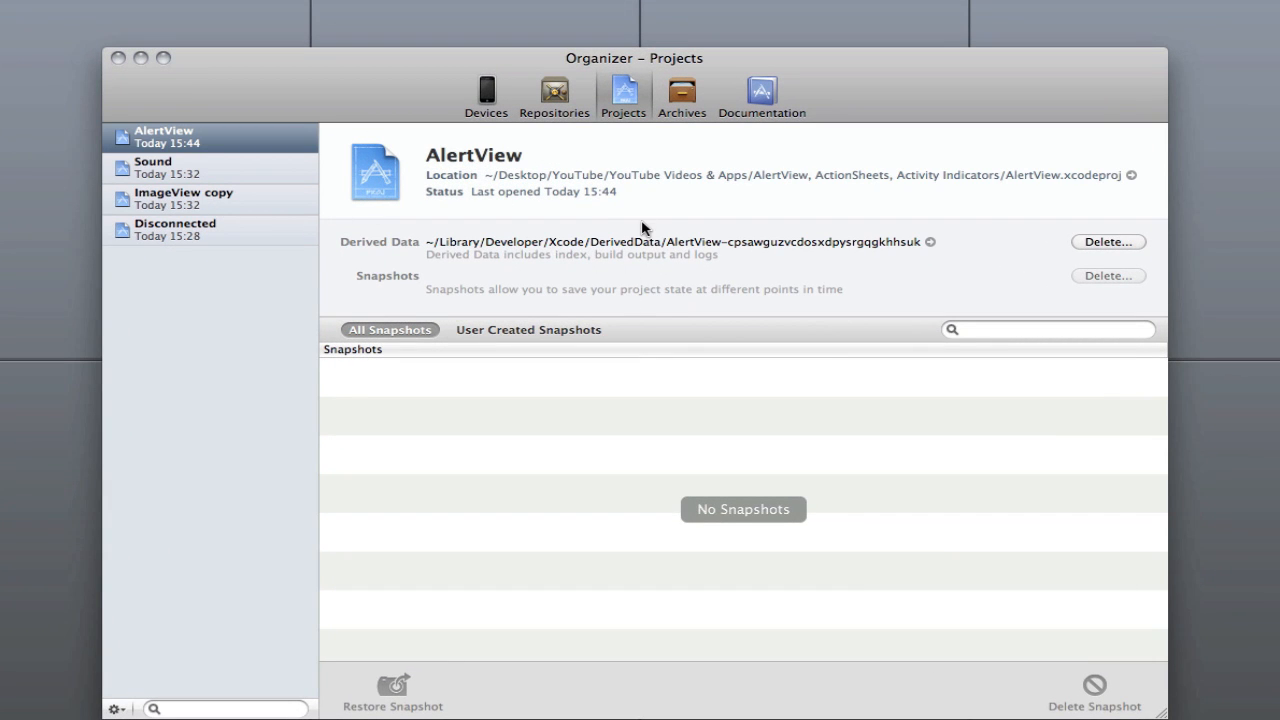
mouse_move(500, 100)
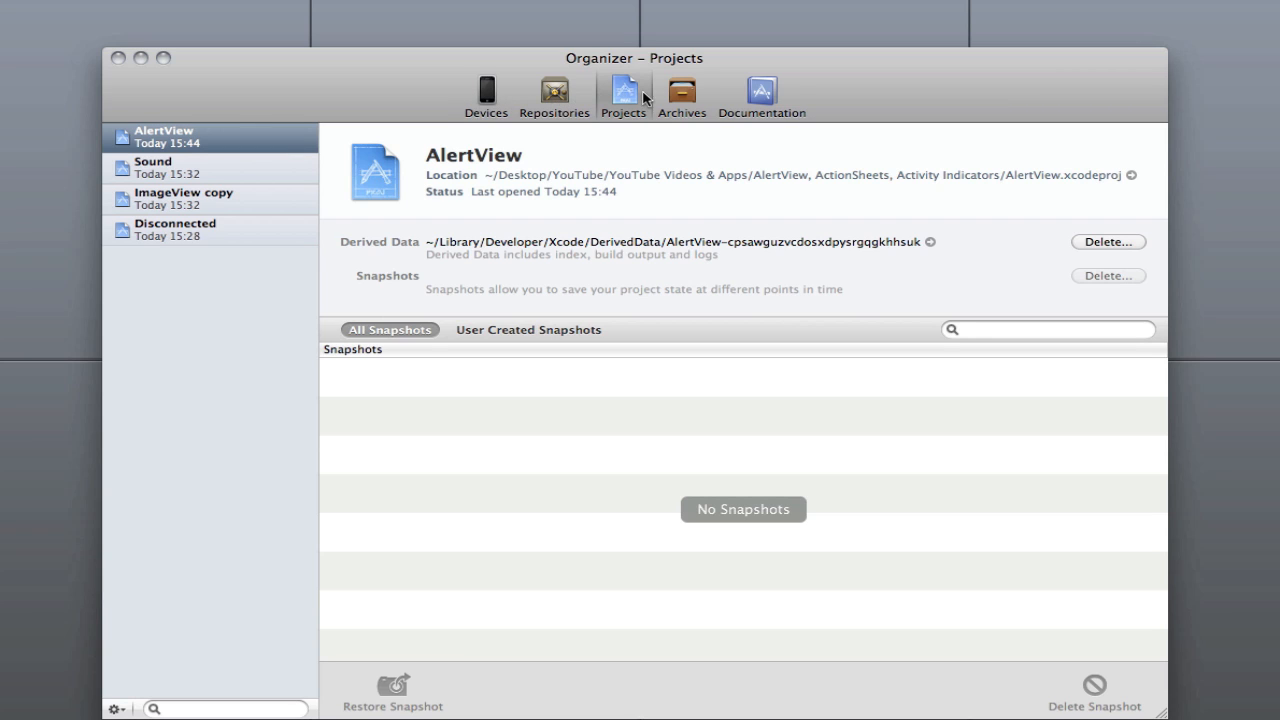
mouse_move(780, 100)
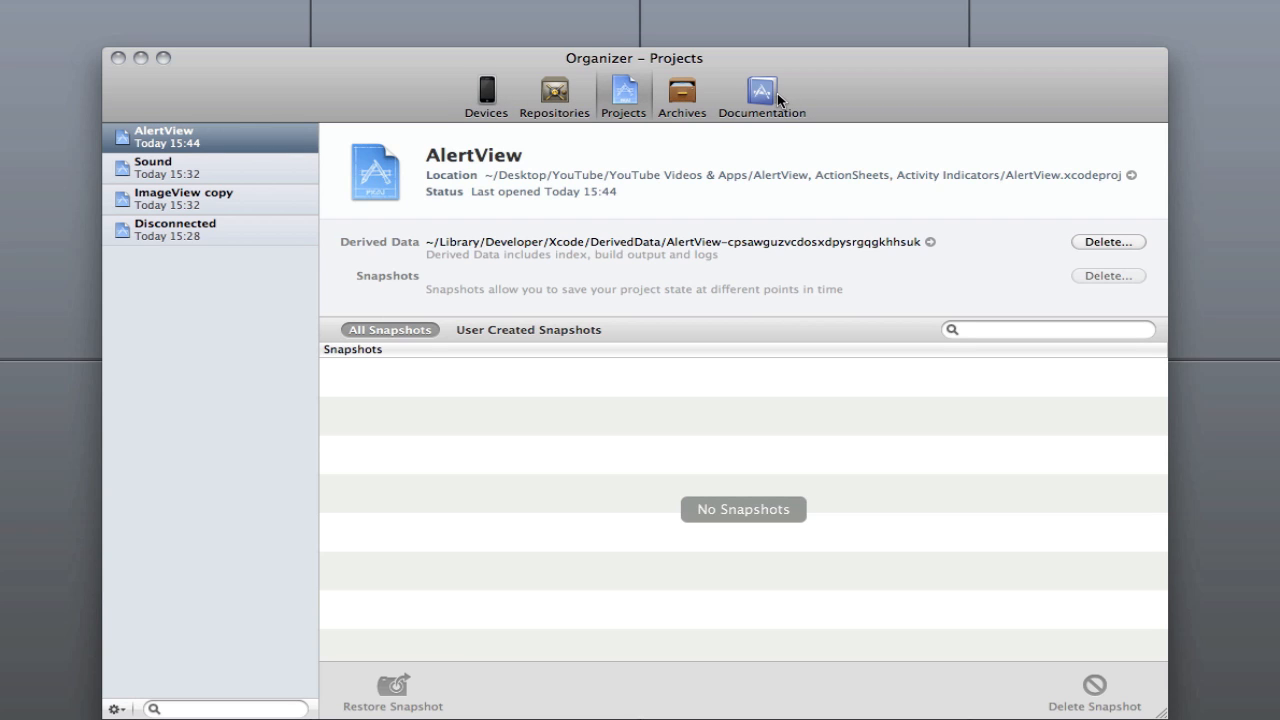
mouse_move(753, 137)
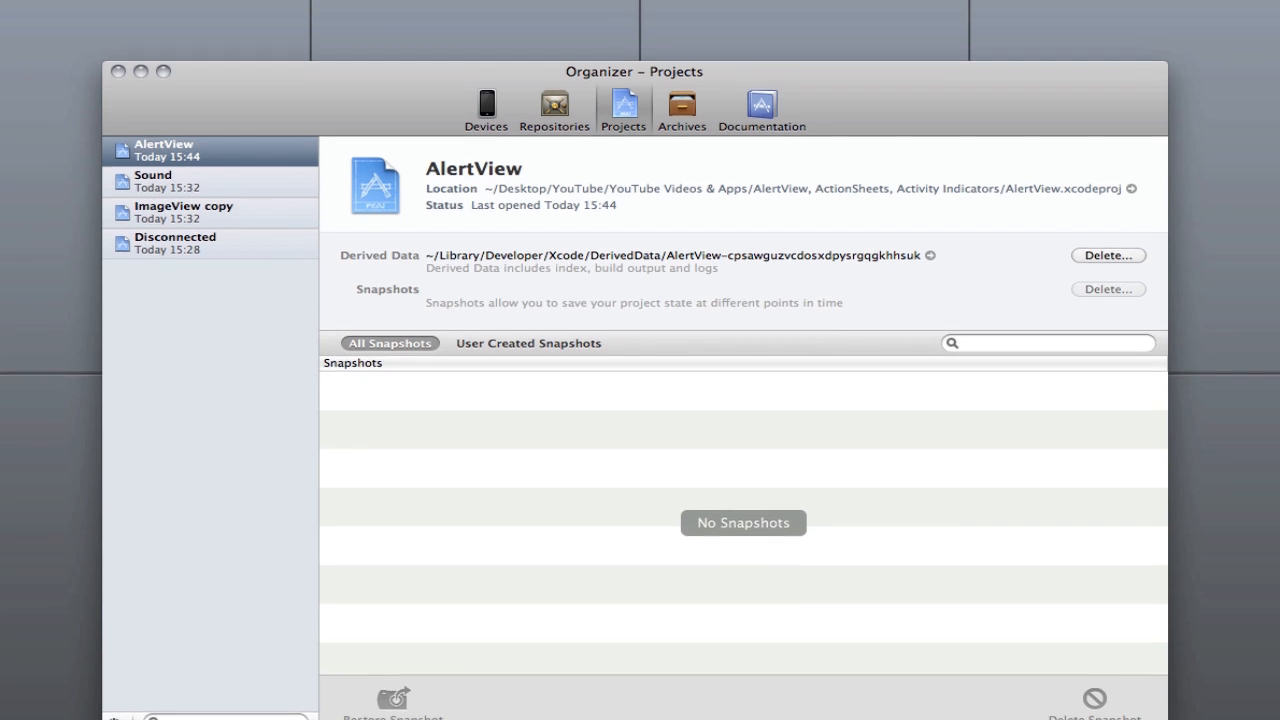
Open the Help menu over the Organizer.
click(322, 10)
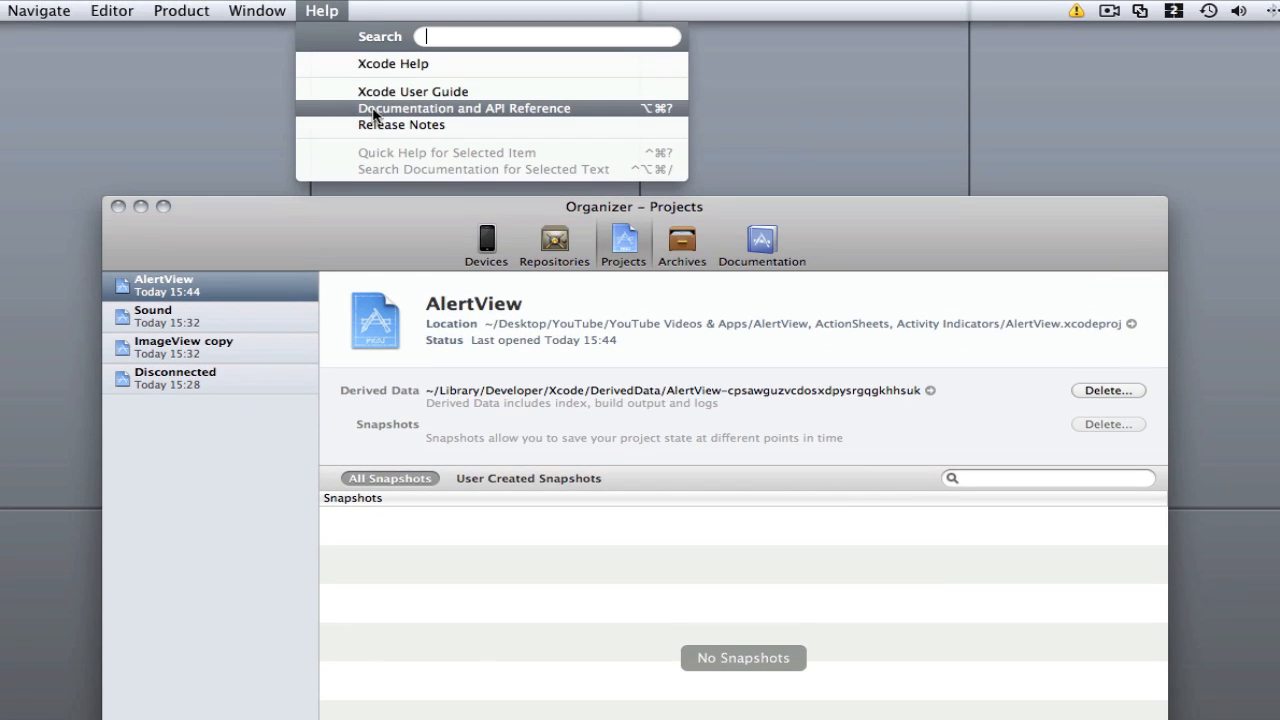
mouse_move(835, 221)
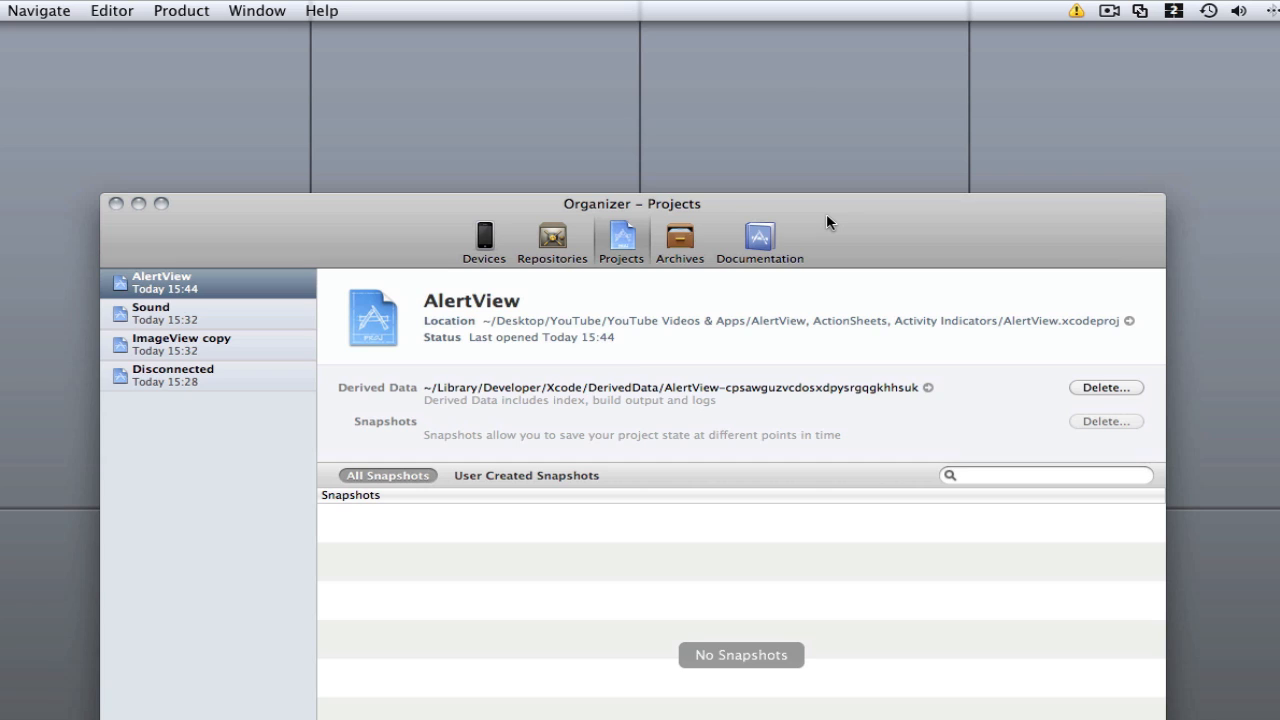
mouse_move(822, 232)
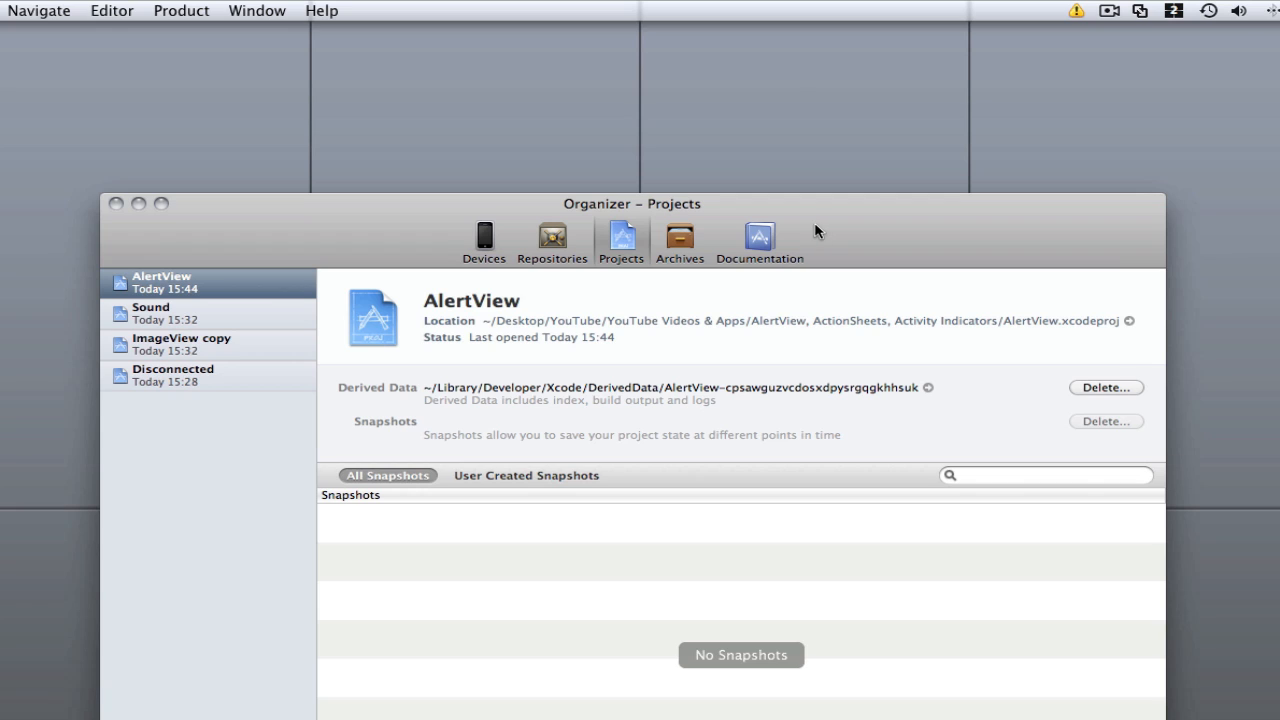
mouse_move(803, 207)
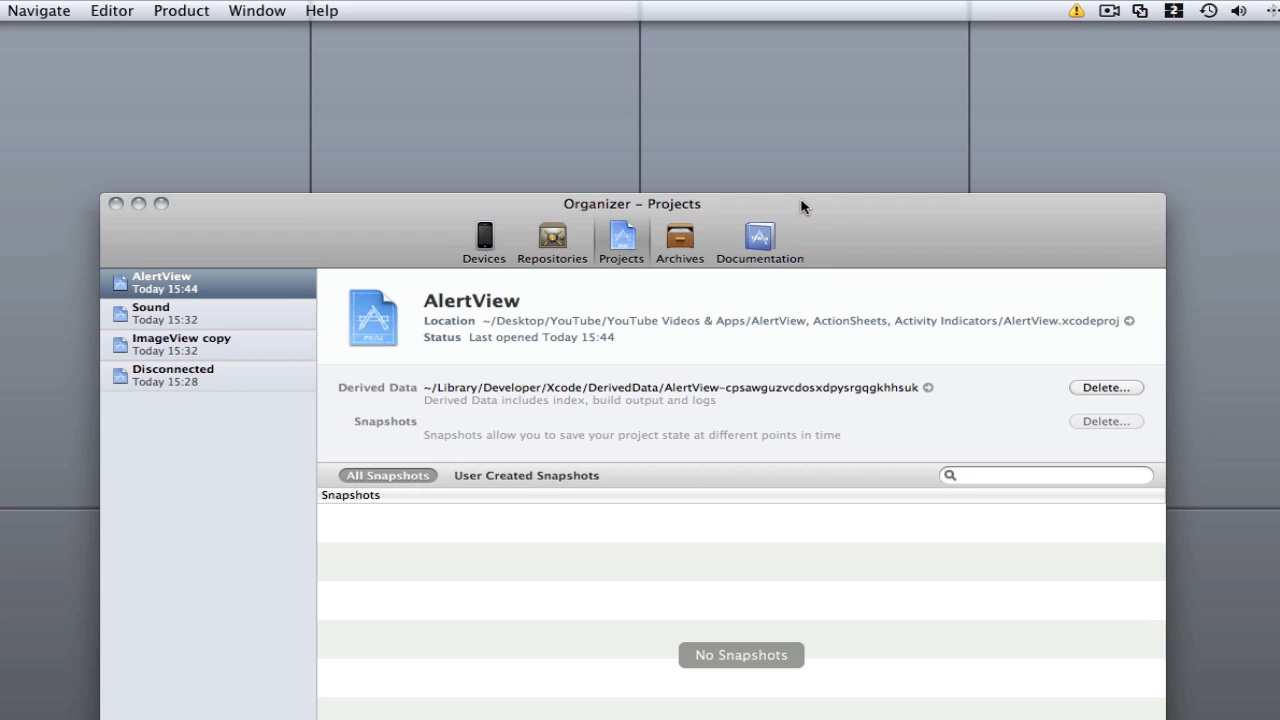
mouse_move(820, 284)
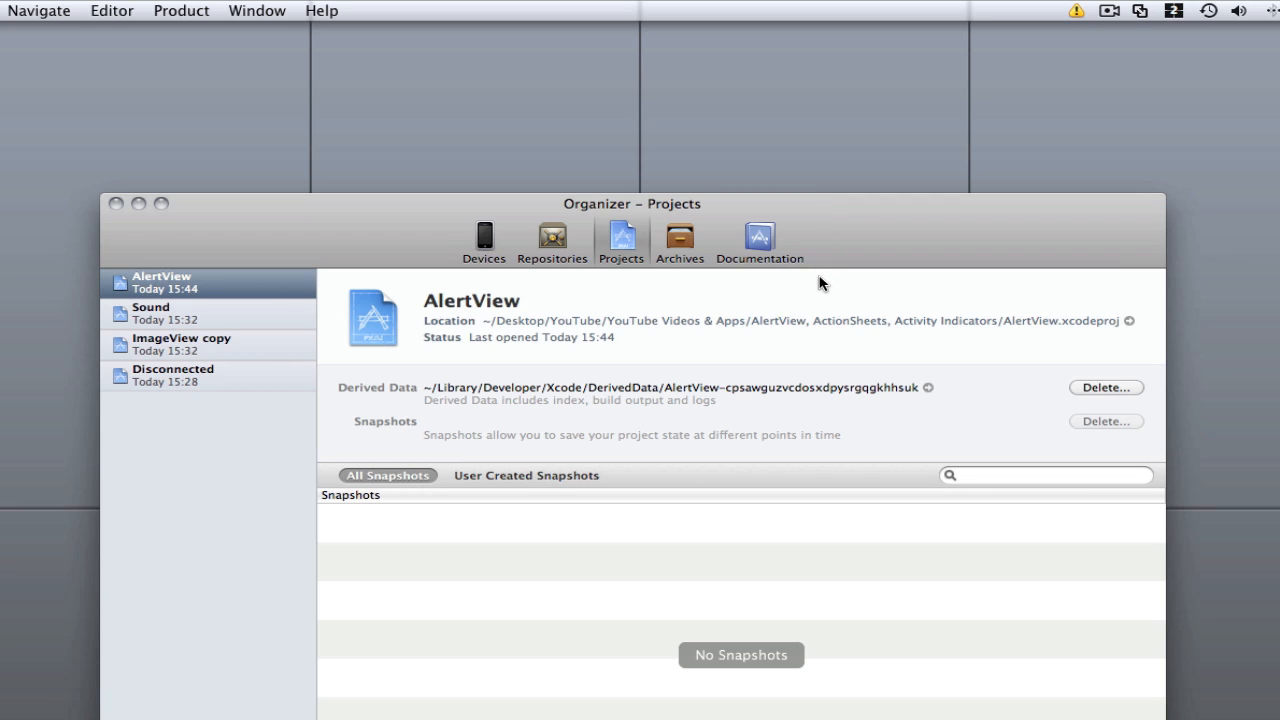
mouse_move(810, 250)
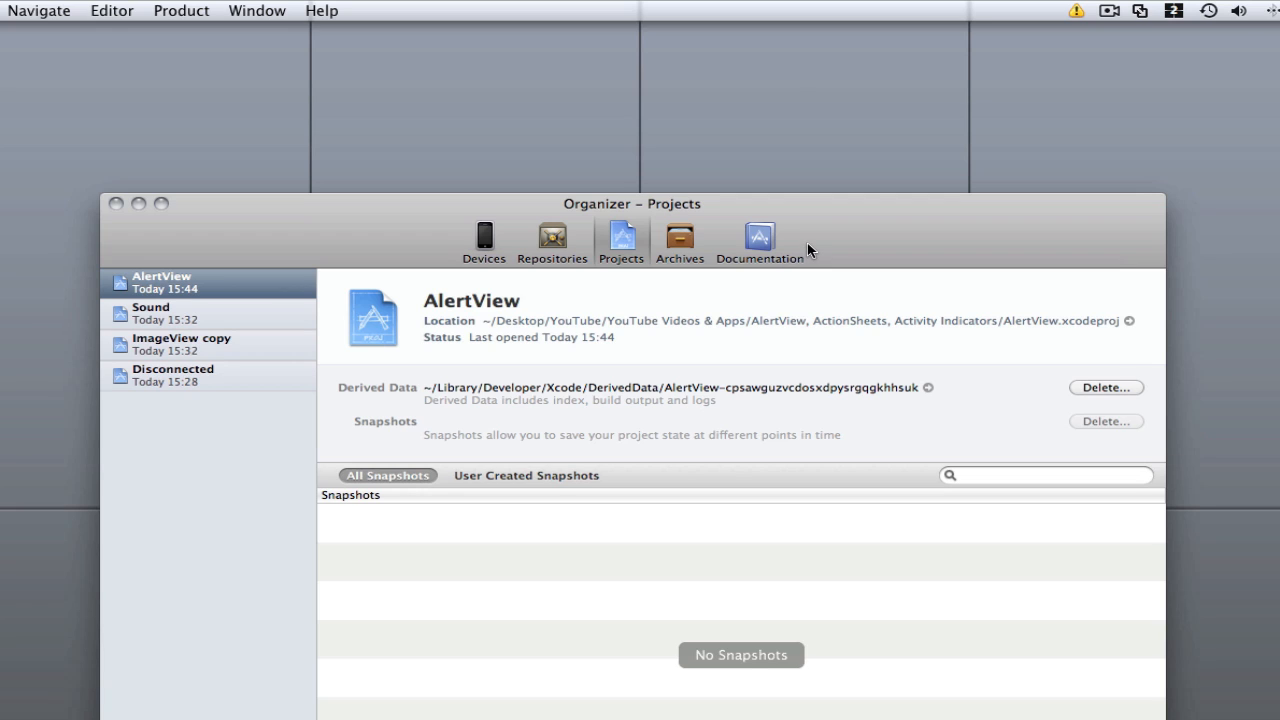
mouse_move(782, 248)
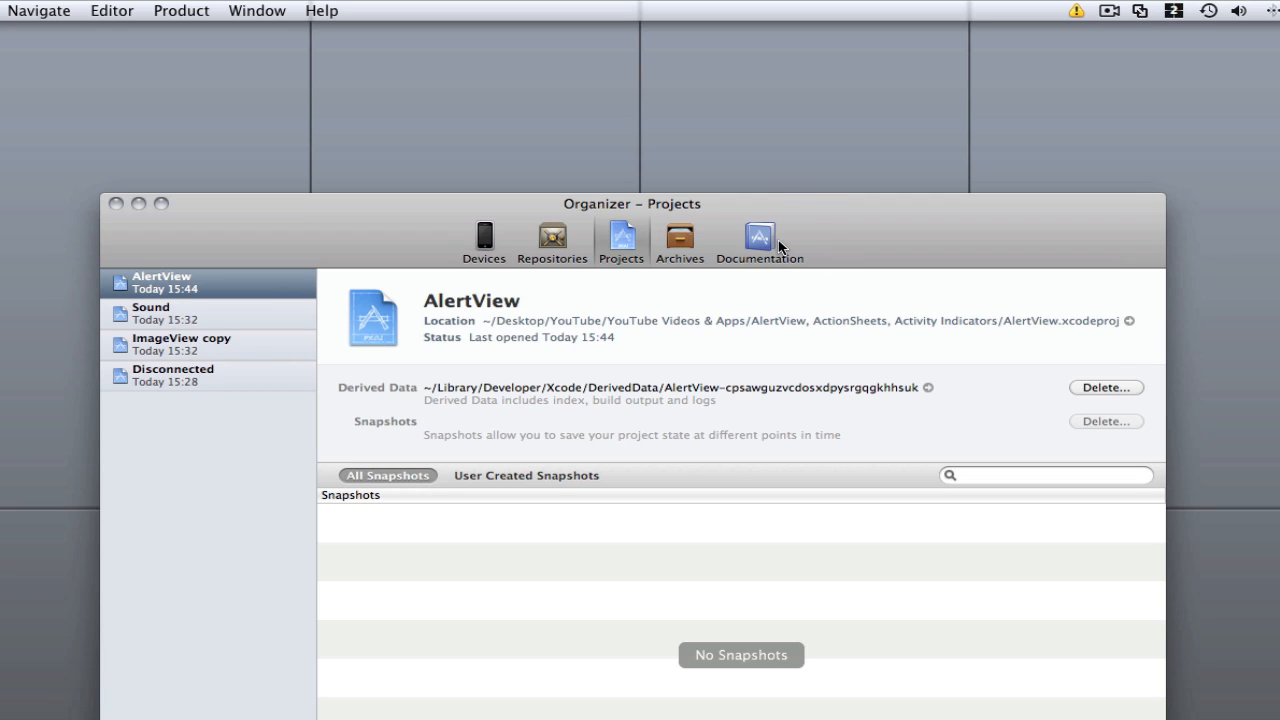
mouse_move(807, 231)
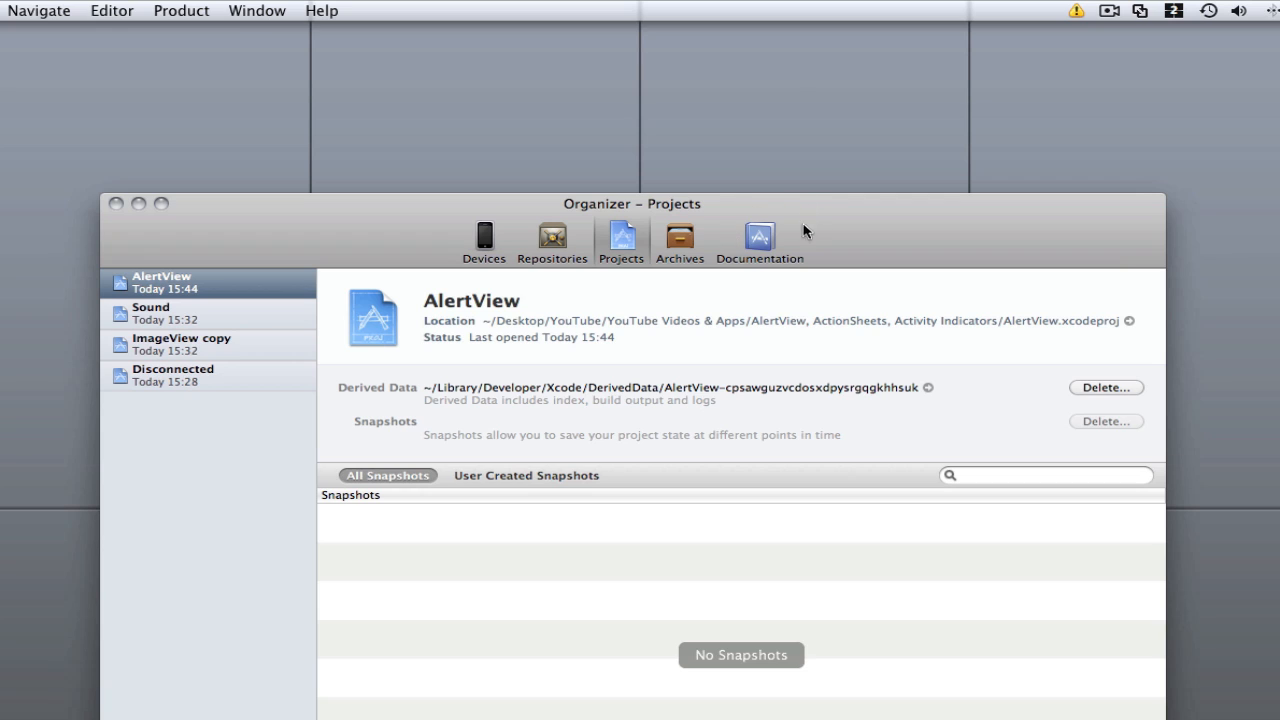
mouse_move(488, 228)
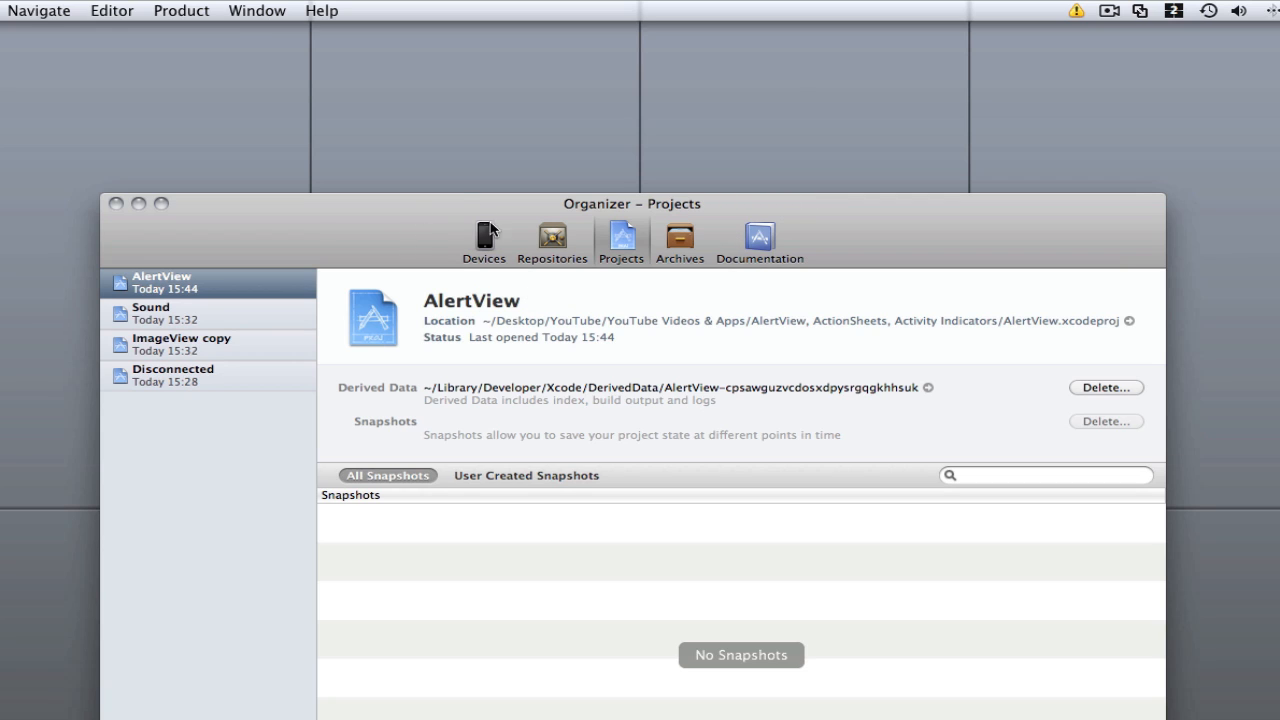
mouse_move(548, 292)
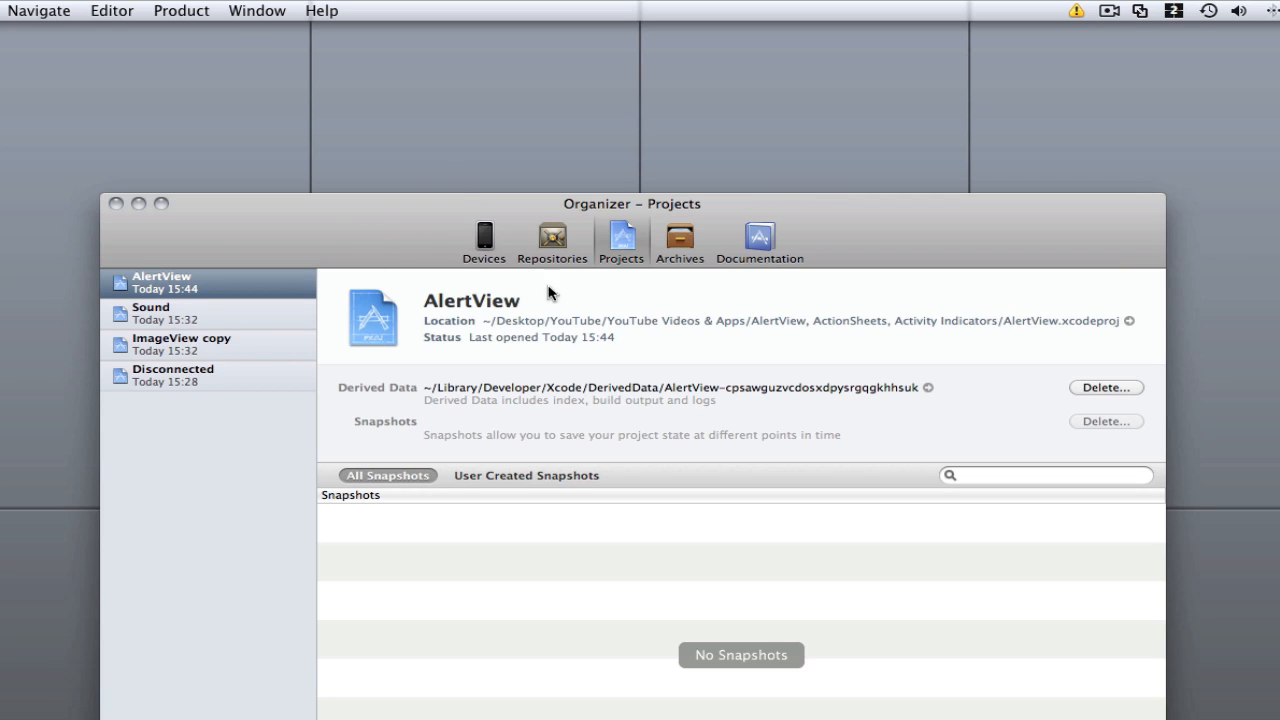
mouse_move(755, 285)
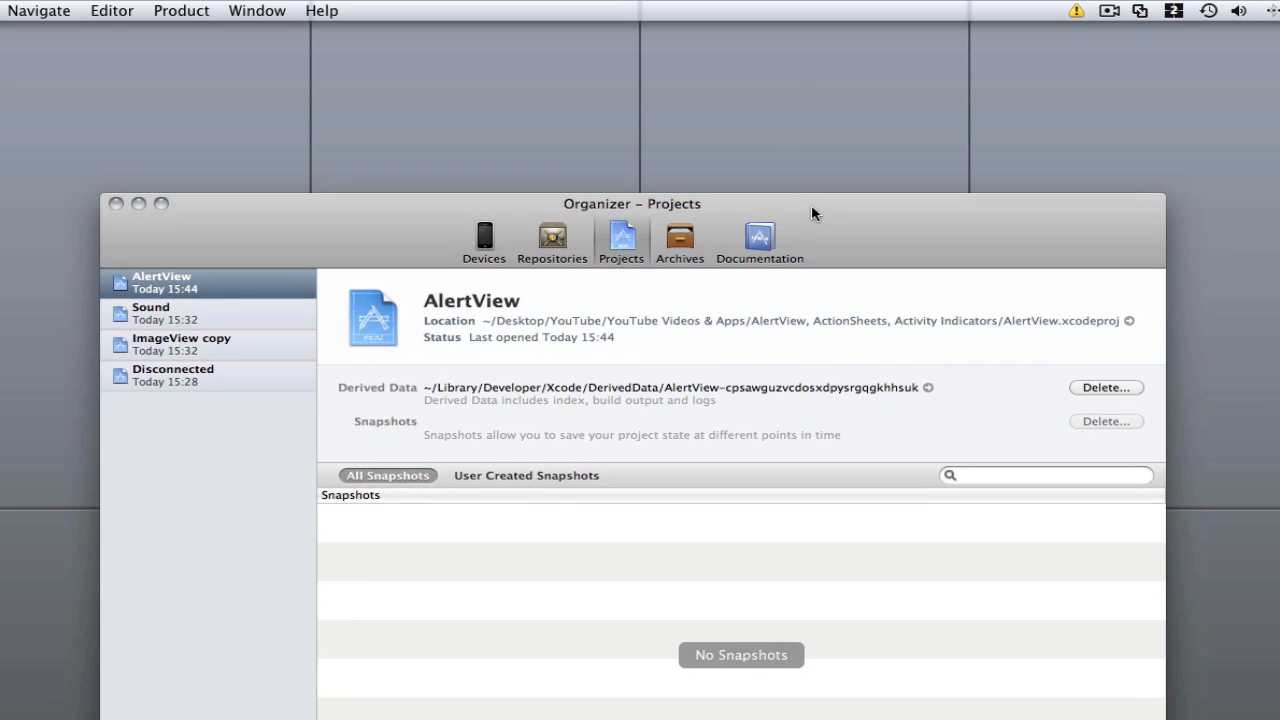
mouse_move(445, 364)
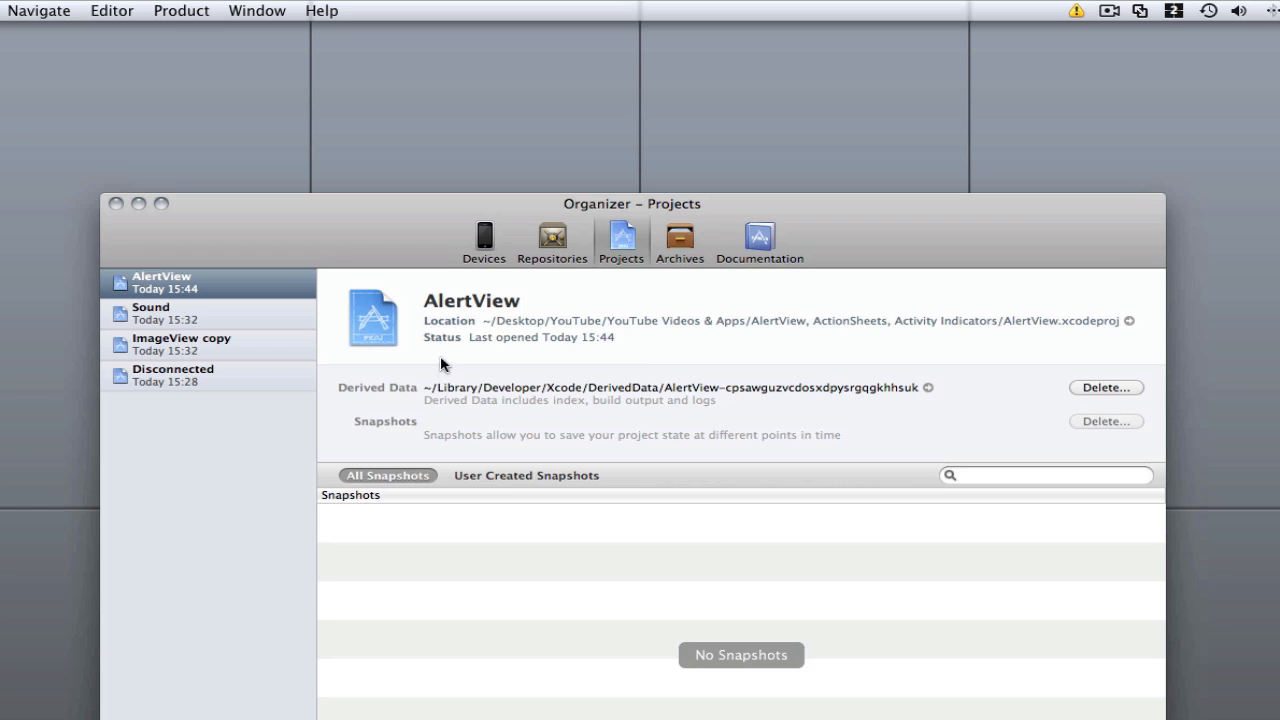
mouse_move(253, 461)
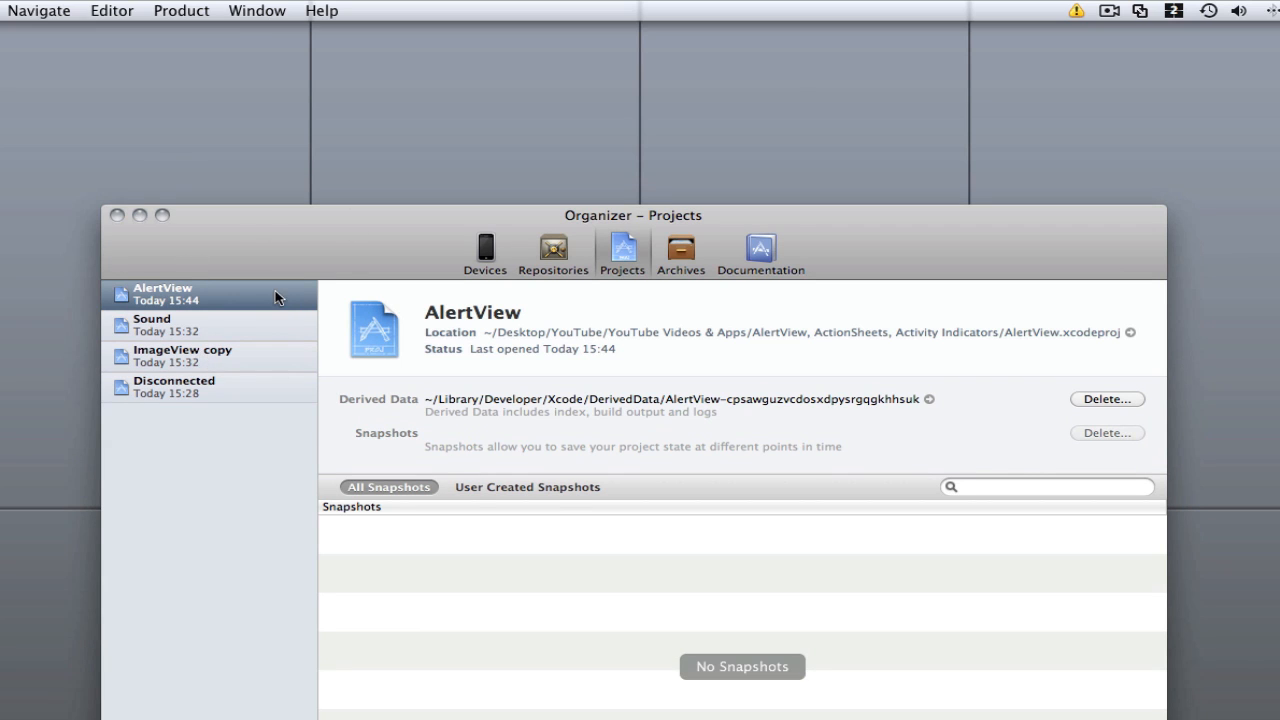
mouse_move(118, 222)
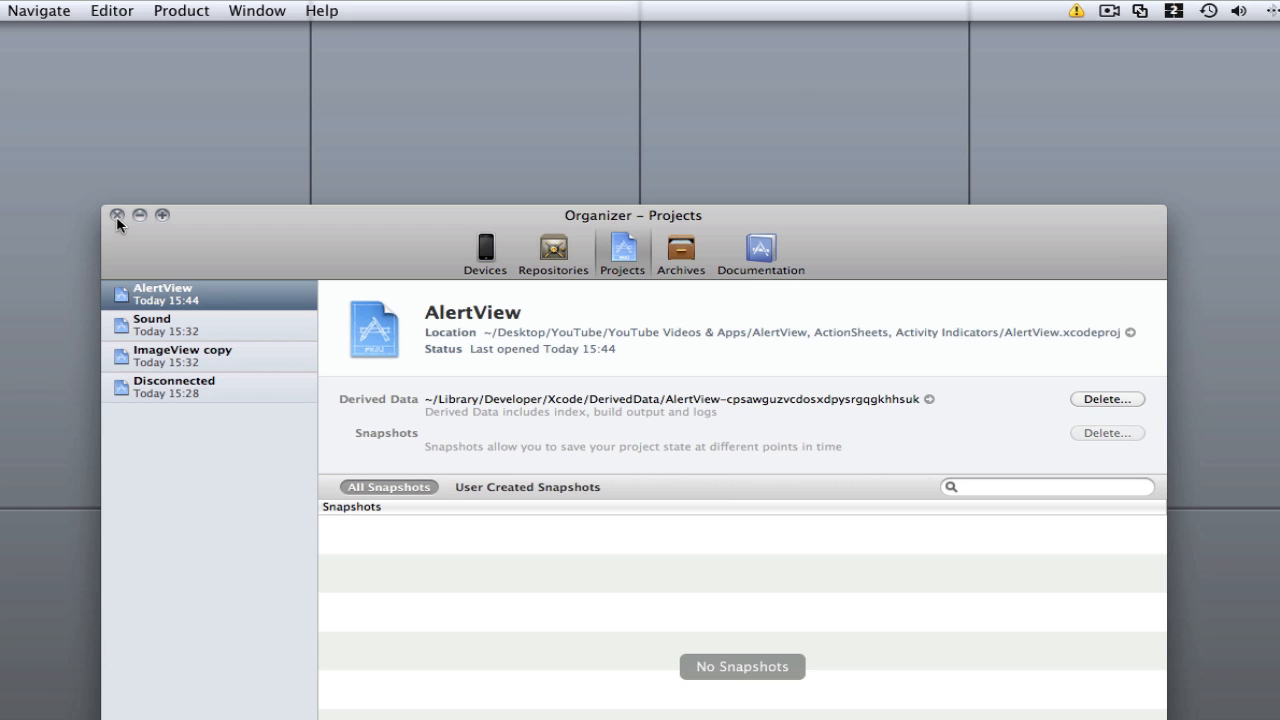
Close the Organizer and pick the iOS View-based Application template for a new project.
click(134, 11)
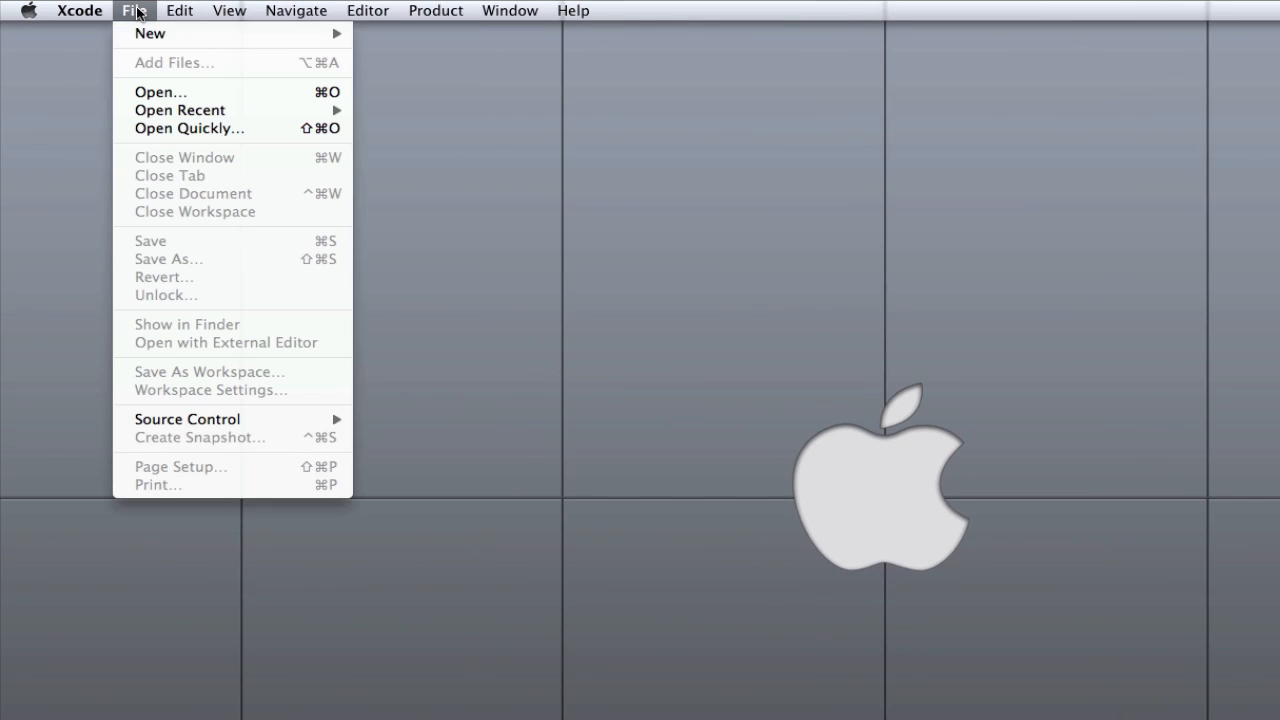
click(648, 276)
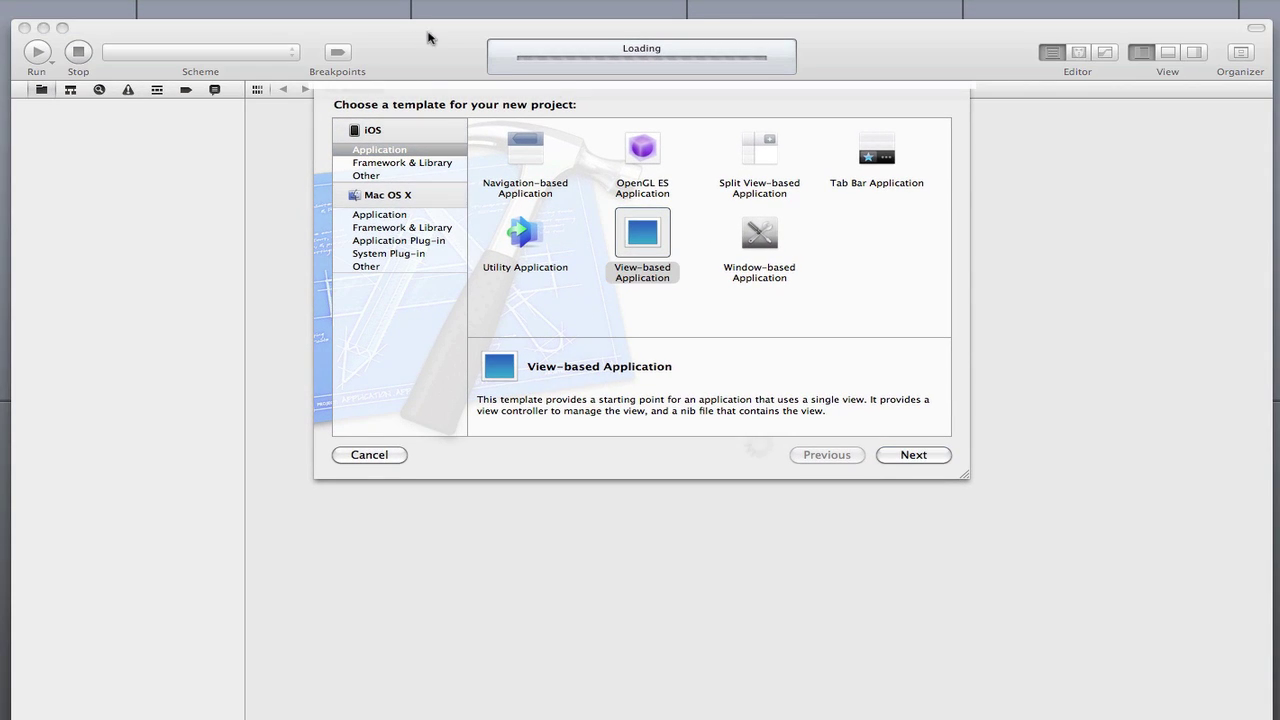
click(642, 232)
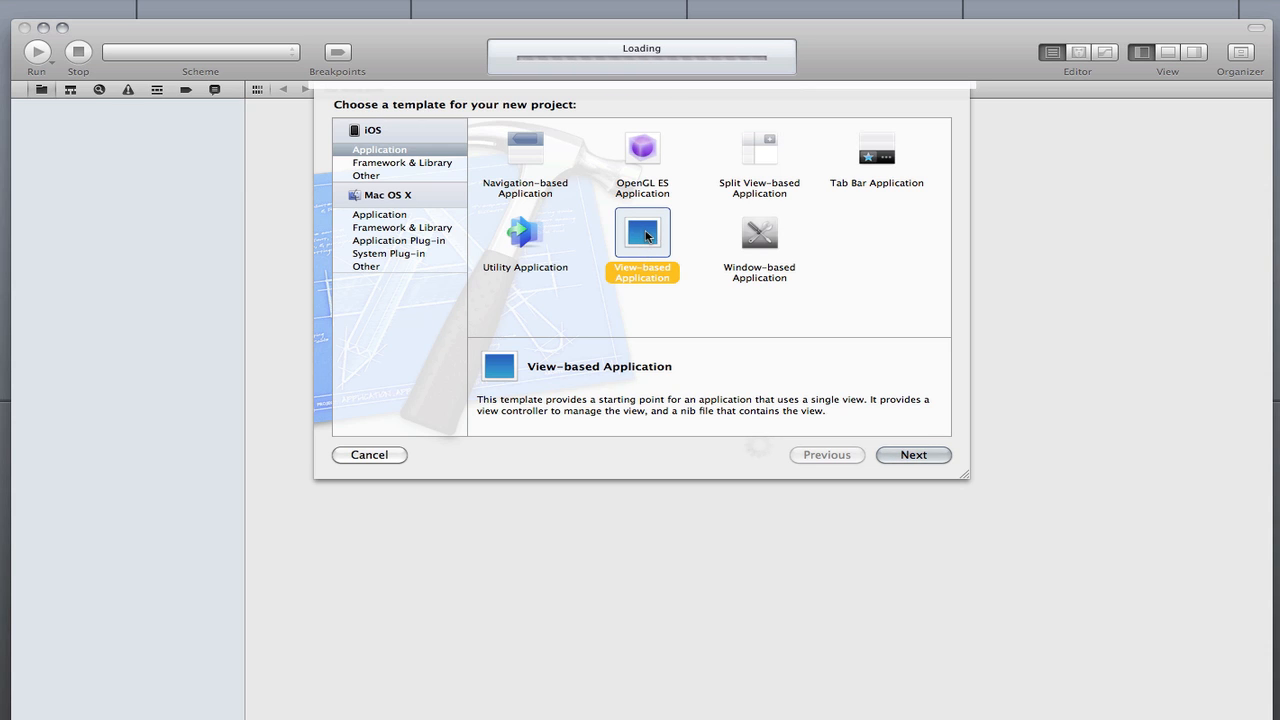
click(912, 454)
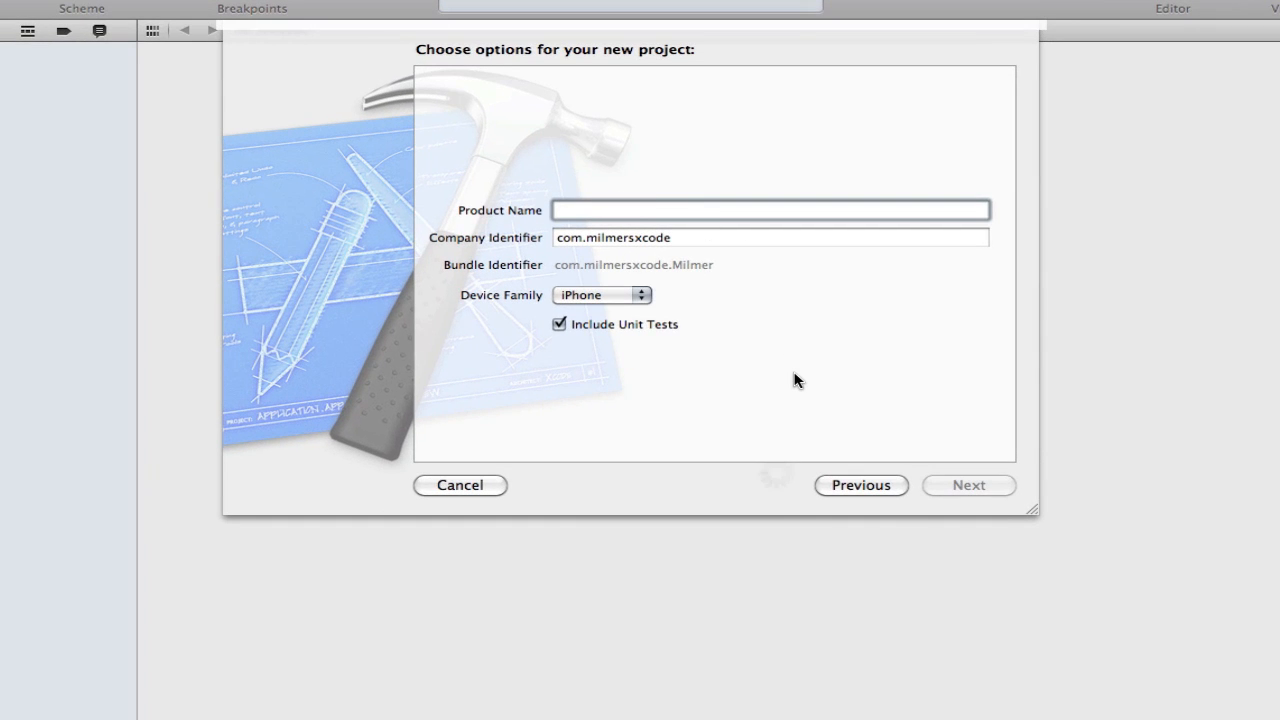
Name the project TestApp, company identifier com.milmersxcode, device family iPhone, and continue.
text(Te)
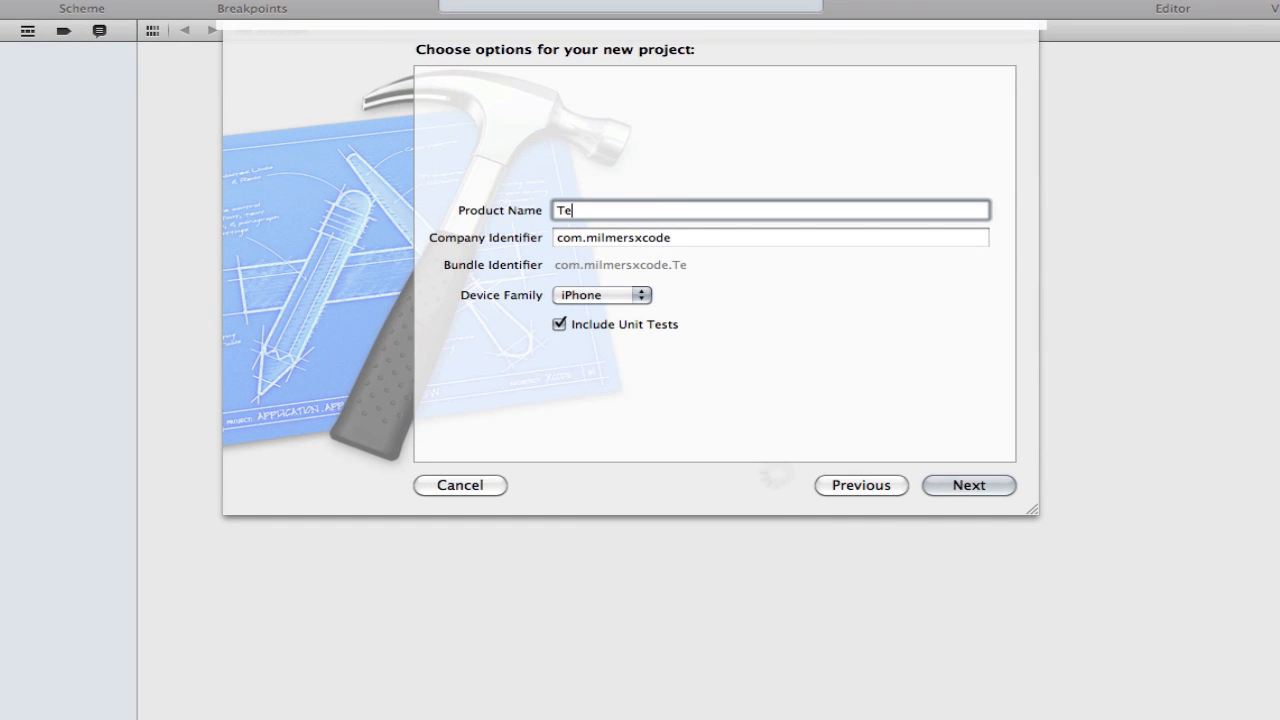
text(stApp)
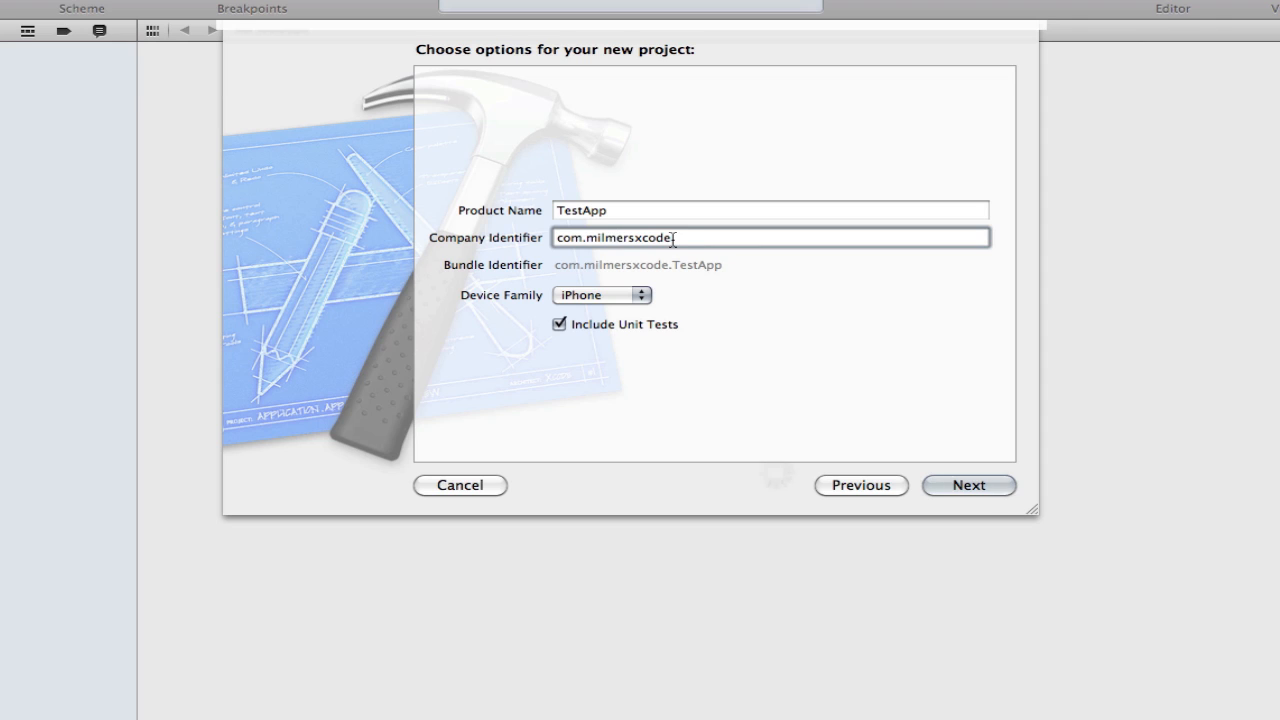
triple_click(770, 237)
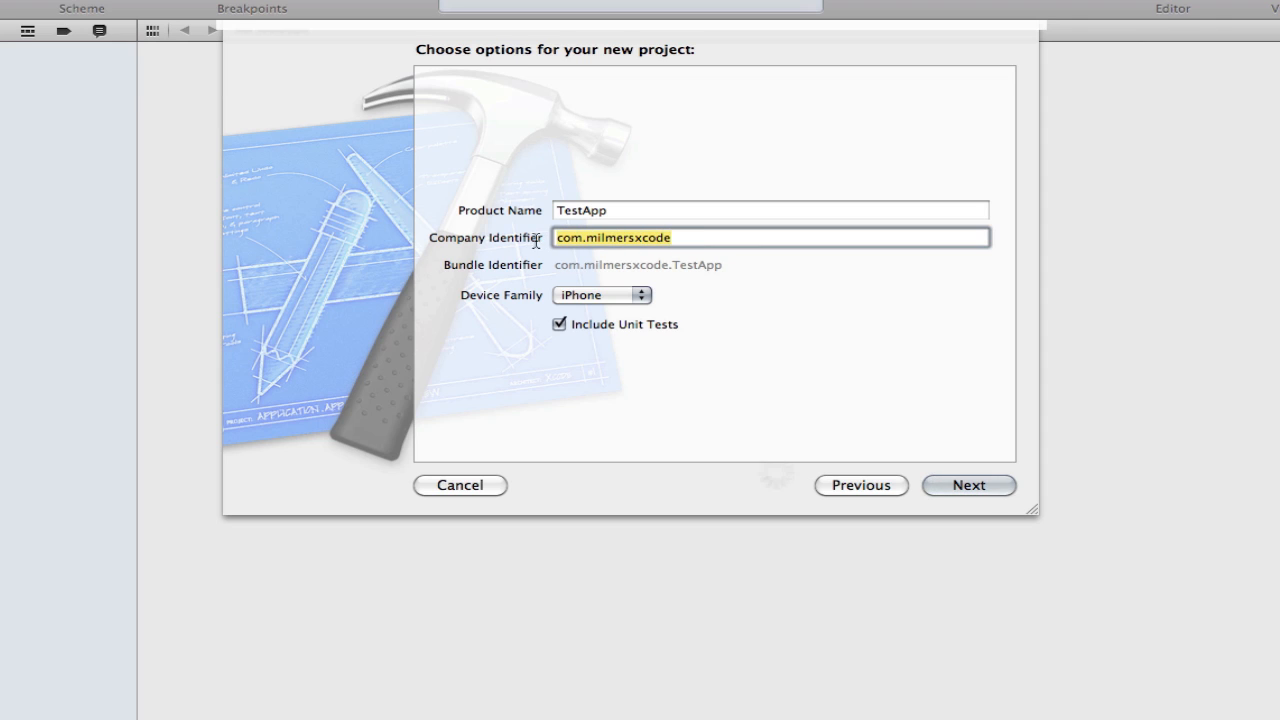
mouse_move(658, 273)
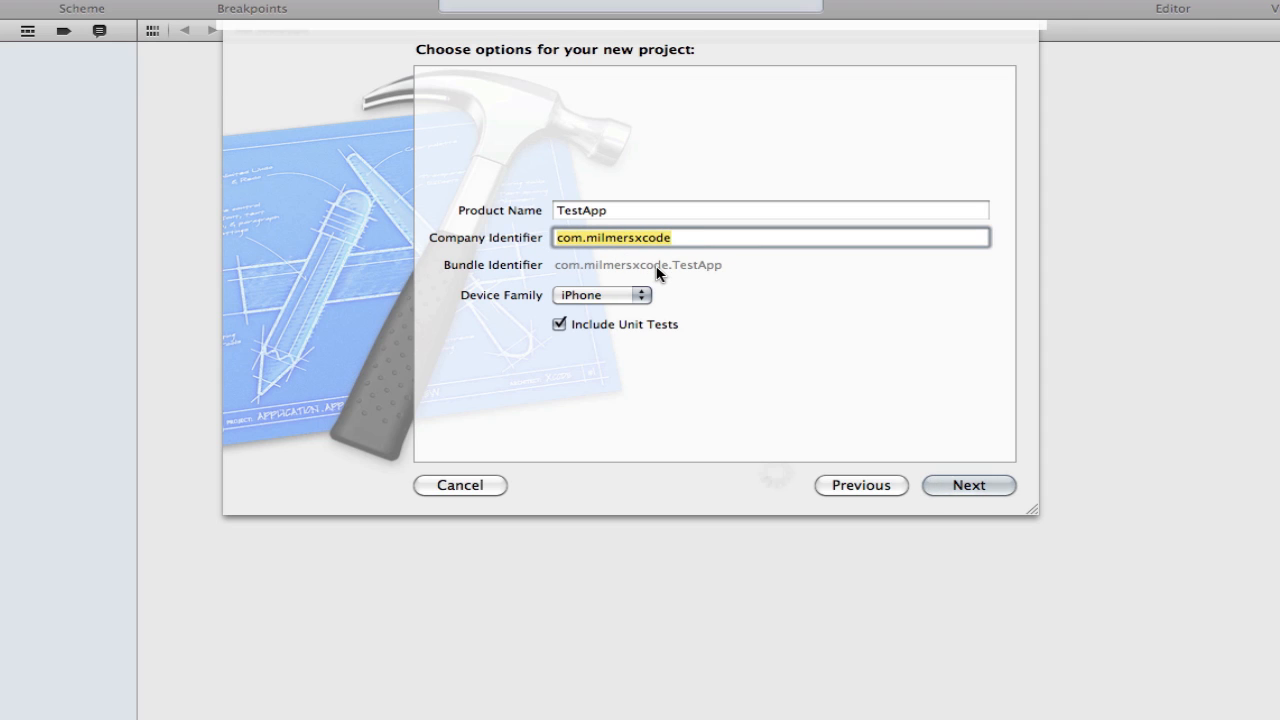
mouse_move(700, 250)
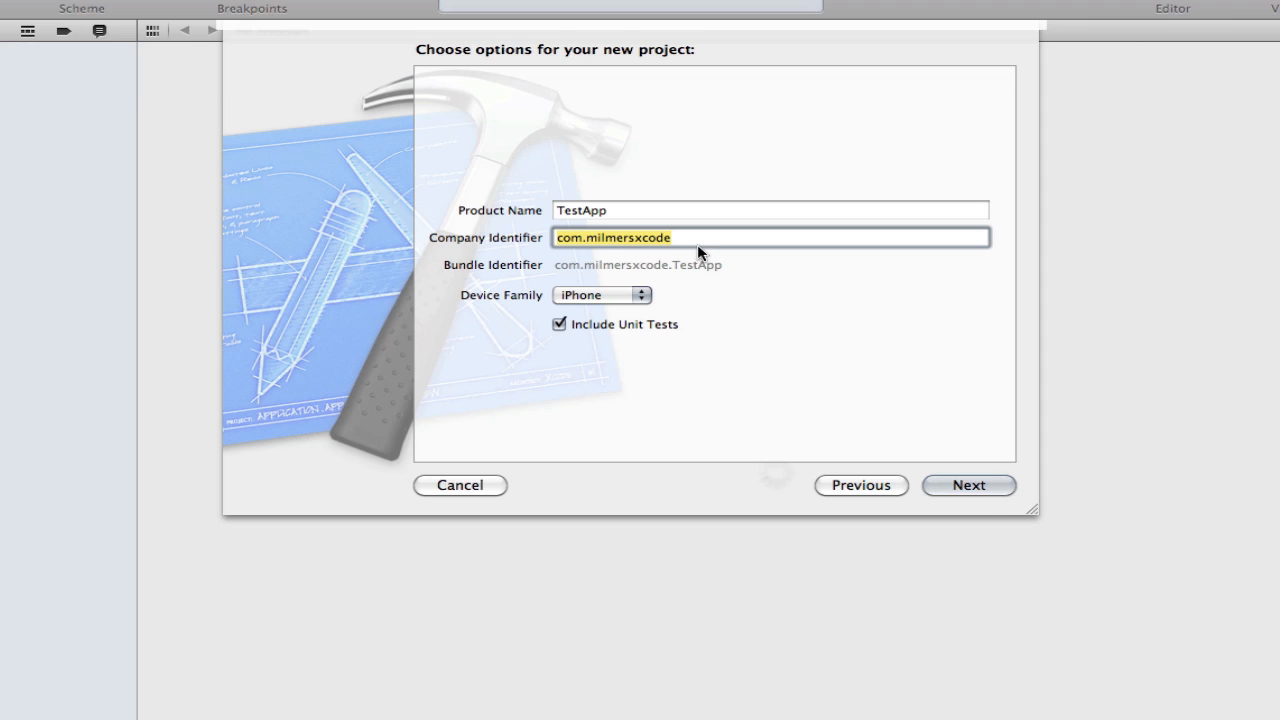
mouse_move(685, 243)
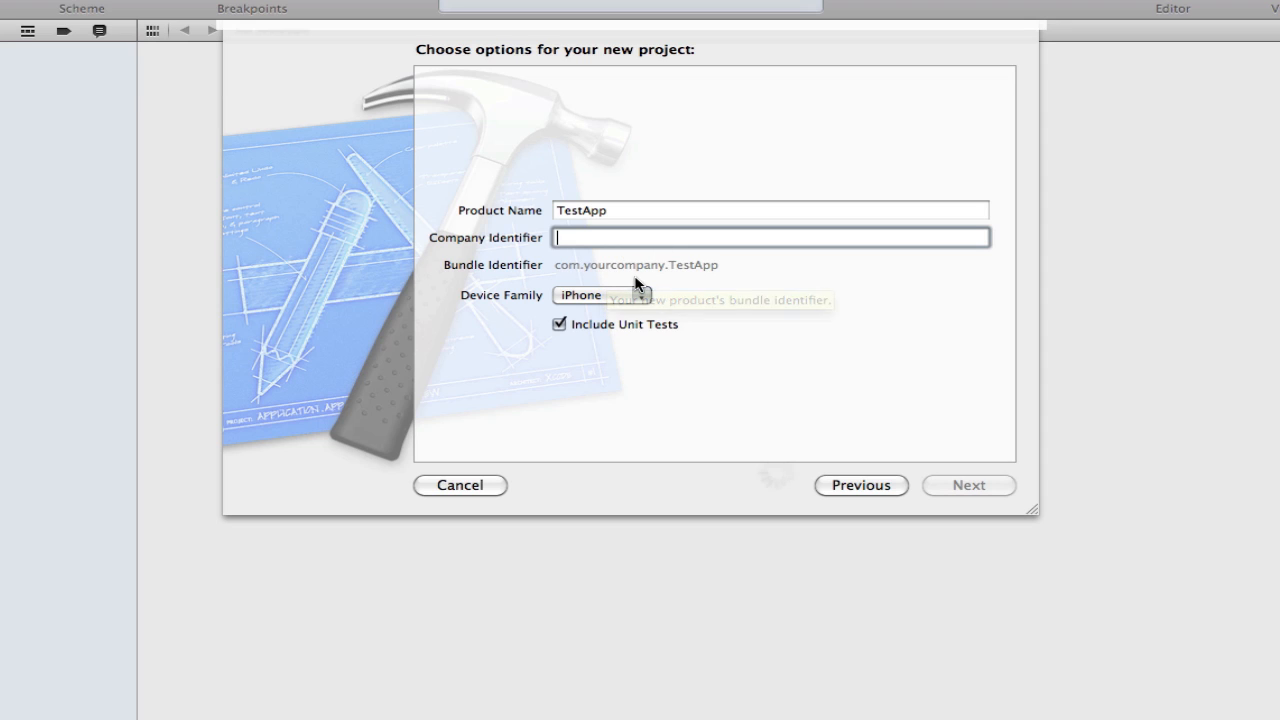
mouse_move(563, 277)
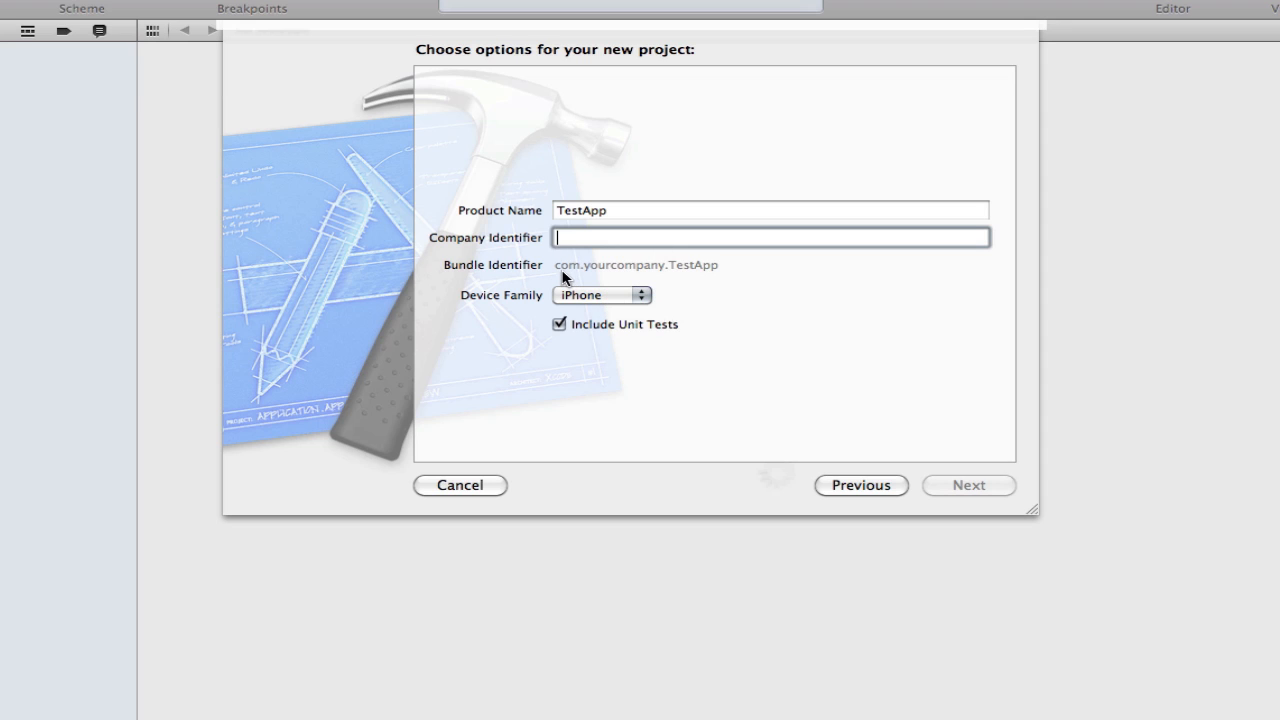
mouse_move(668, 275)
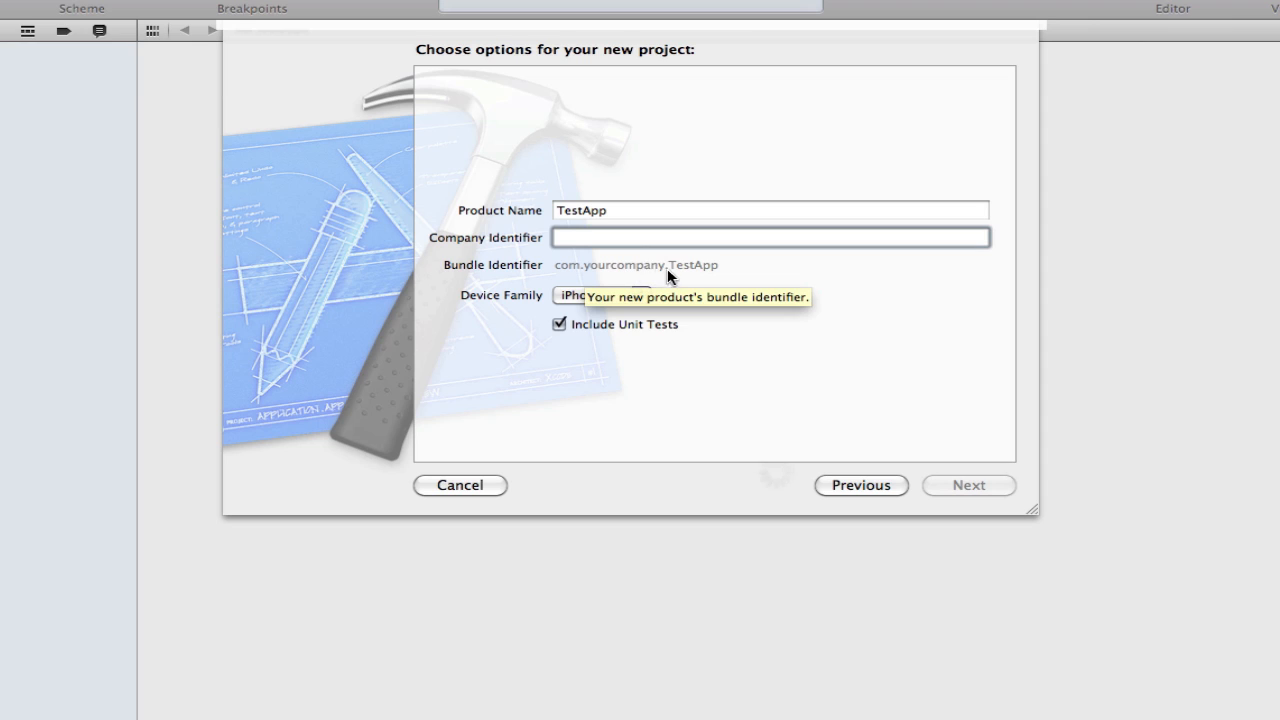
mouse_move(544, 300)
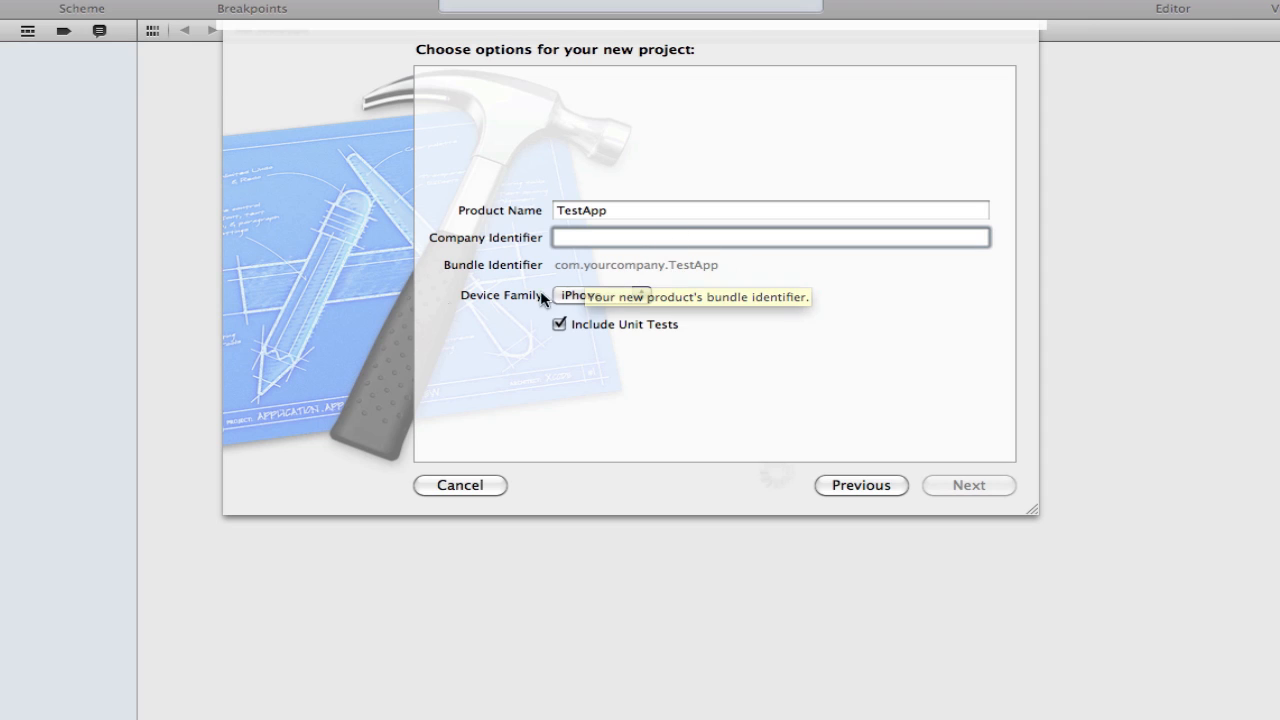
text(com)
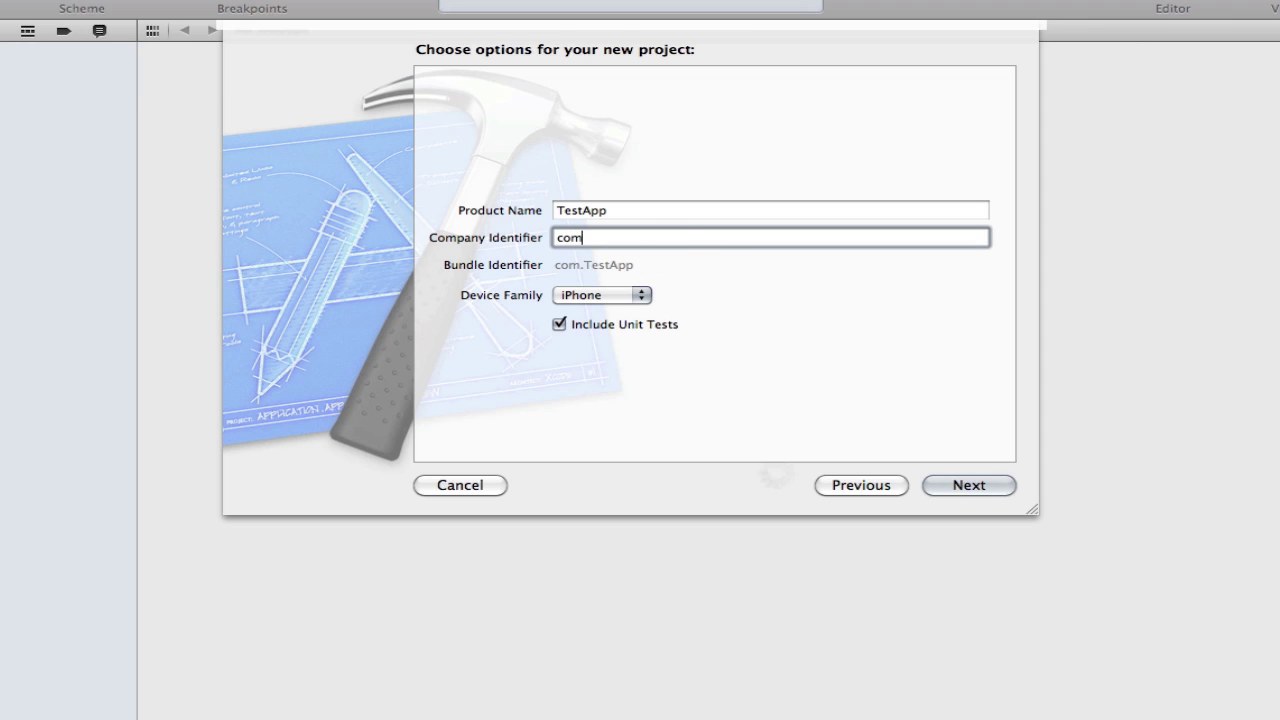
text(.mil)
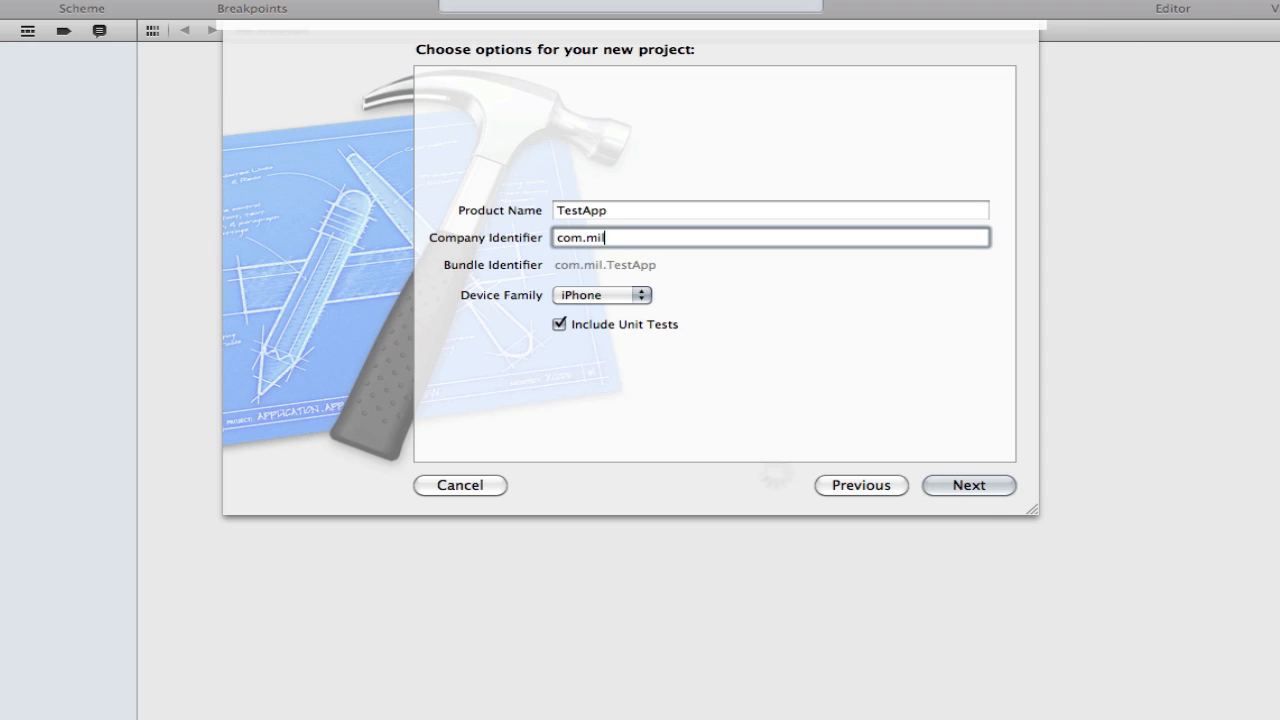
text(mersxcode)
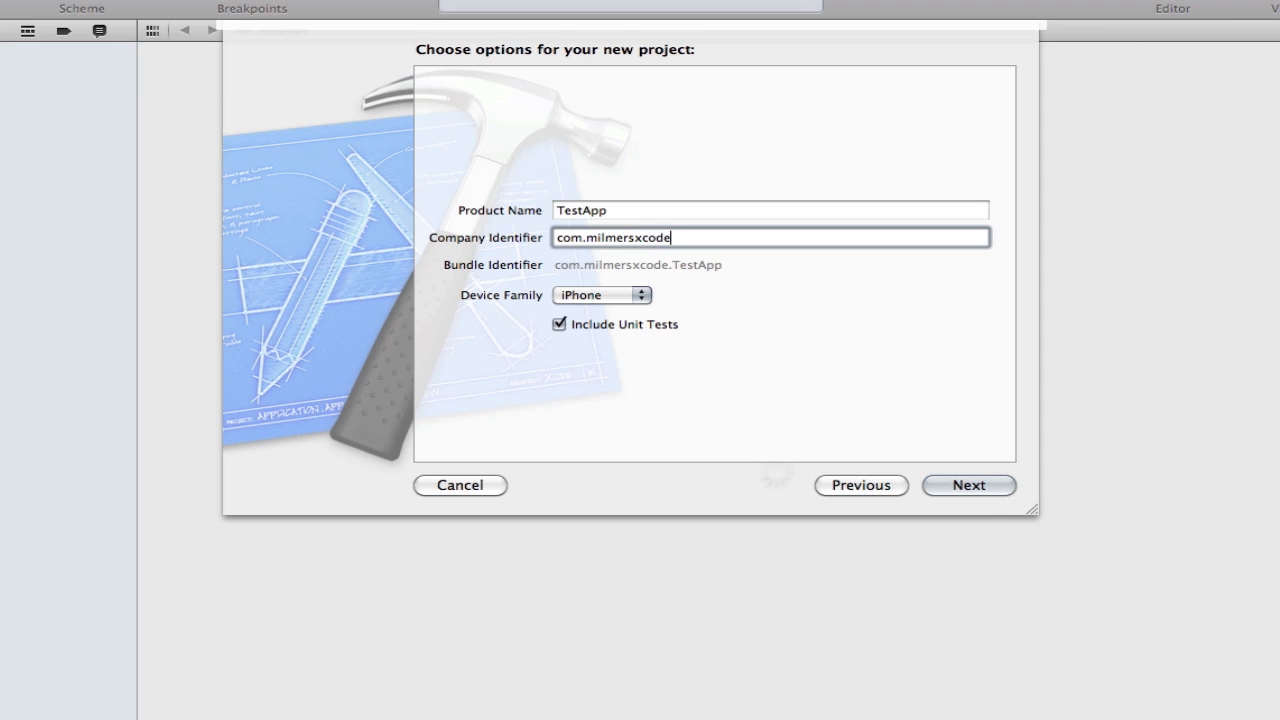
mouse_move(563, 358)
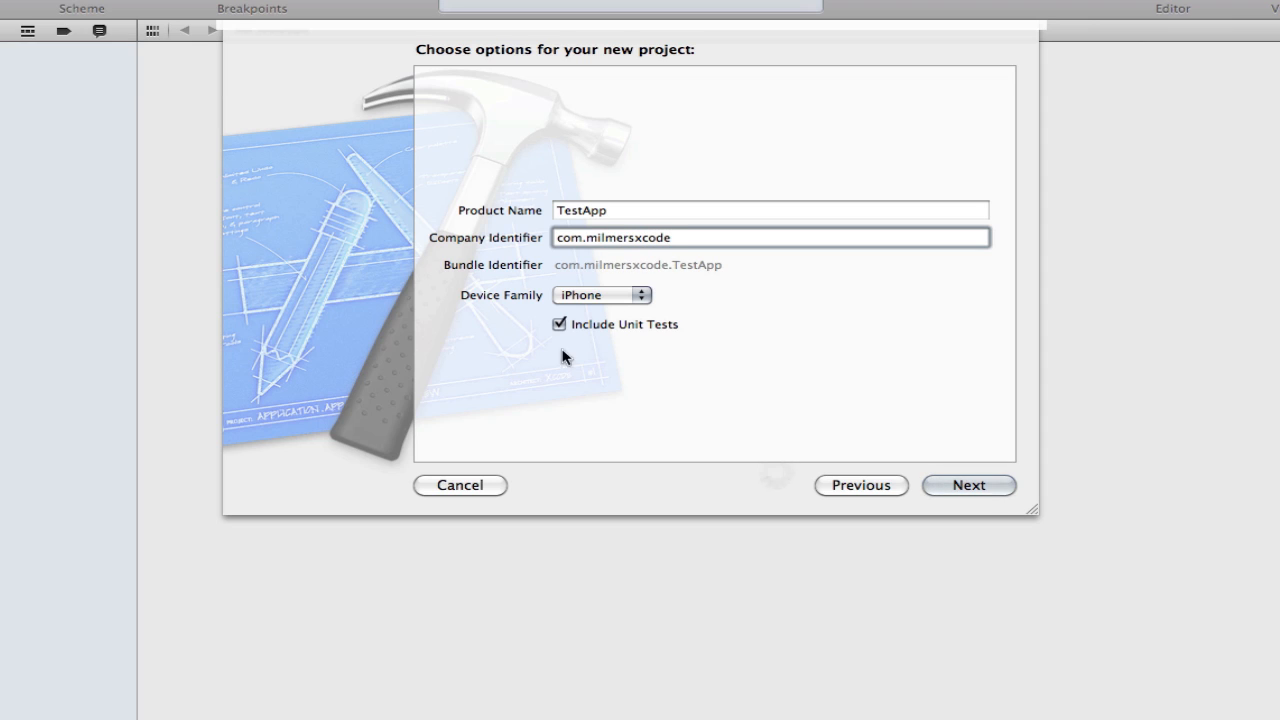
mouse_move(652, 393)
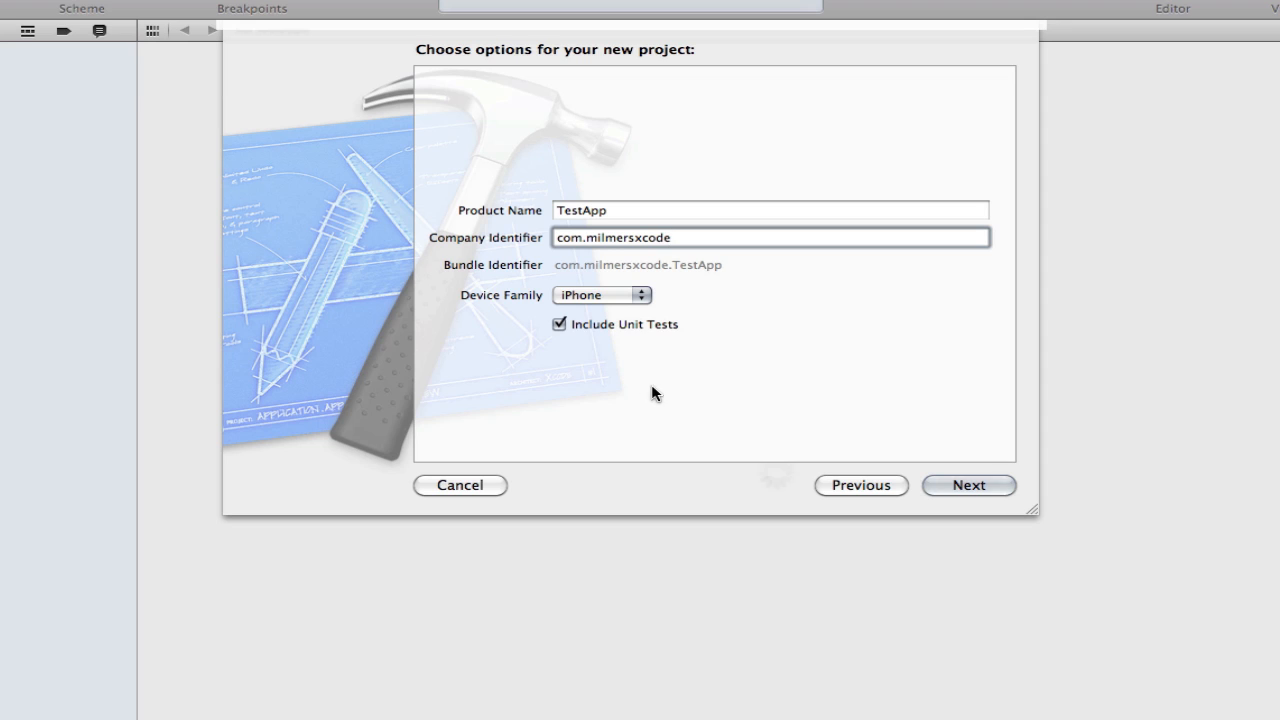
click(601, 294)
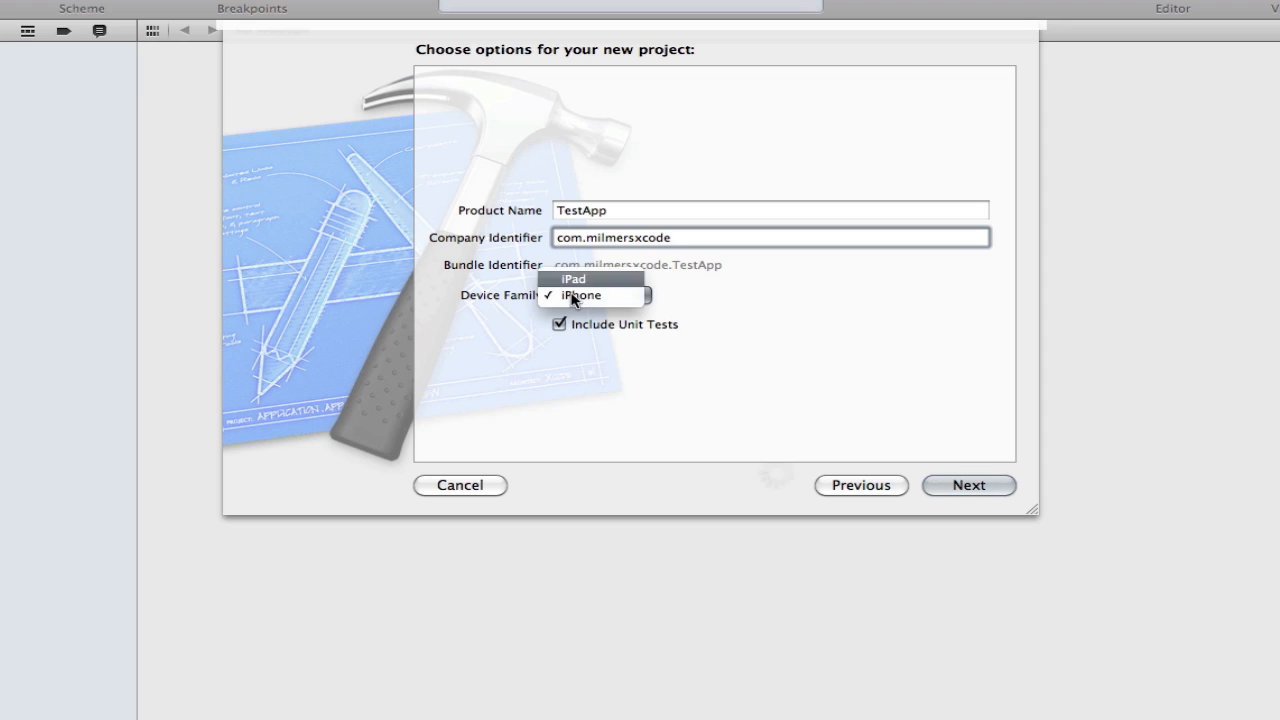
click(580, 295)
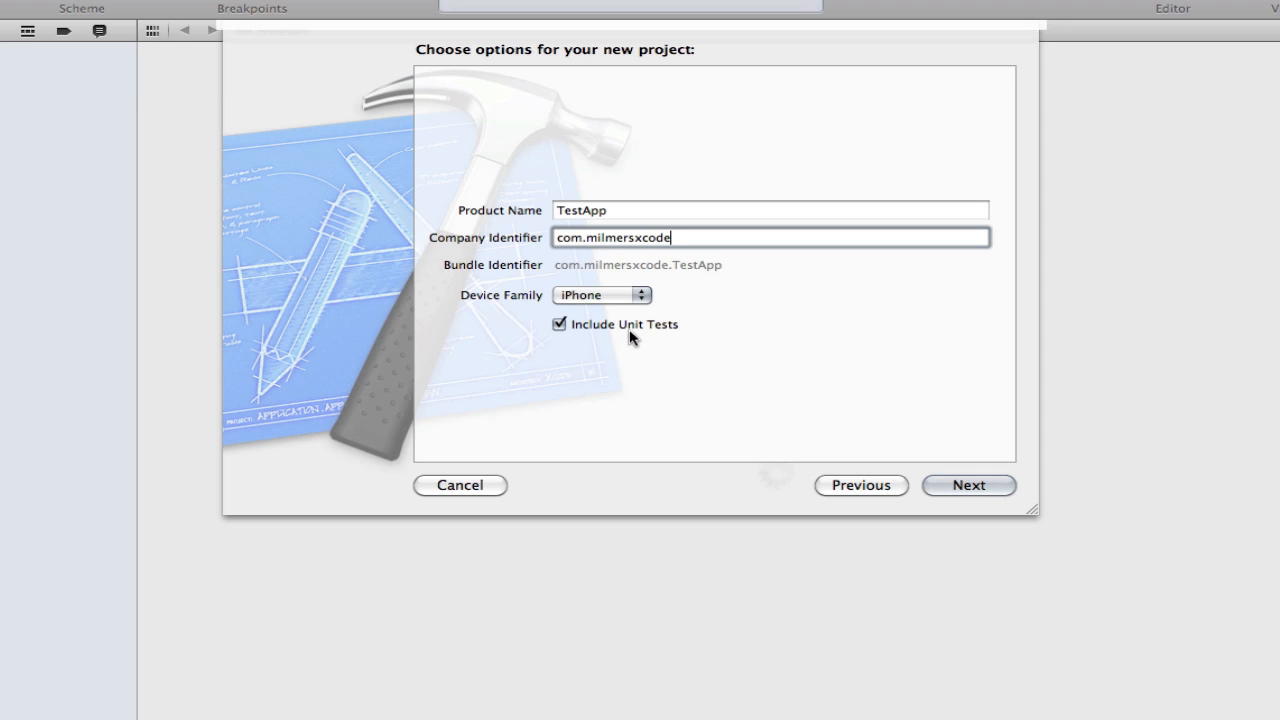
mouse_move(573, 343)
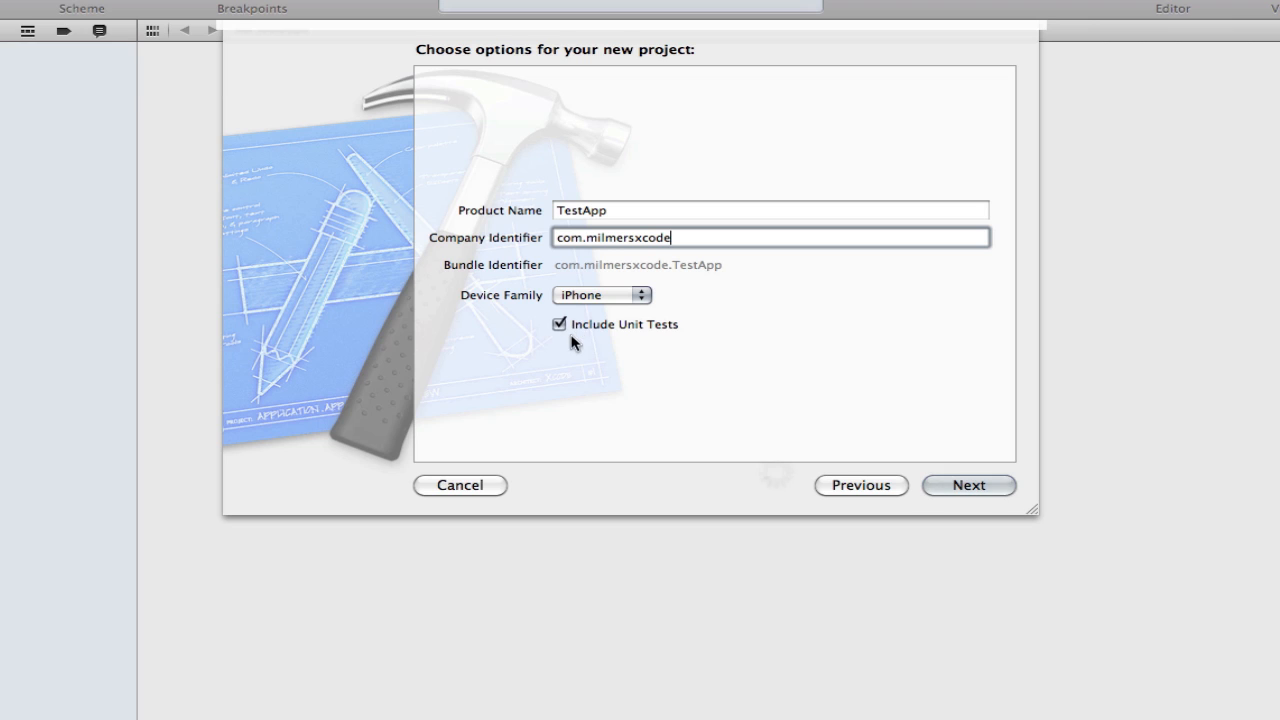
mouse_move(800, 433)
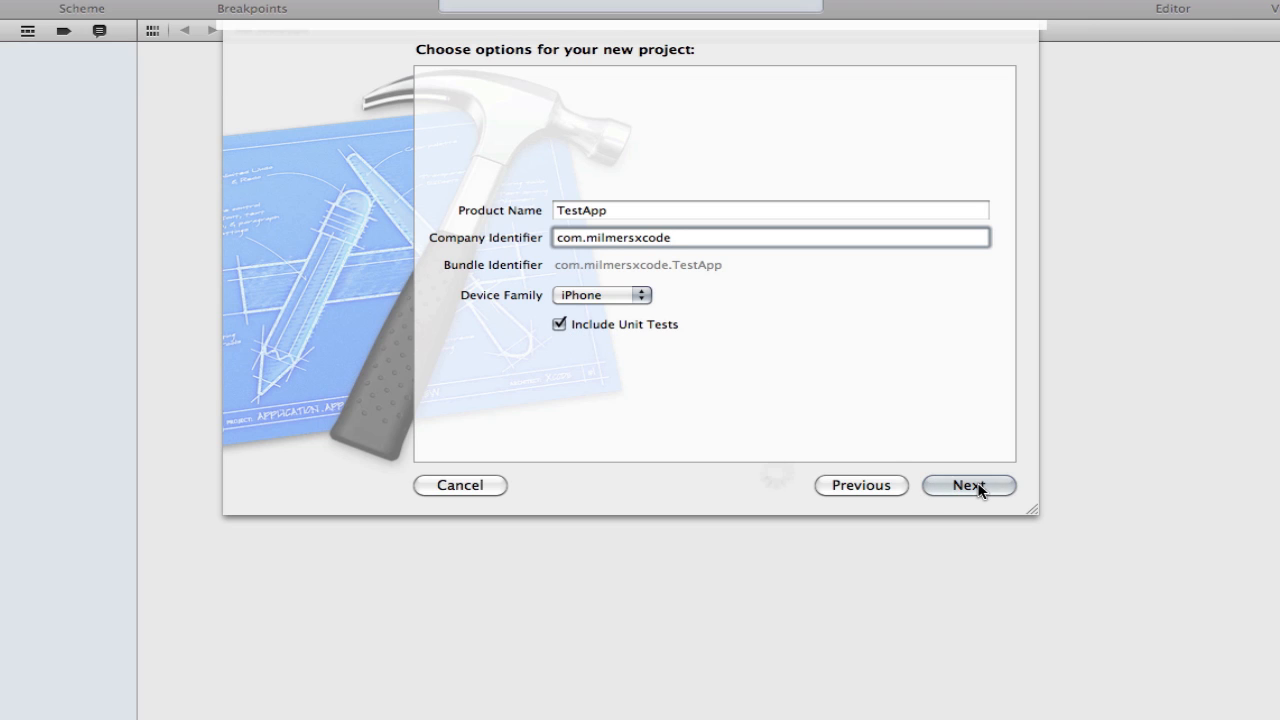
mouse_move(808, 440)
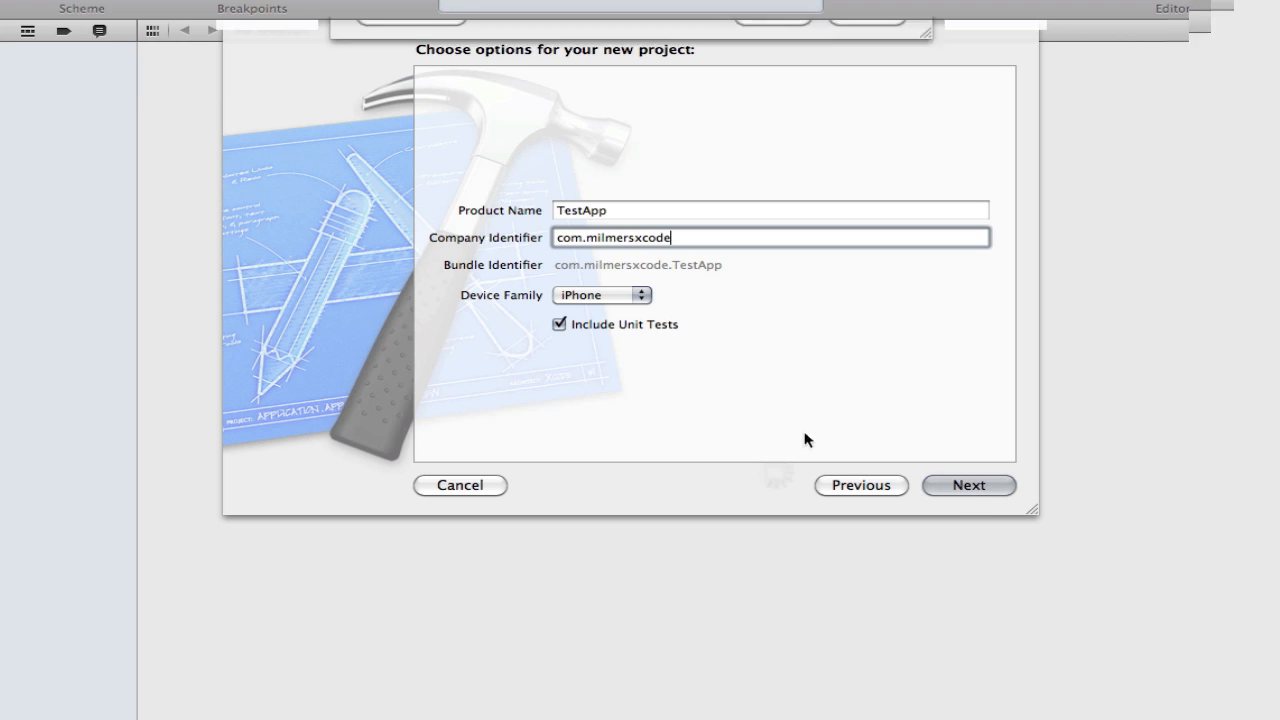
click(967, 485)
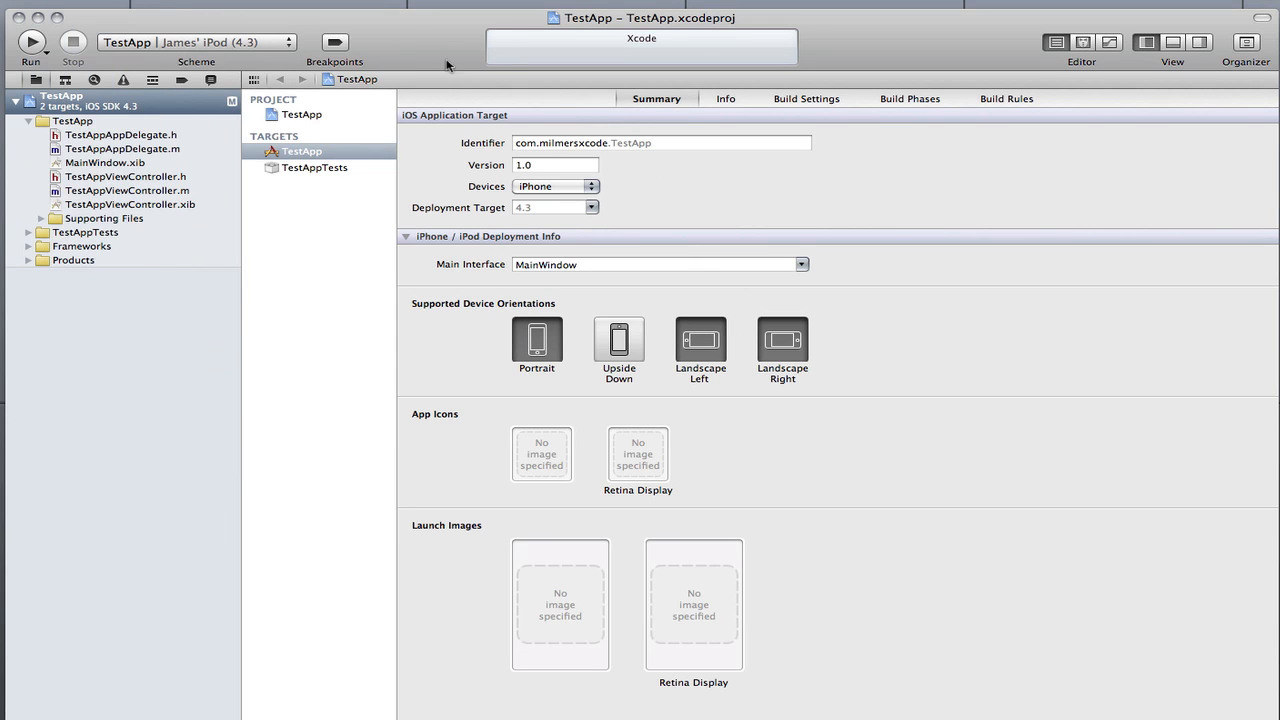
mouse_move(122, 36)
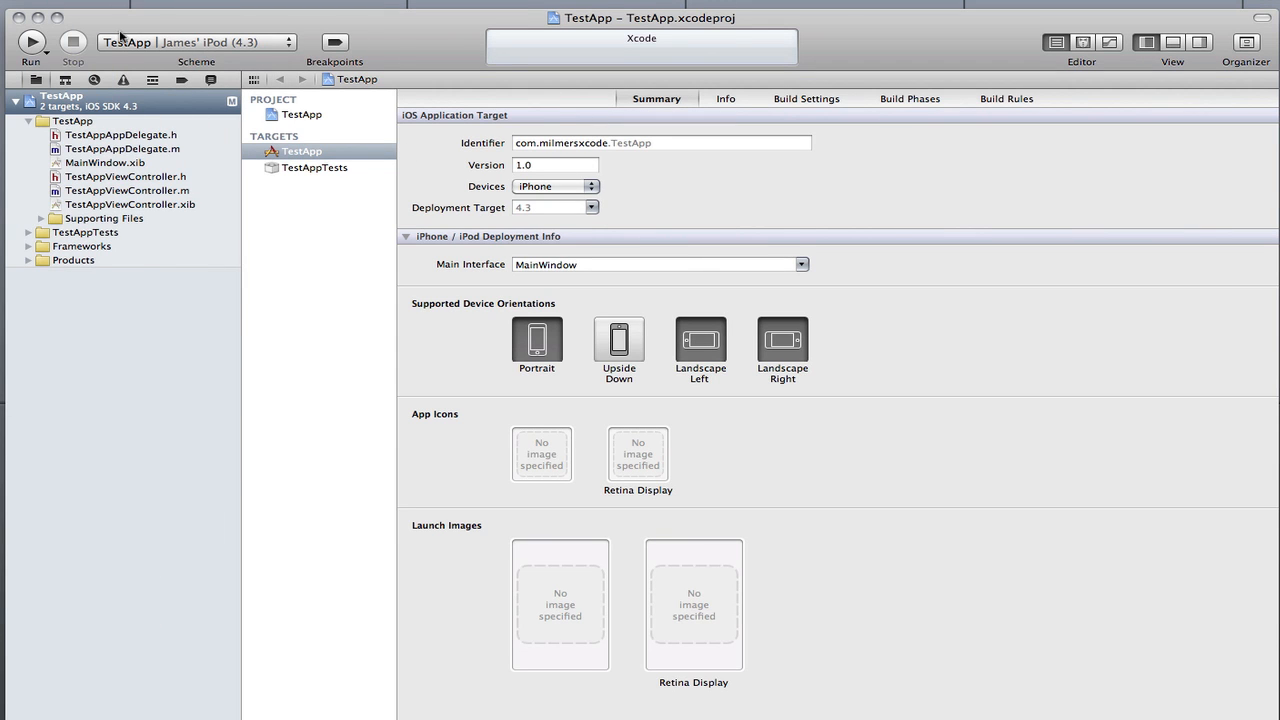
mouse_move(230, 176)
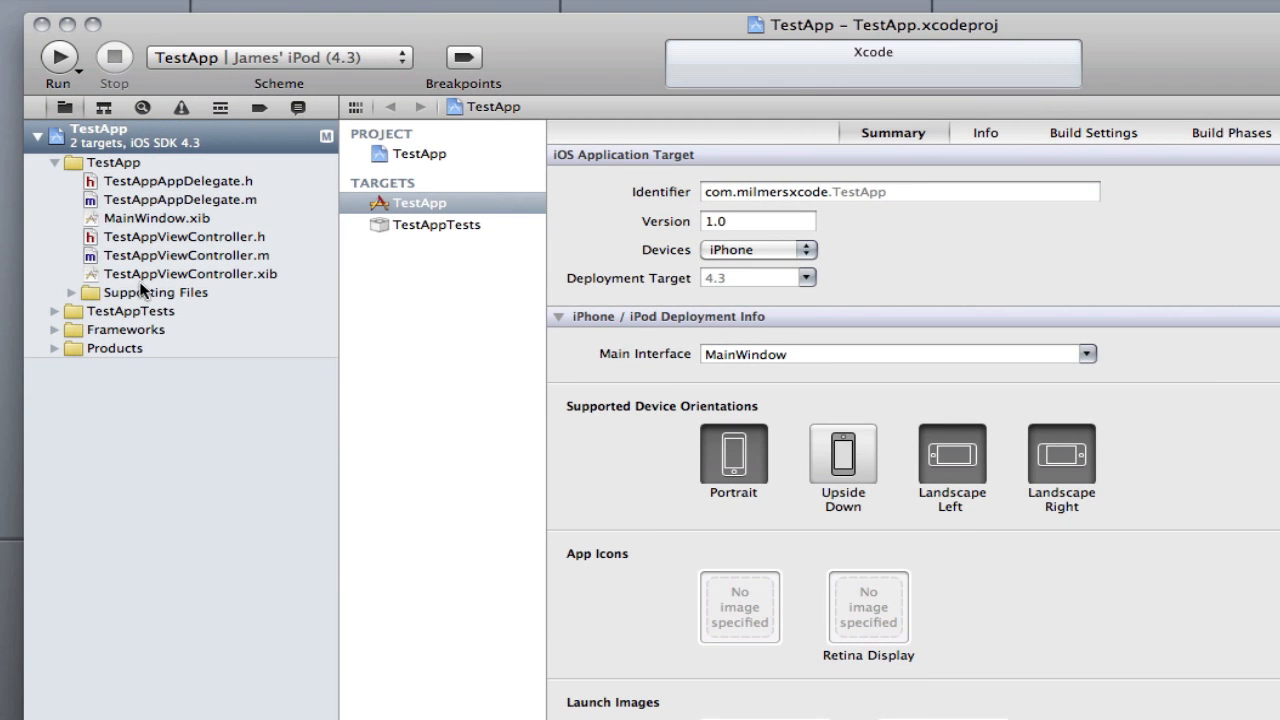
mouse_move(200, 235)
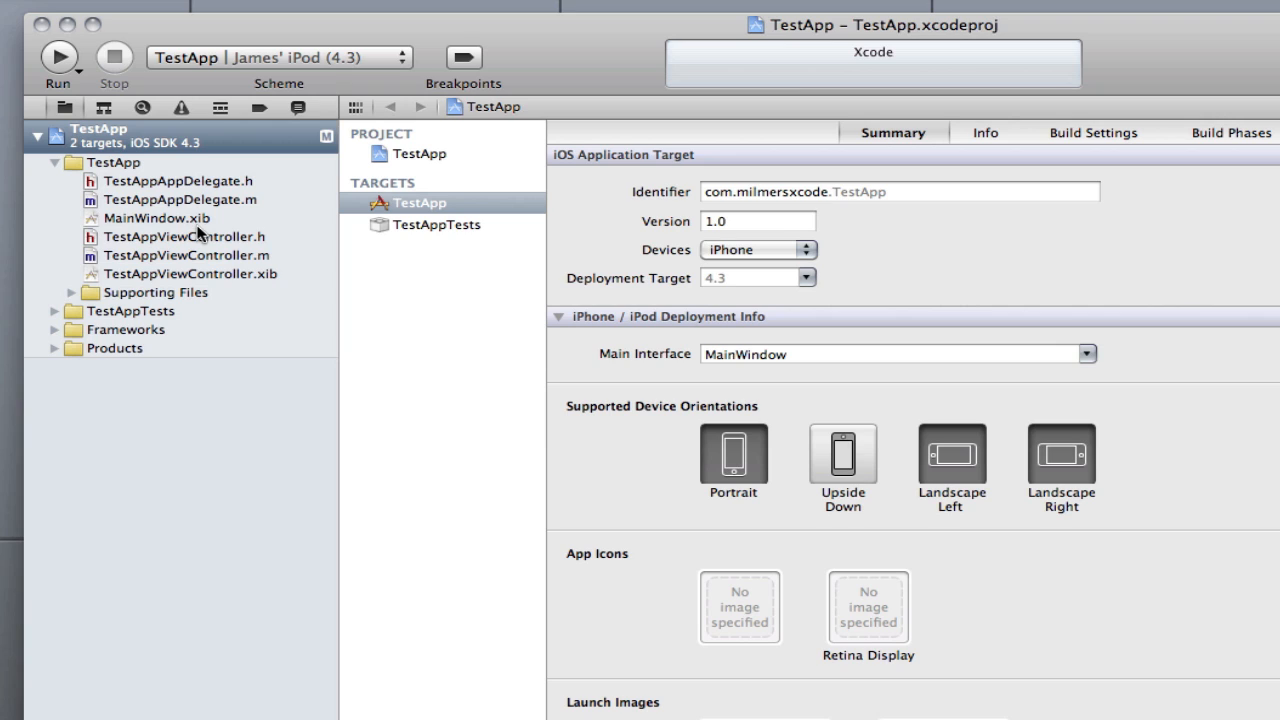
mouse_move(197, 240)
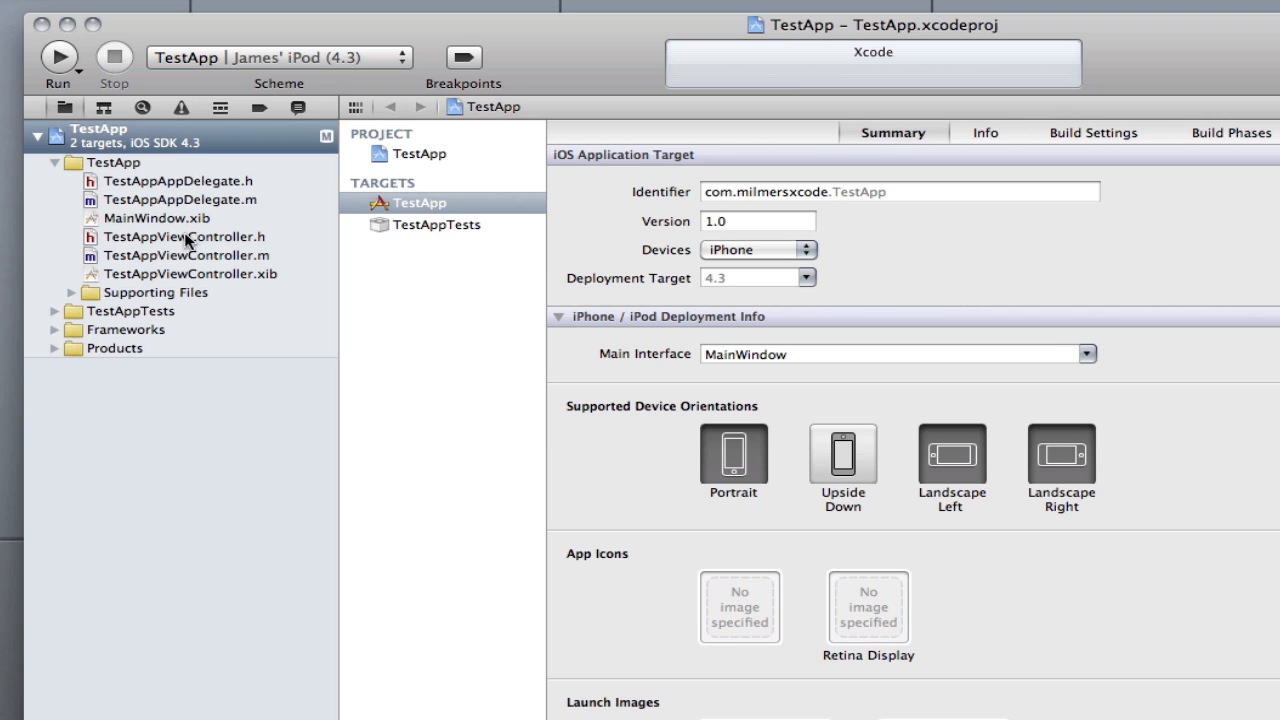
mouse_move(105, 362)
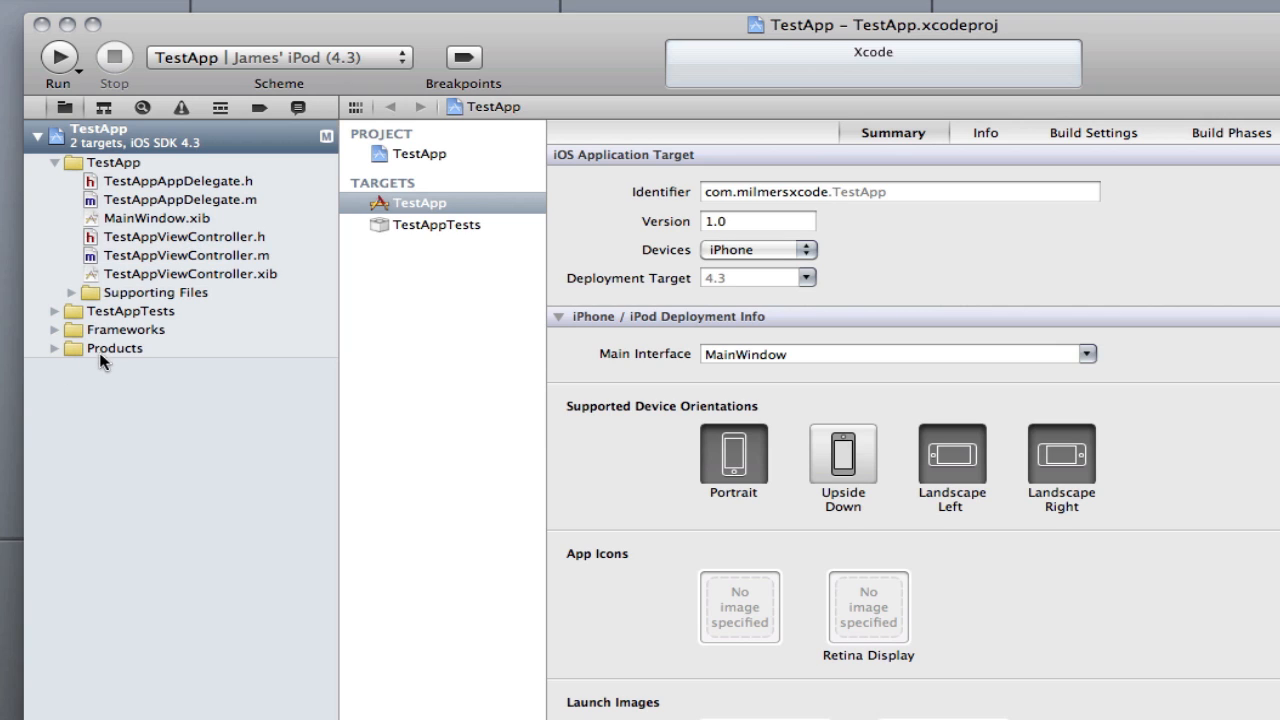
mouse_move(90, 338)
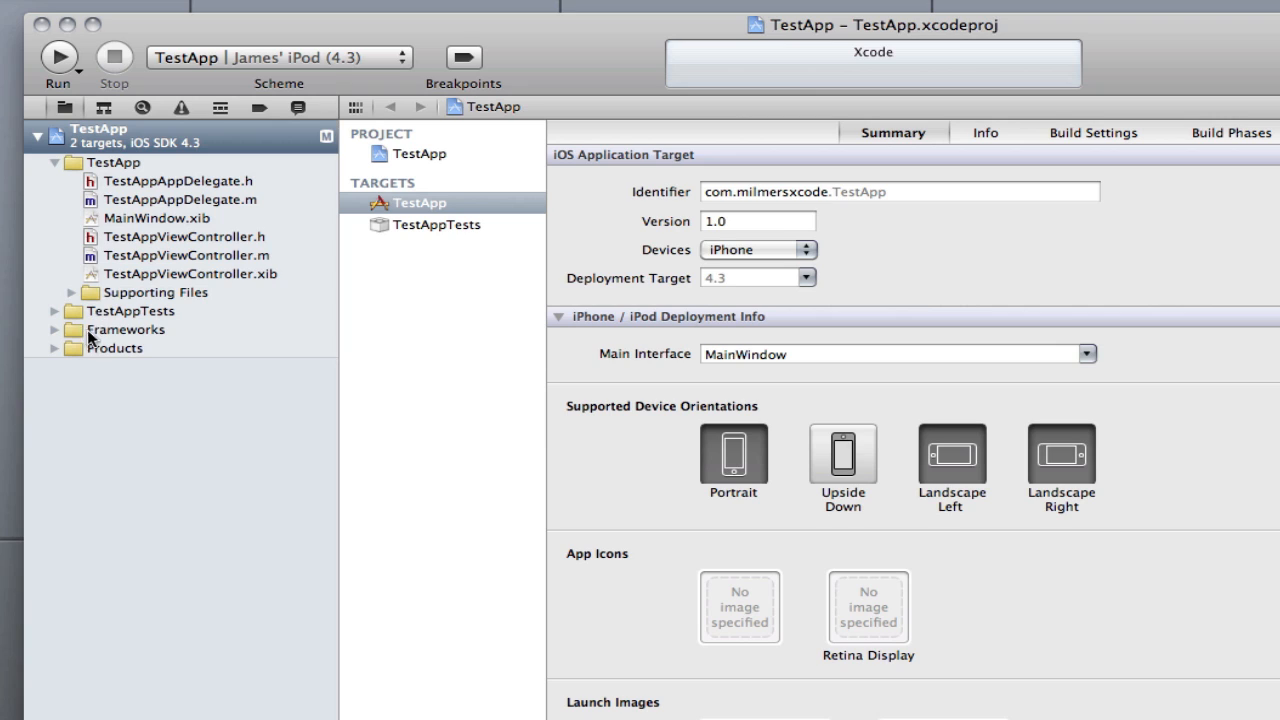
mouse_move(158, 237)
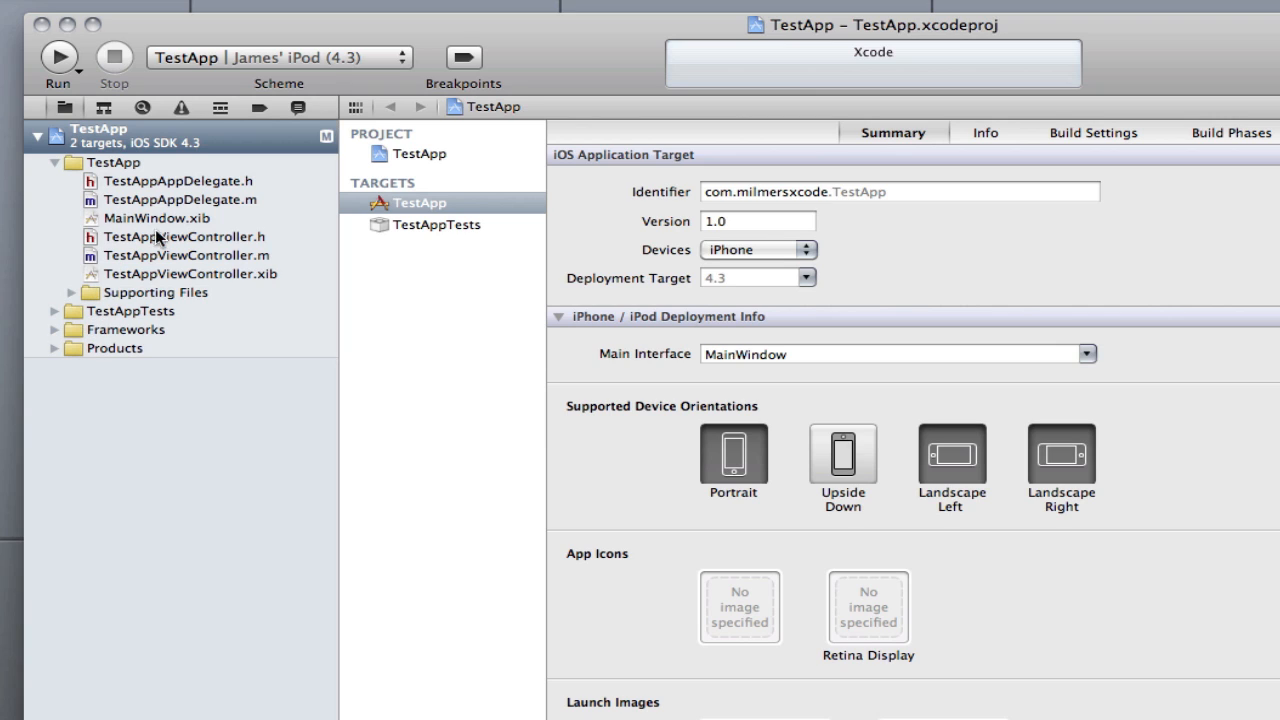
mouse_move(232, 232)
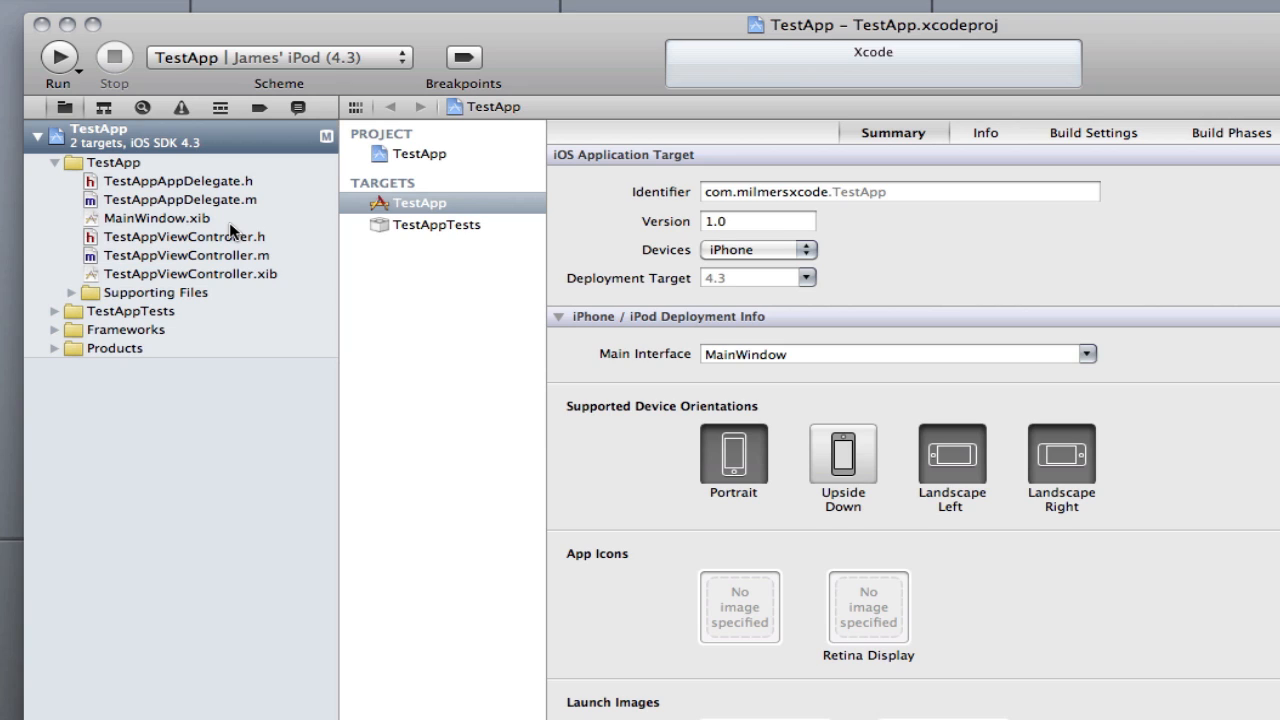
mouse_move(233, 275)
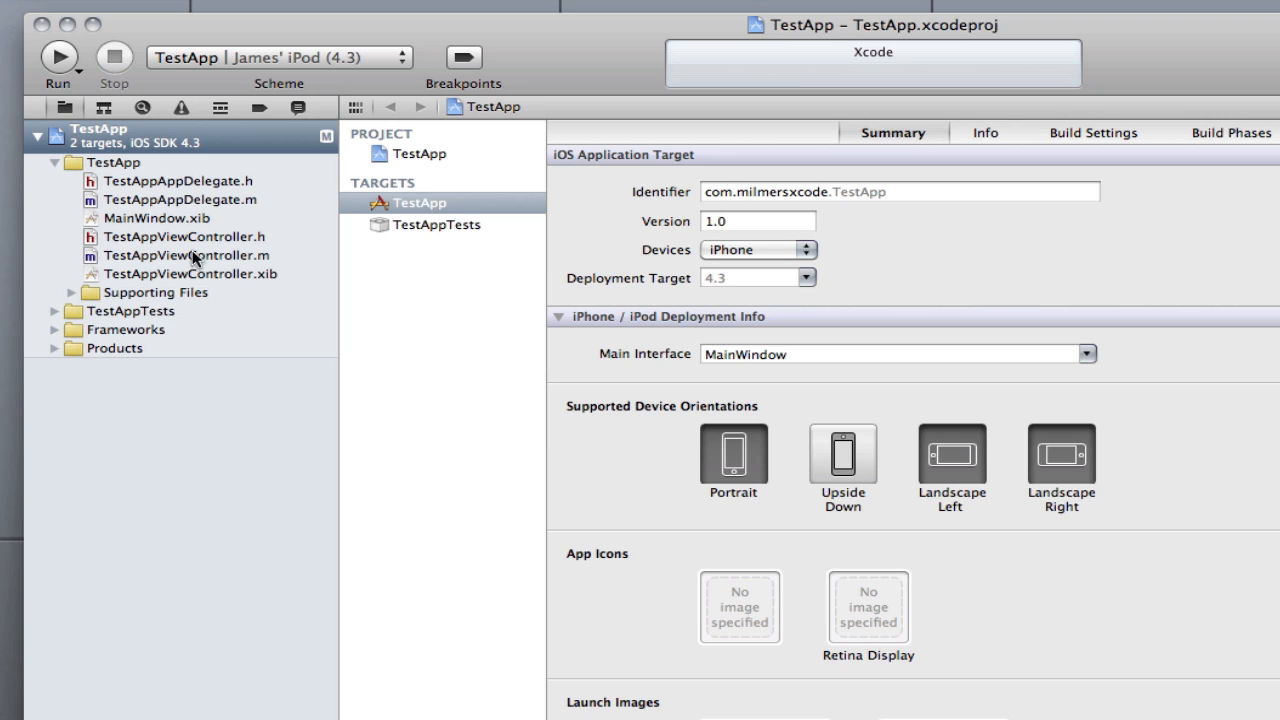
mouse_move(145, 279)
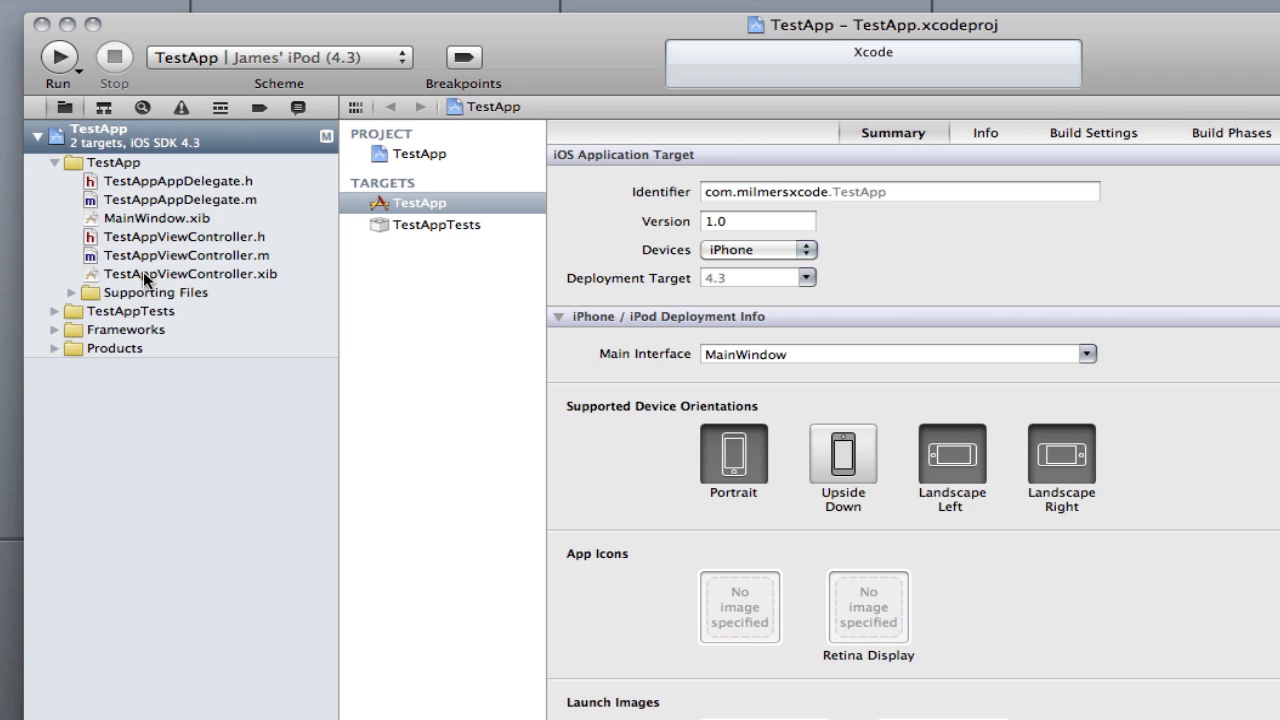
mouse_move(163, 225)
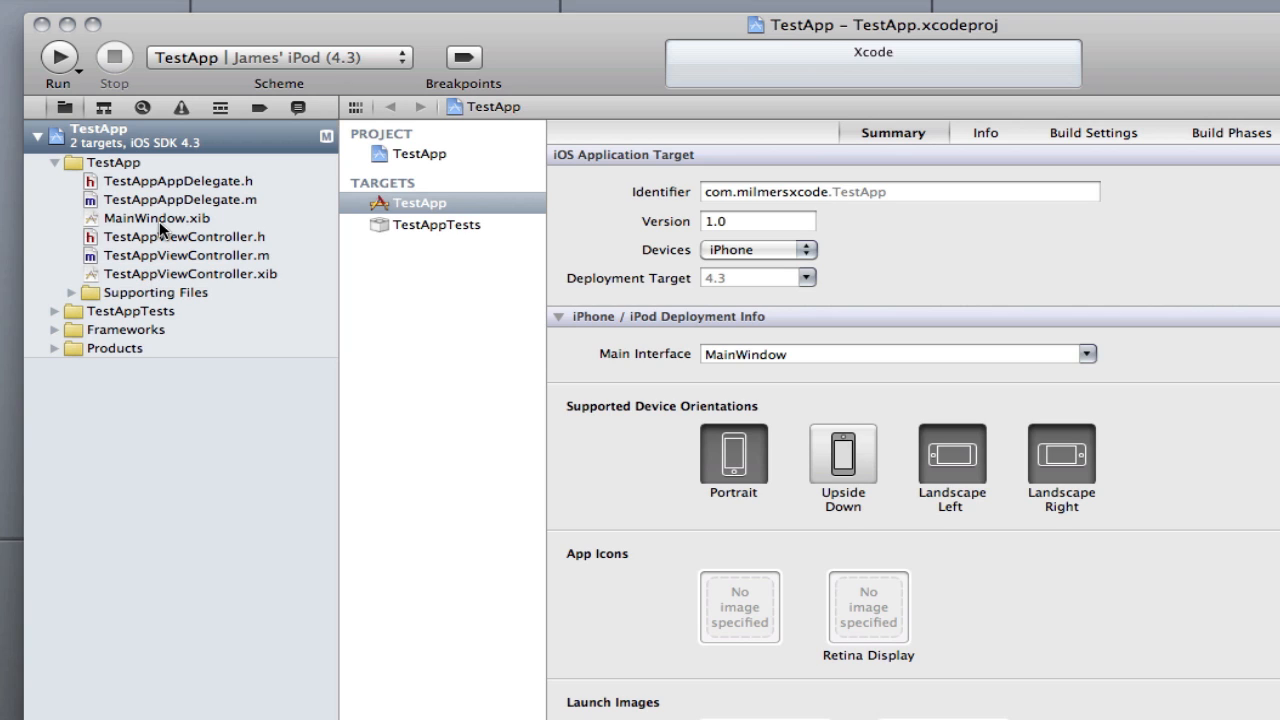
mouse_move(185, 176)
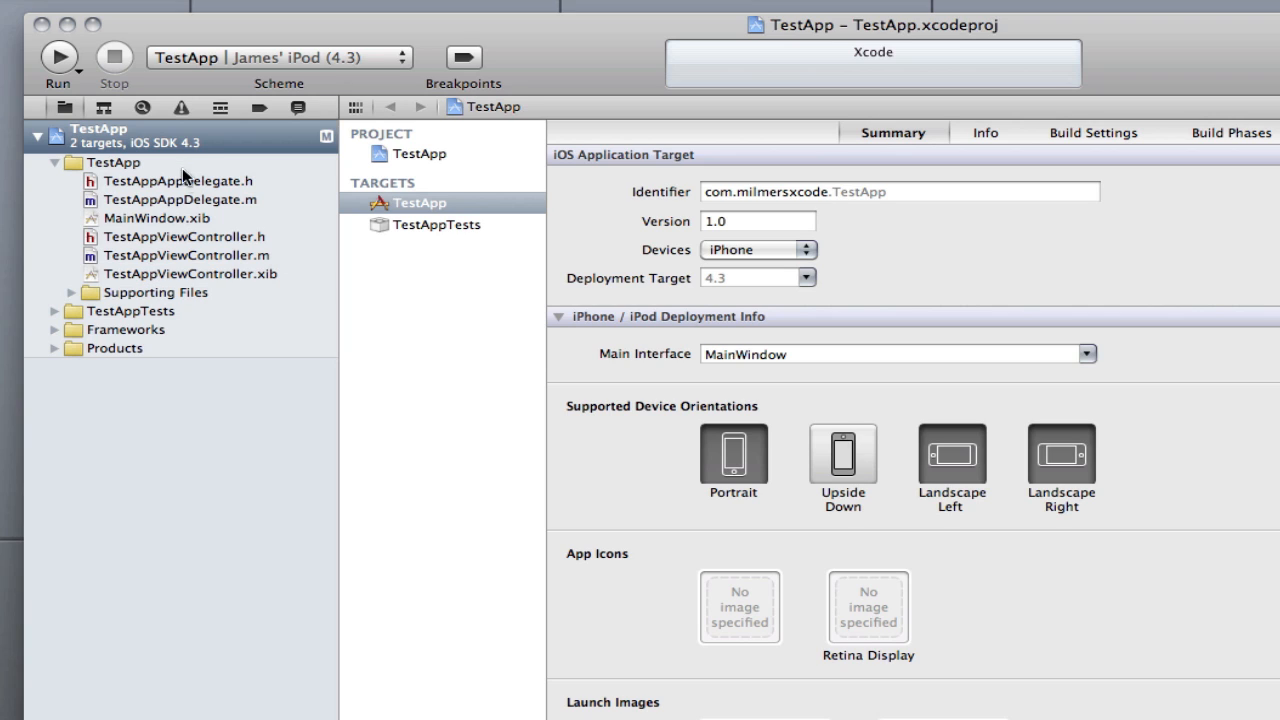
mouse_move(343, 165)
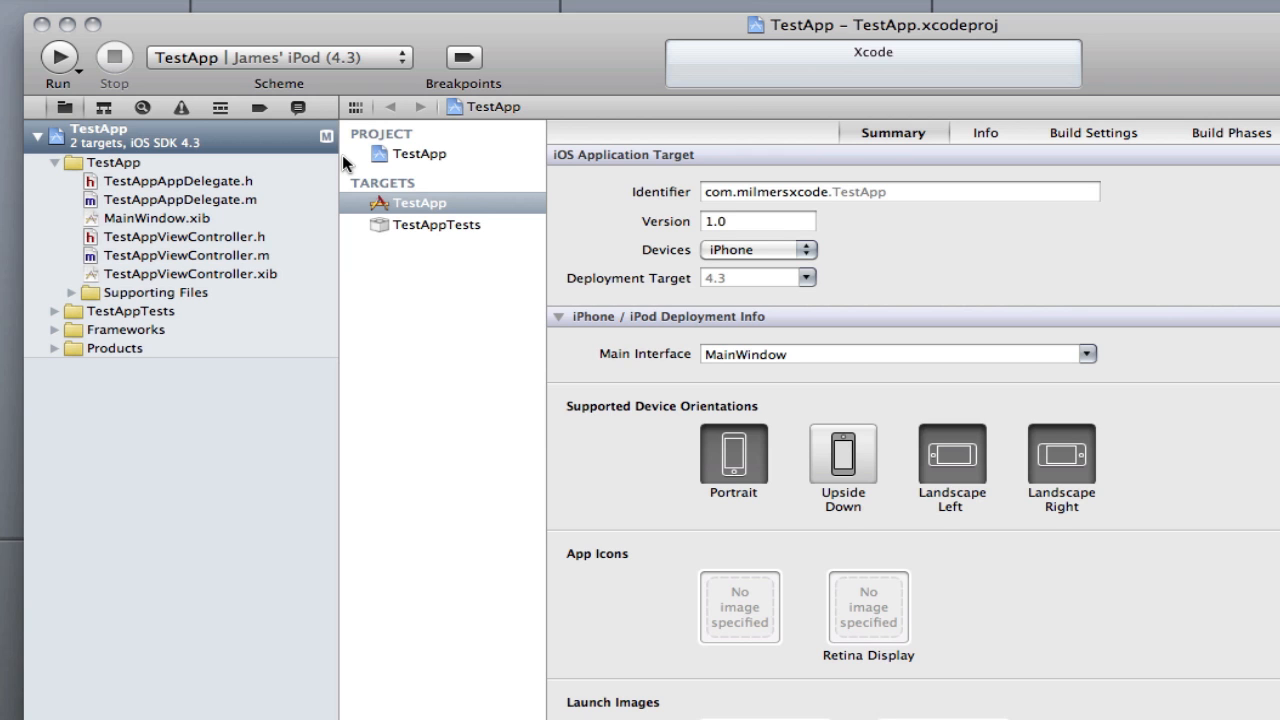
mouse_move(563, 52)
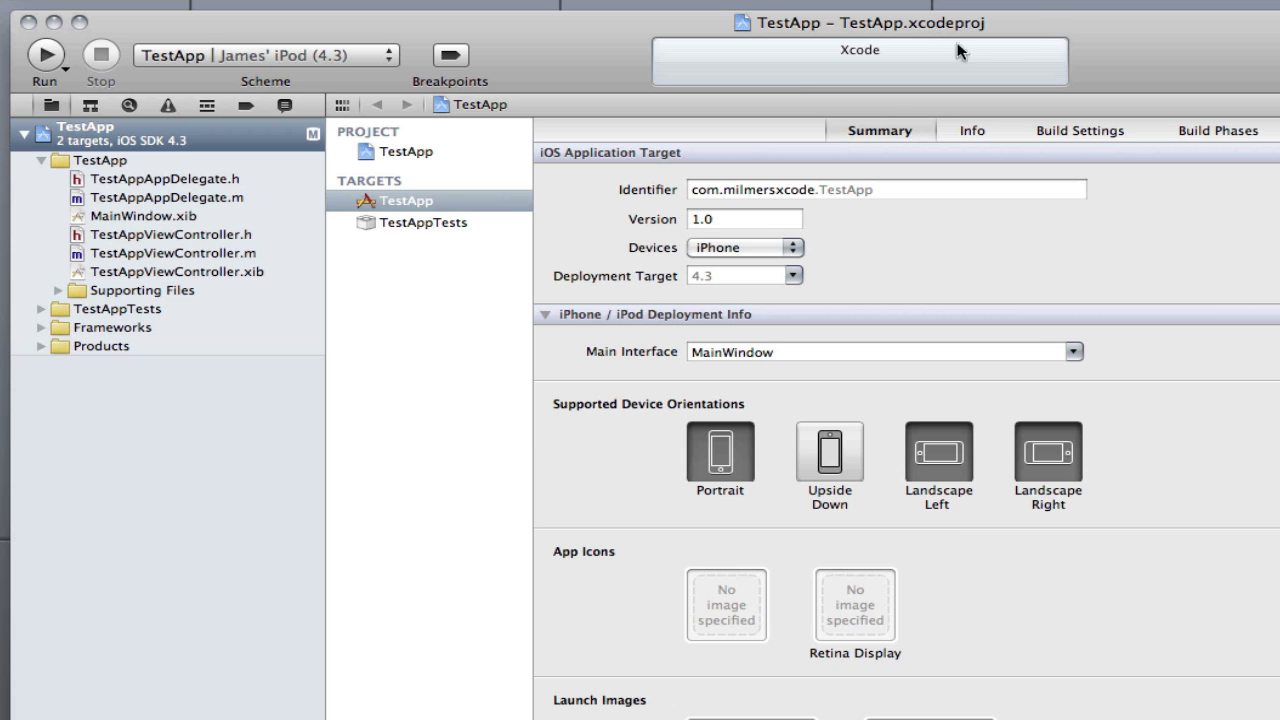
mouse_move(1226, 108)
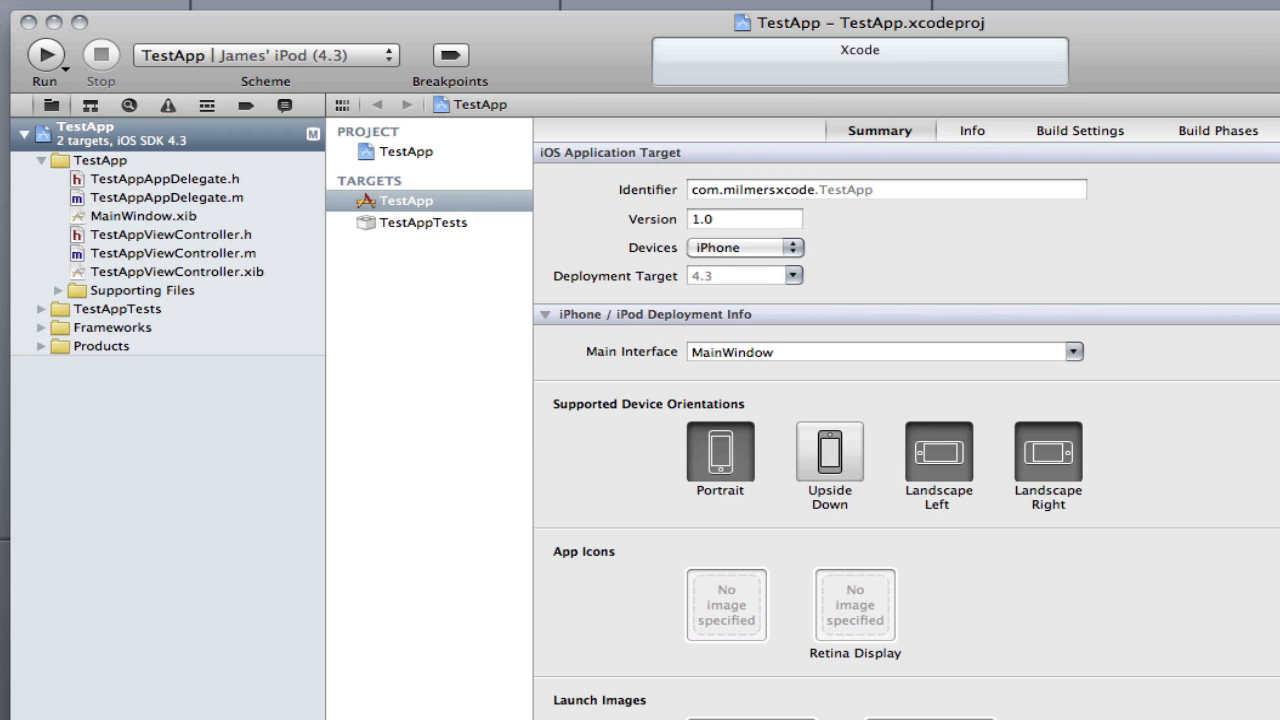
mouse_move(1006, 237)
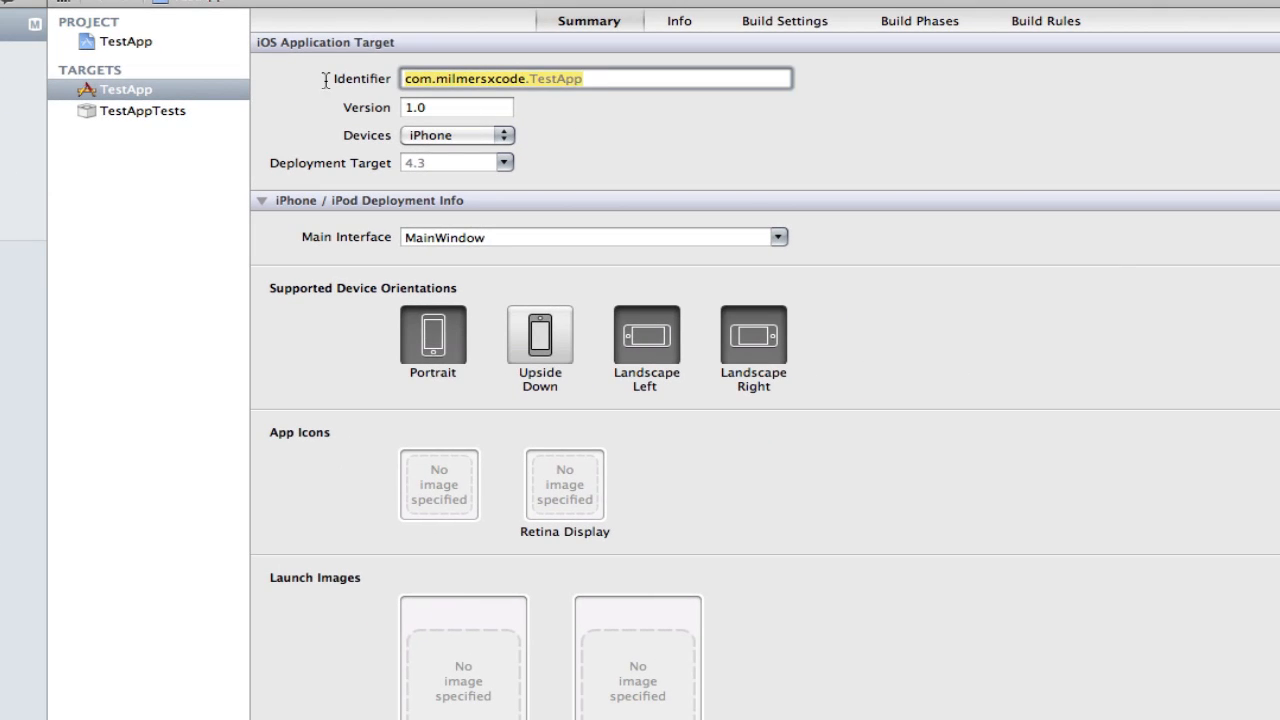
click(456, 107)
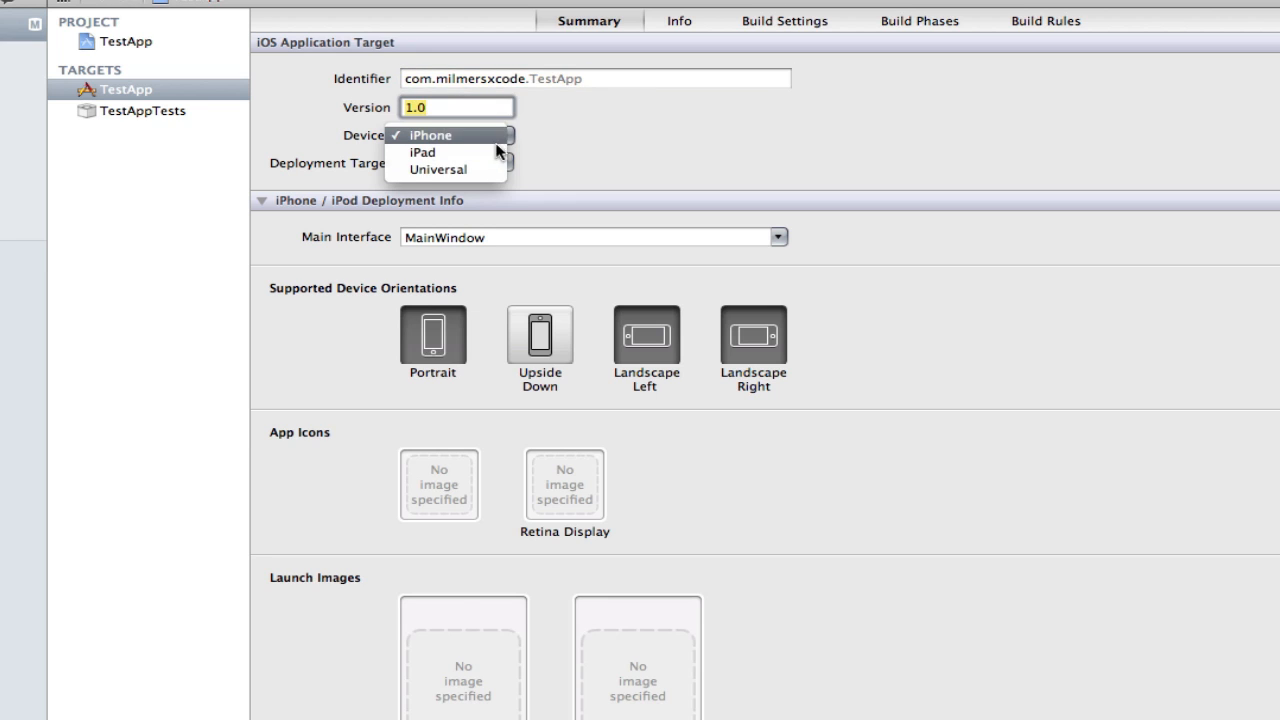
click(429, 134)
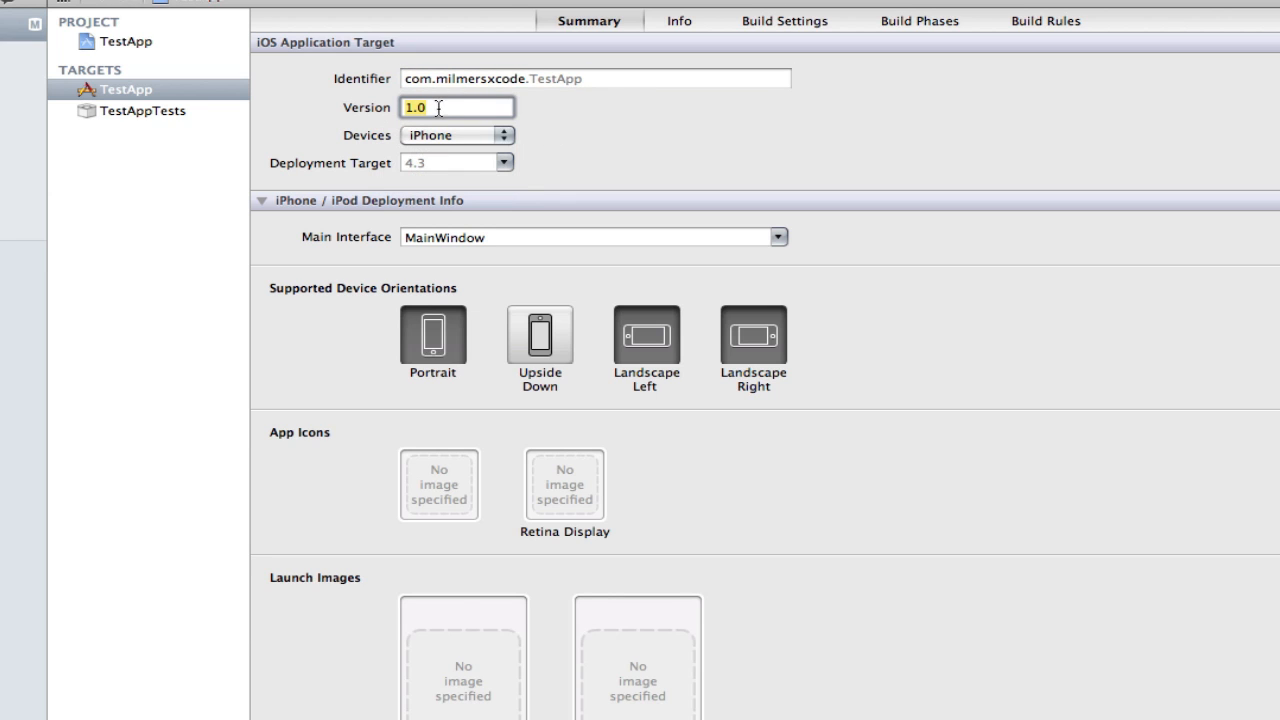
click(448, 162)
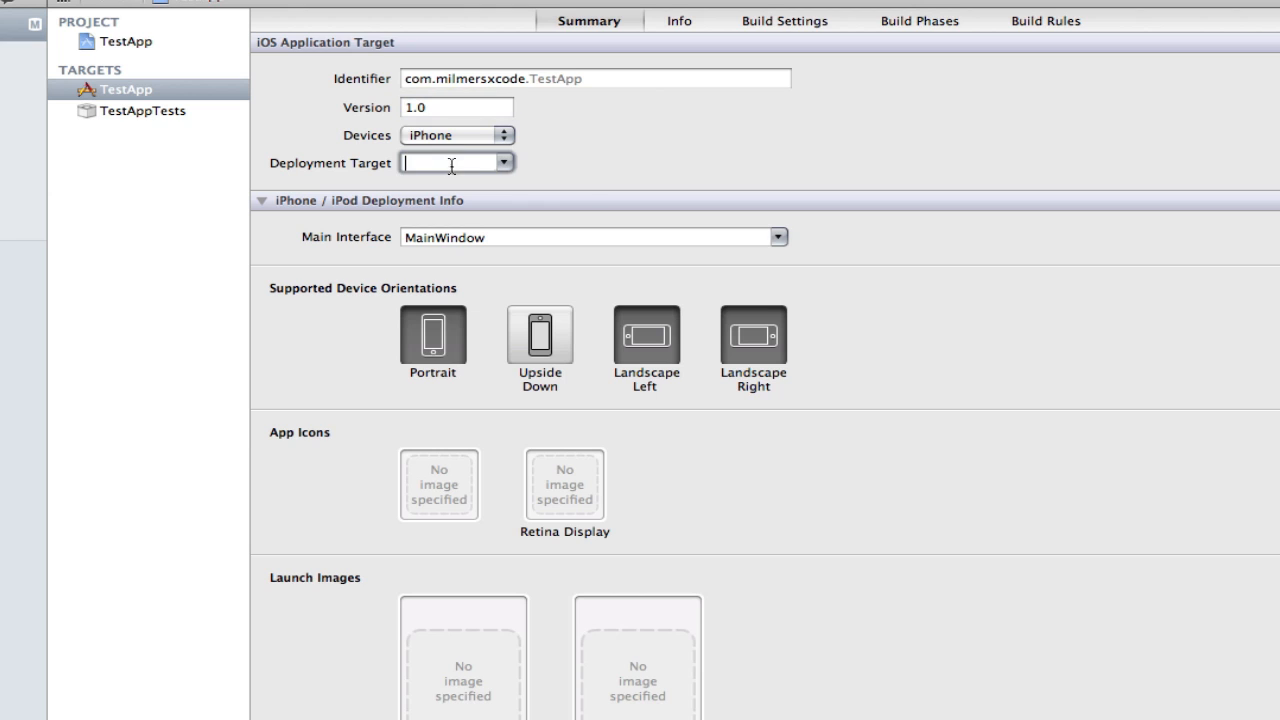
click(504, 162)
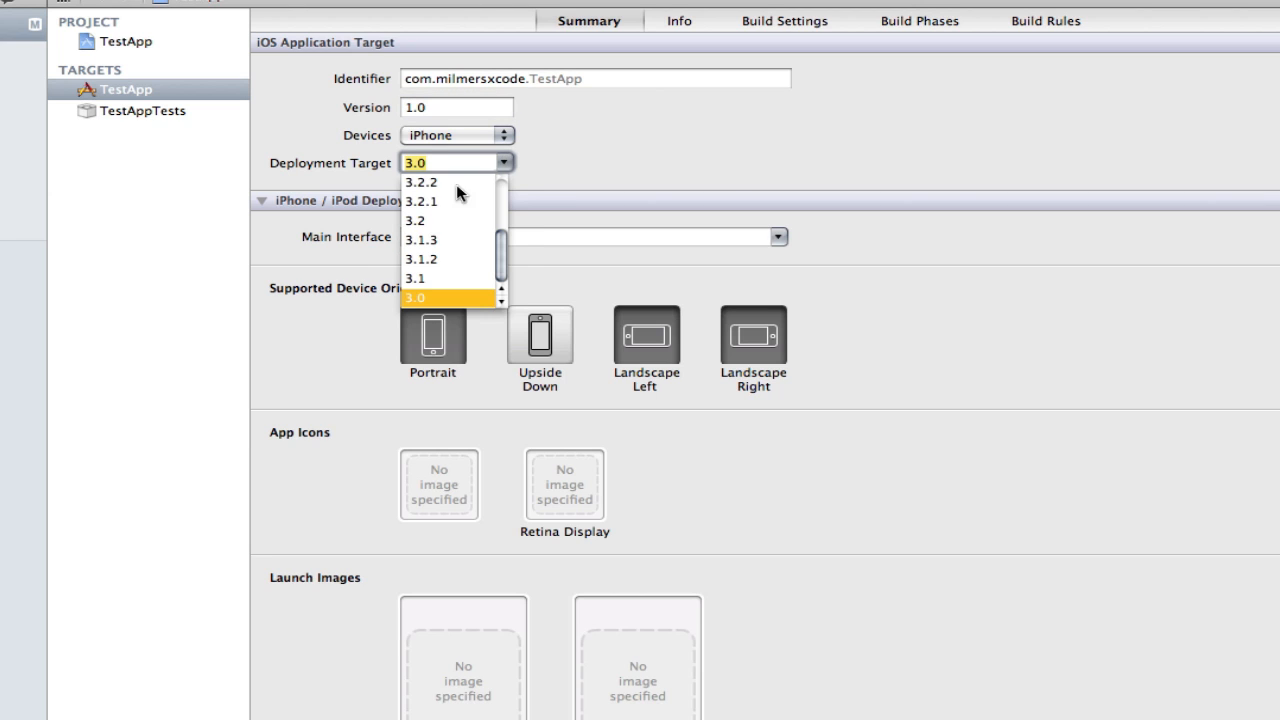
click(450, 162)
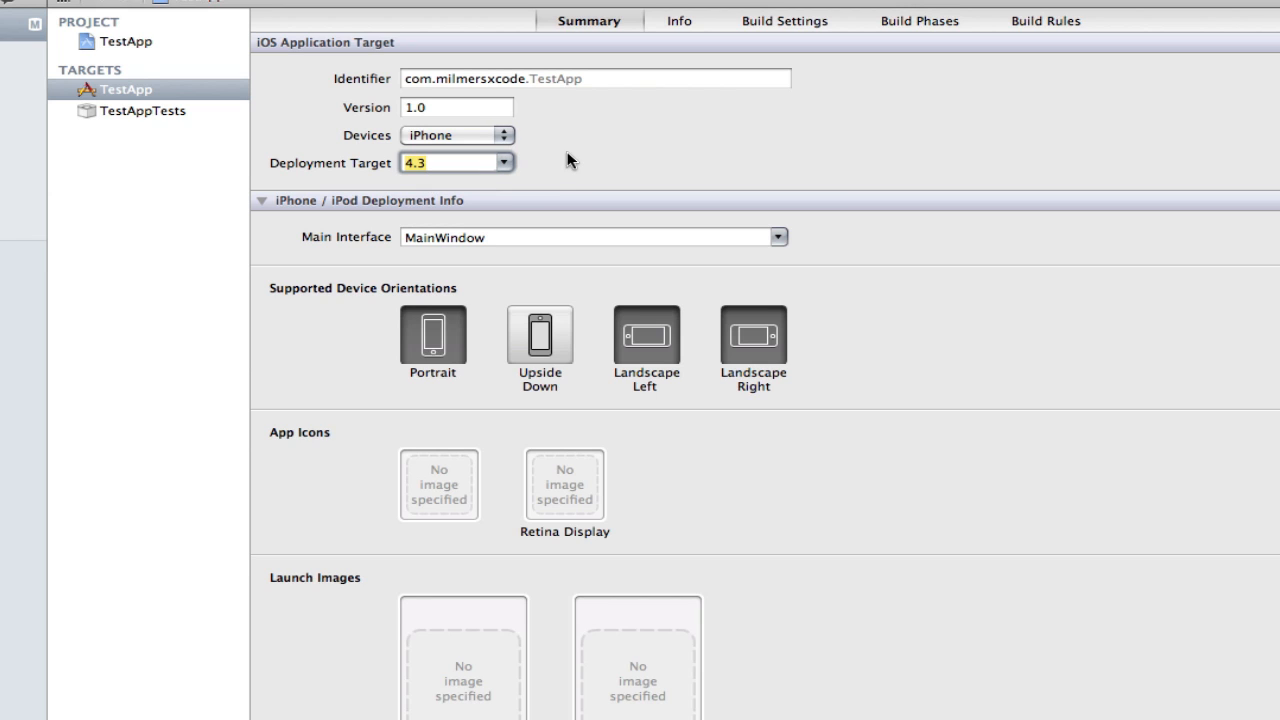
click(450, 162)
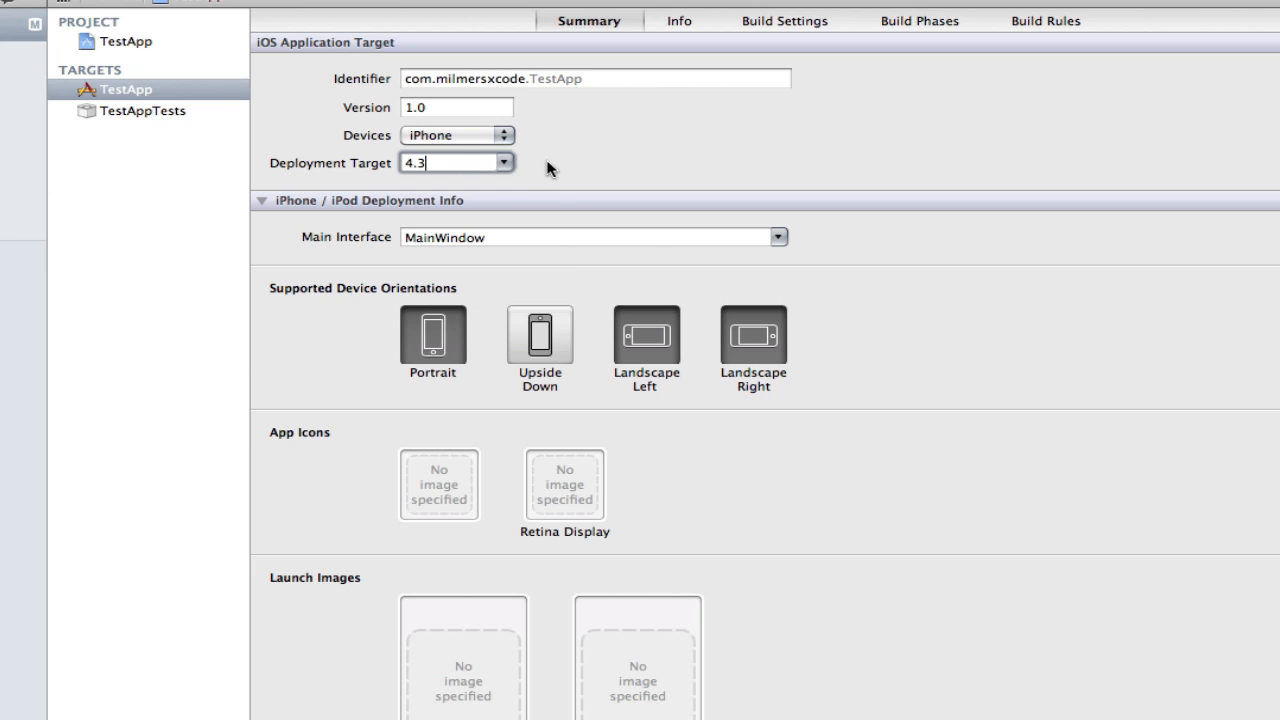
mouse_move(528, 255)
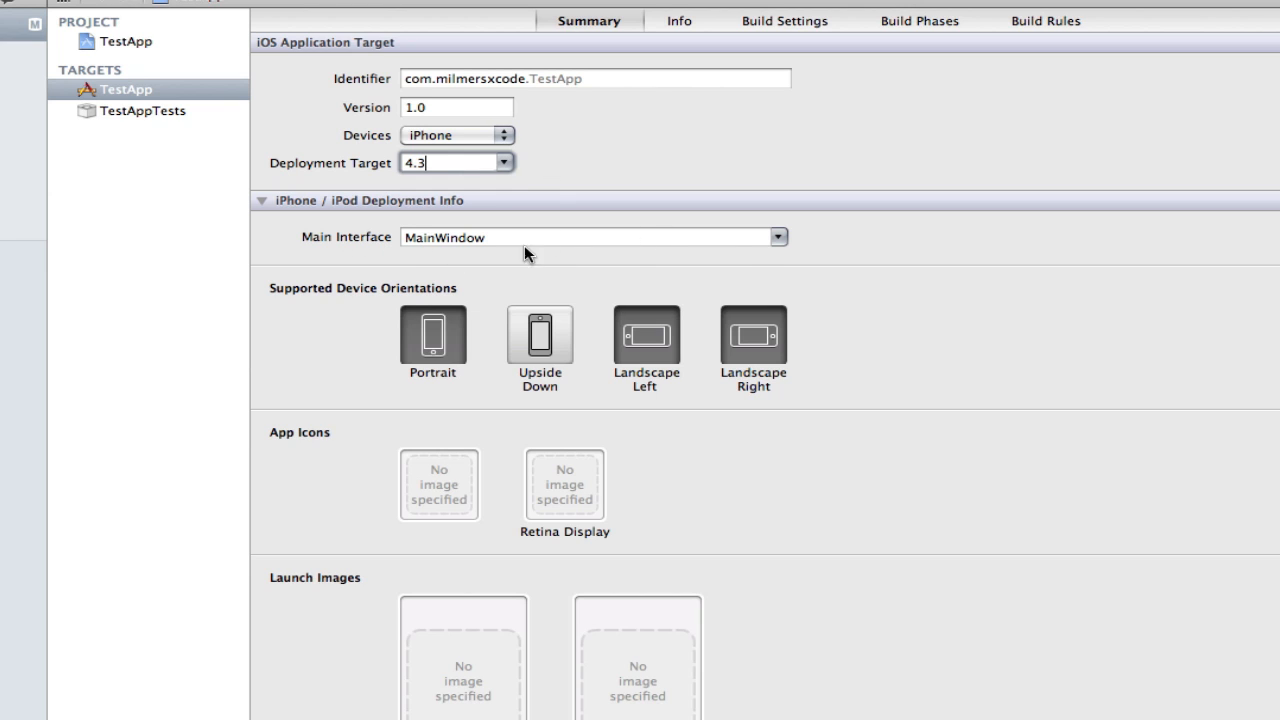
click(779, 237)
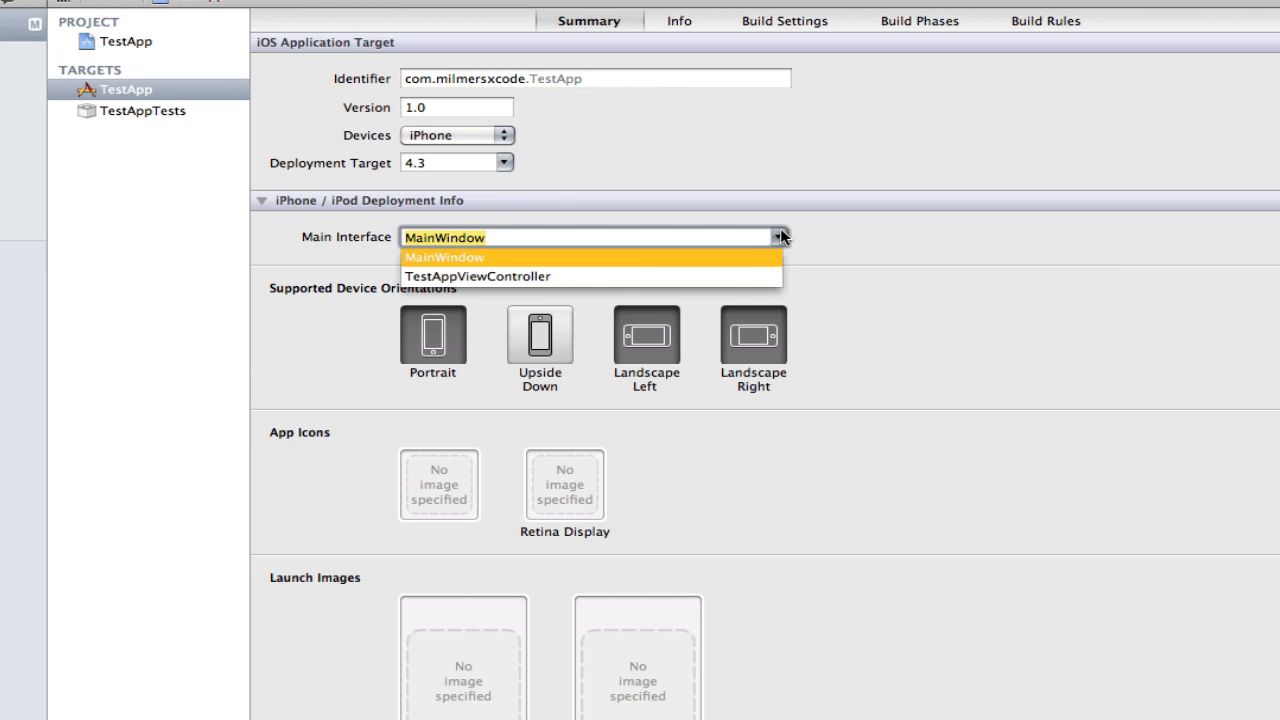
mouse_move(603, 285)
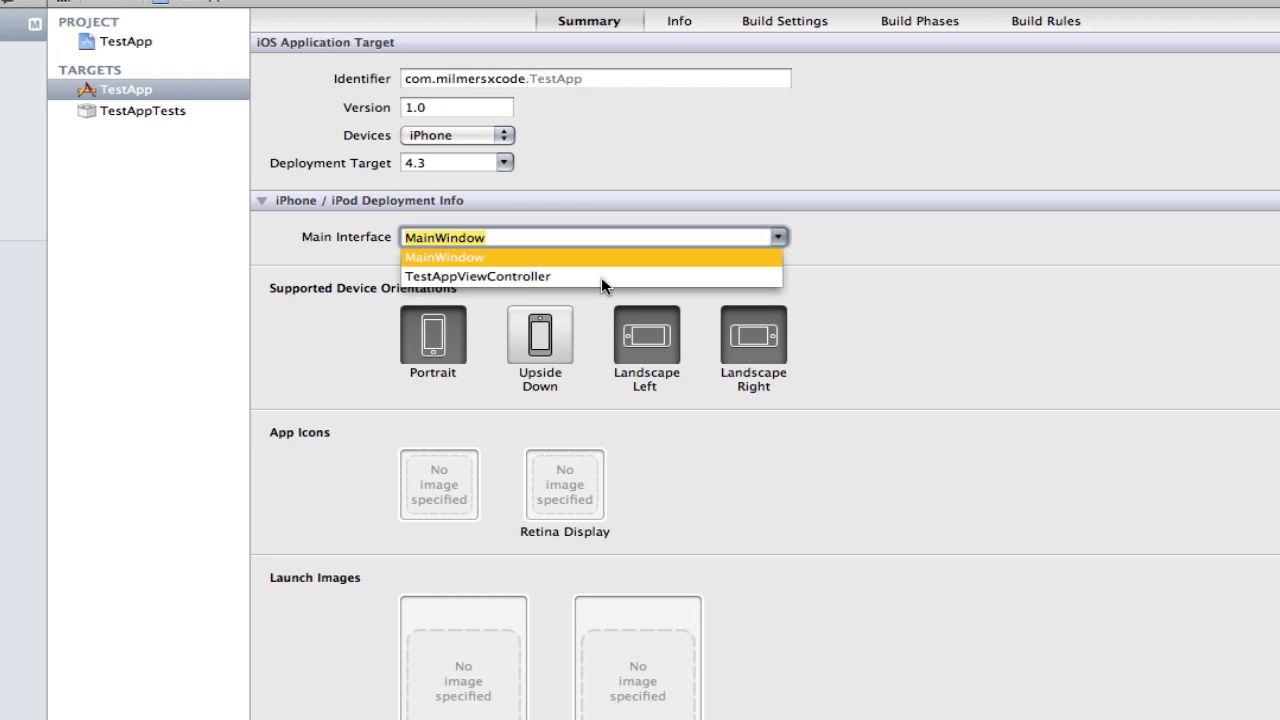
mouse_move(472, 280)
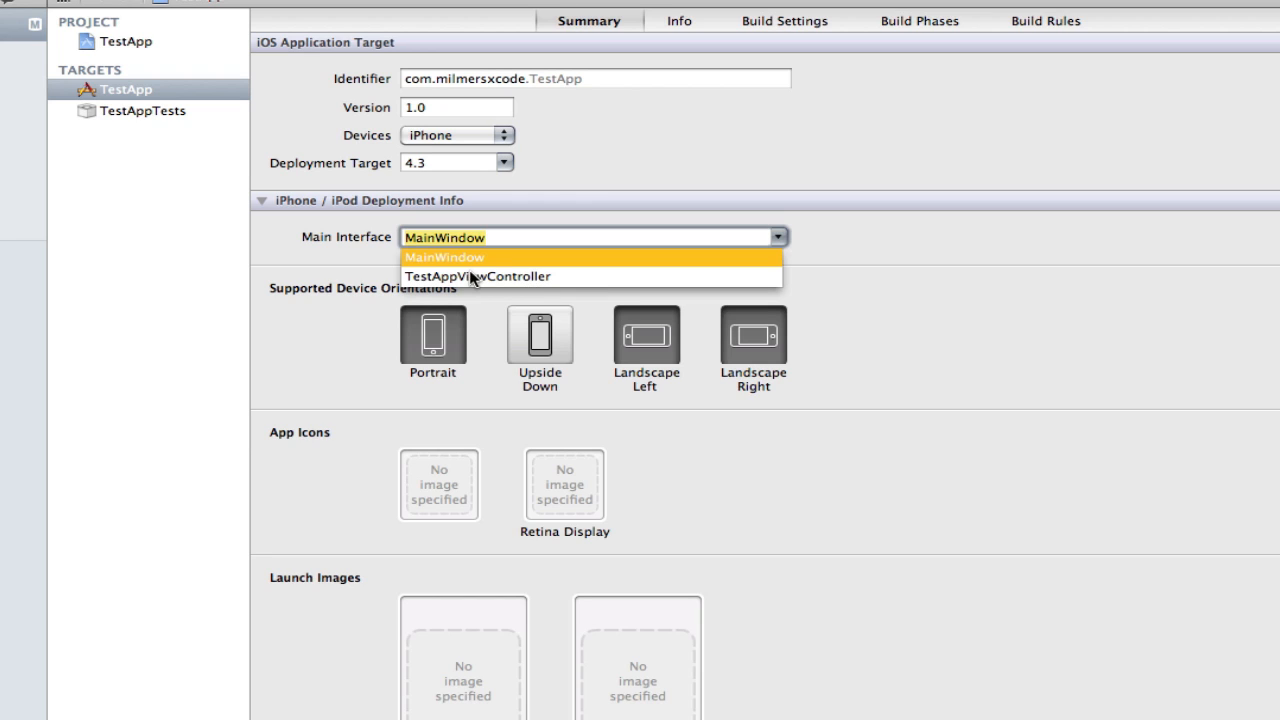
mouse_move(850, 245)
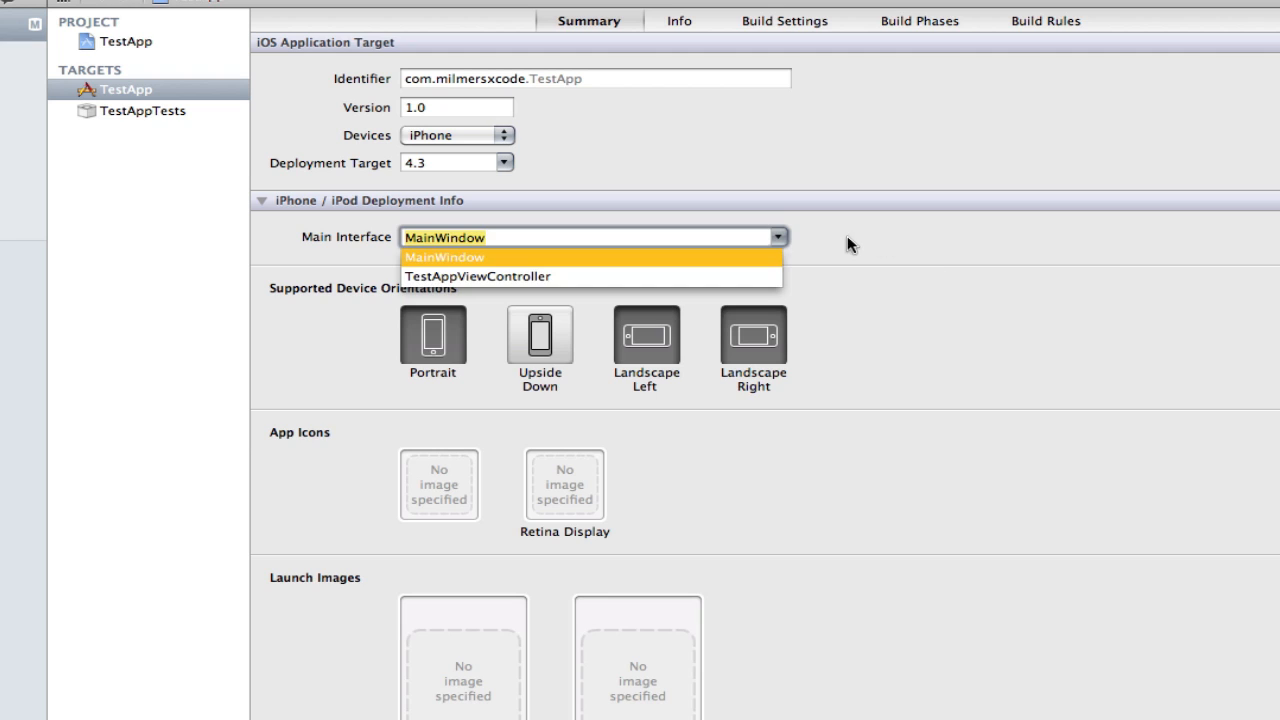
click(444, 257)
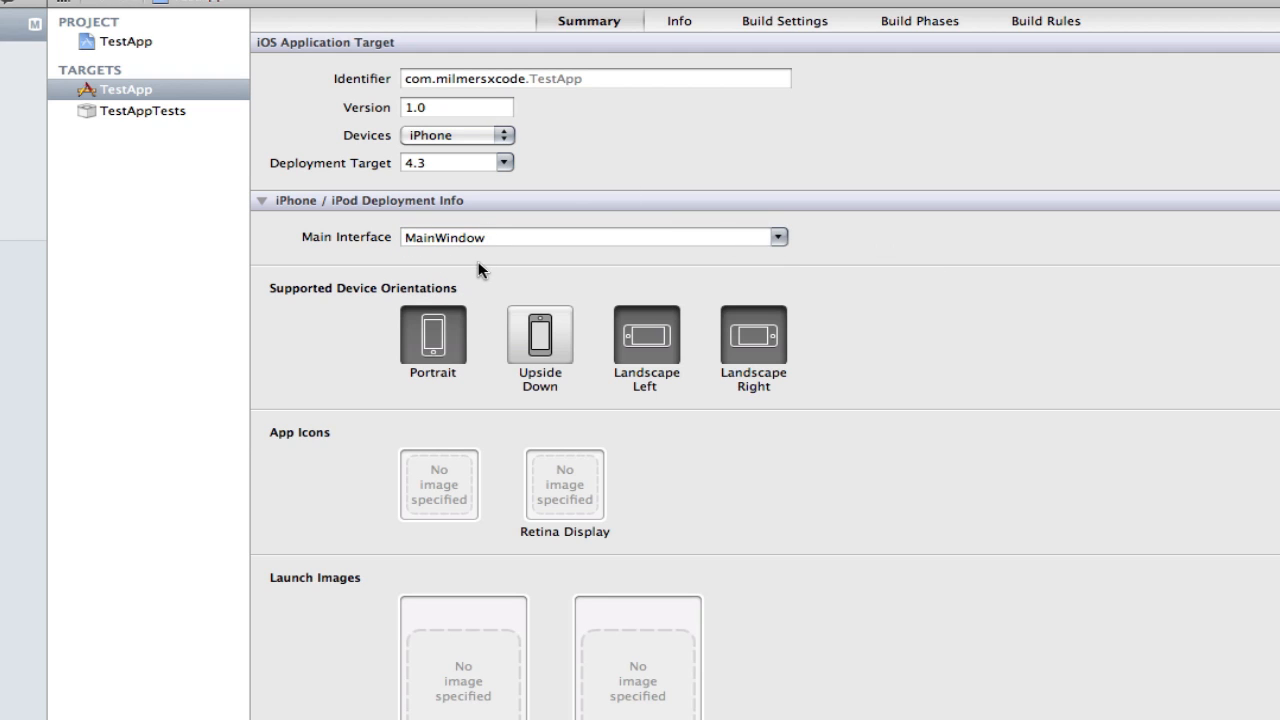
mouse_move(317, 306)
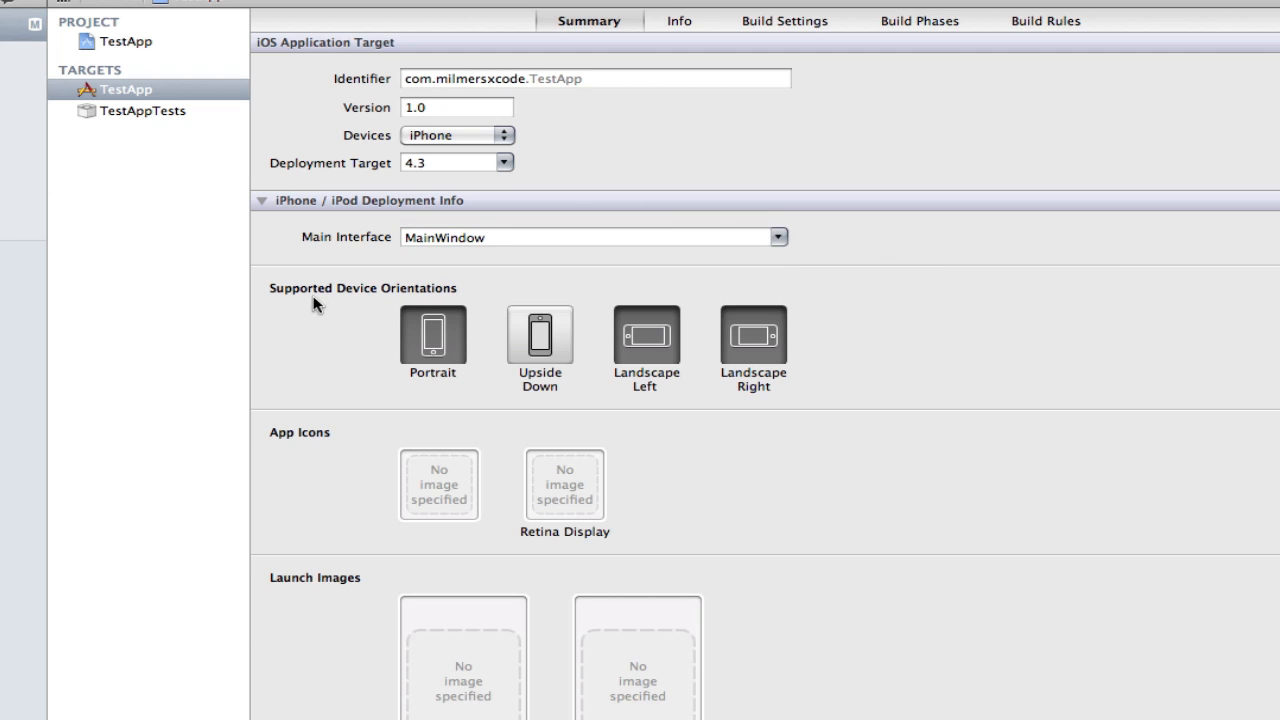
mouse_move(450, 294)
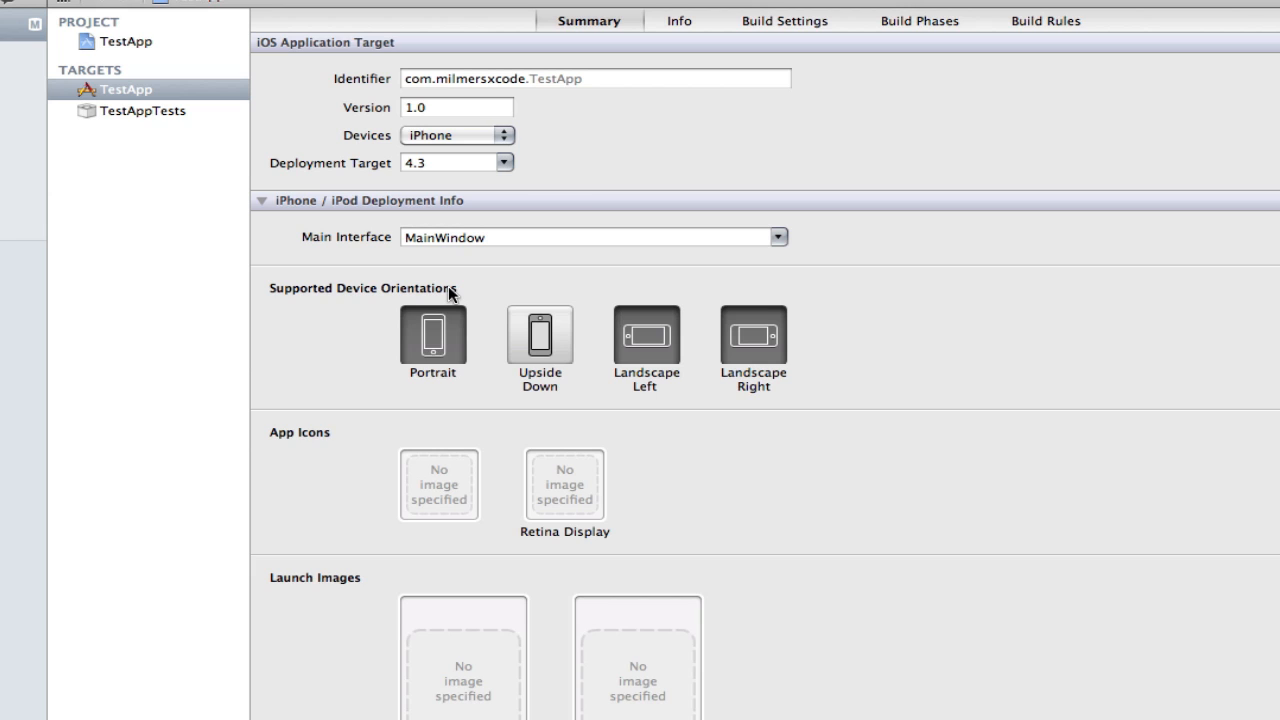
mouse_move(520, 350)
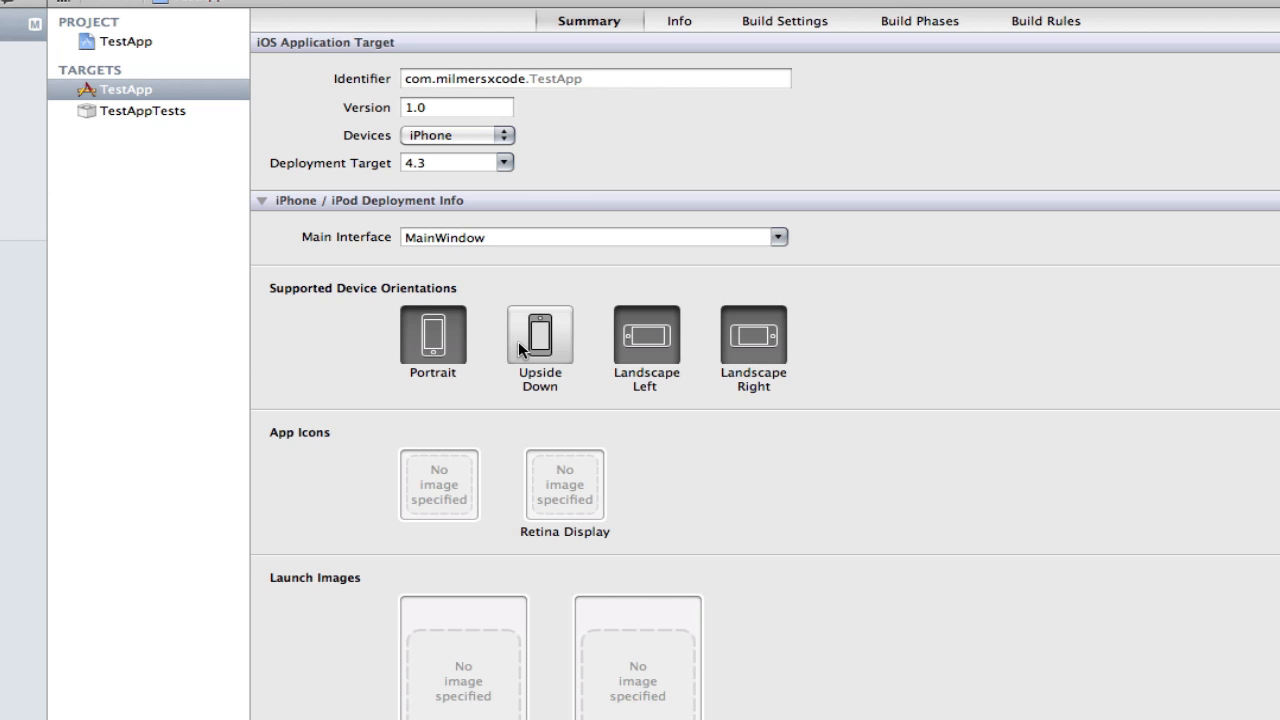
mouse_move(568, 335)
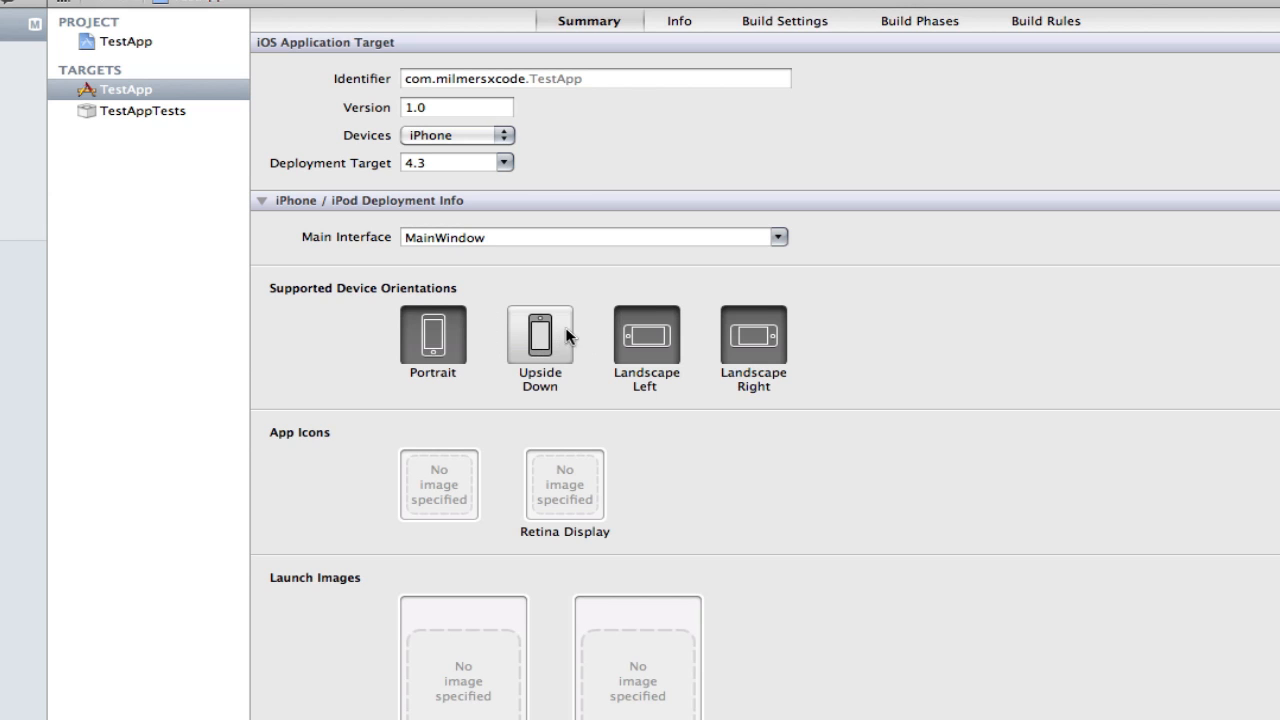
mouse_move(490, 315)
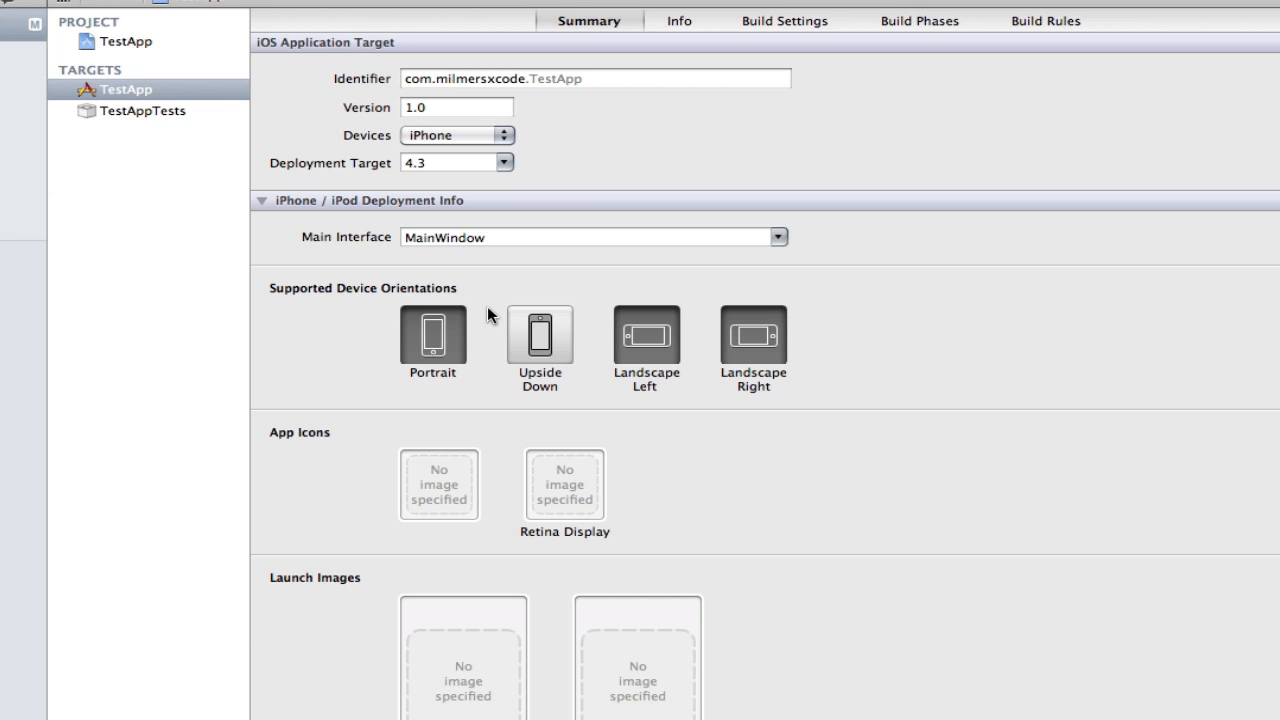
mouse_move(433, 348)
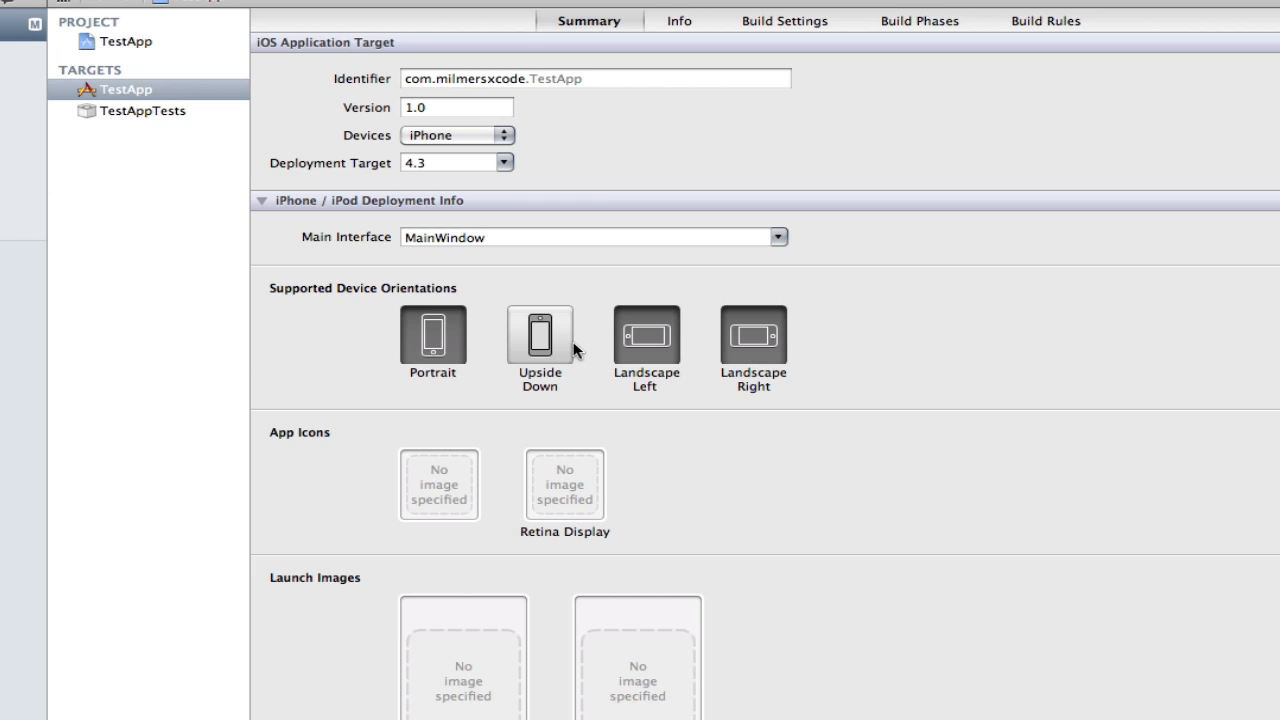
click(646, 335)
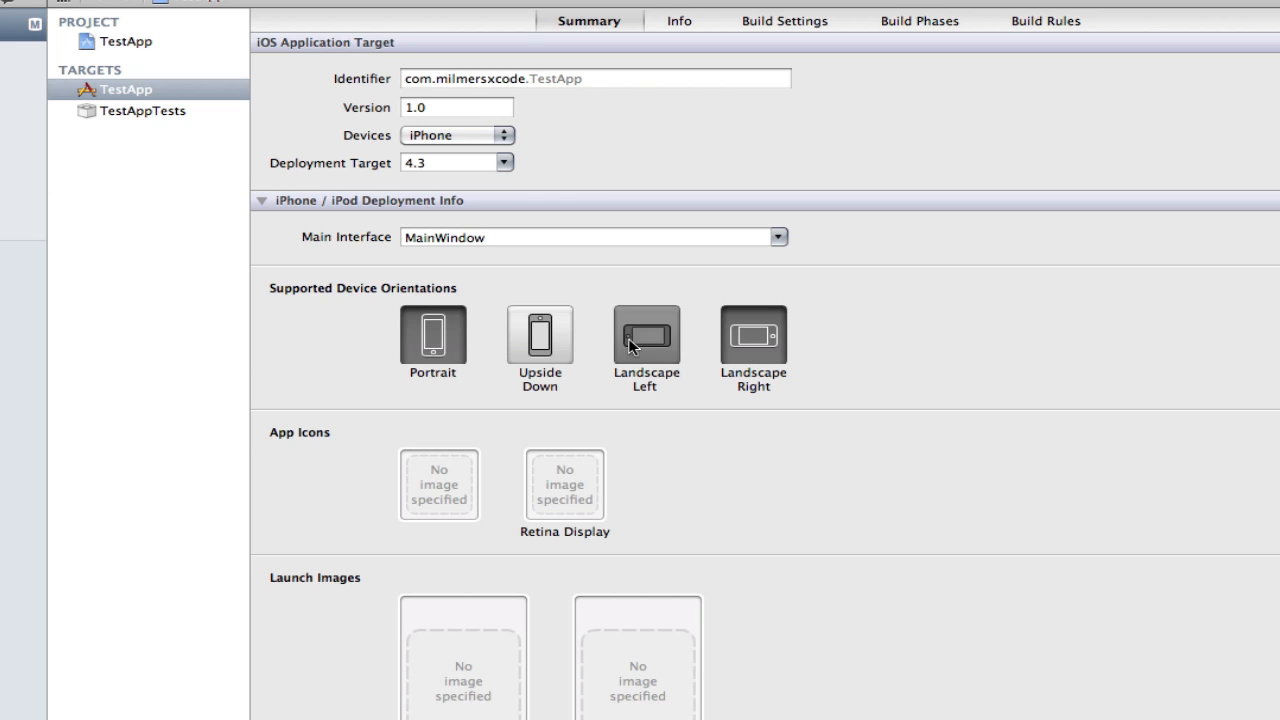
click(646, 336)
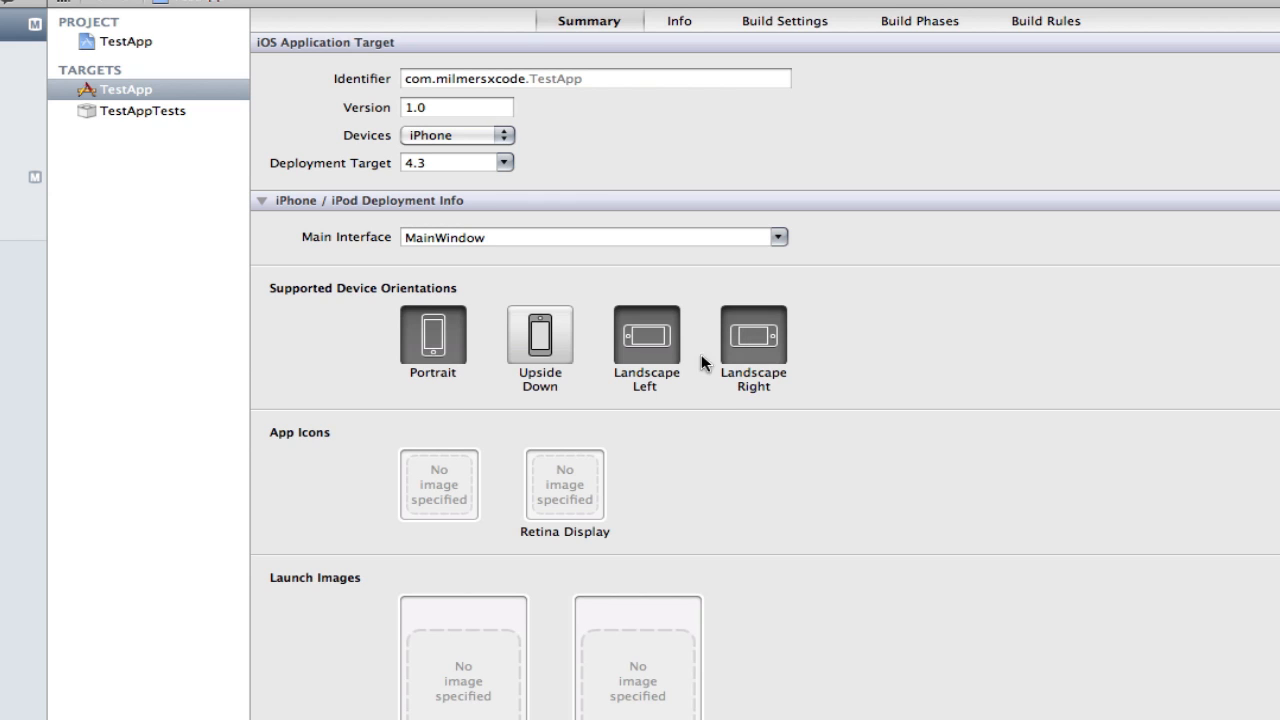
click(539, 335)
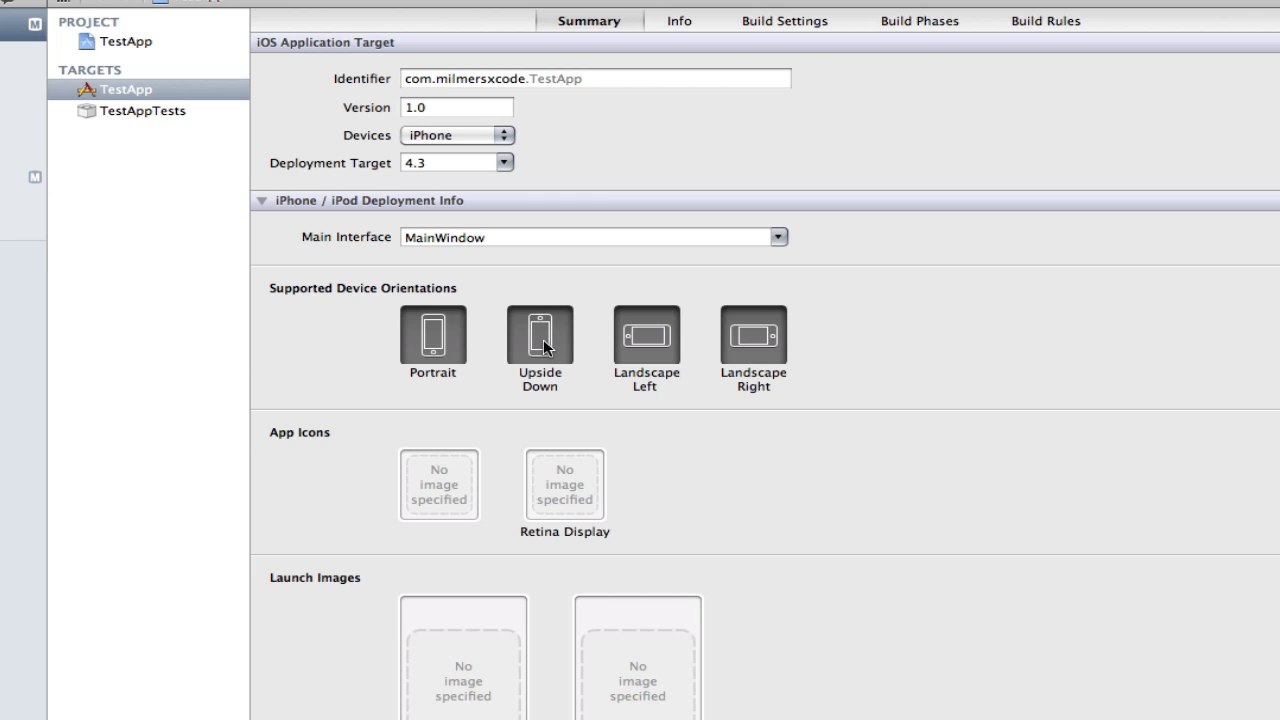
click(539, 335)
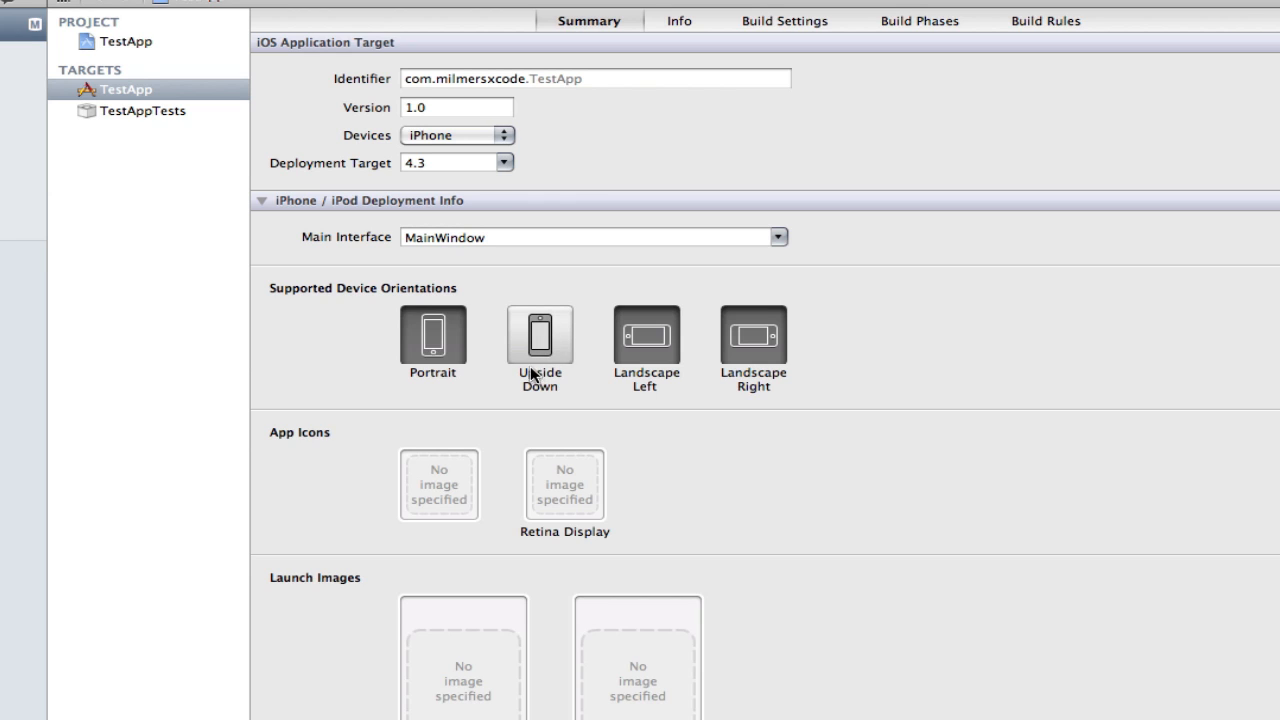
mouse_move(587, 362)
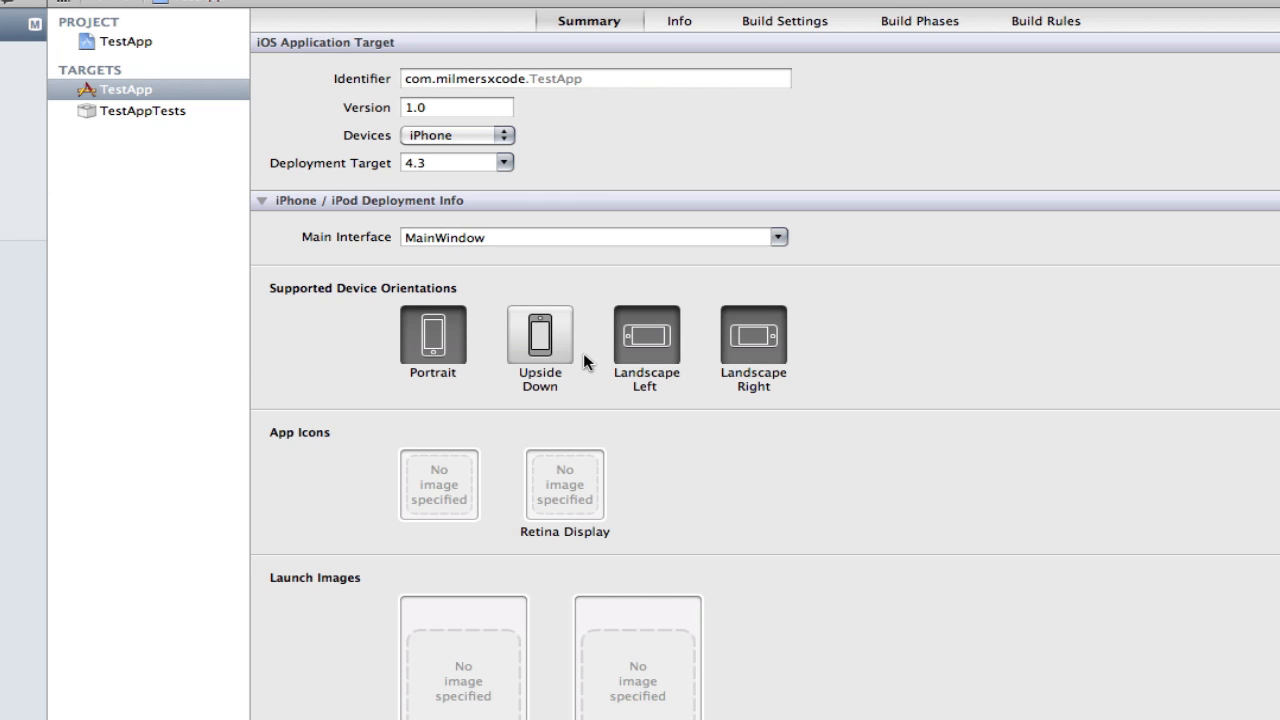
mouse_move(538, 358)
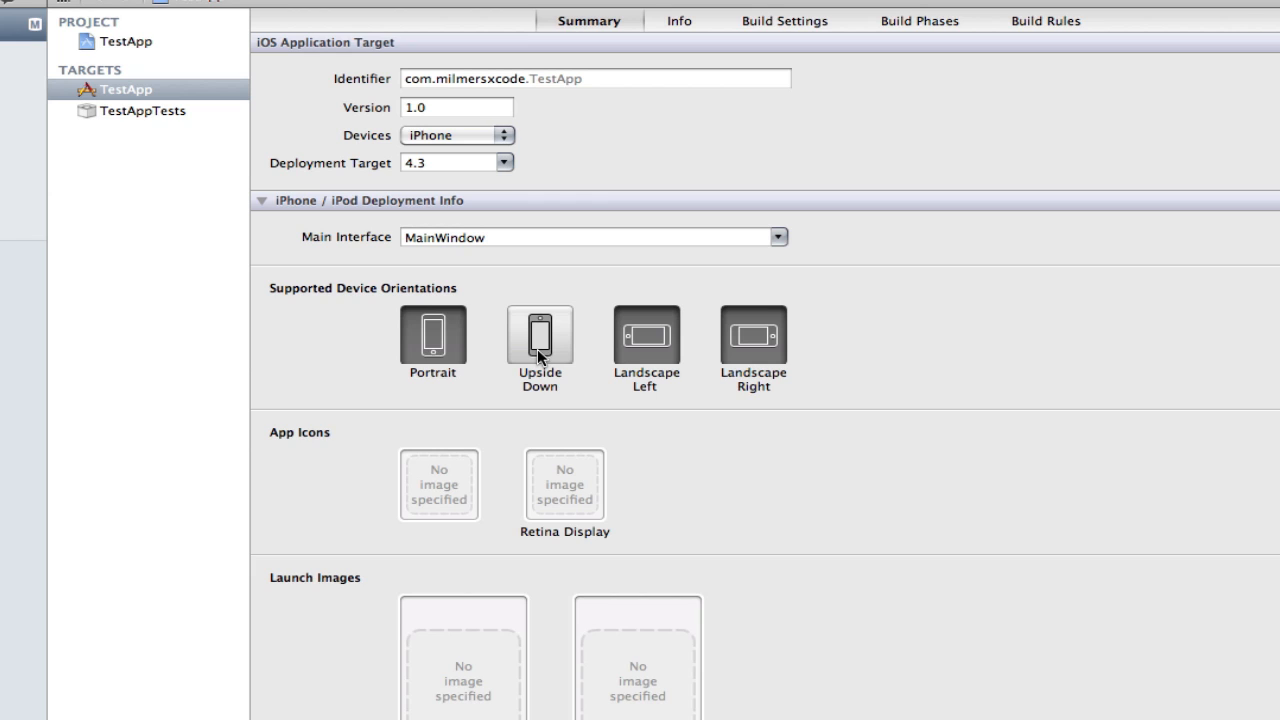
mouse_move(278, 427)
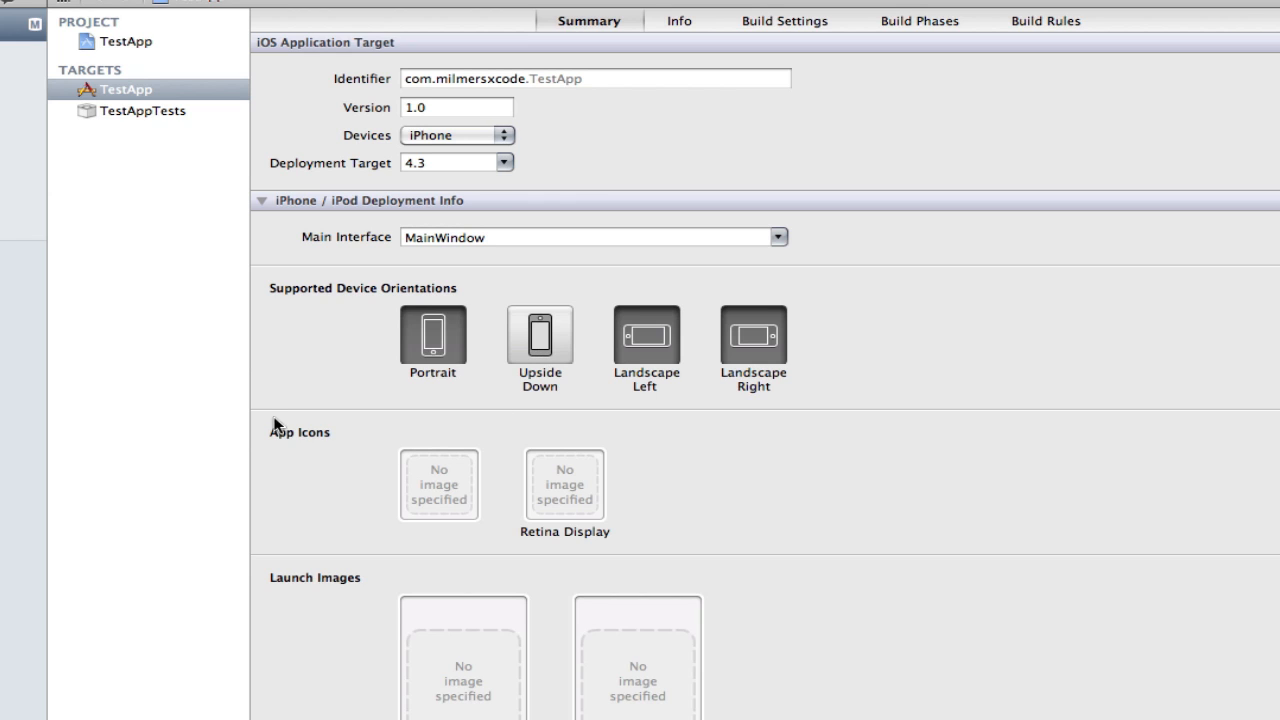
mouse_move(364, 592)
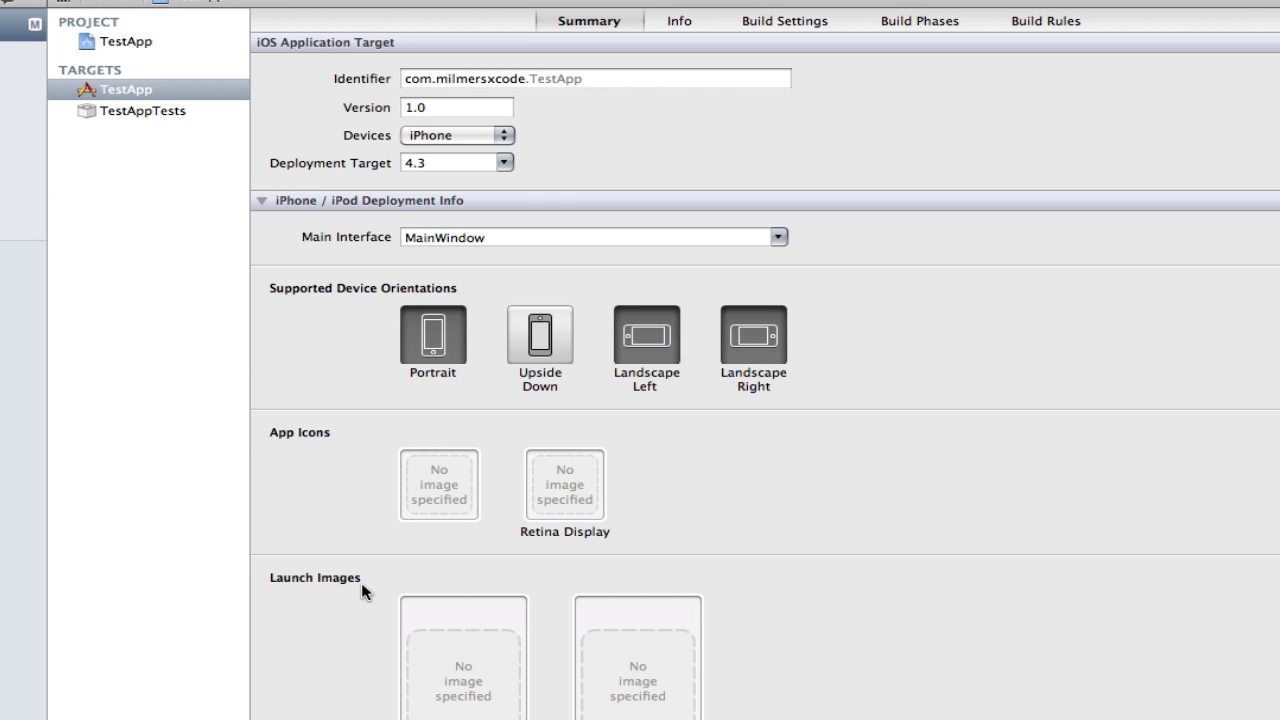
mouse_move(448, 618)
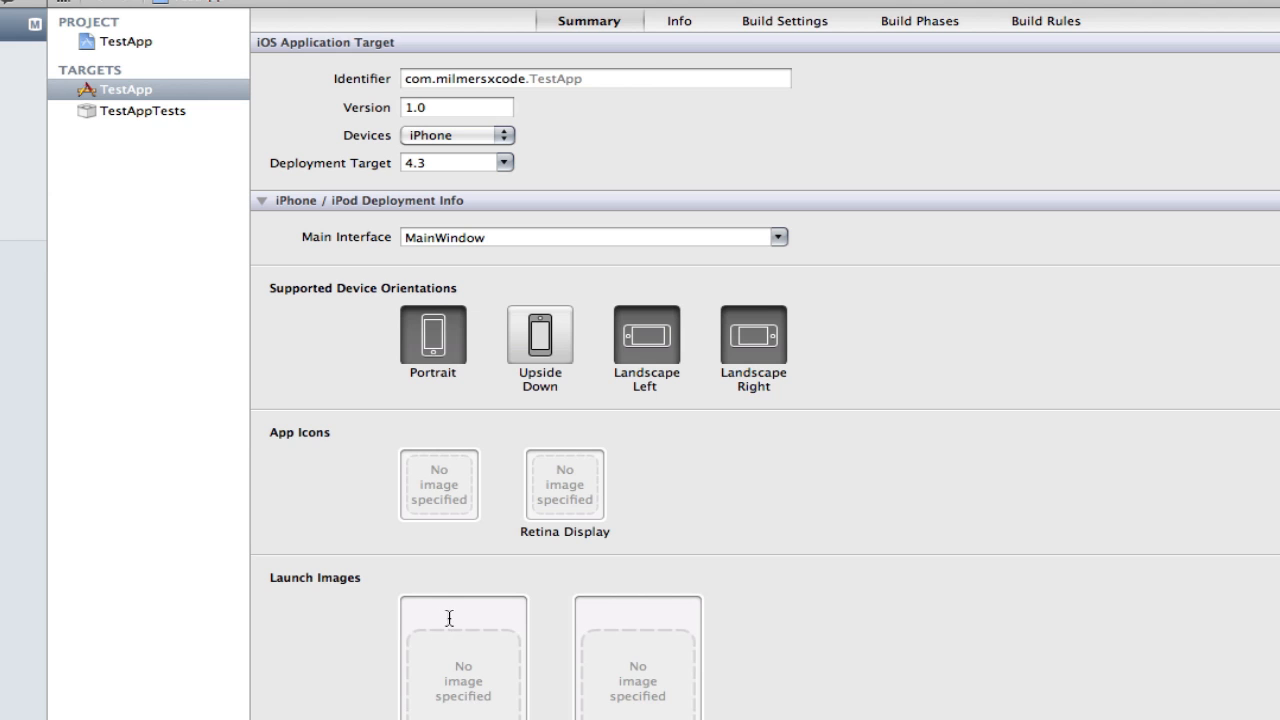
mouse_move(665, 28)
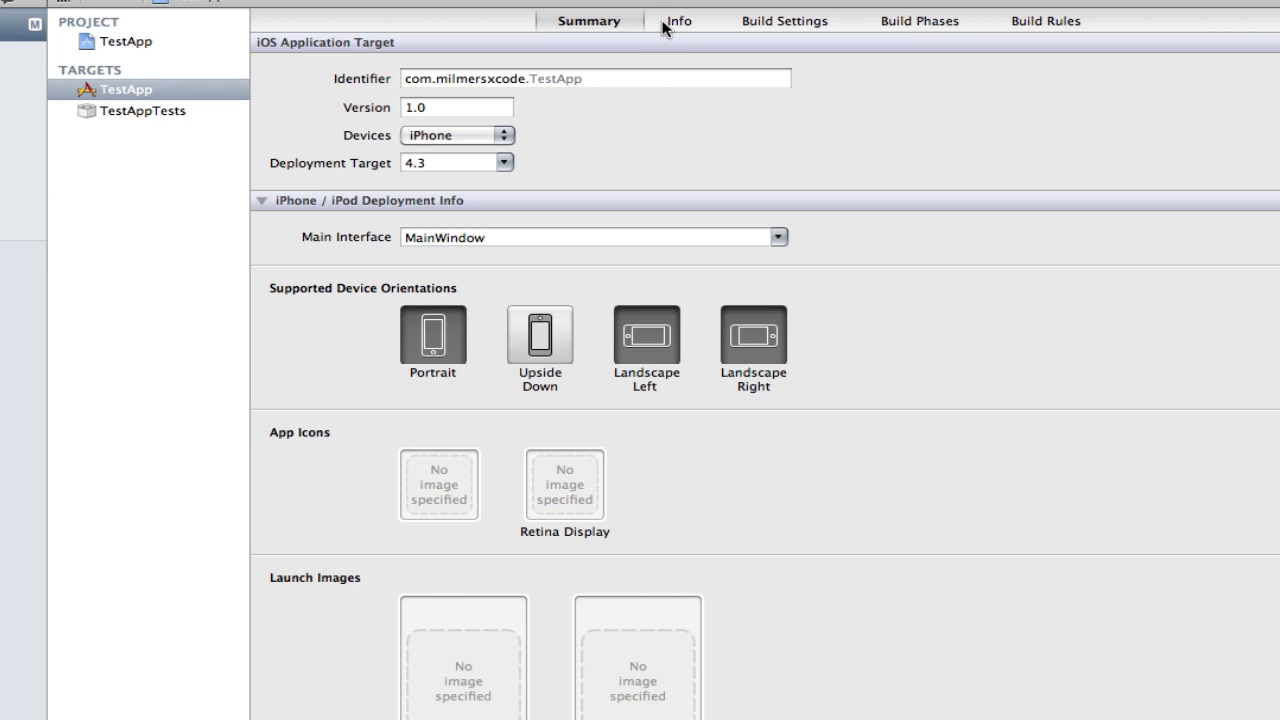
click(784, 20)
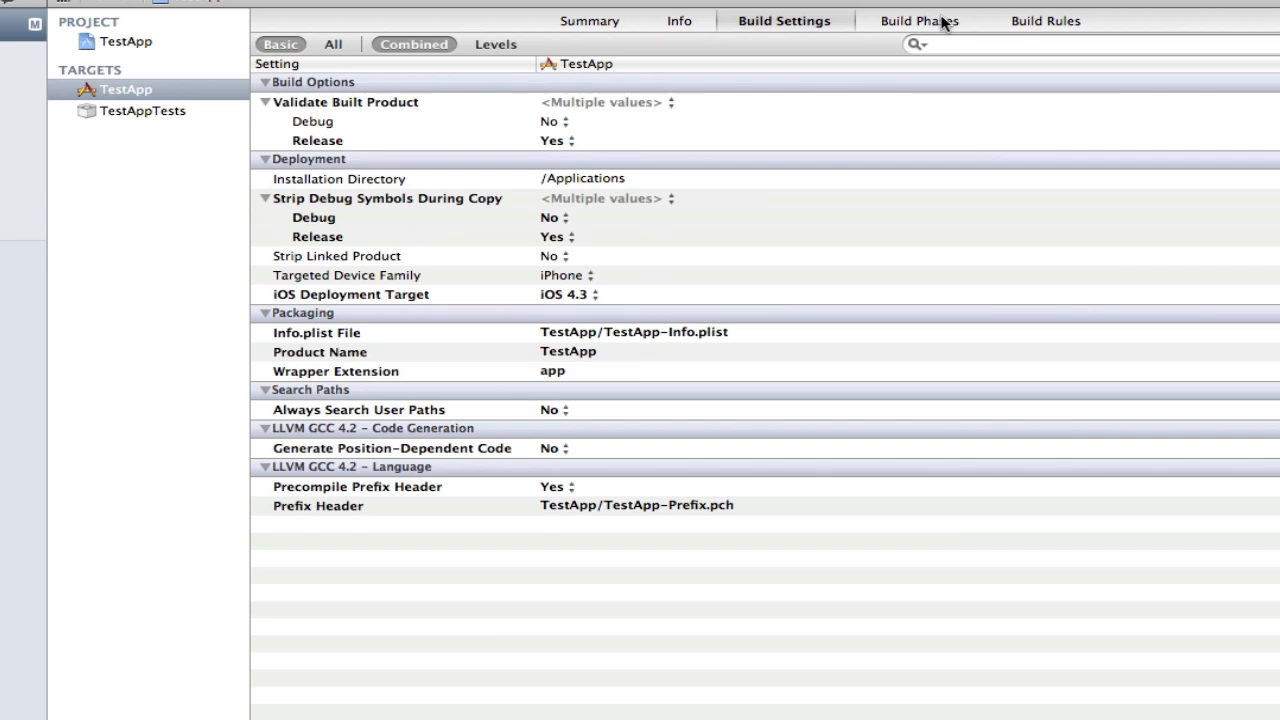
click(1046, 20)
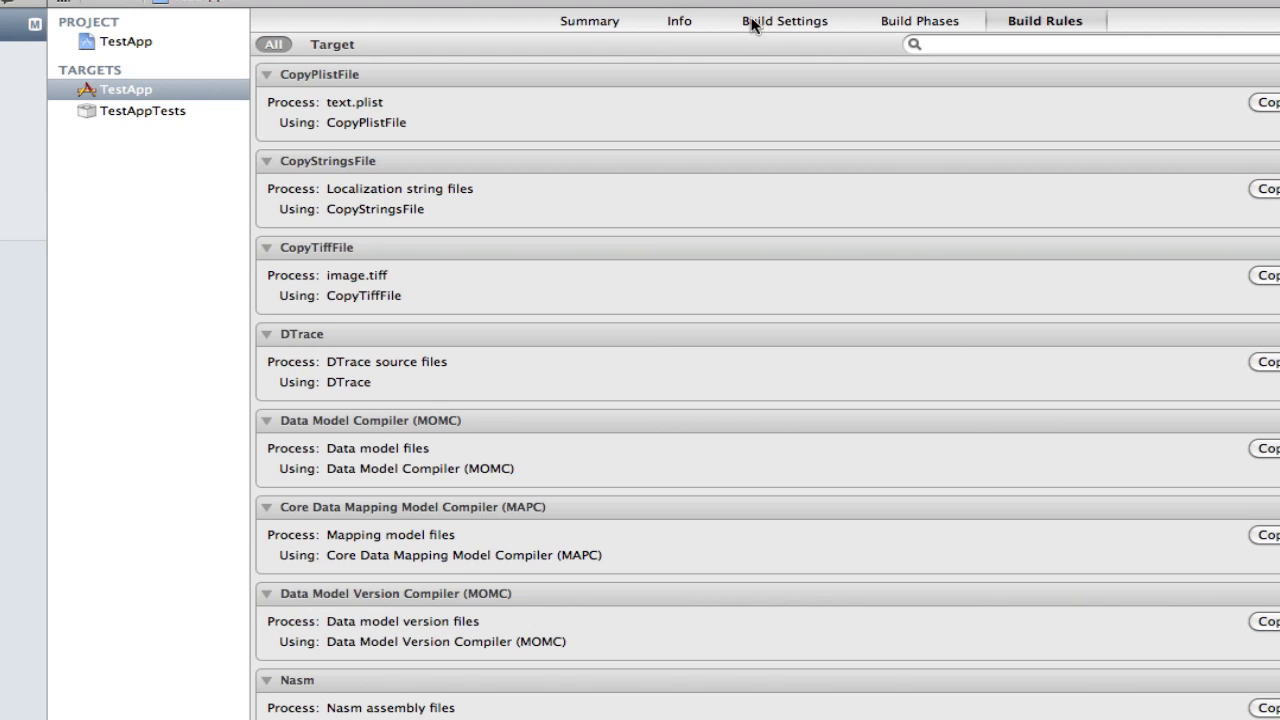
click(588, 20)
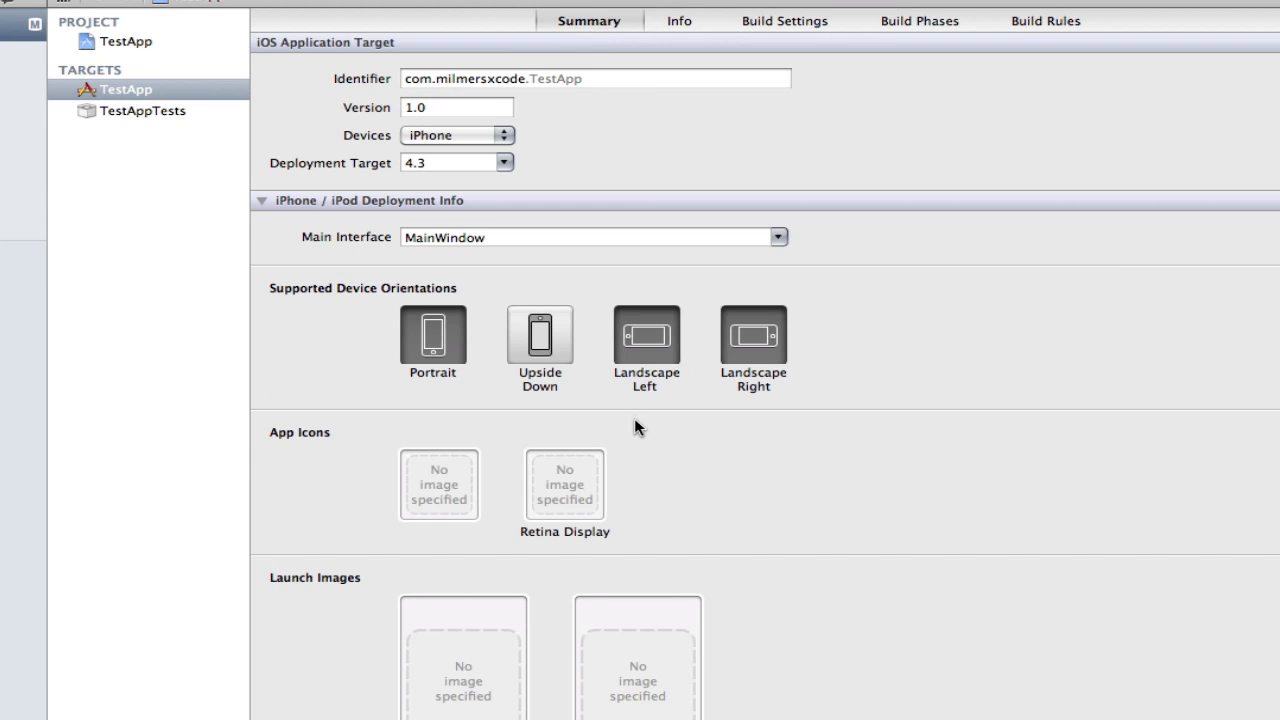
mouse_move(540, 232)
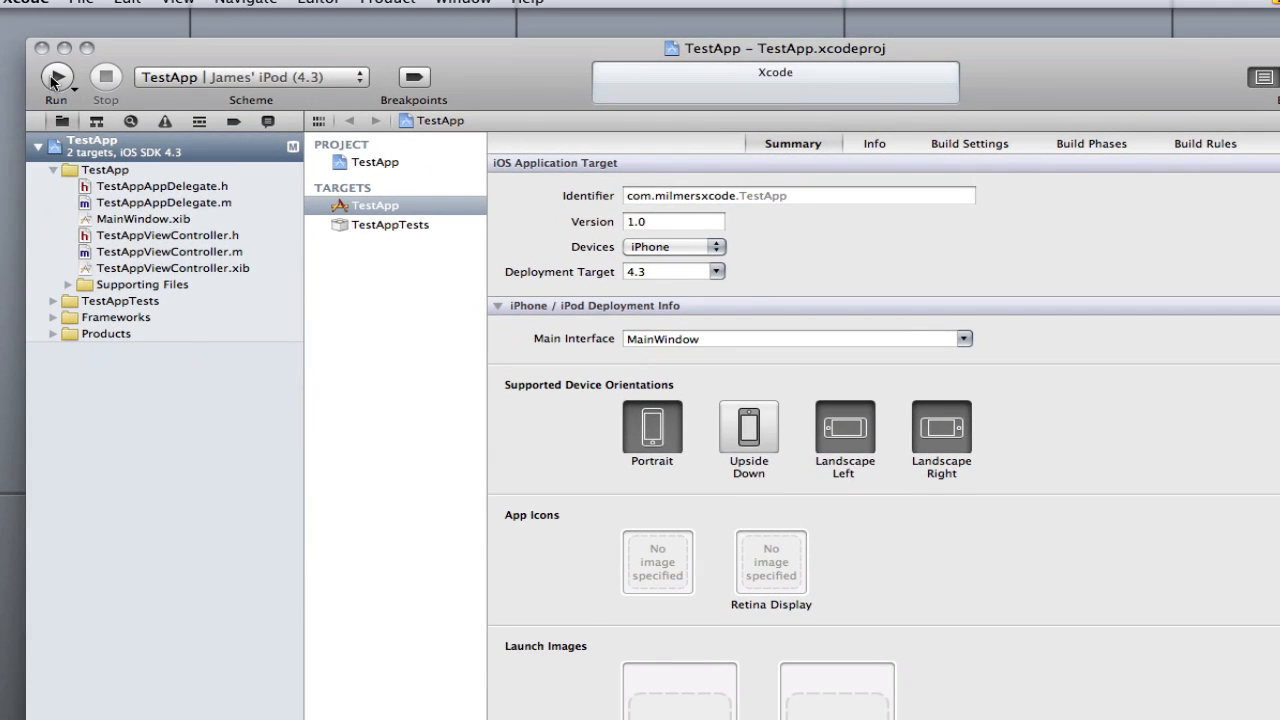
mouse_move(105, 82)
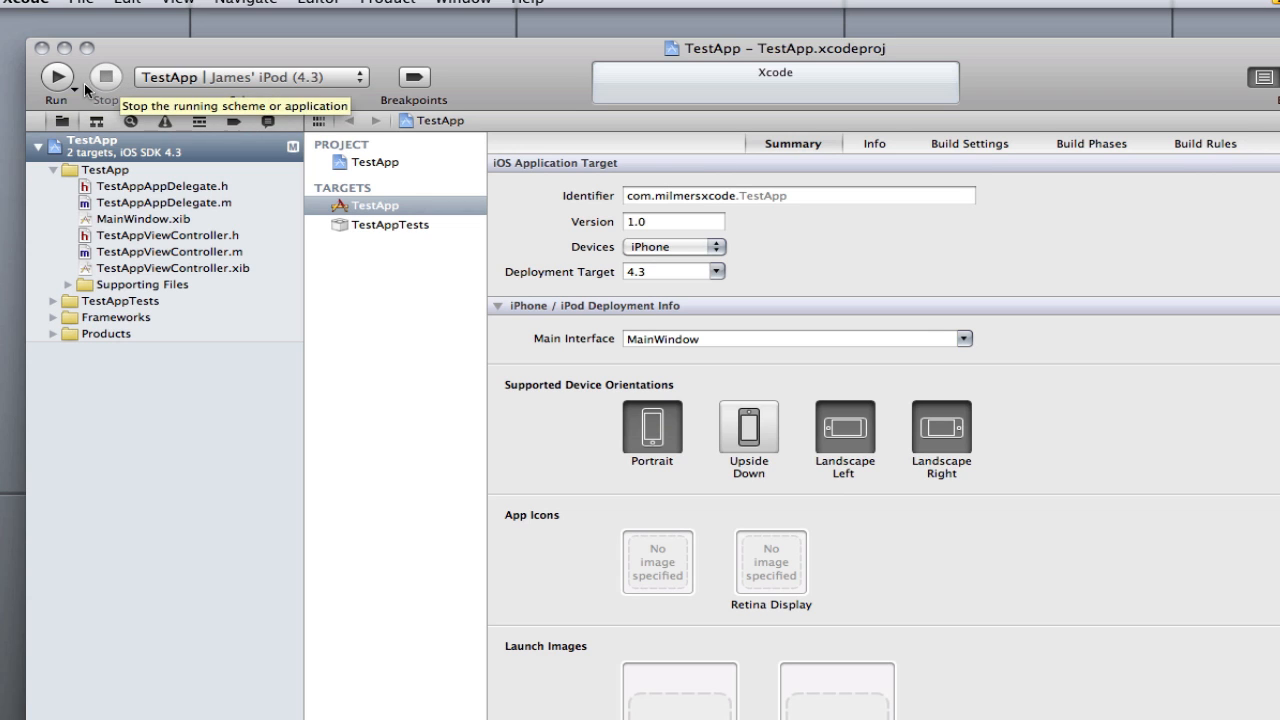
mouse_move(240, 85)
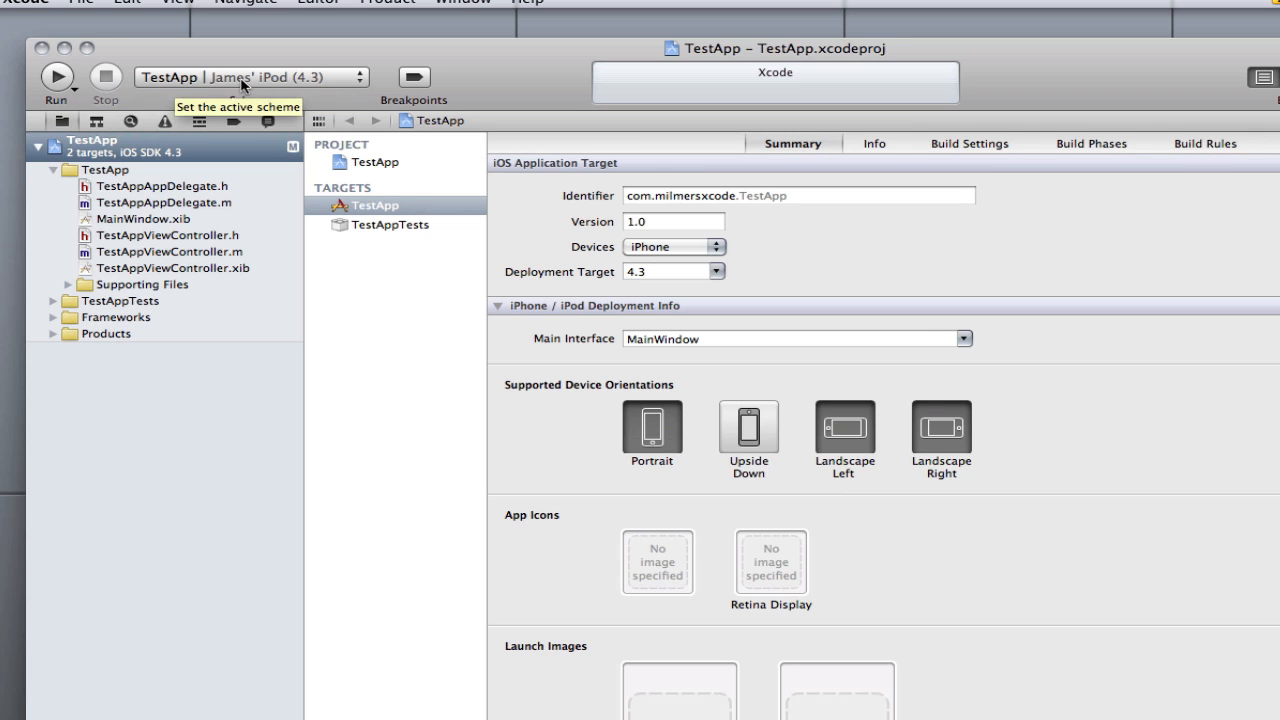
Choose iPhone 4.3 Simulator as the run destination in the Scheme pop-up.
click(250, 77)
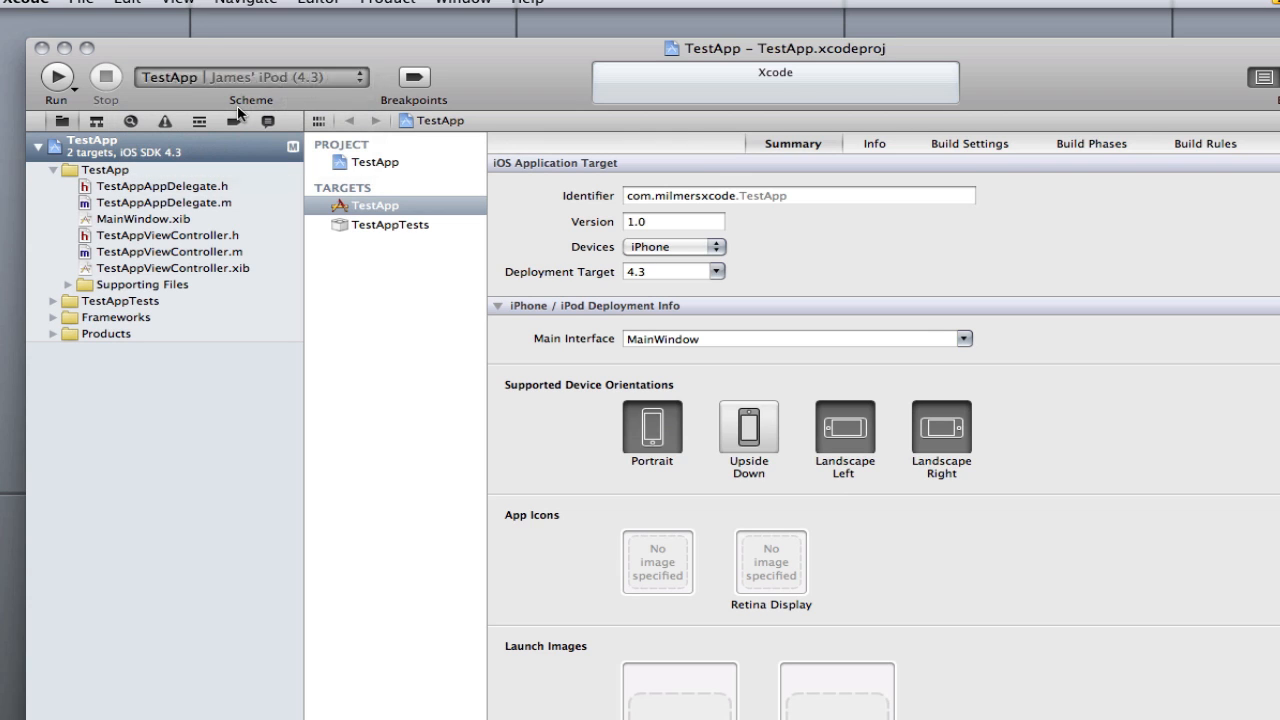
click(250, 77)
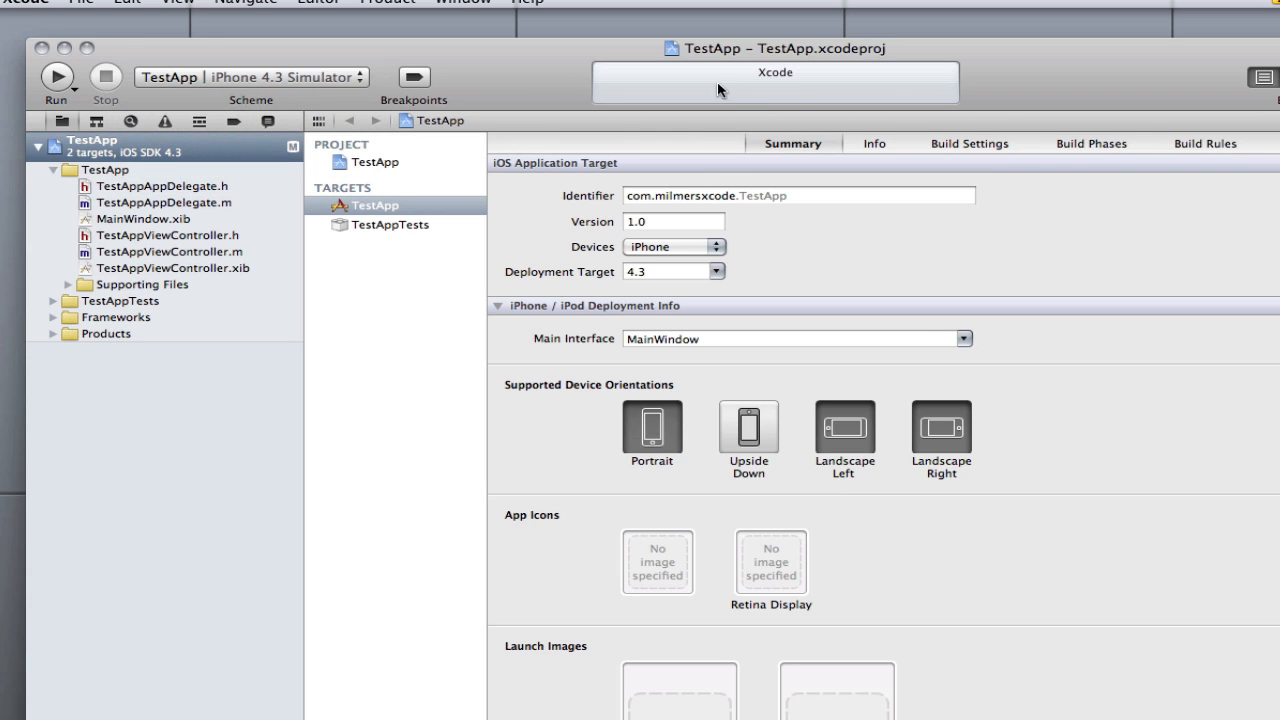
mouse_move(940, 110)
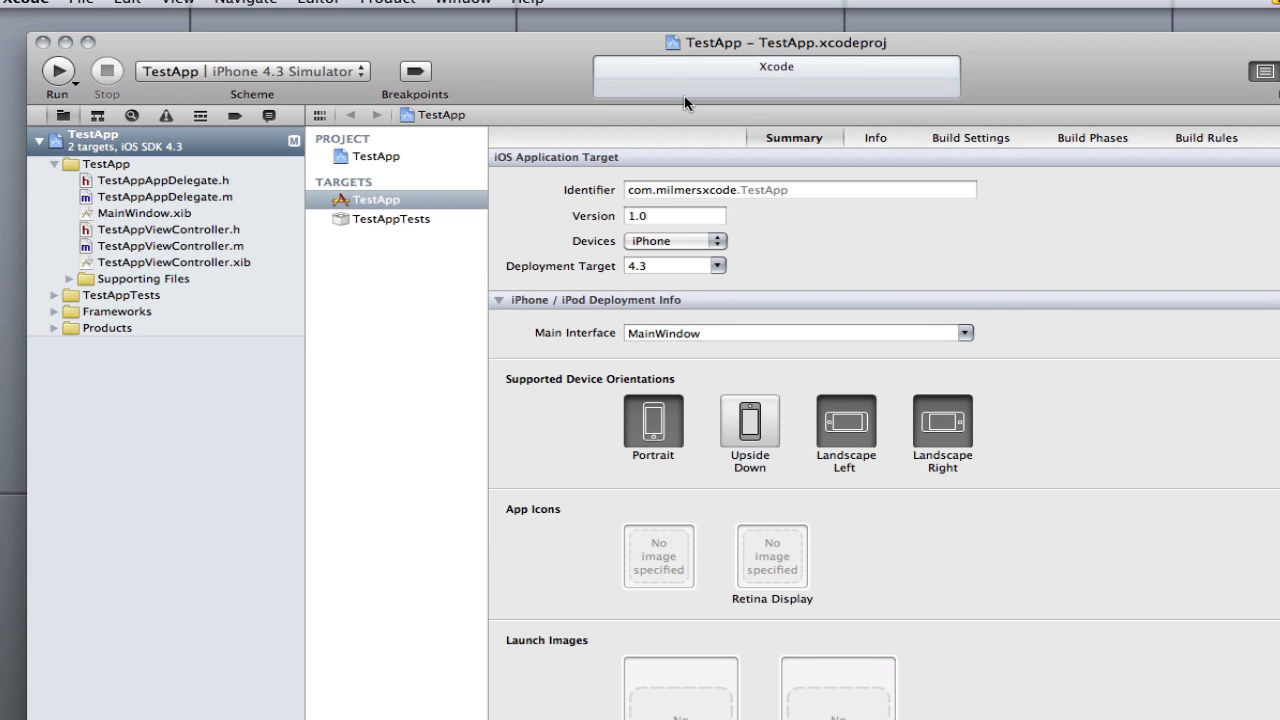
mouse_move(975, 90)
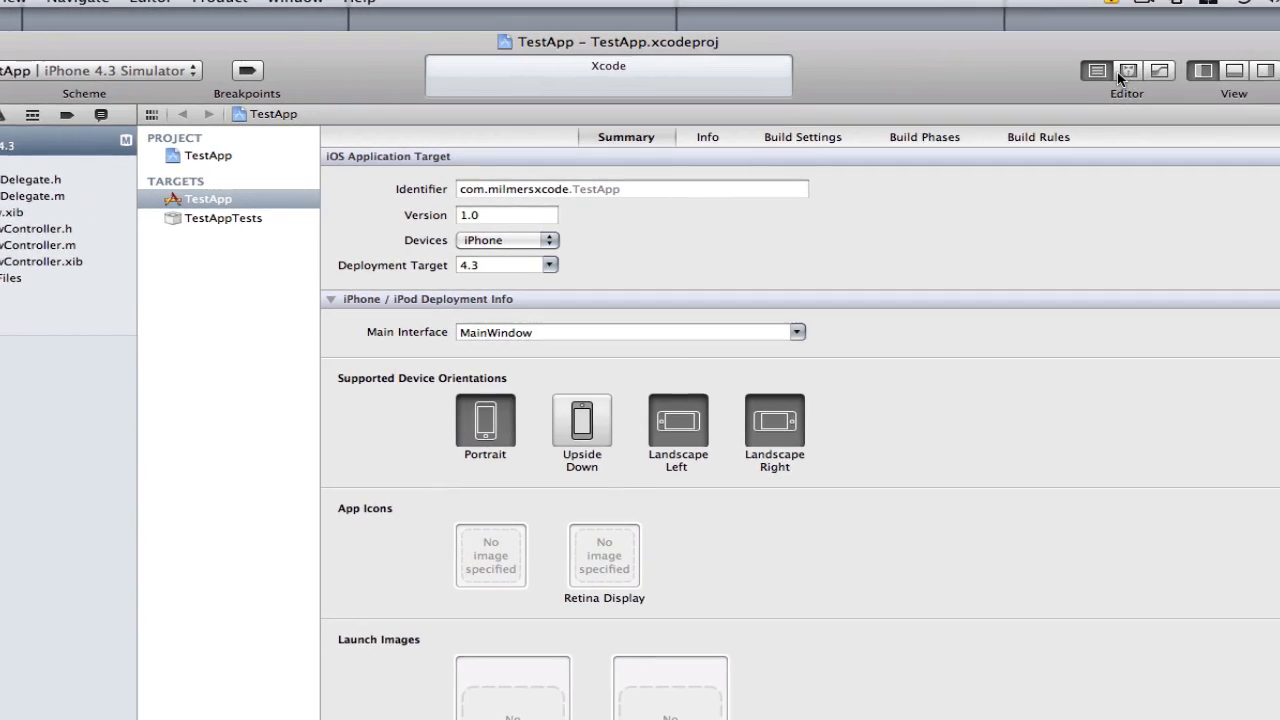
click(1057, 70)
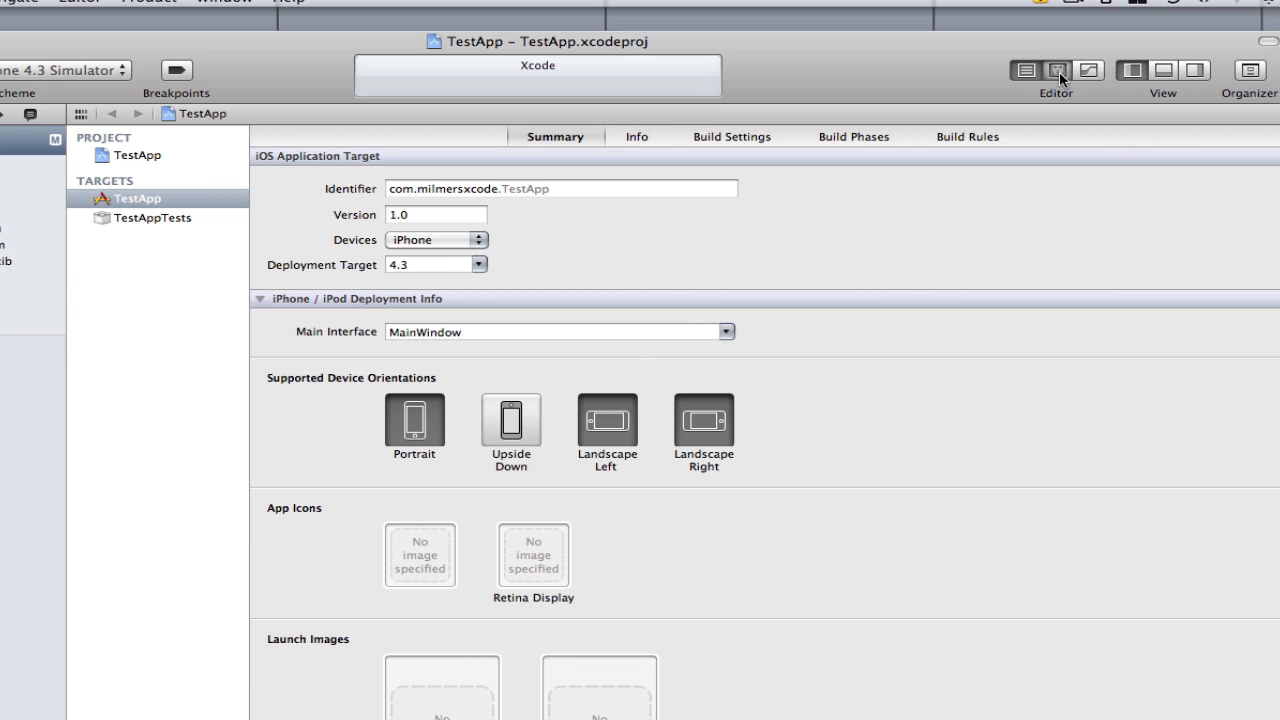
click(1056, 70)
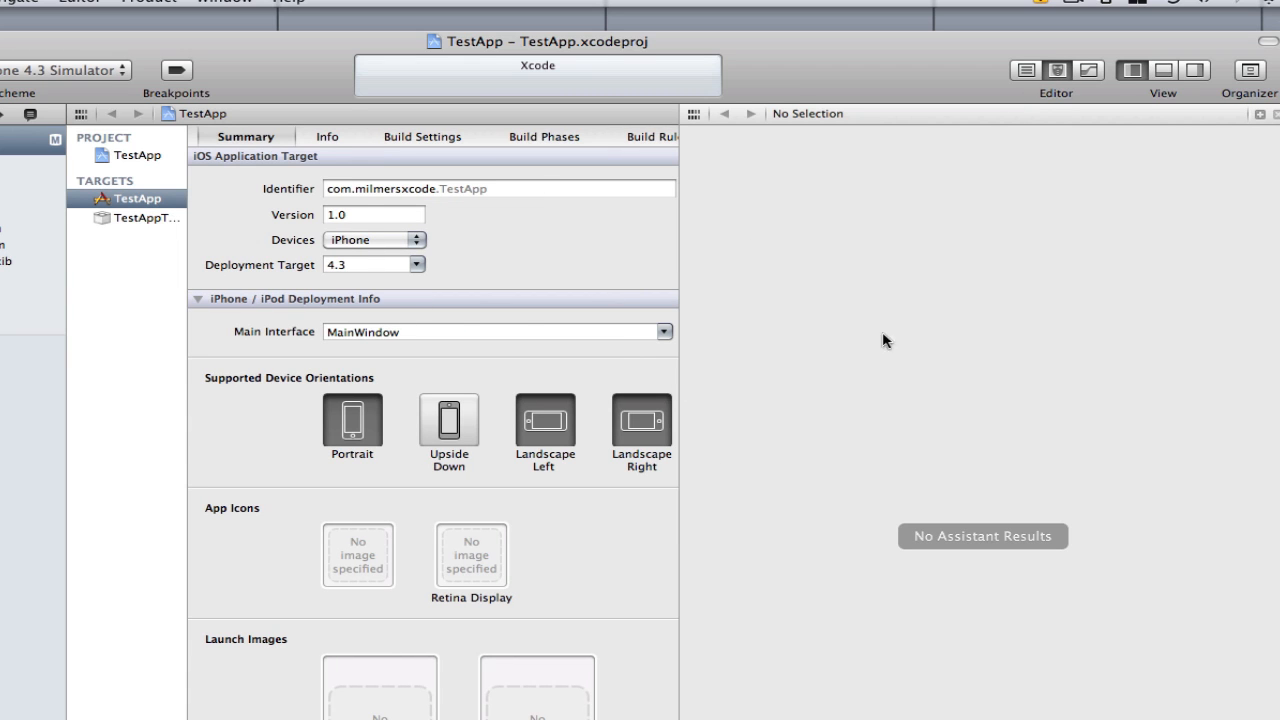
click(1026, 70)
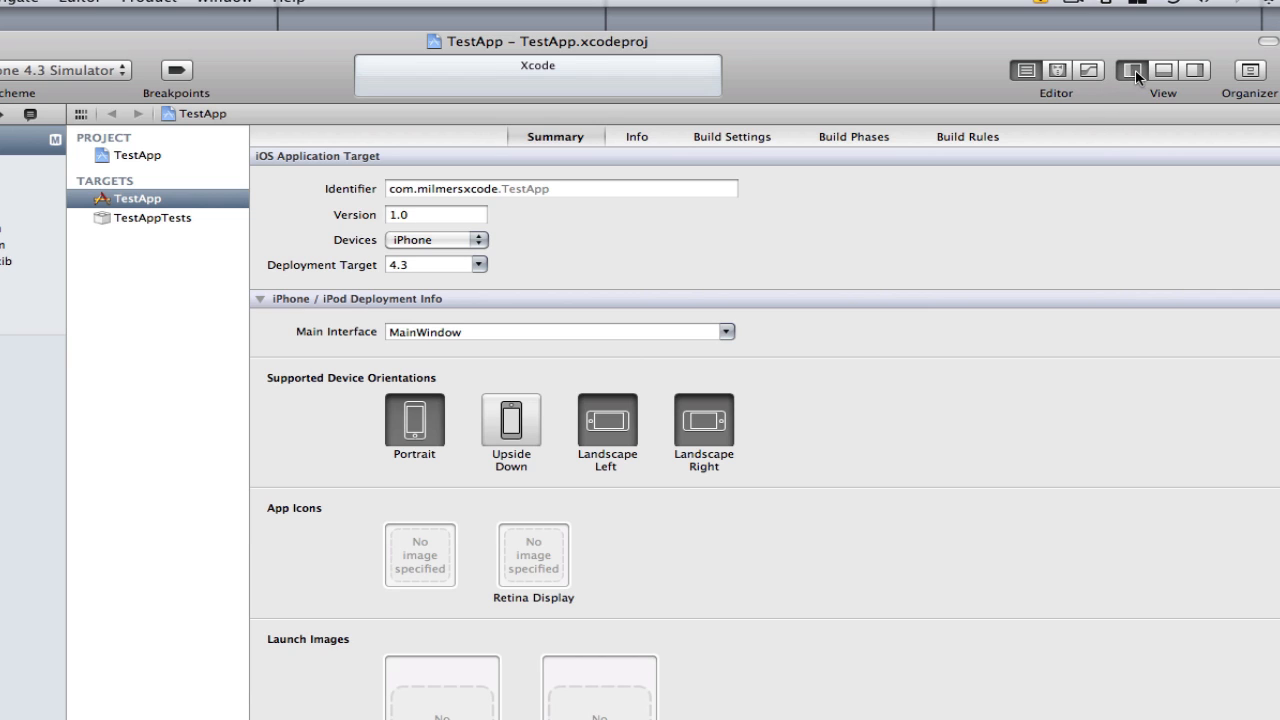
mouse_move(1131, 70)
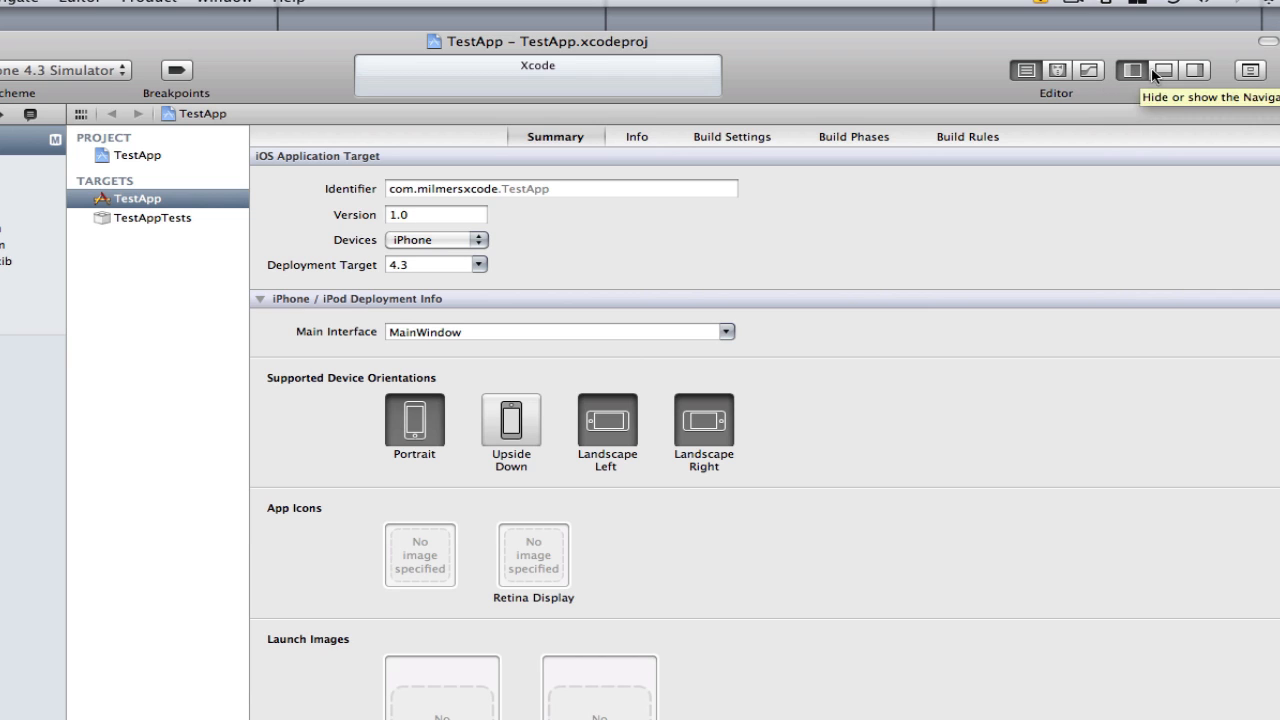
mouse_move(1131, 80)
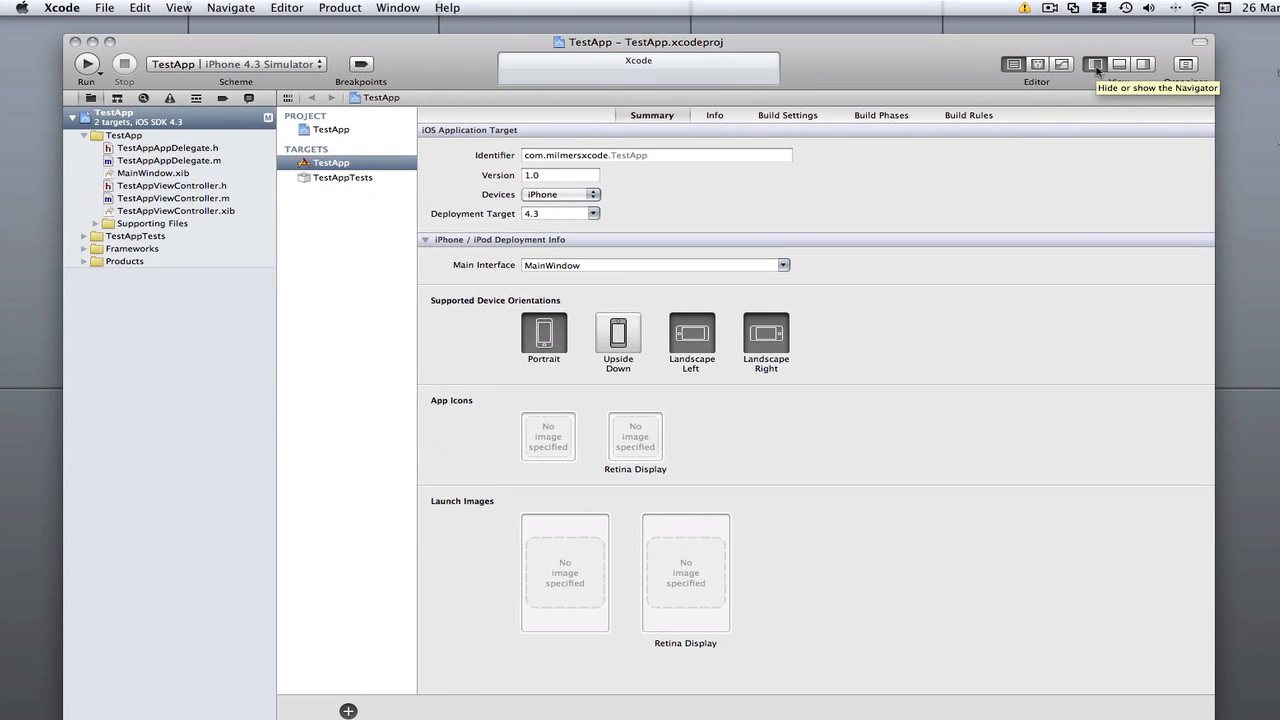
click(1094, 64)
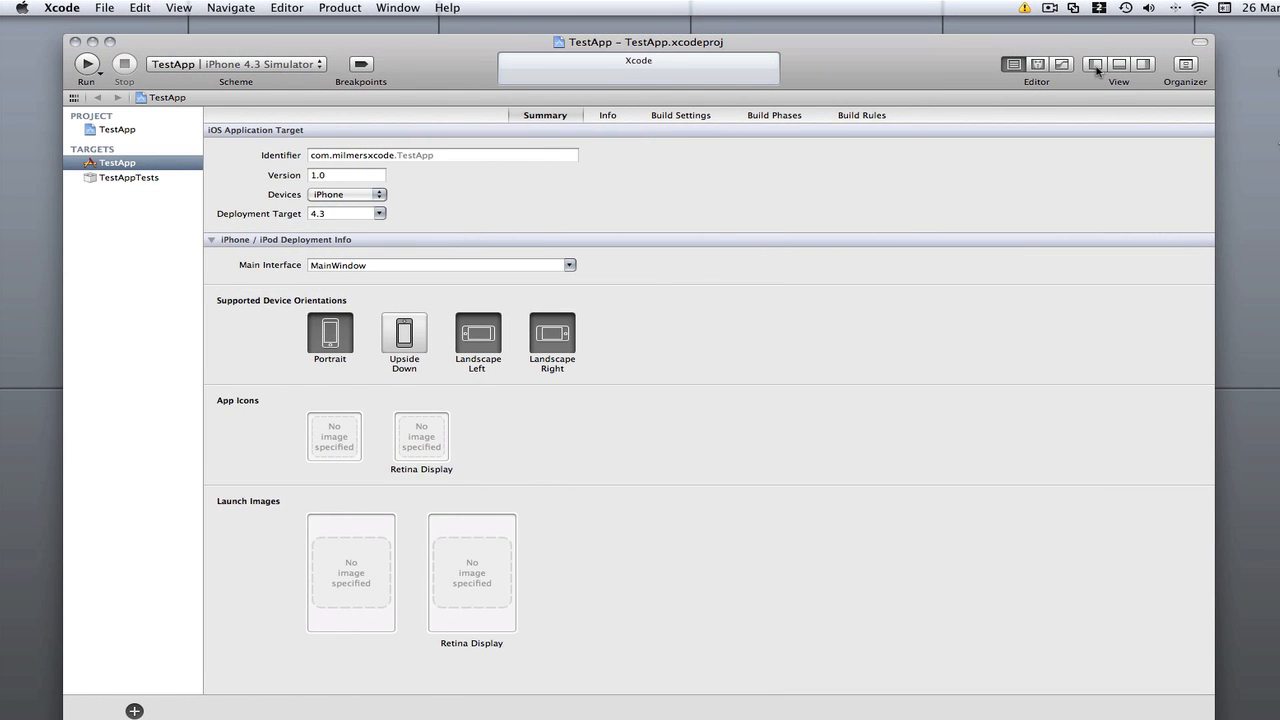
click(1094, 64)
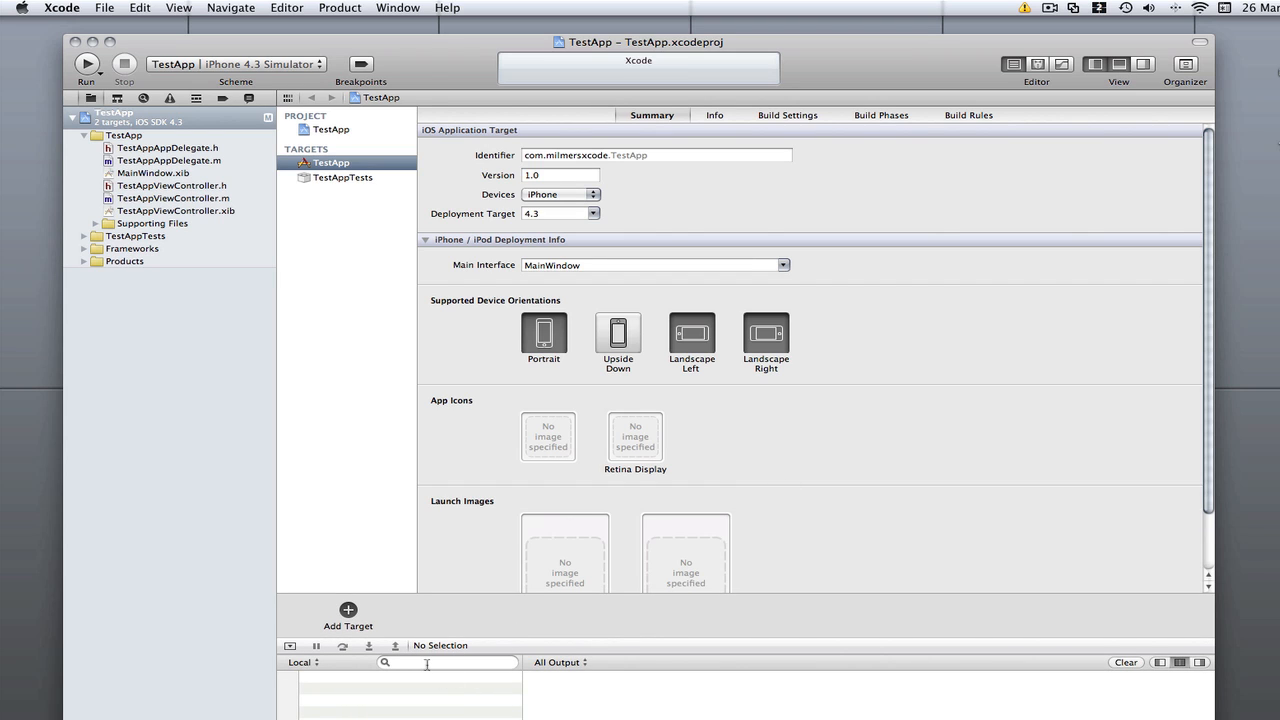
mouse_move(1088, 104)
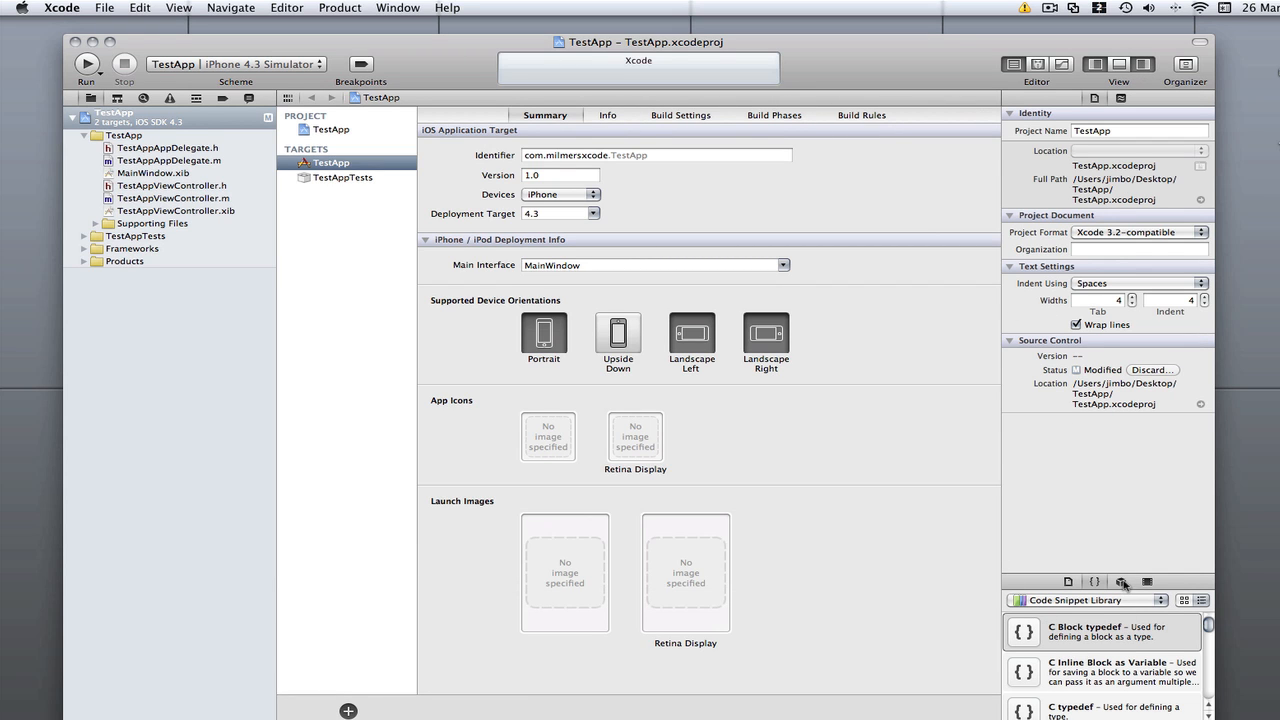
mouse_move(1113, 112)
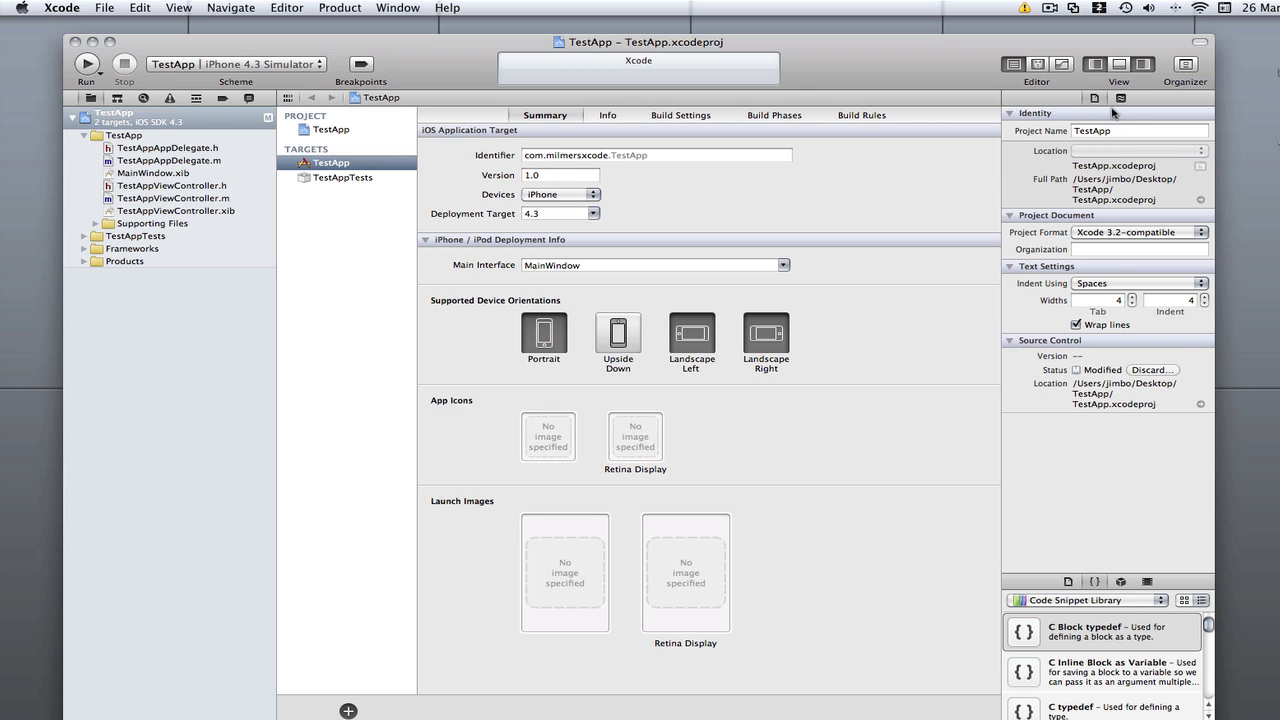
mouse_move(1108, 645)
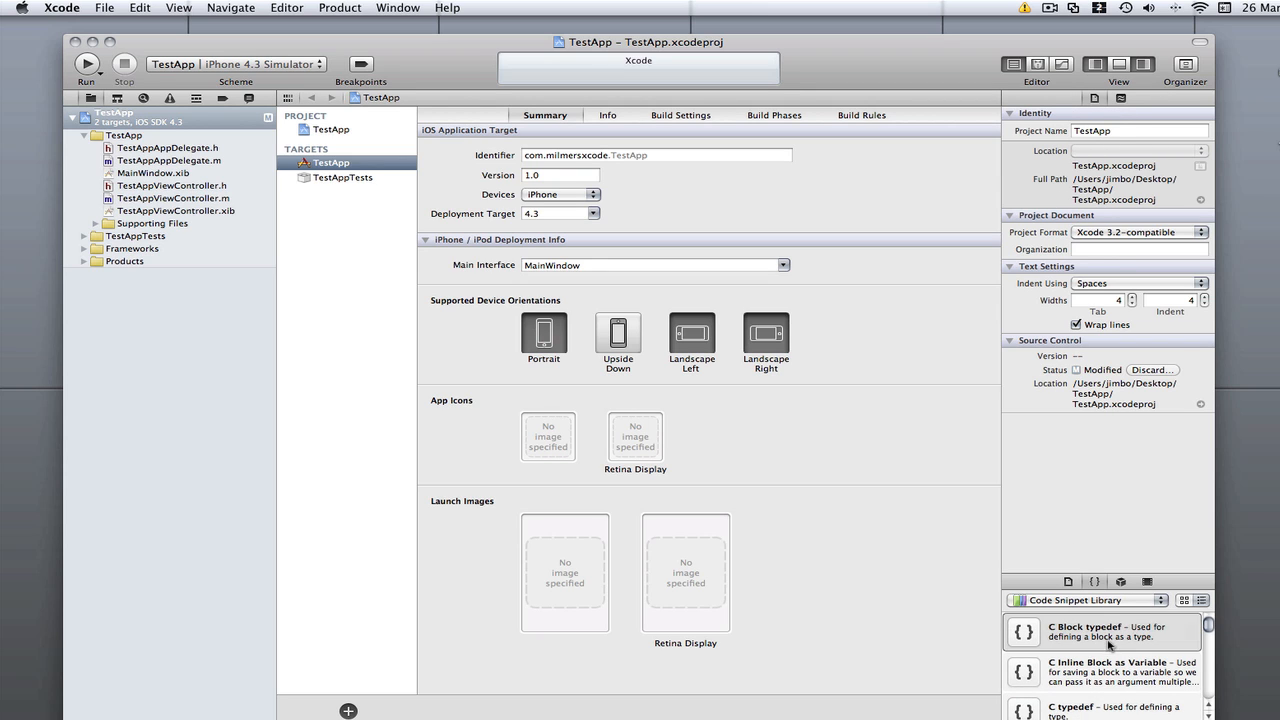
mouse_move(1092, 623)
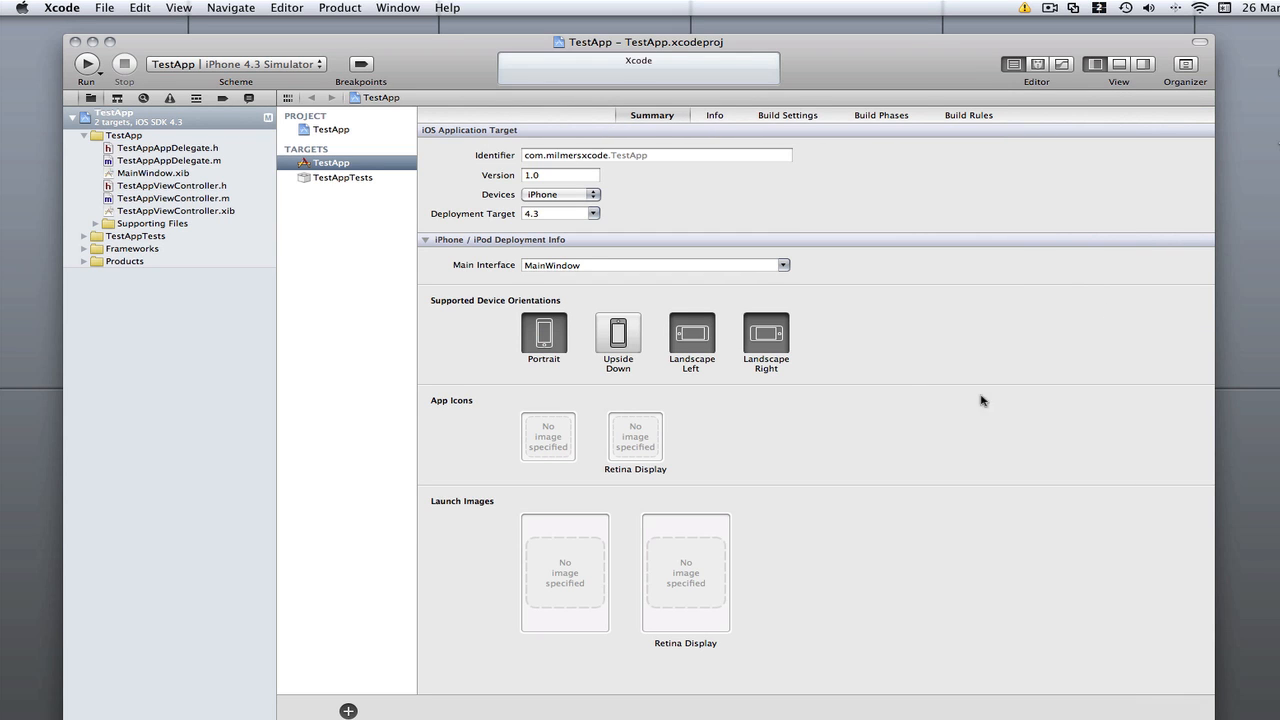
mouse_move(185, 196)
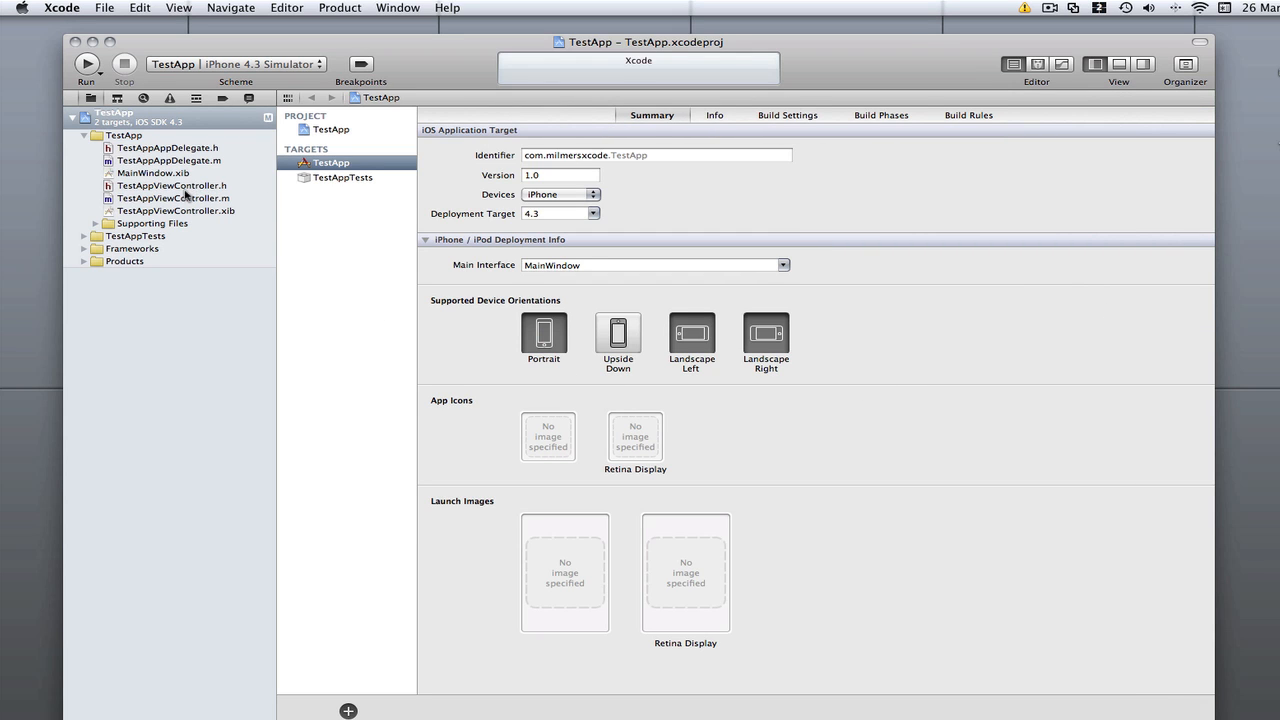
Add 'IBOutlet UILabel *label;' inside the TestAppViewController.h interface braces.
click(171, 185)
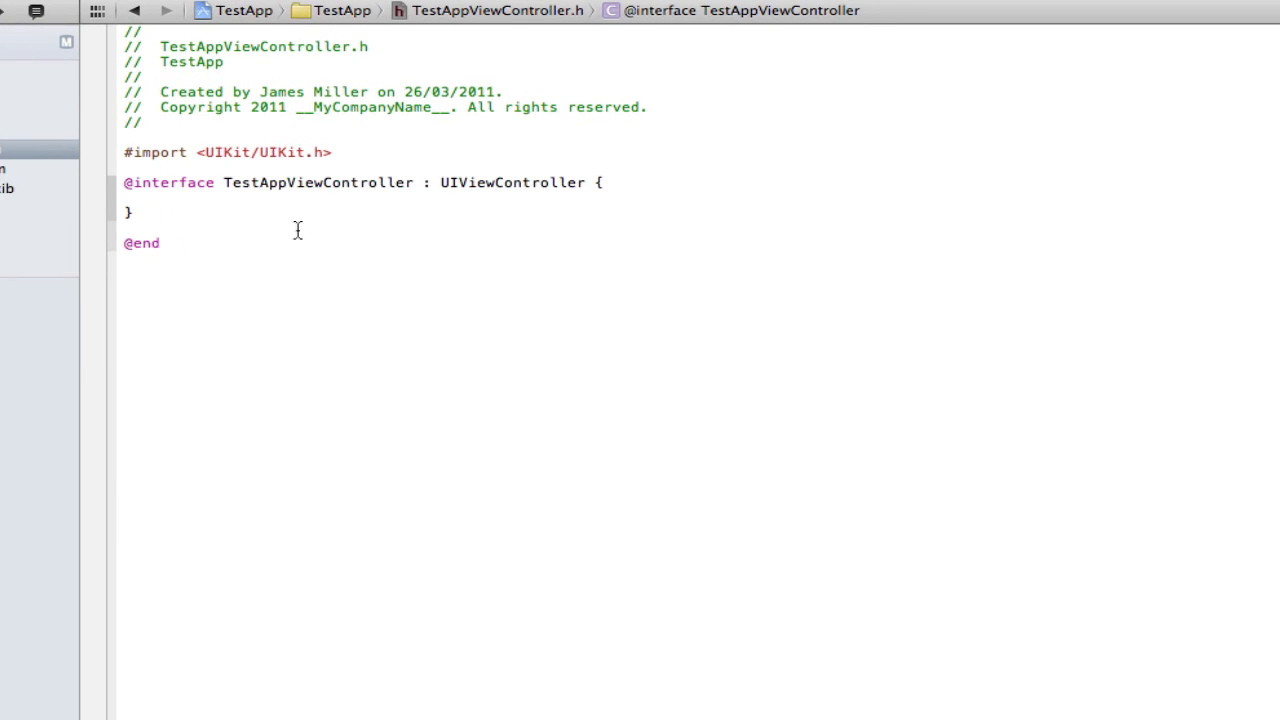
text(IBOutlet)
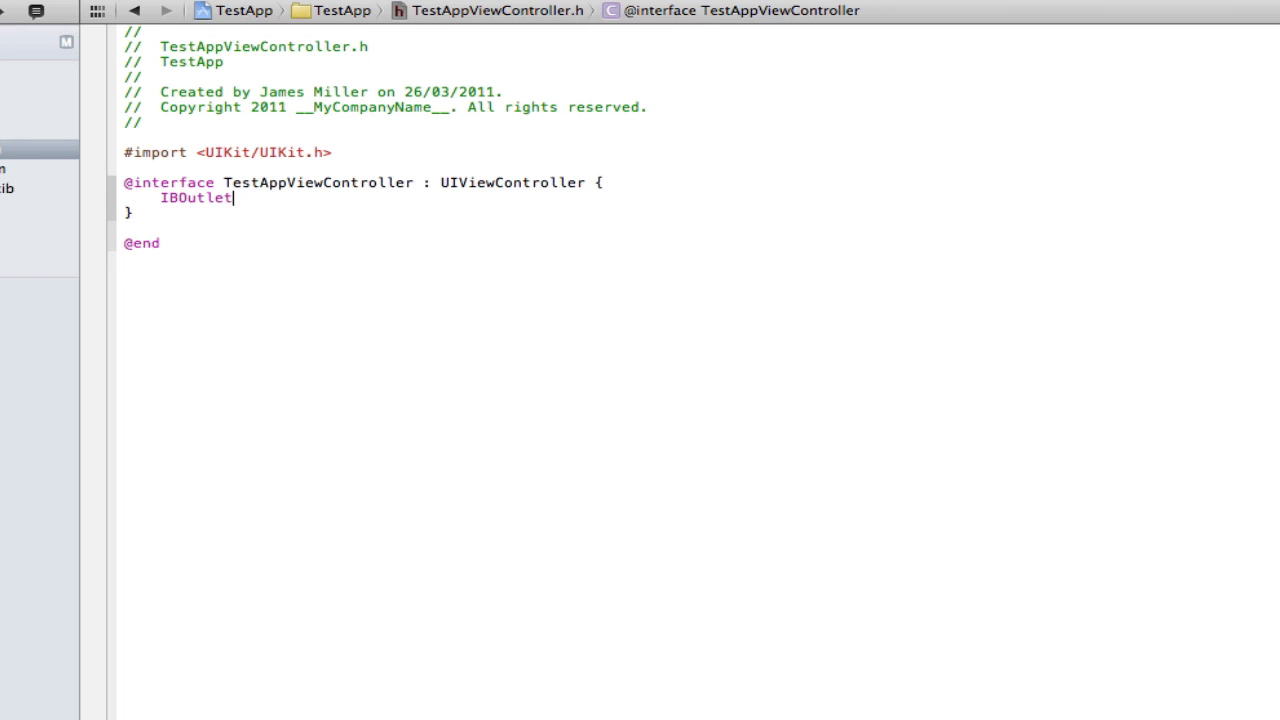
text(UILab)
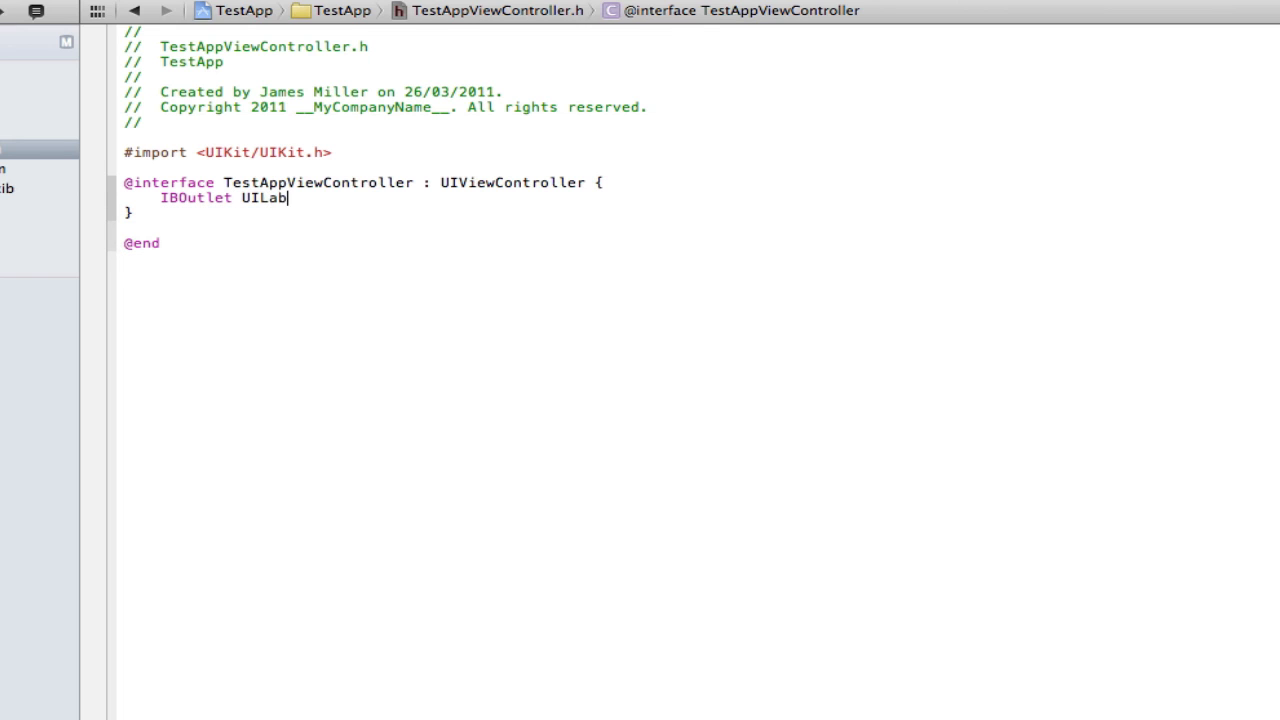
text(el *)
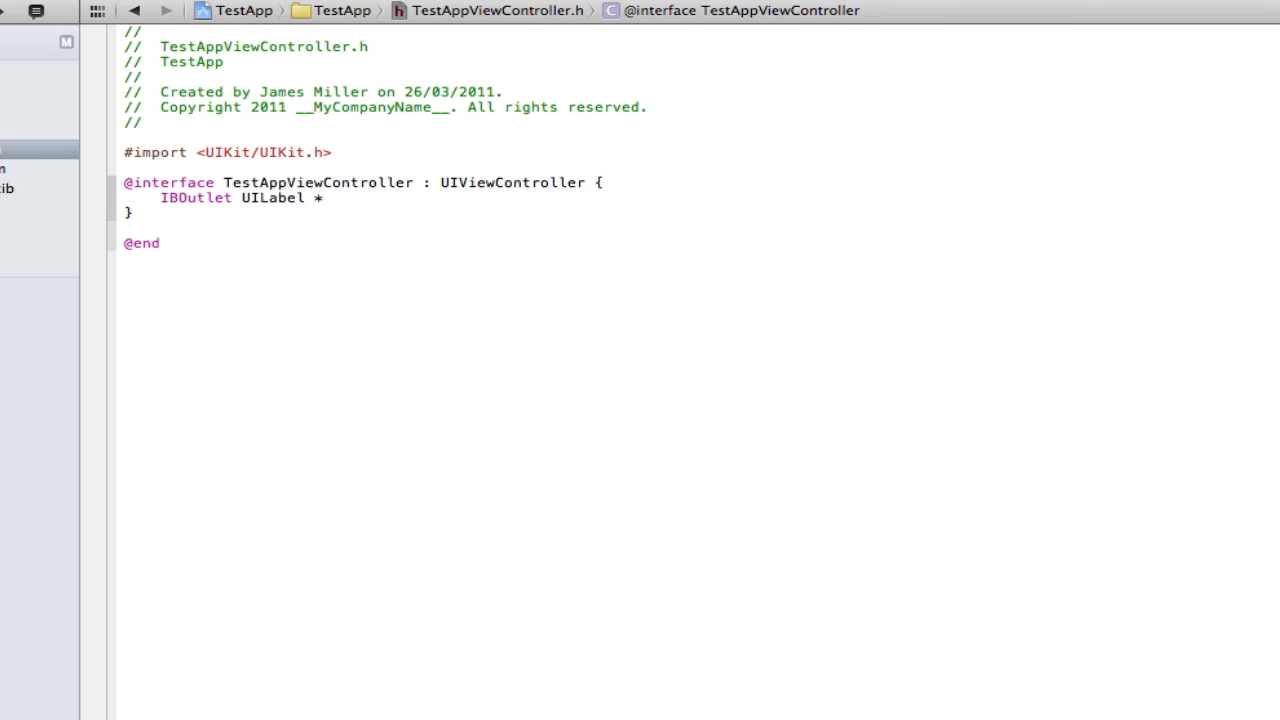
text(label;)
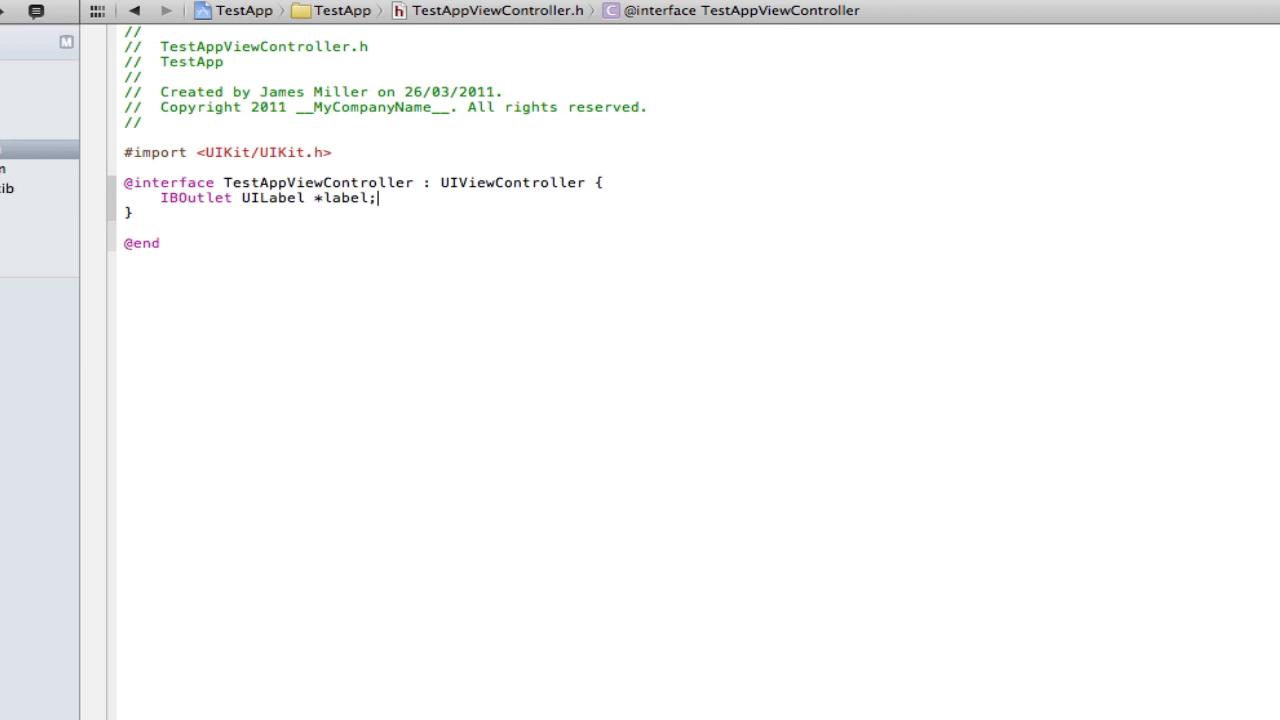
click(498, 10)
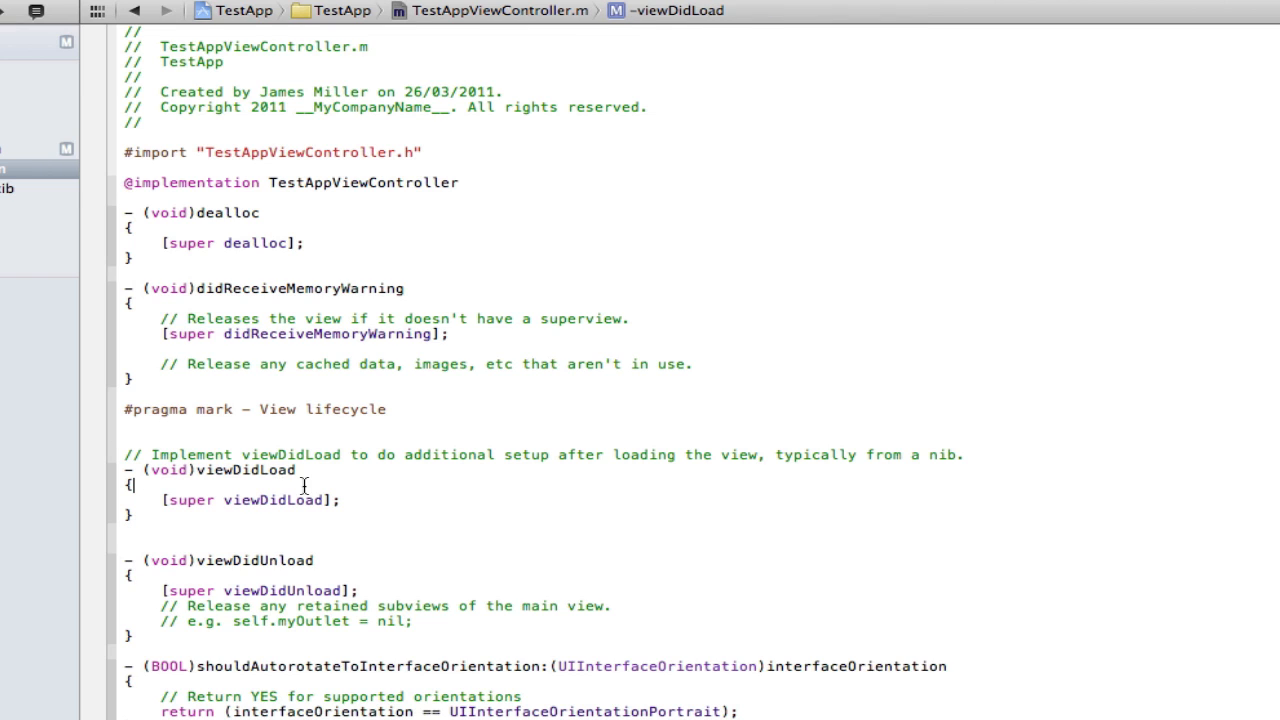
Type label.text = @"Hello" into viewDidLoad.
text(label)
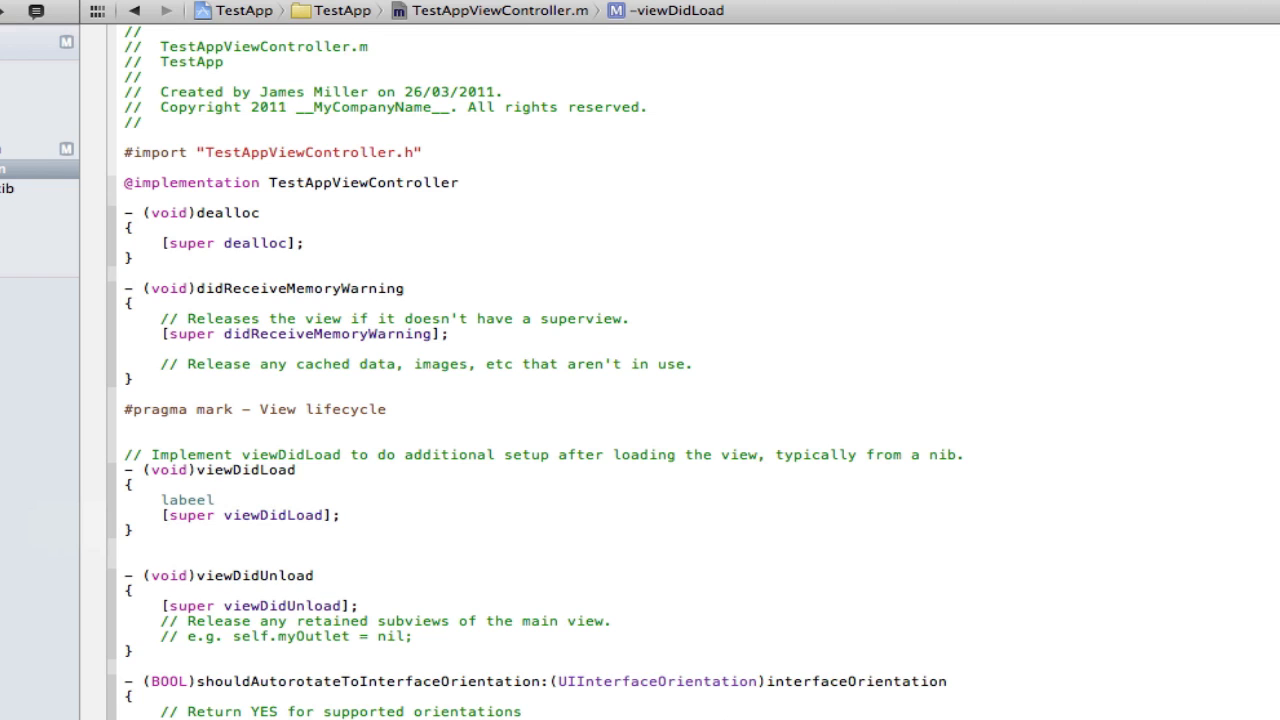
text(.)
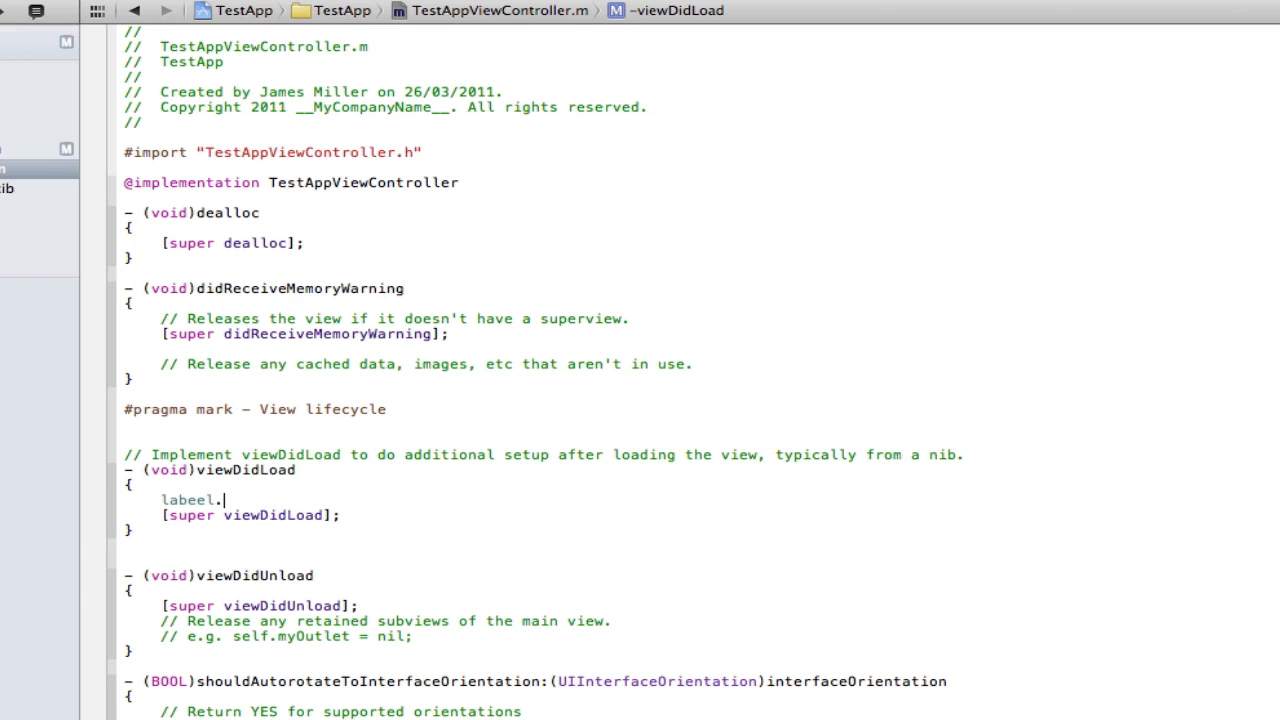
text(text)
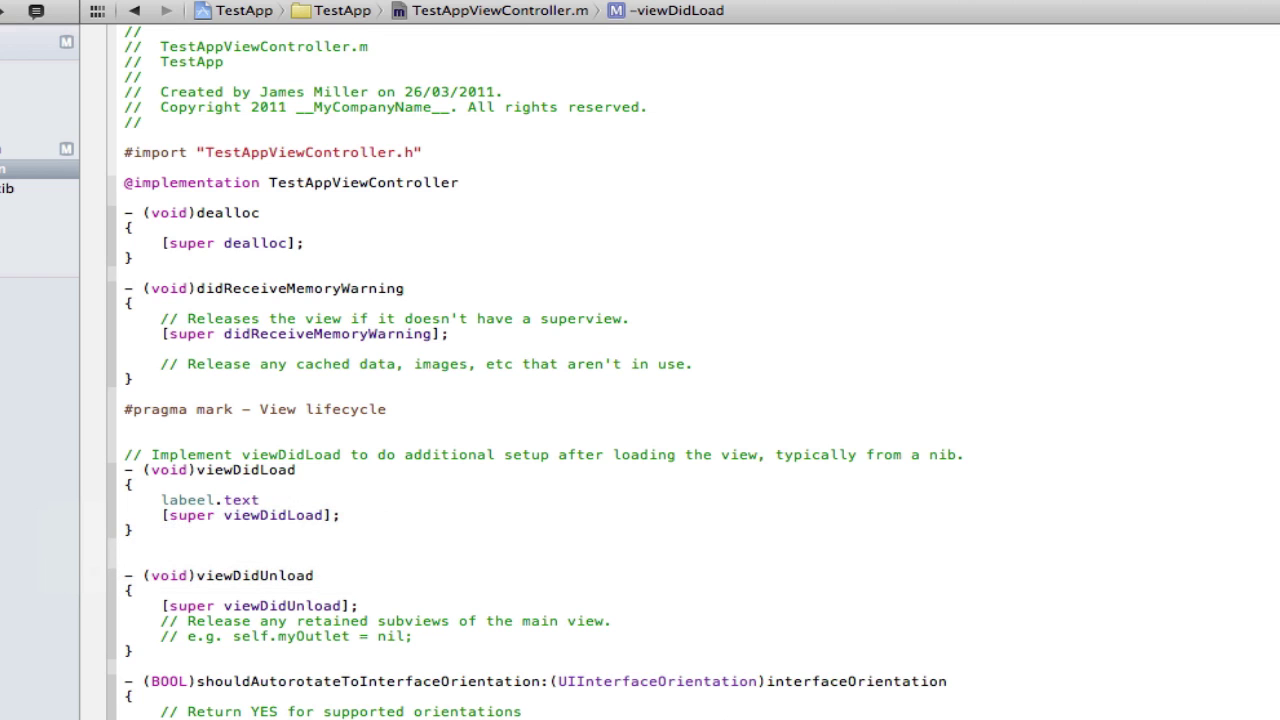
text(= @"He)
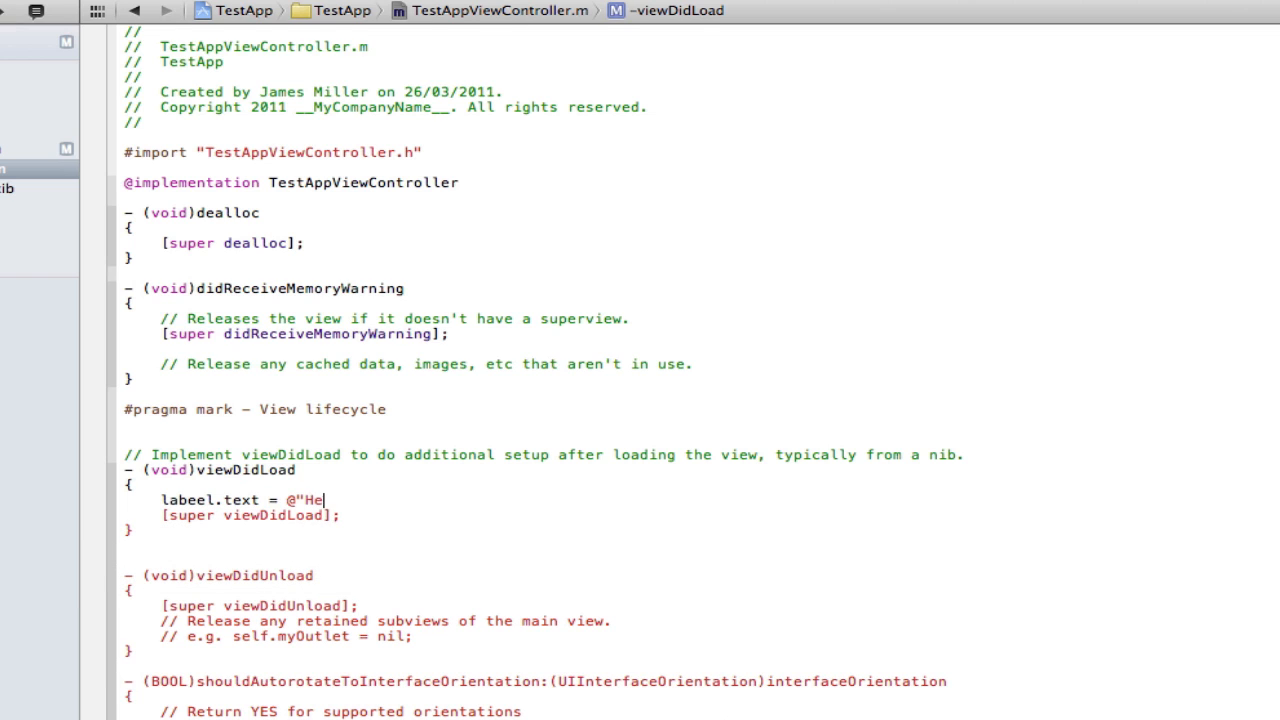
text(llo")
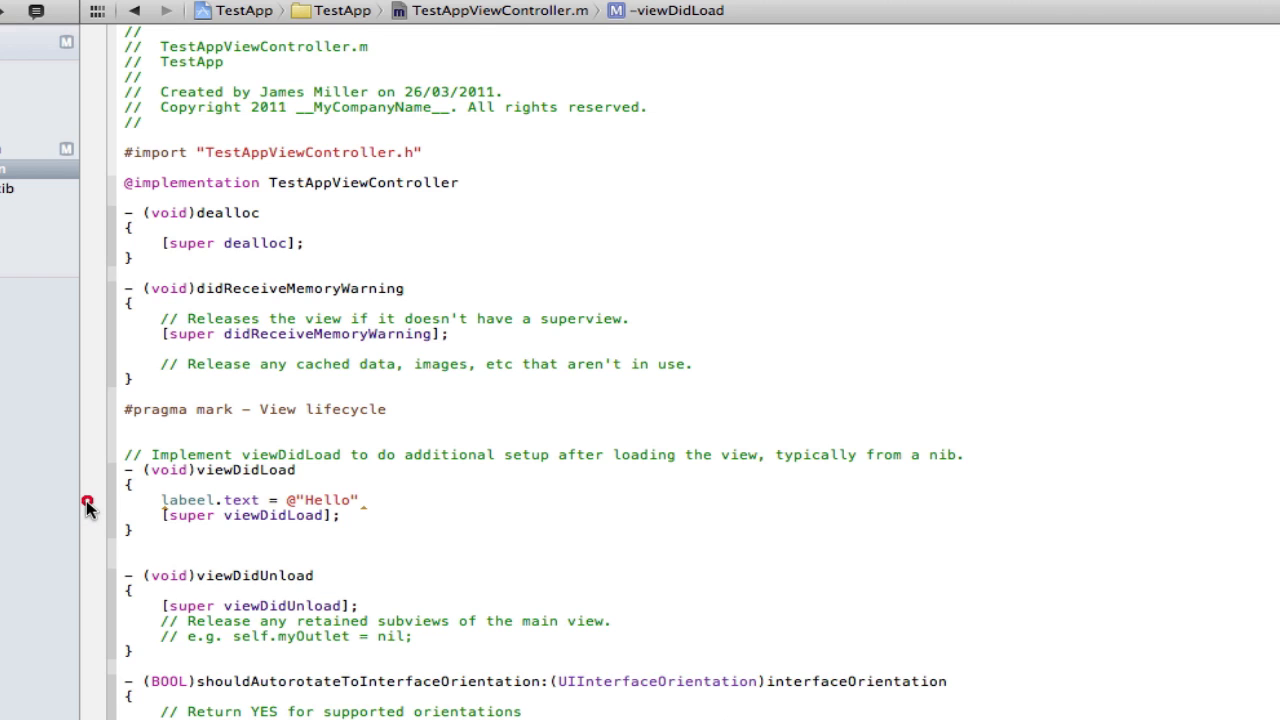
Fix the missing semicolon and the misspelled 'labeel' identifier.
click(87, 500)
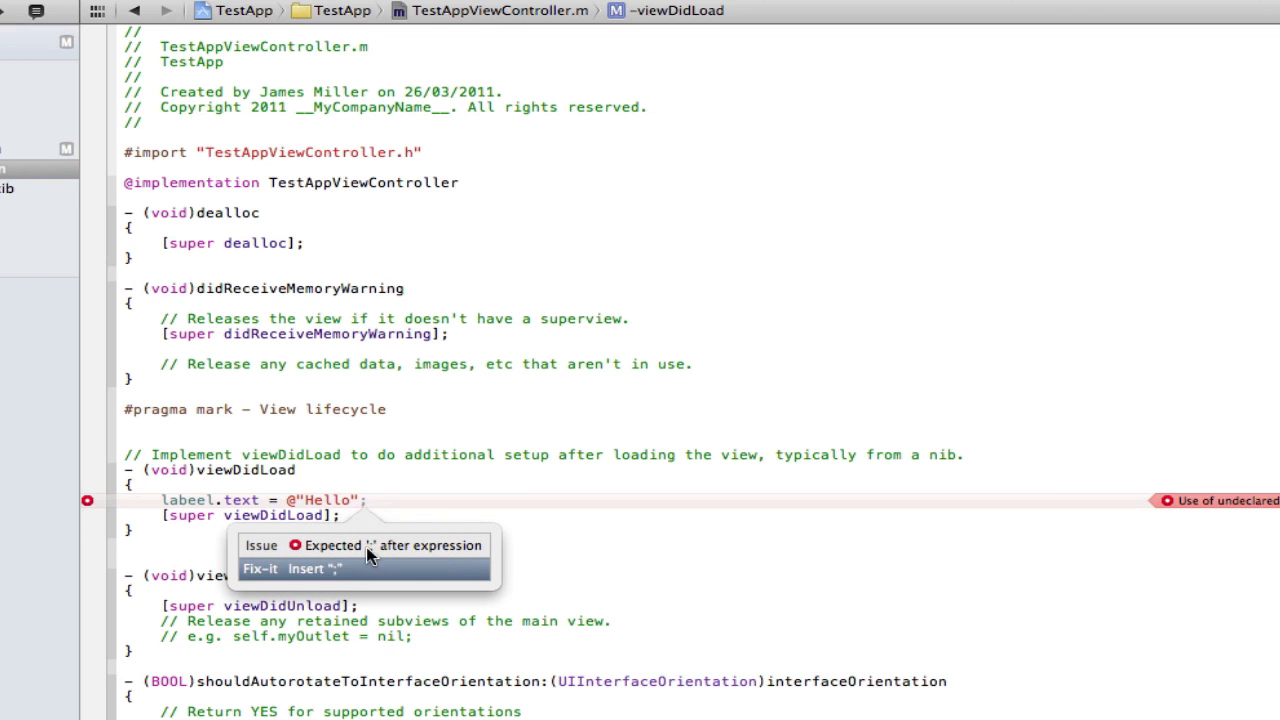
mouse_move(418, 527)
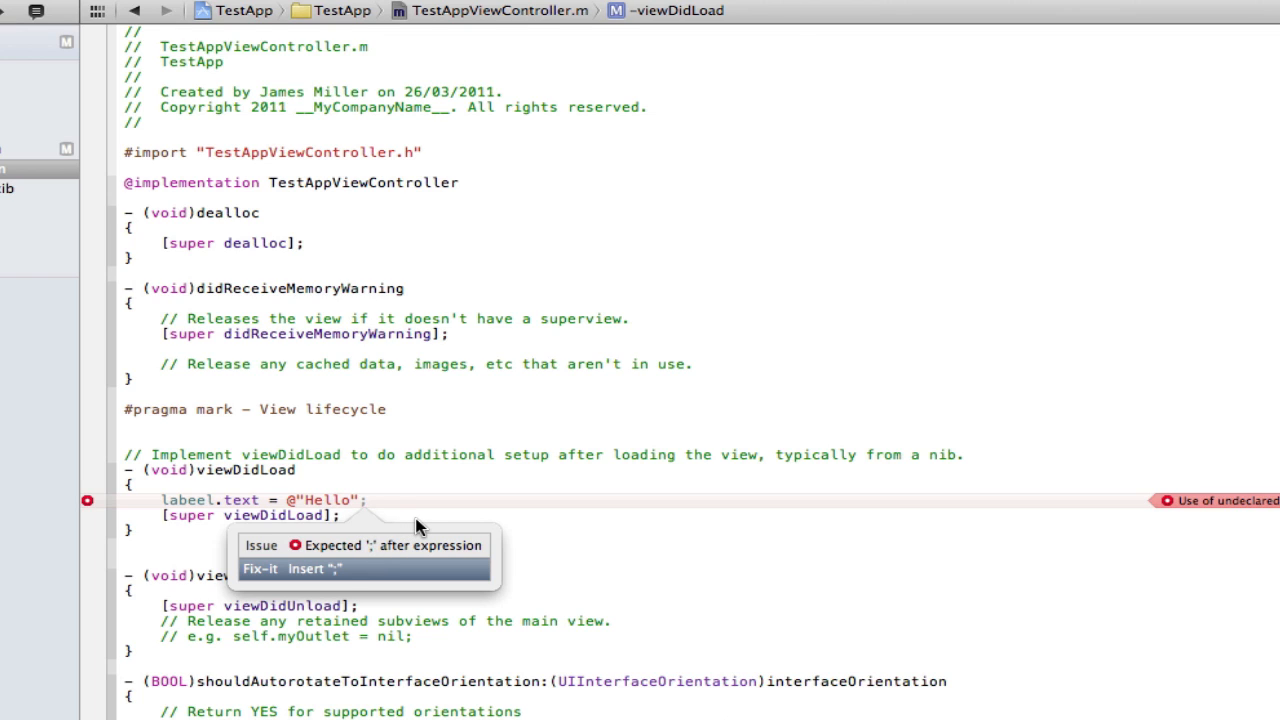
mouse_move(408, 527)
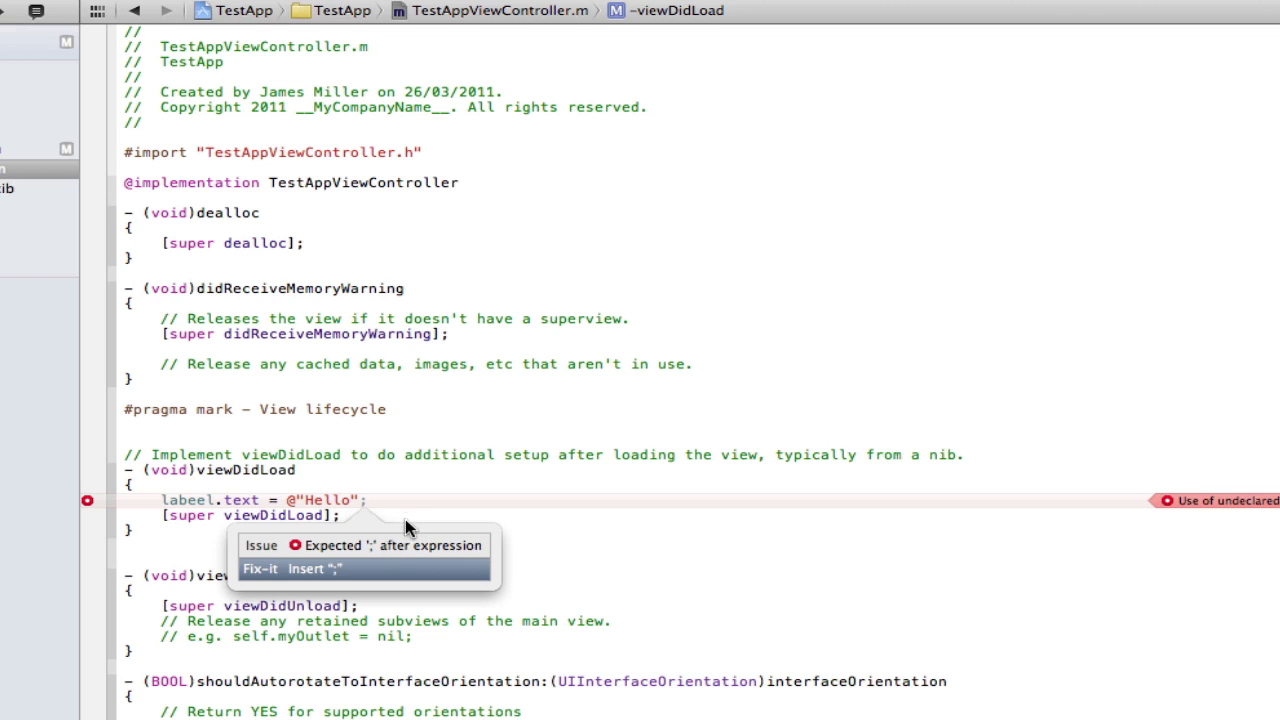
mouse_move(318, 570)
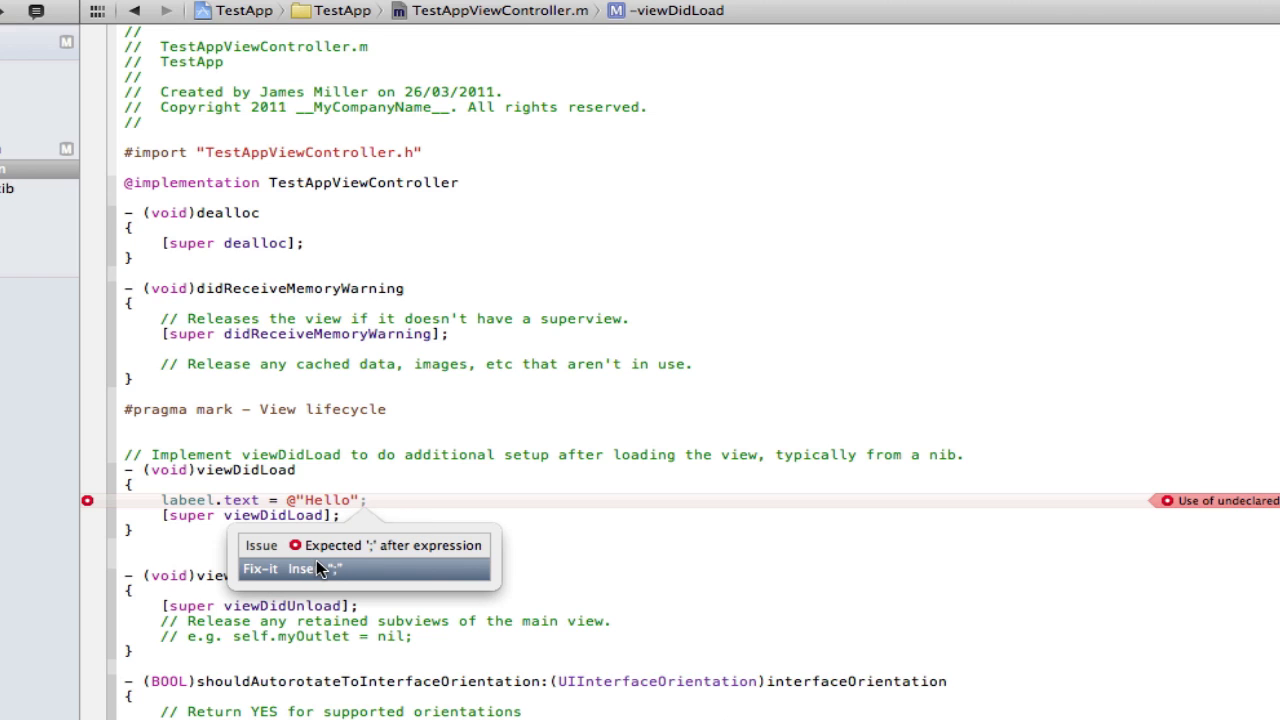
mouse_move(370, 525)
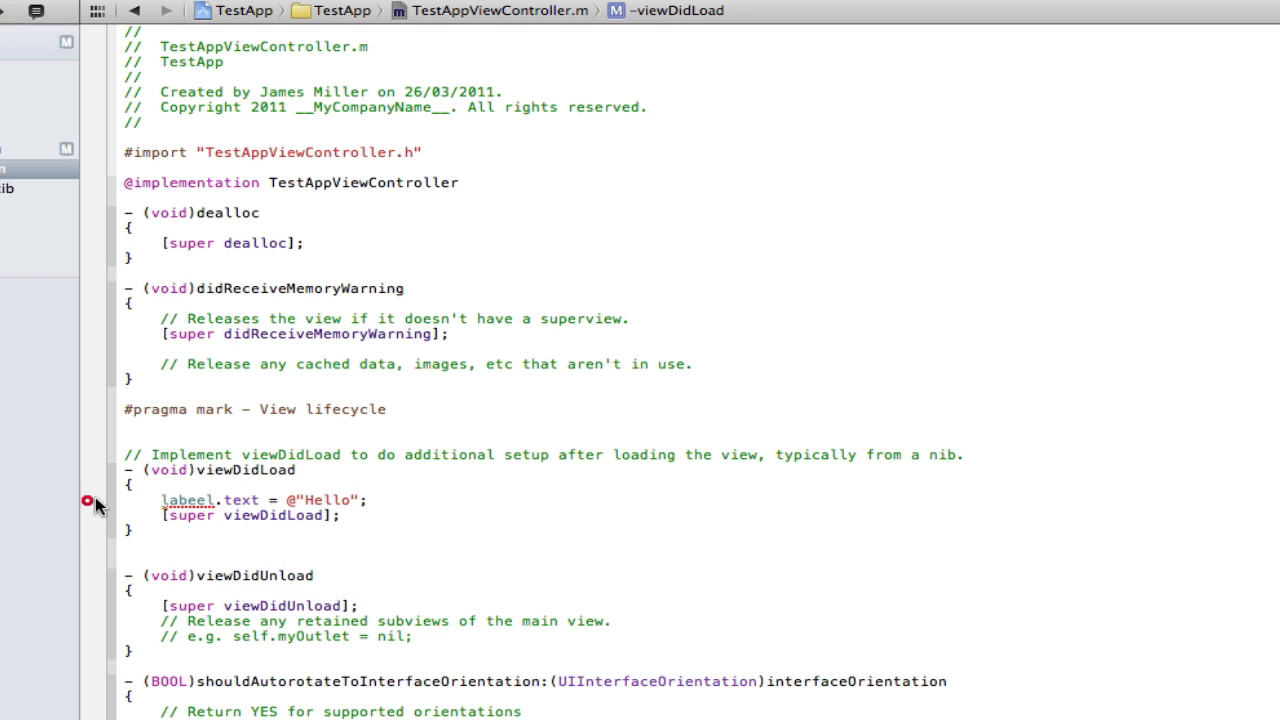
click(86, 500)
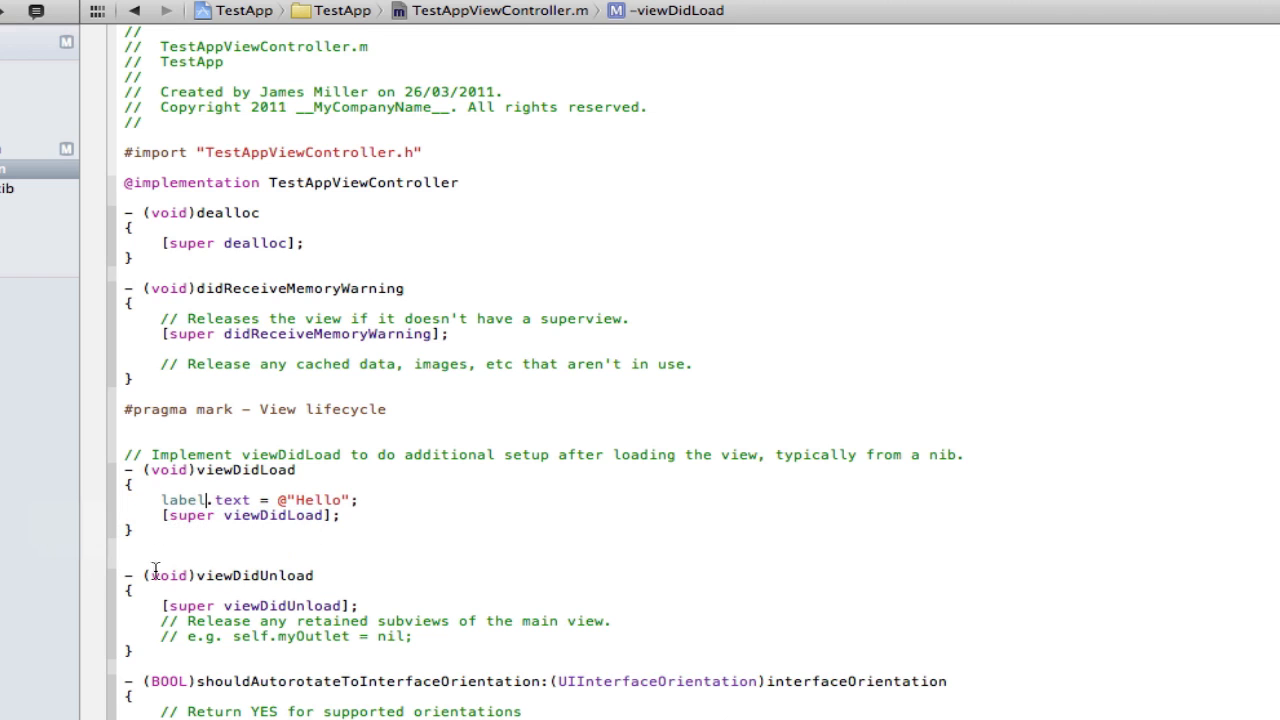
click(172, 606)
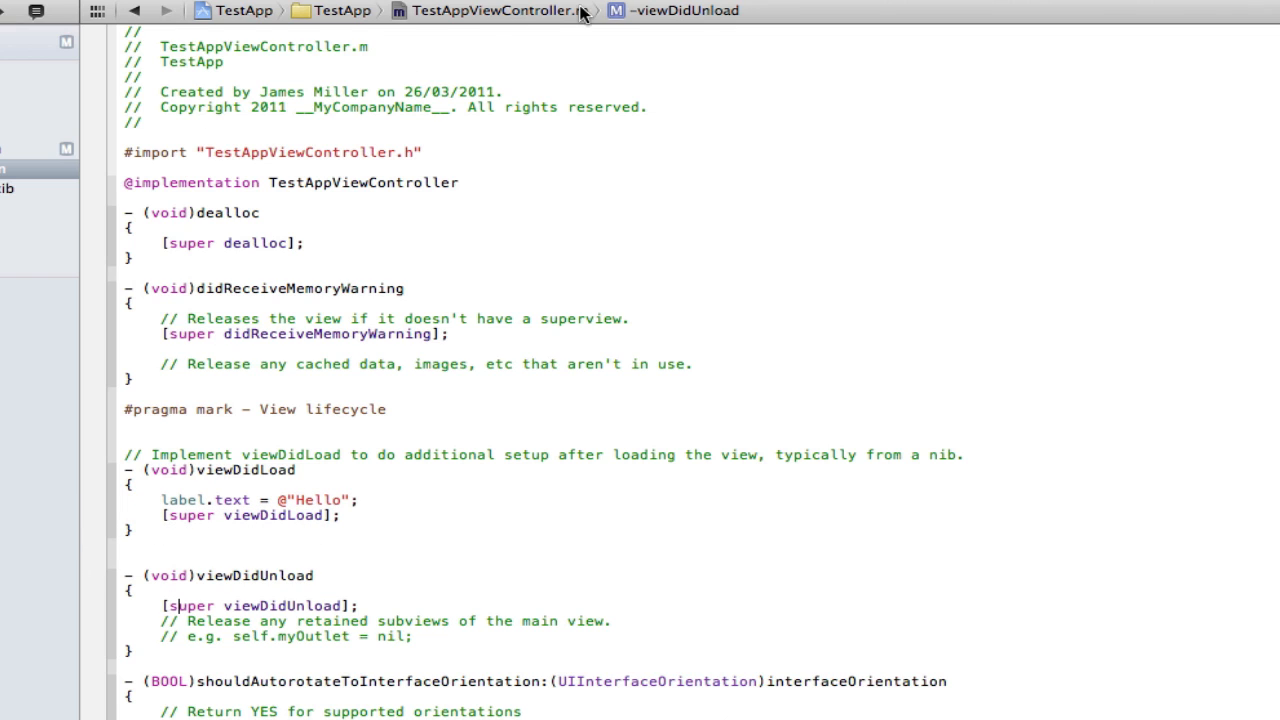
mouse_move(170, 537)
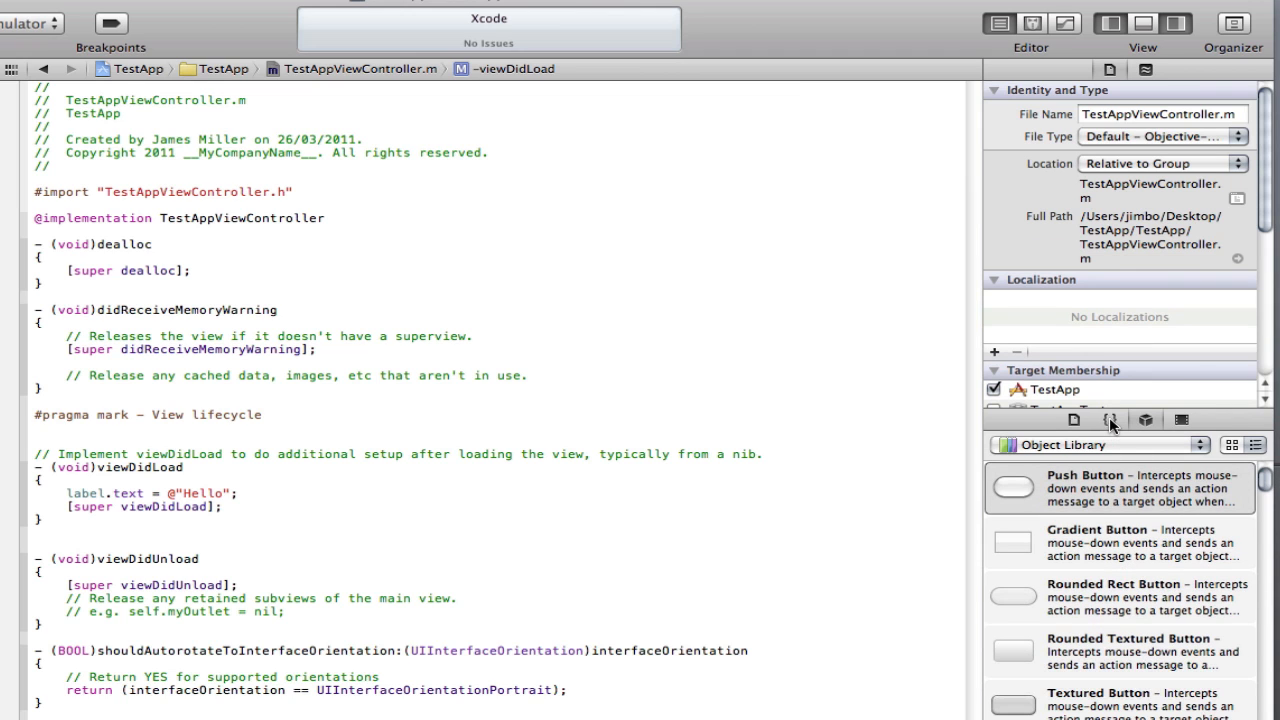
mouse_move(1146, 419)
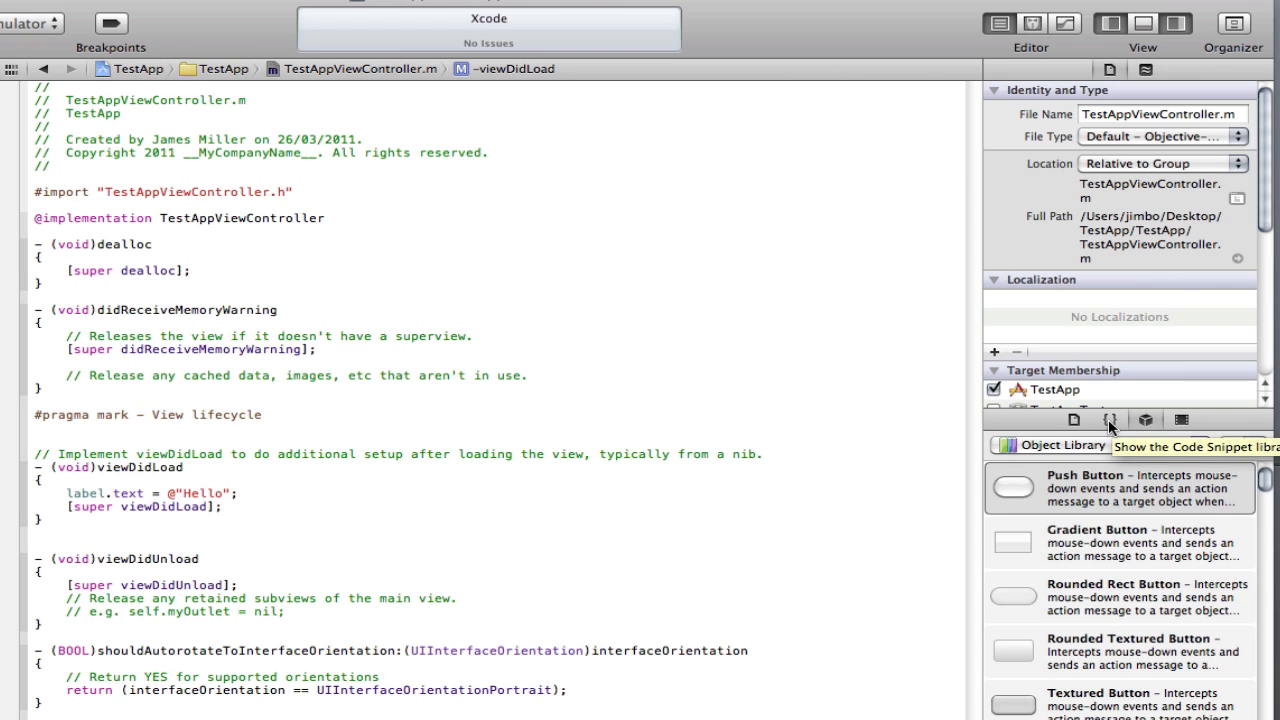
Show the Code Snippet Library and scroll through the available snippets.
click(1110, 419)
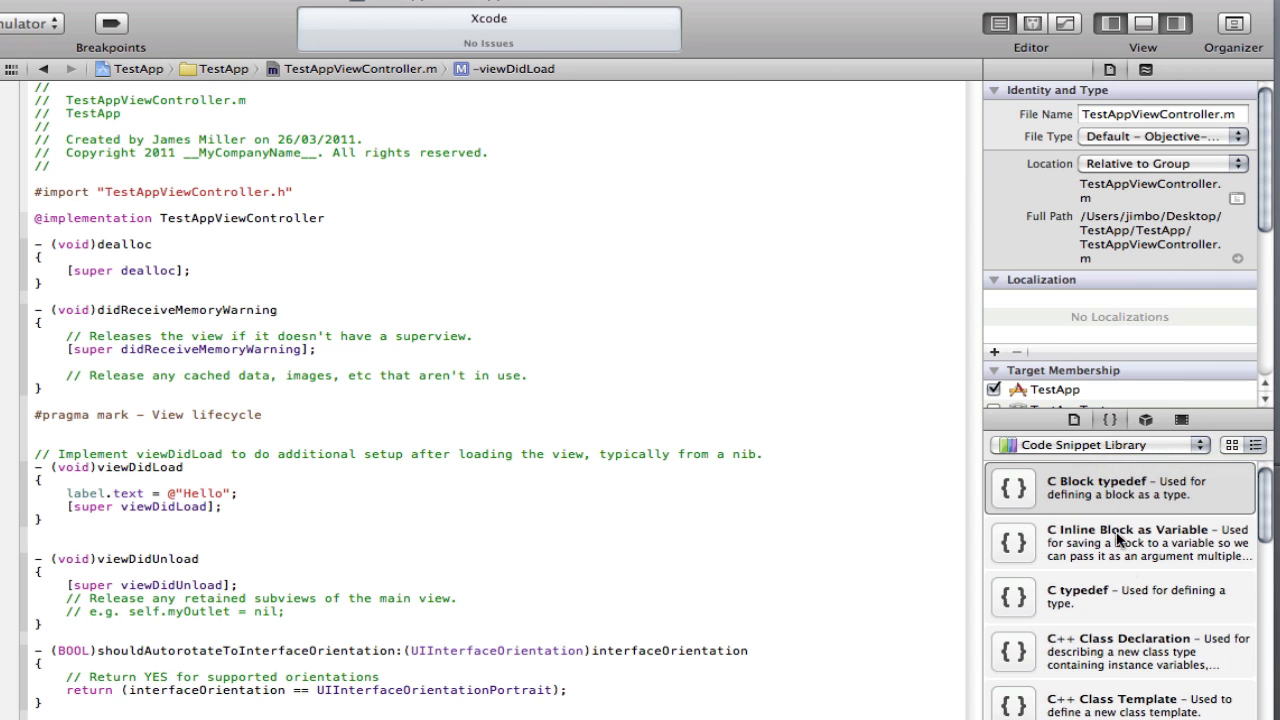
scroll(down, 3)
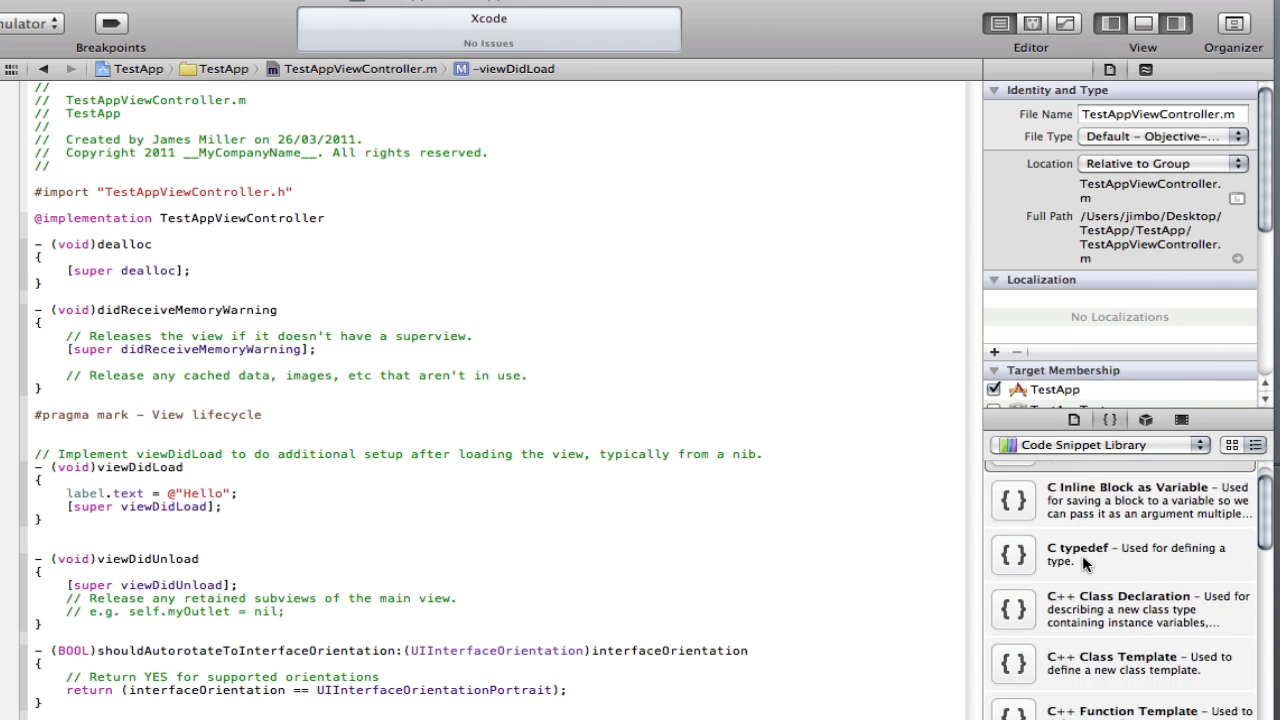
scroll(down, 3)
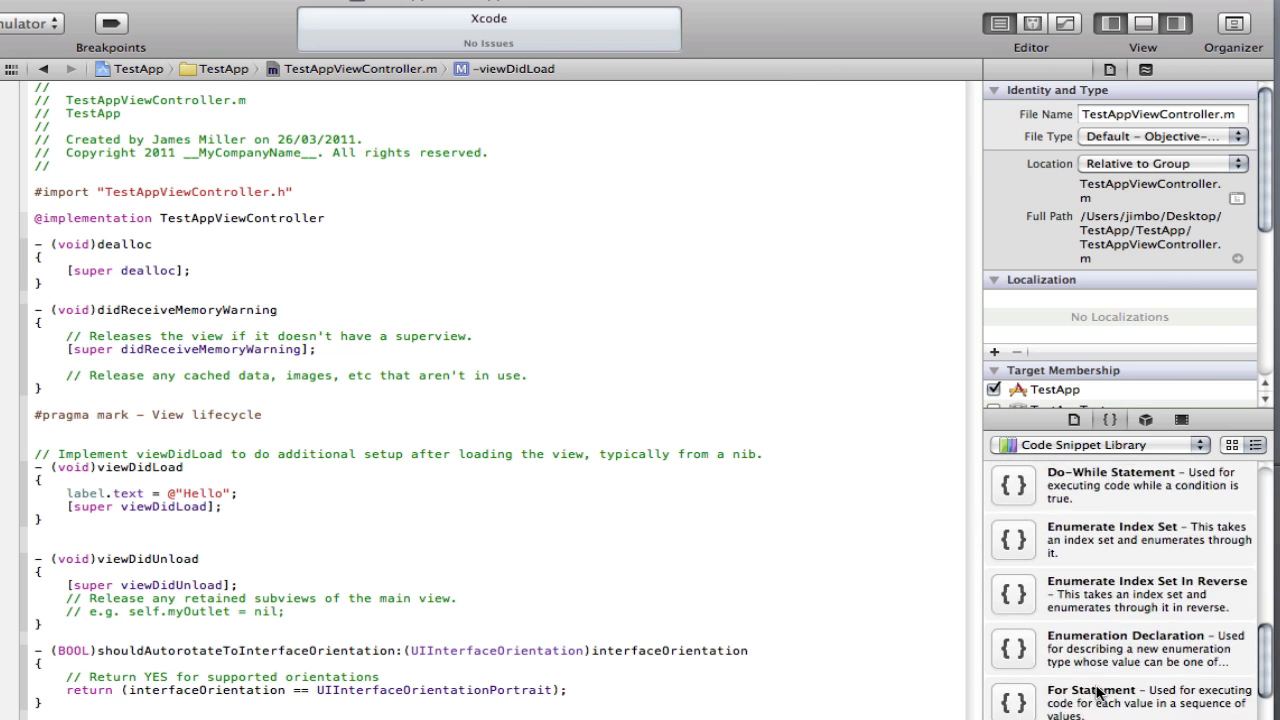
scroll(down, 3)
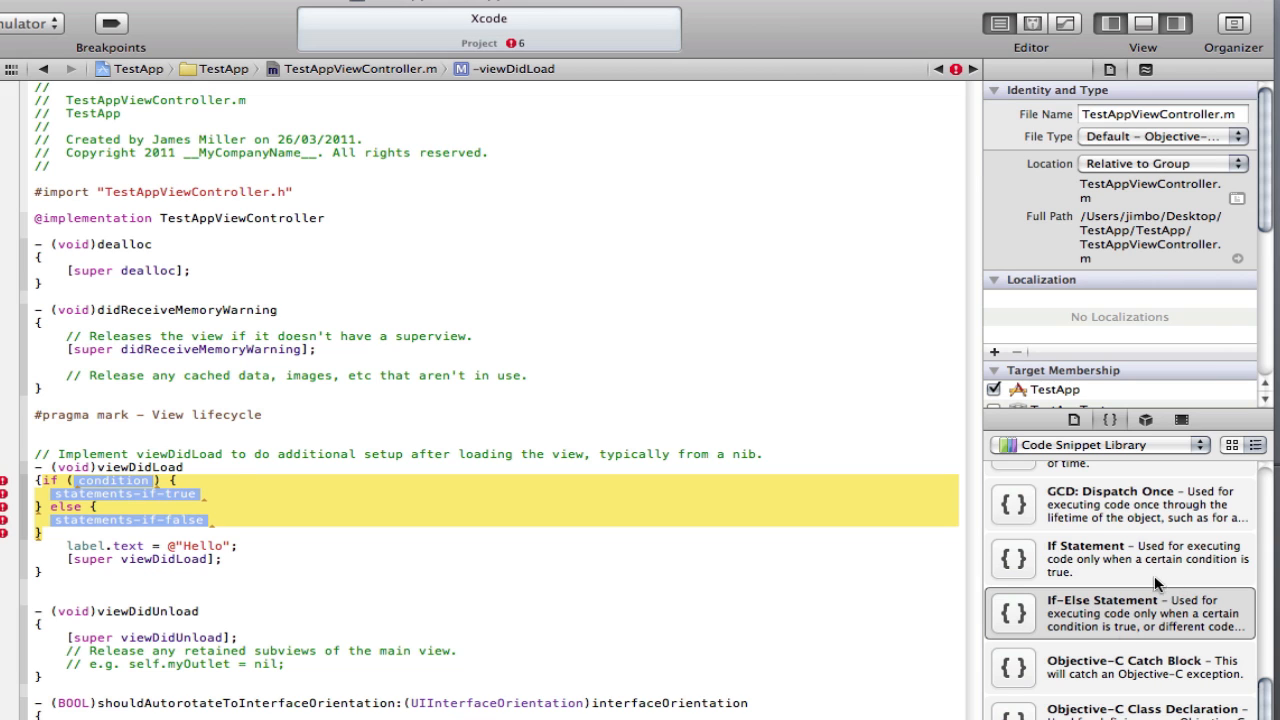
scroll(down, 3)
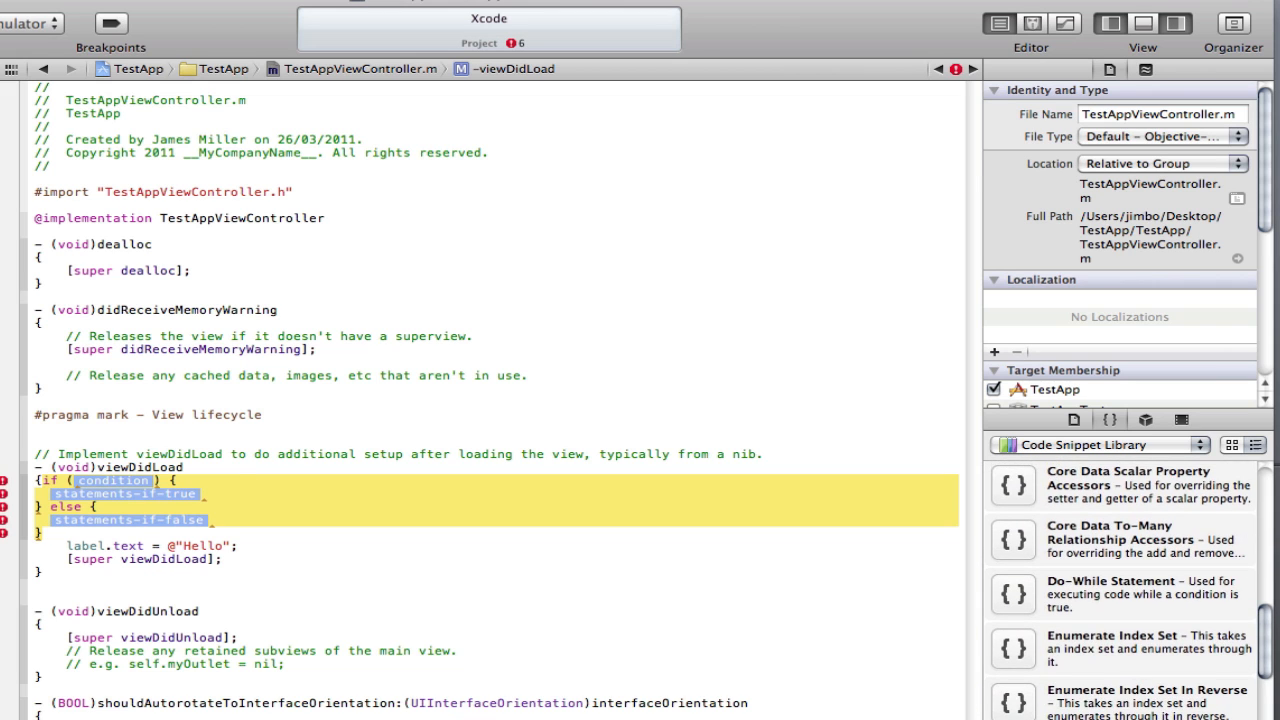
scroll(down, 3)
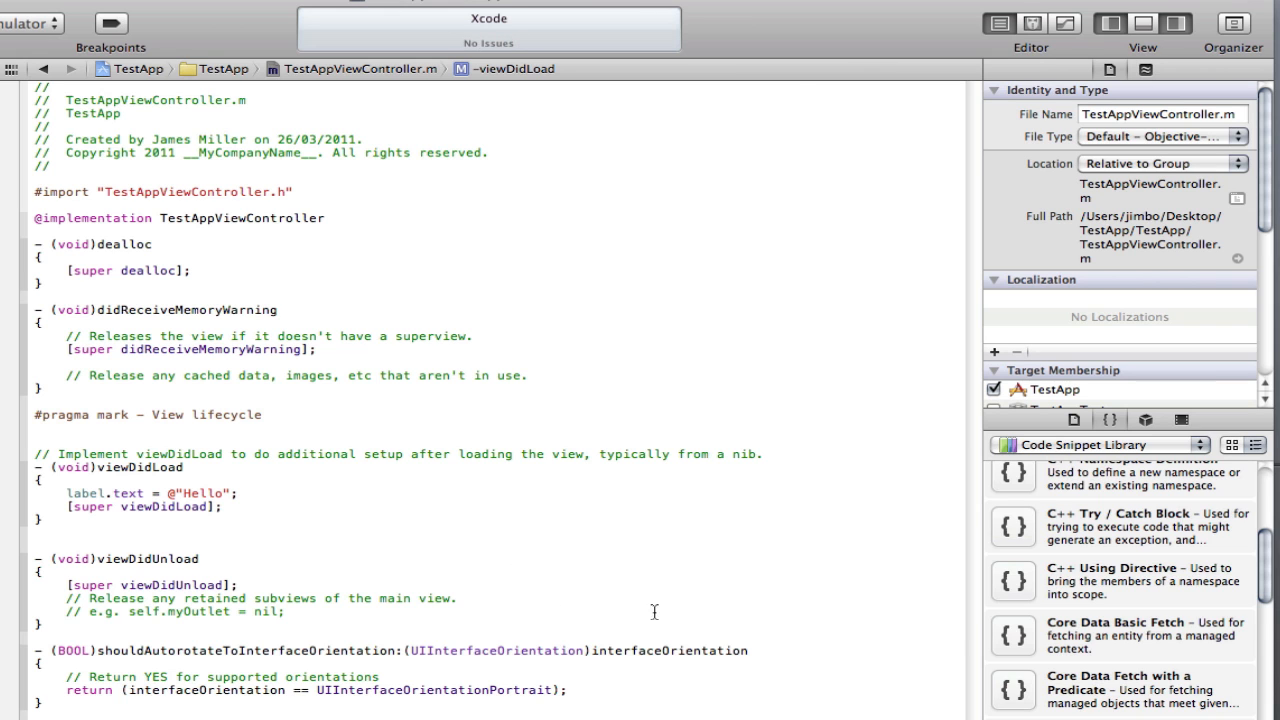
scroll(up, 3)
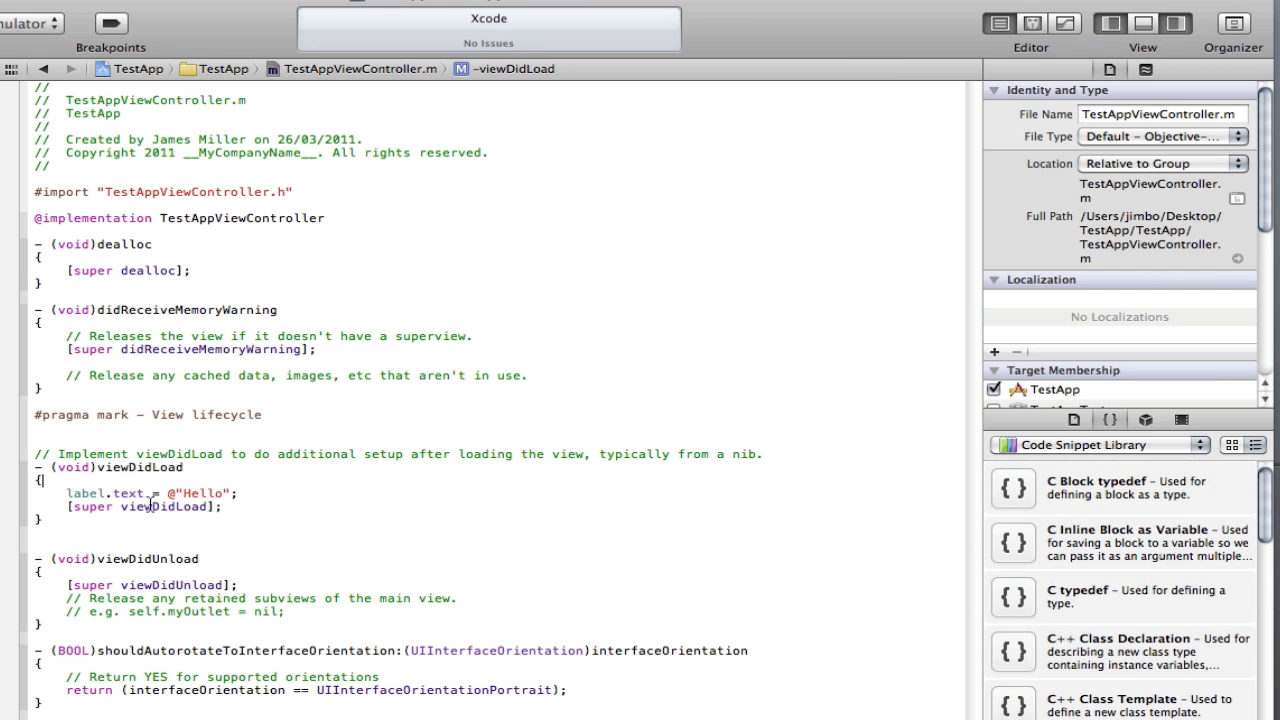
mouse_move(286, 487)
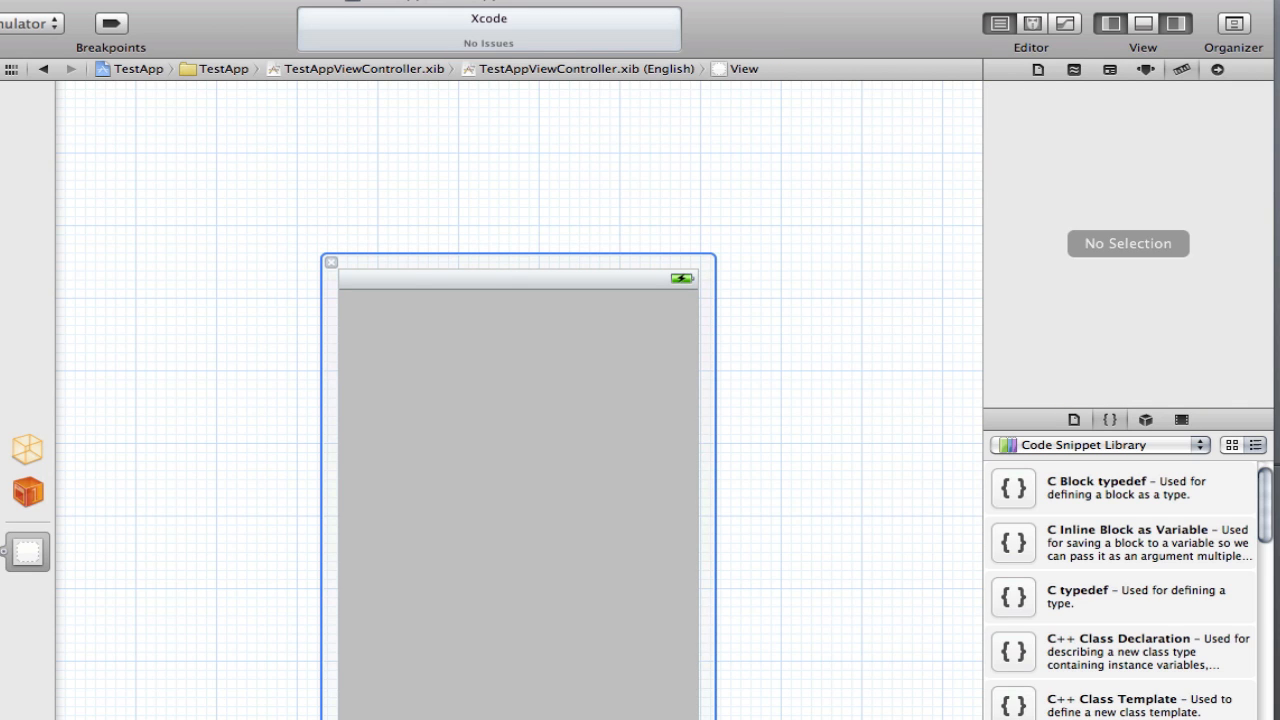
mouse_move(508, 257)
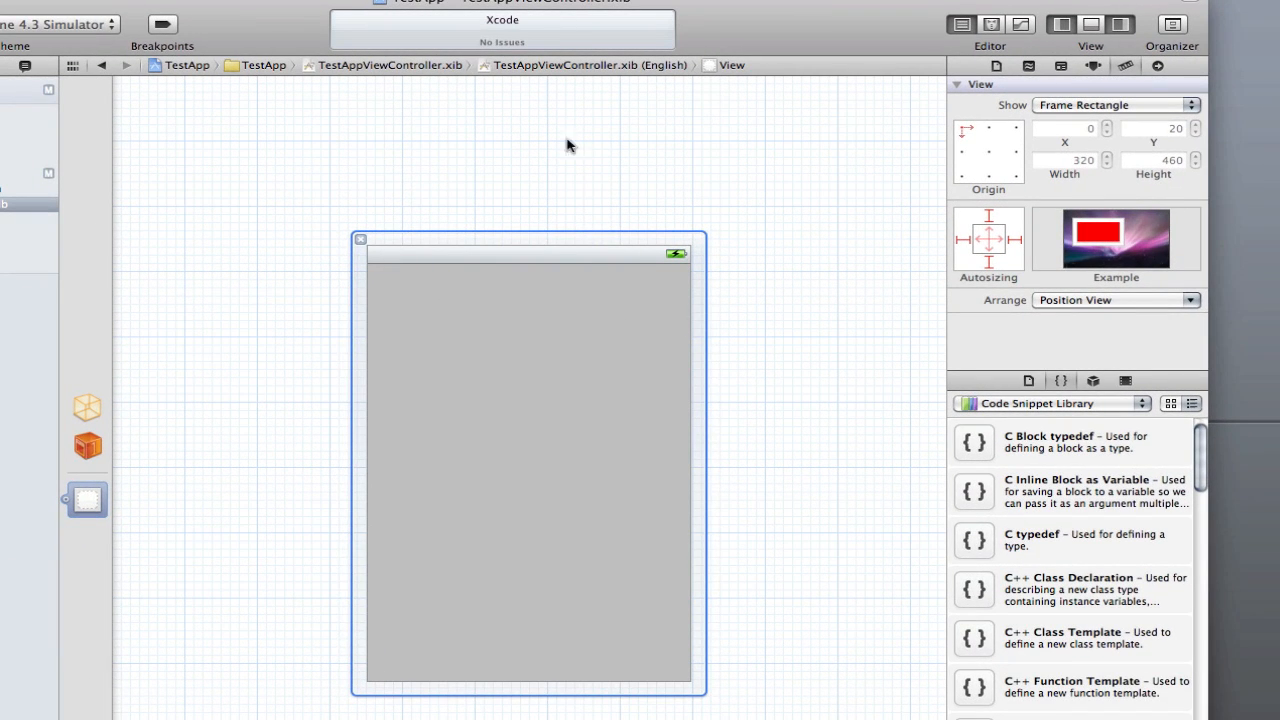
mouse_move(1058, 385)
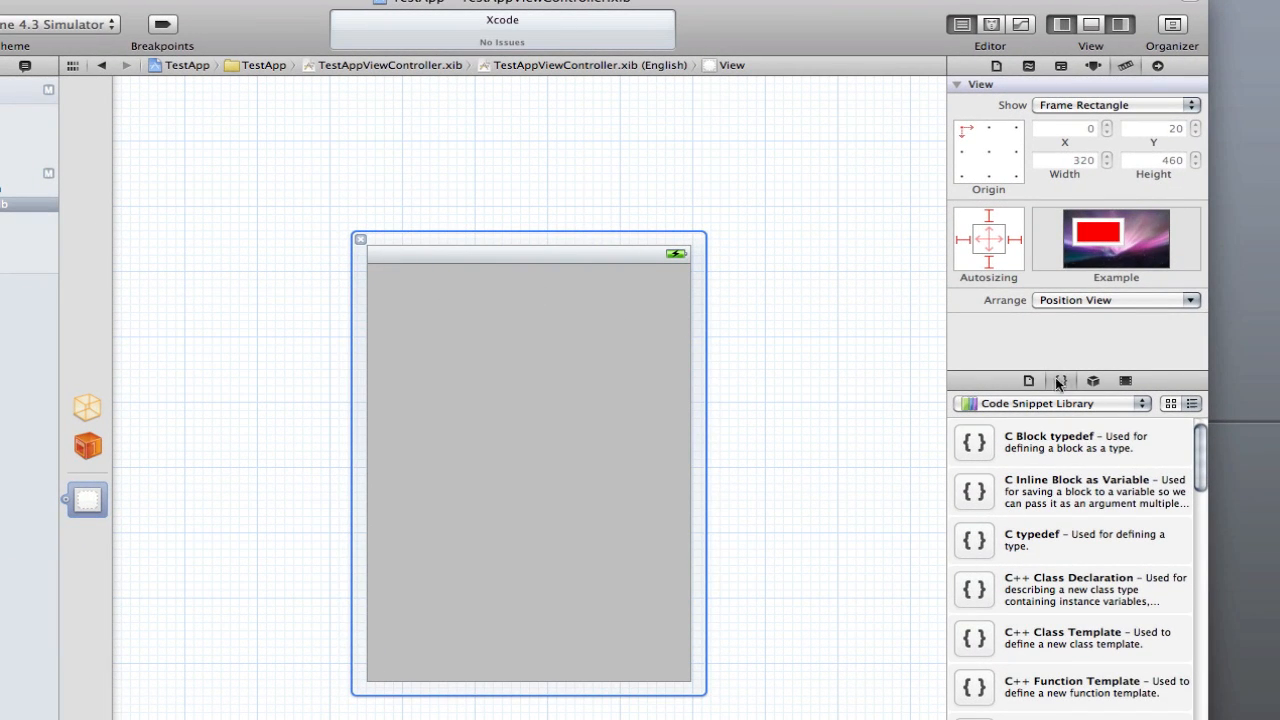
Switch to the Object Library and drag a Label into the TestAppViewController.xib view.
click(1119, 24)
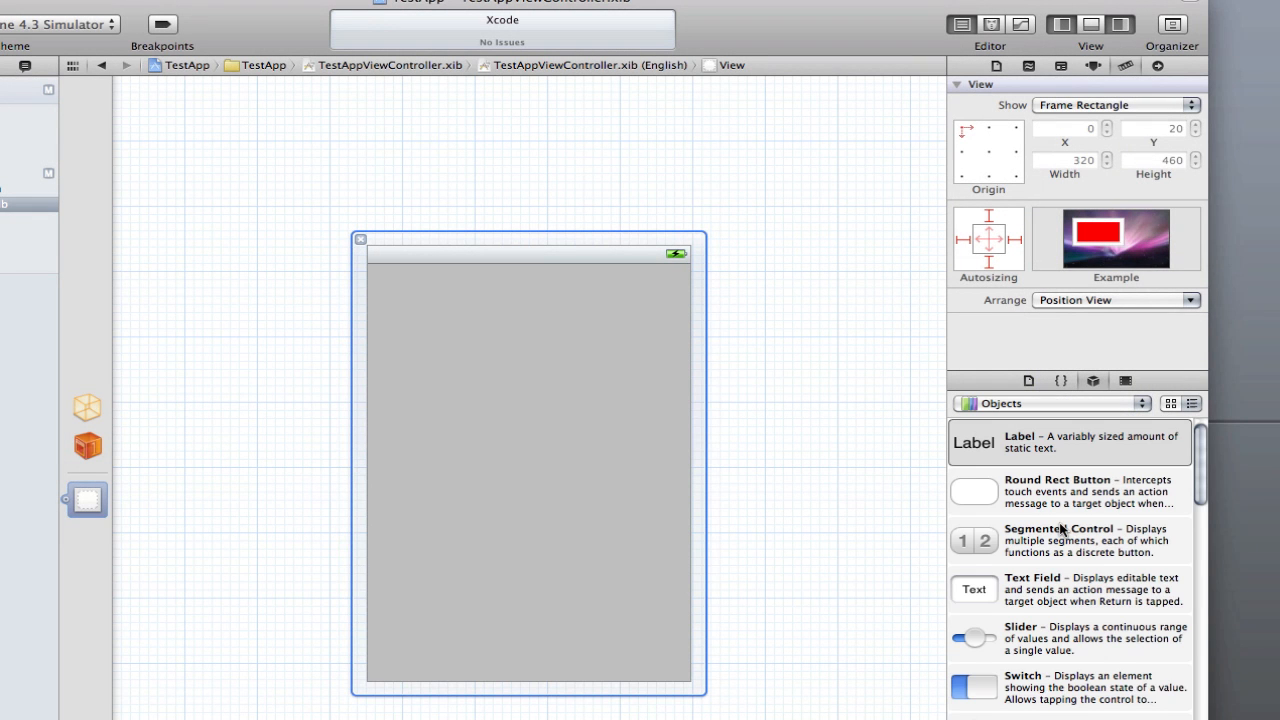
scroll(down, 3)
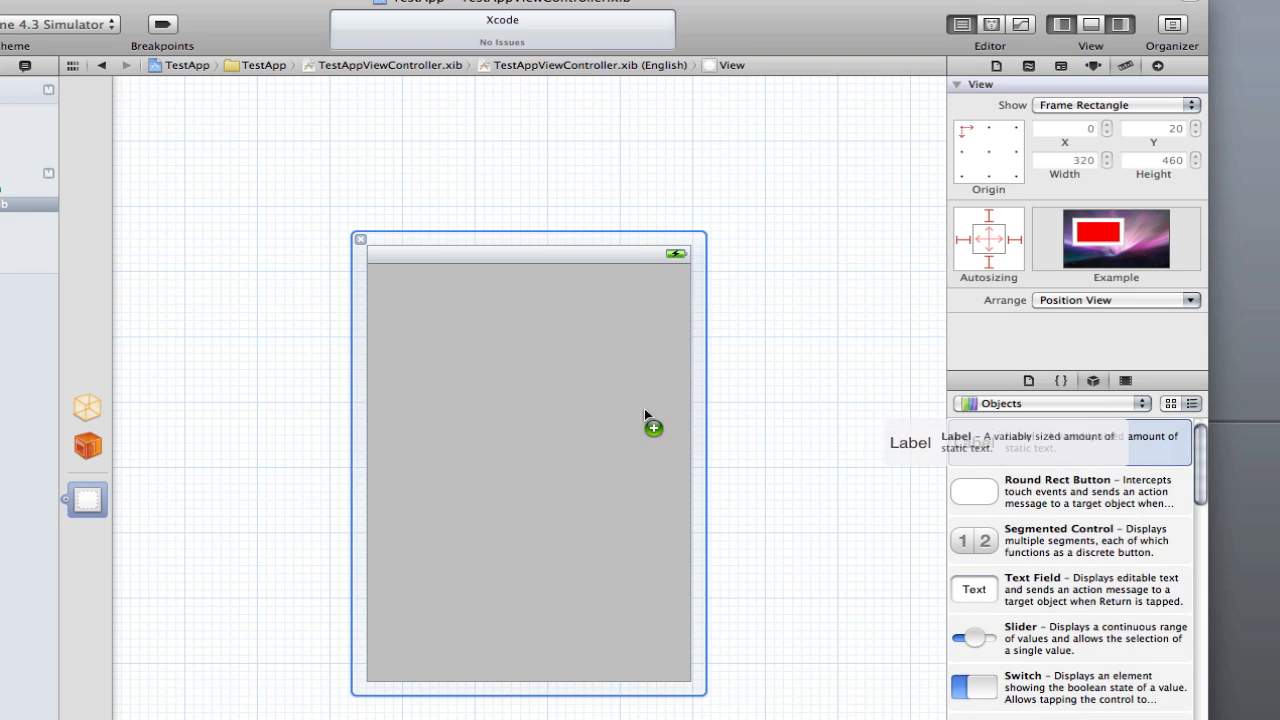
drag(909, 442, 528, 388)
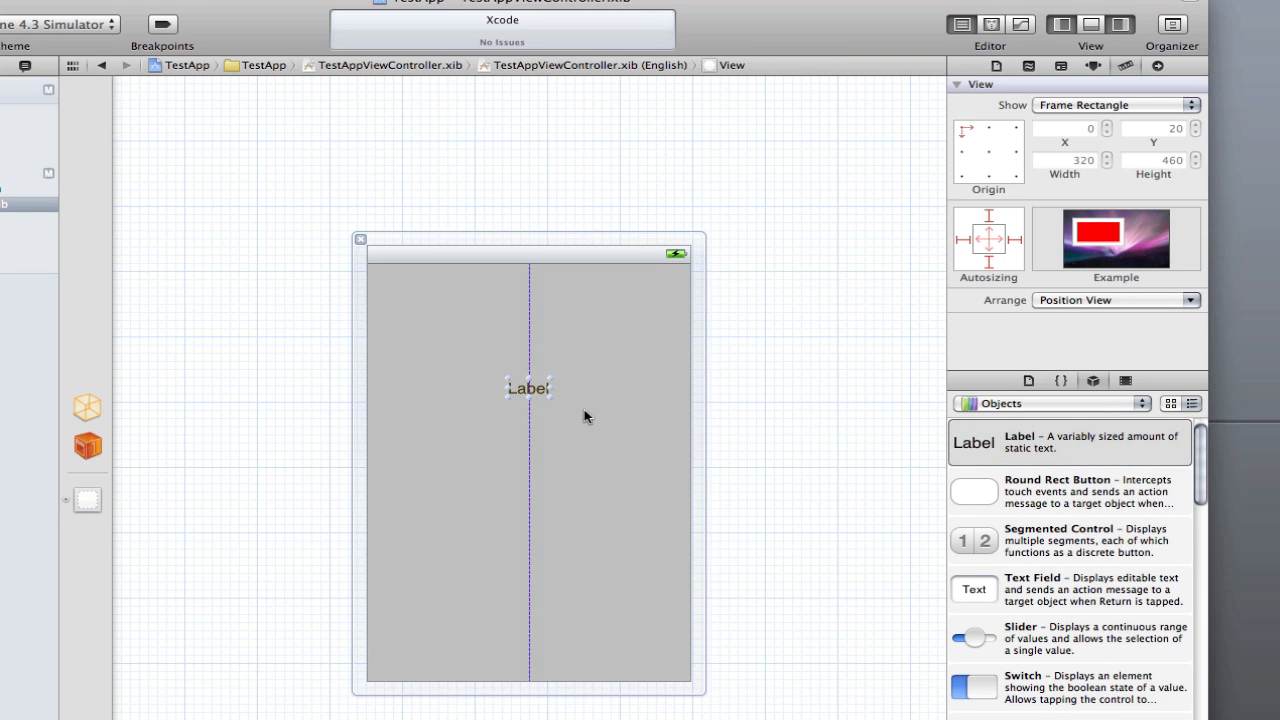
Select the new label and link File's Owner's label outlet to it via the Connections inspector.
click(528, 388)
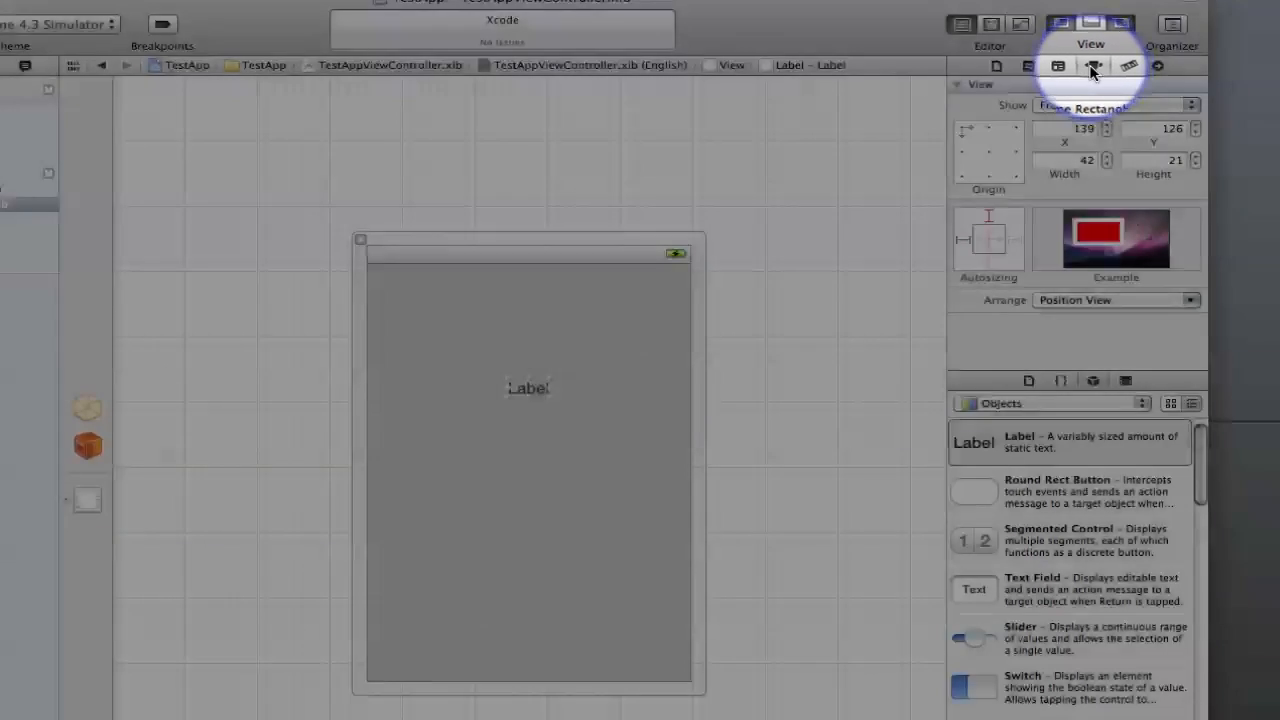
click(1093, 66)
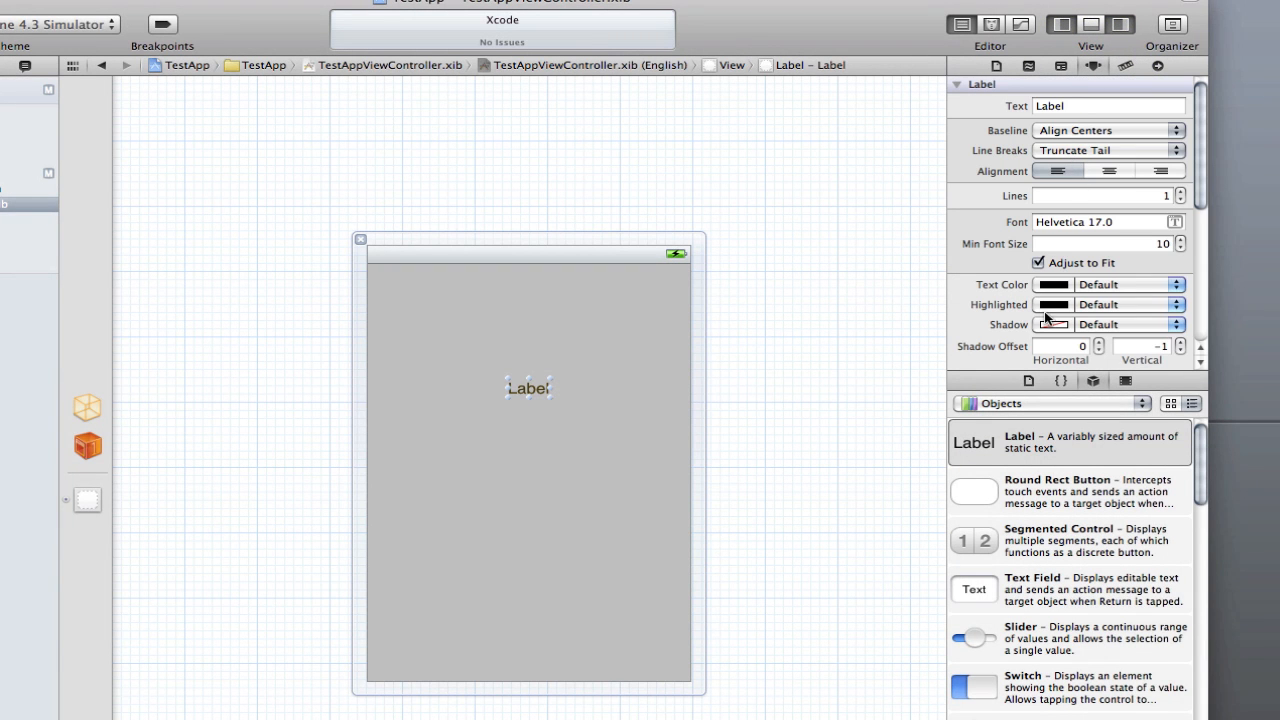
mouse_move(1095, 243)
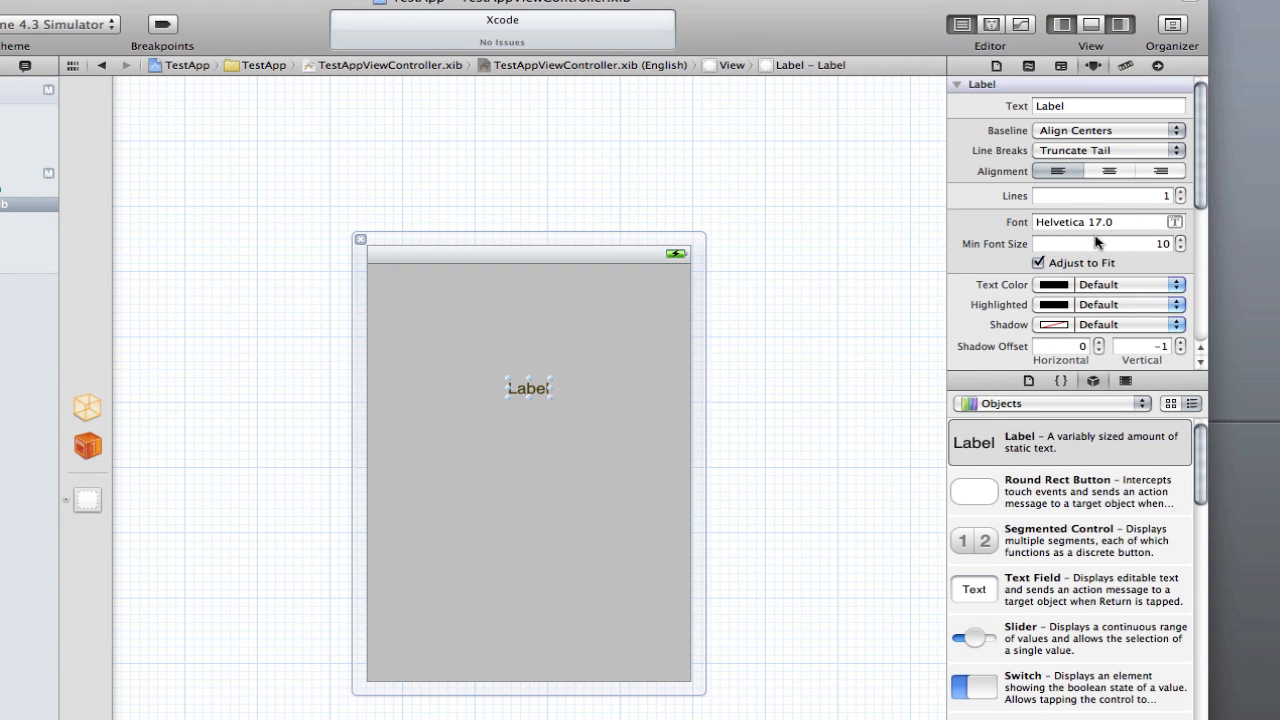
mouse_move(1085, 73)
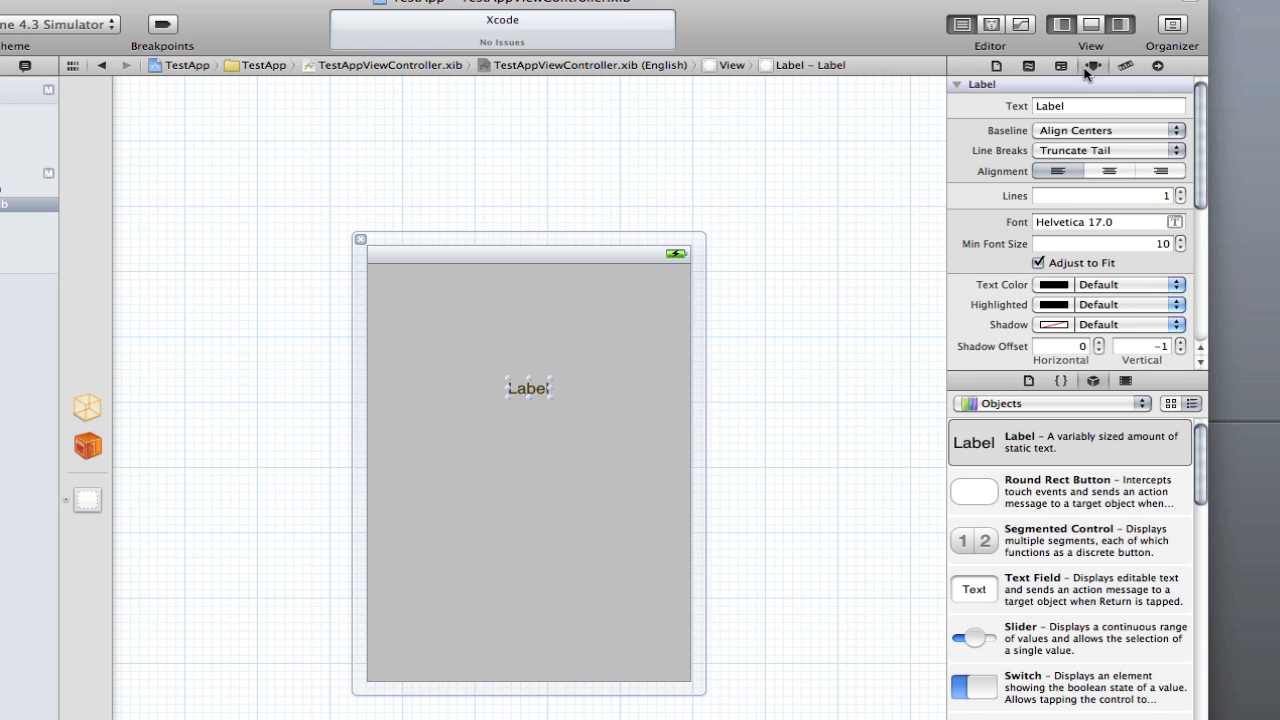
mouse_move(1162, 72)
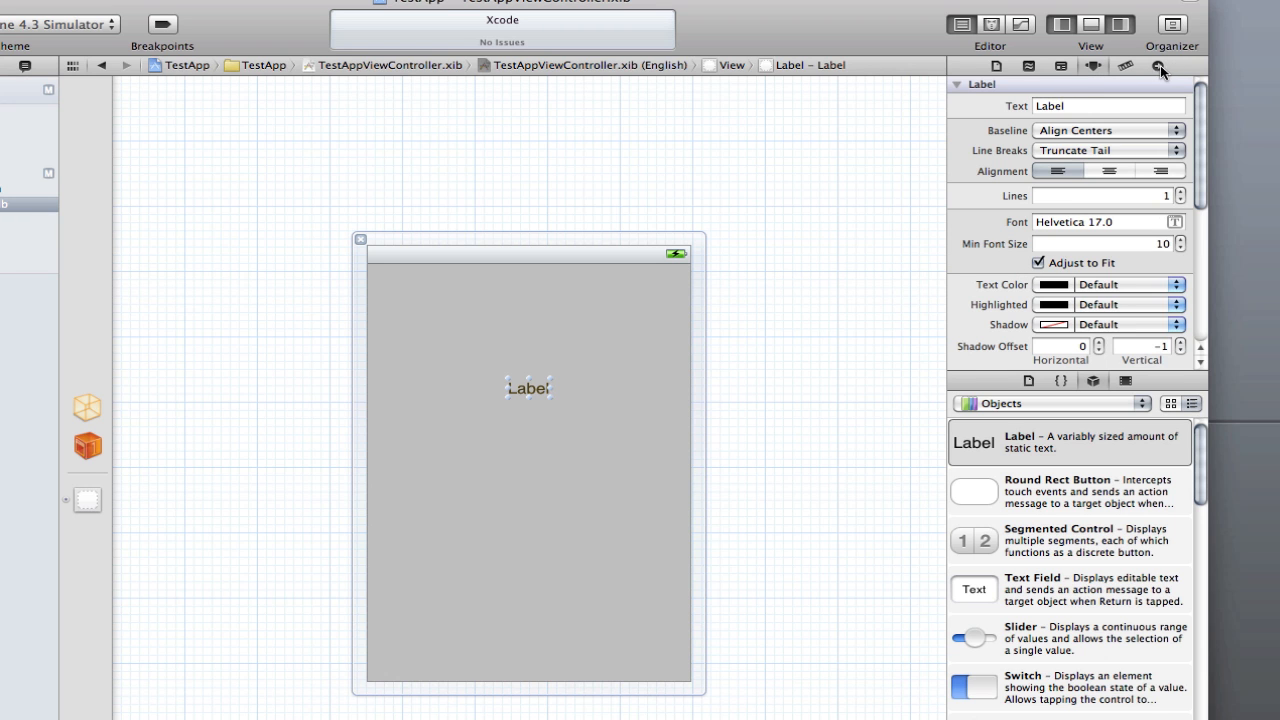
click(1159, 66)
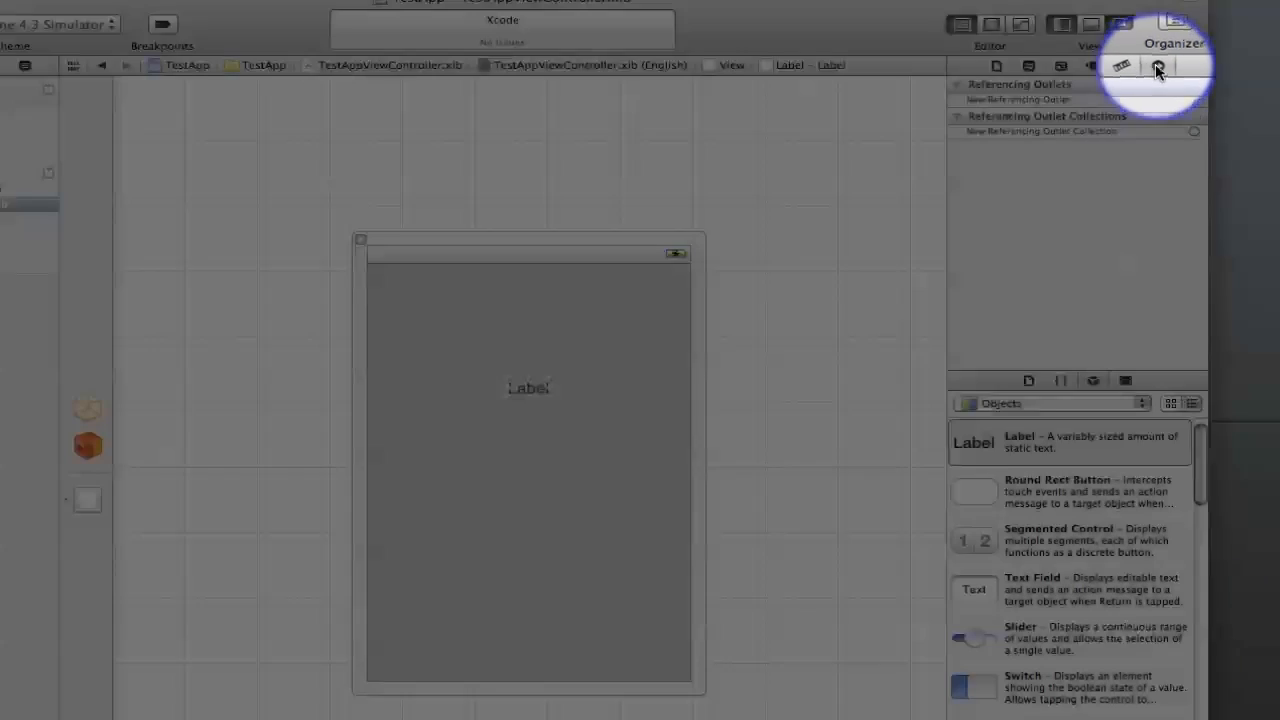
mouse_move(88, 412)
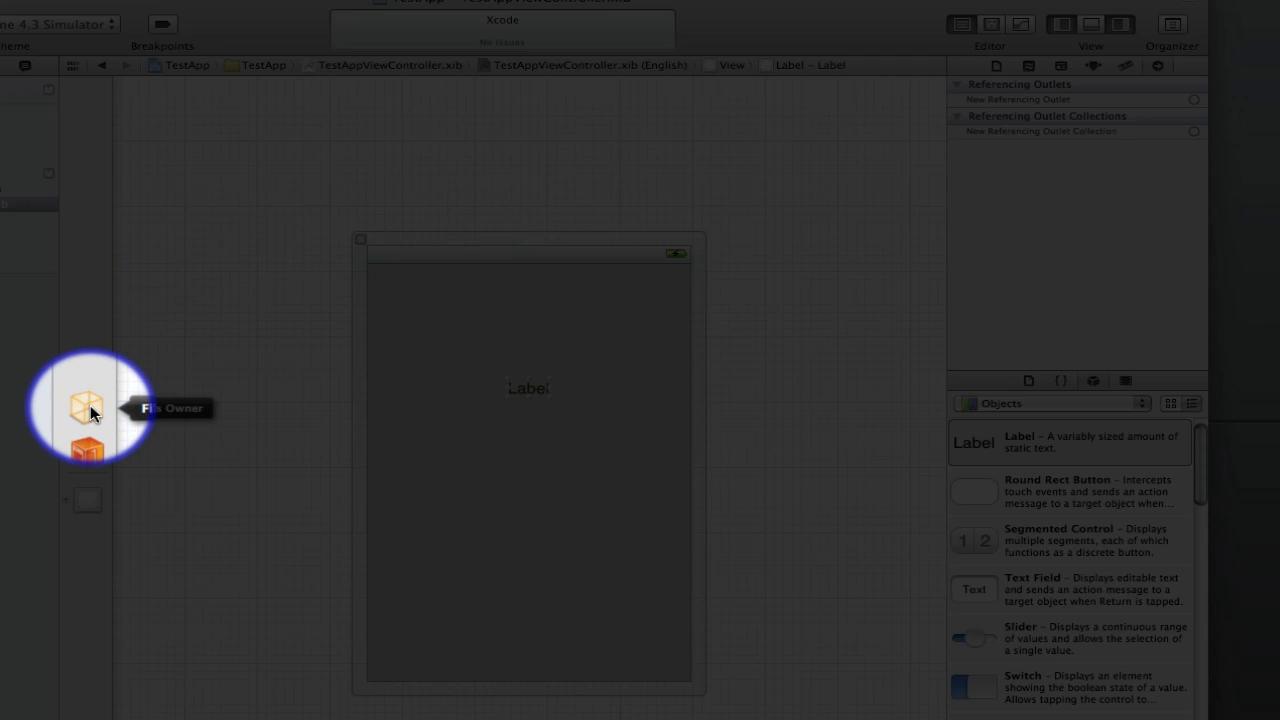
click(89, 409)
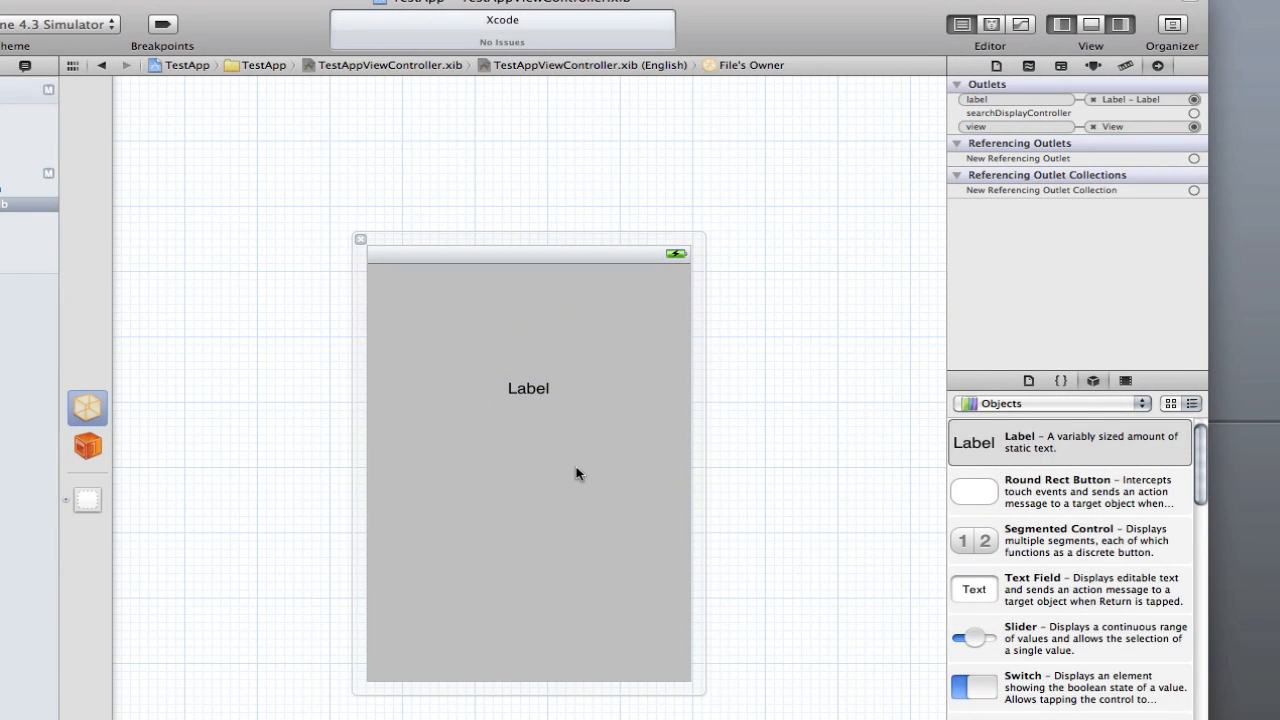
mouse_move(718, 240)
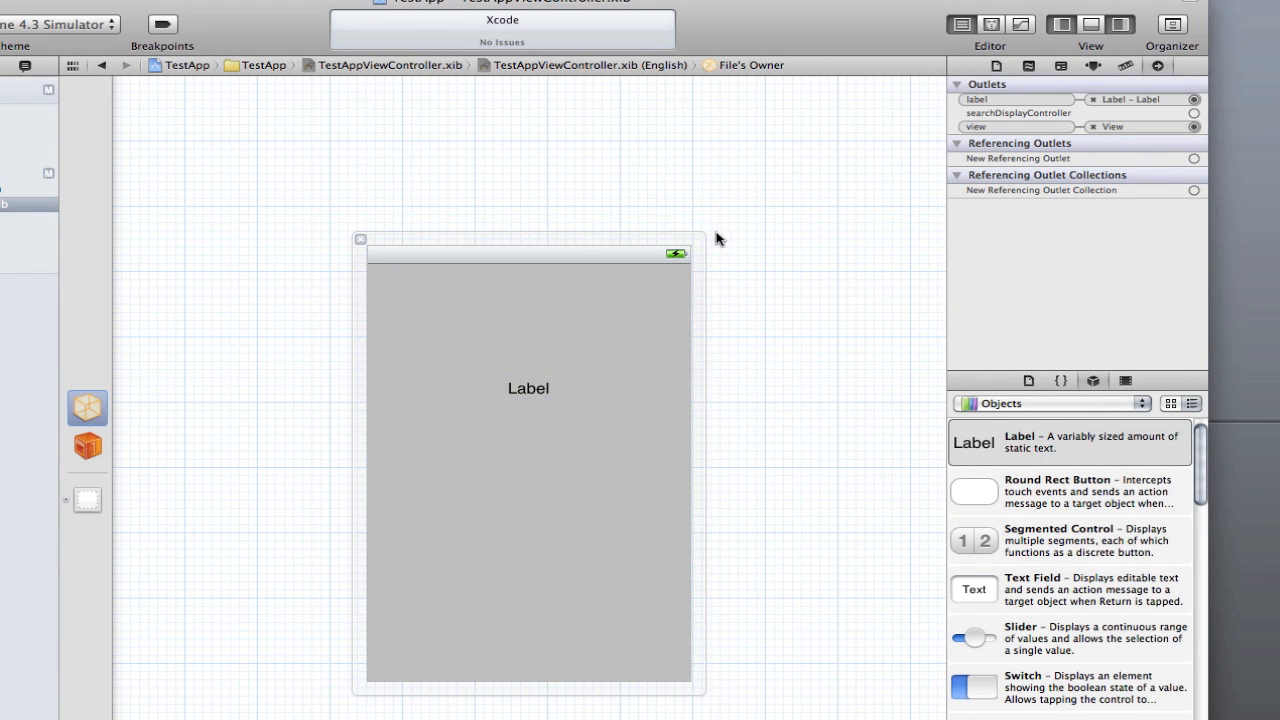
mouse_move(530, 475)
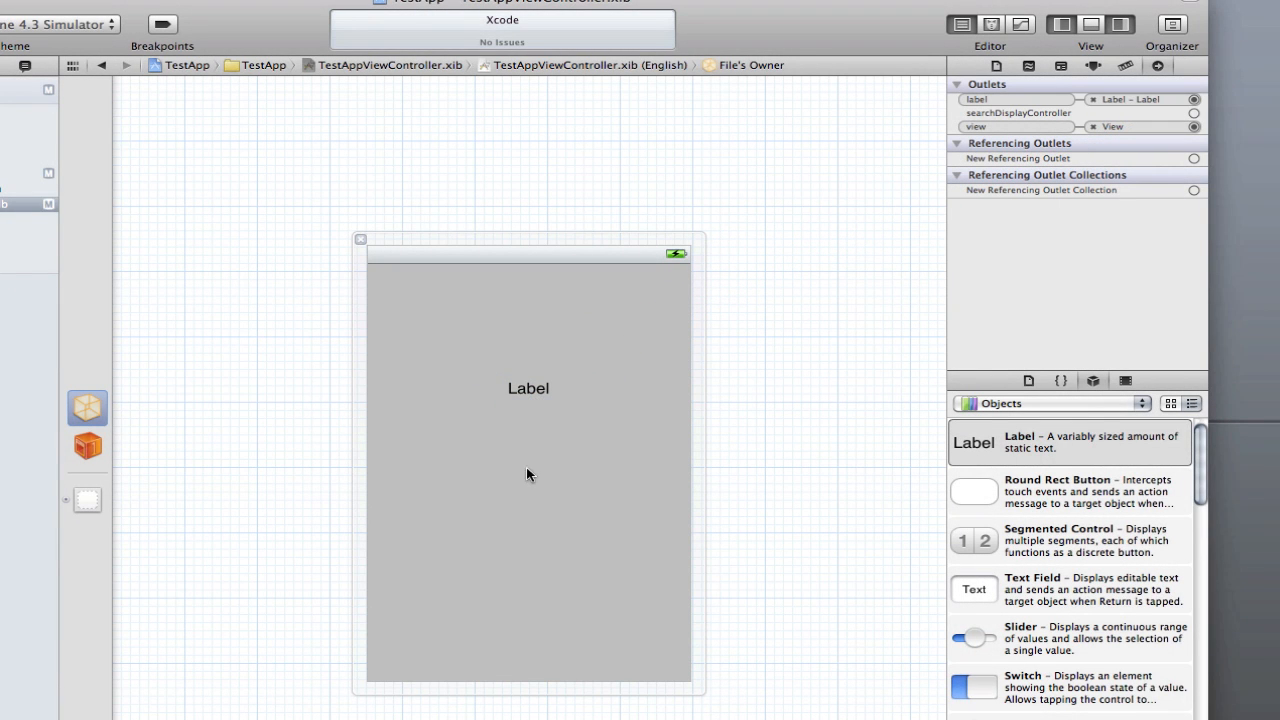
click(528, 470)
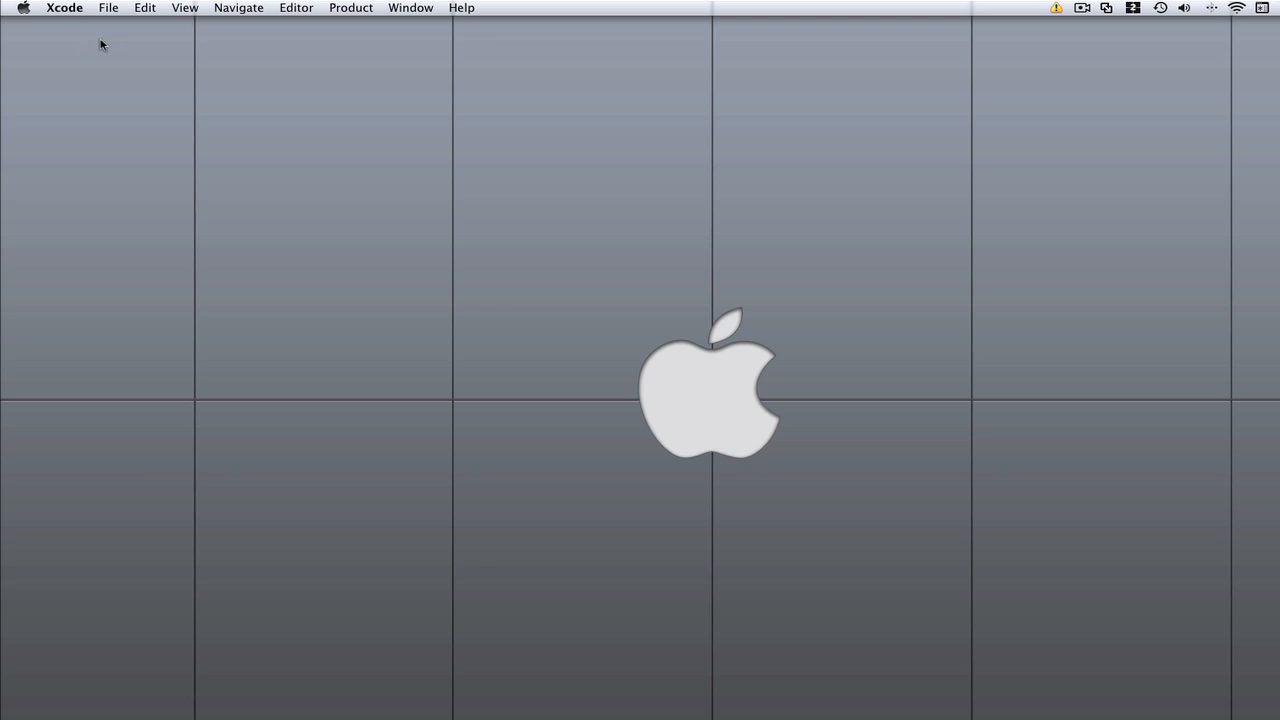
mouse_move(352, 216)
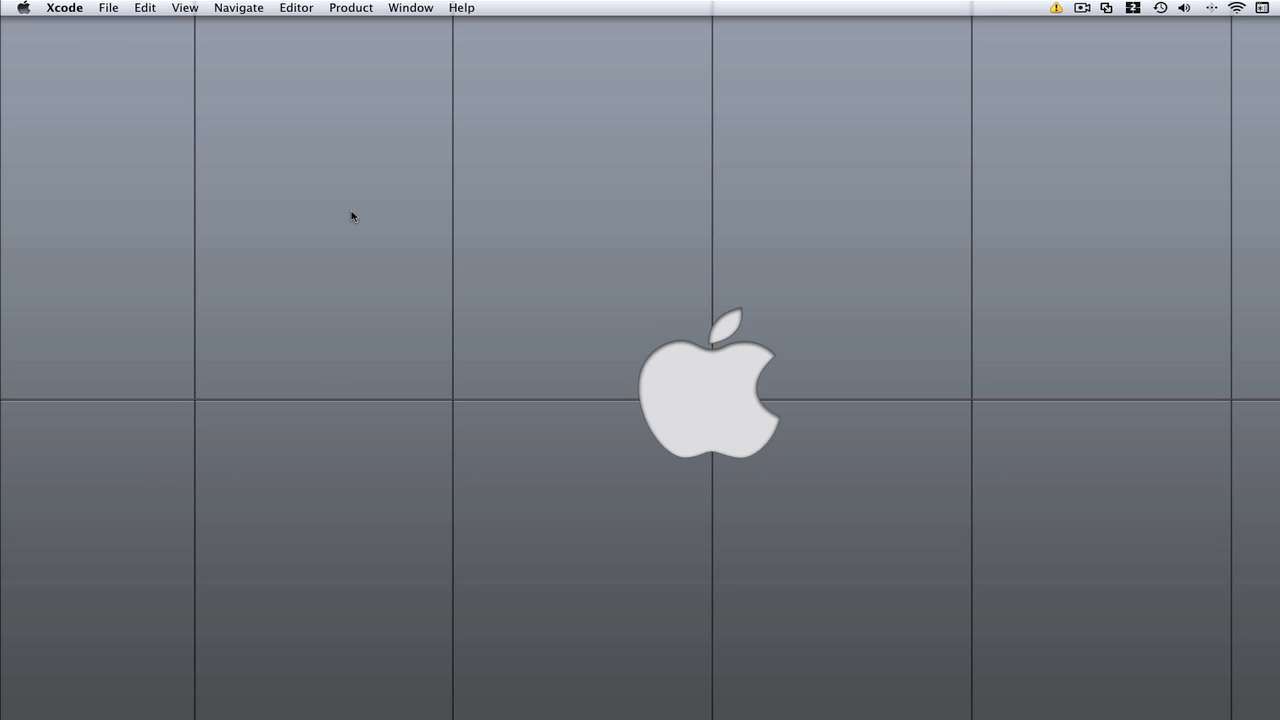
mouse_move(108, 8)
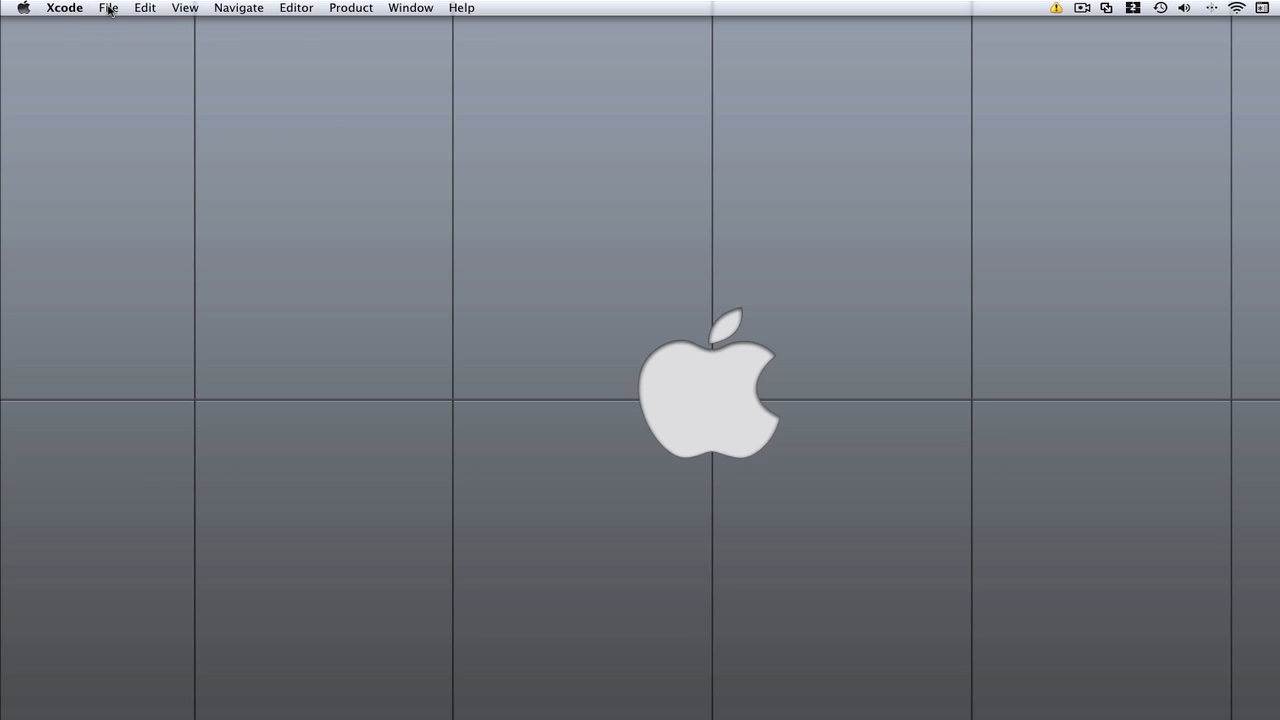
Open Window > Organizer and move its window lower on the desktop.
click(410, 7)
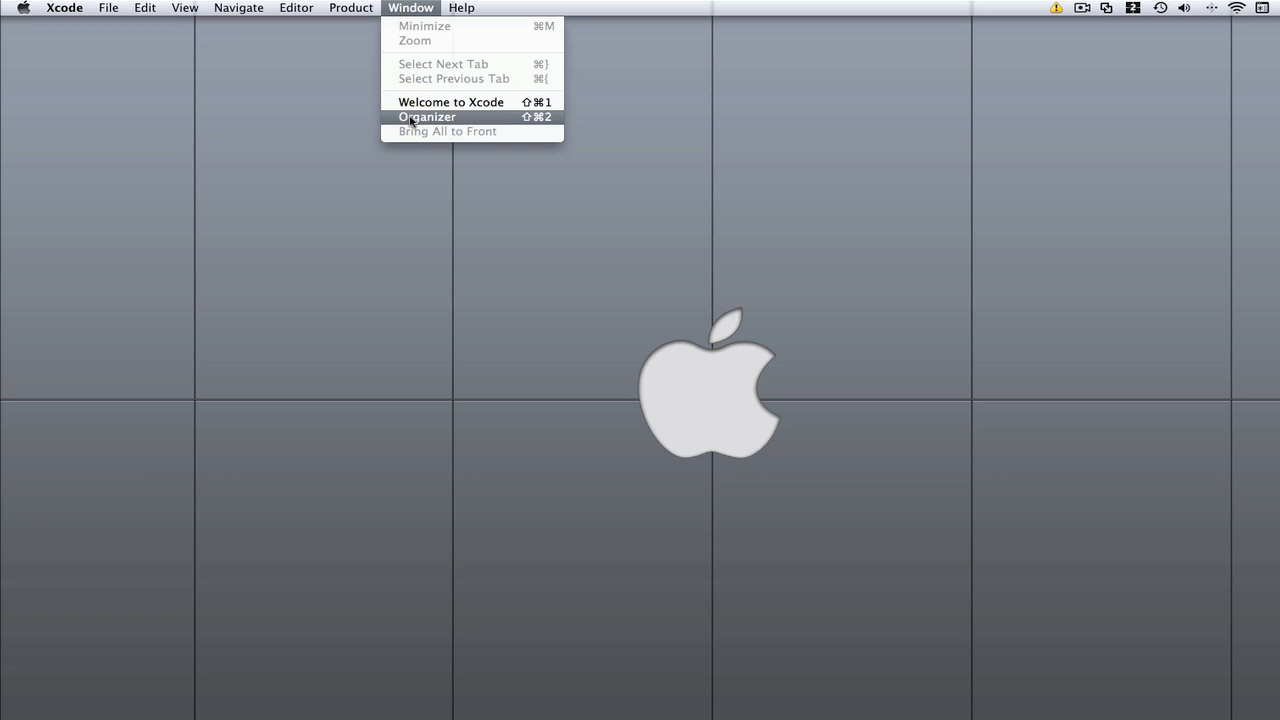
click(427, 116)
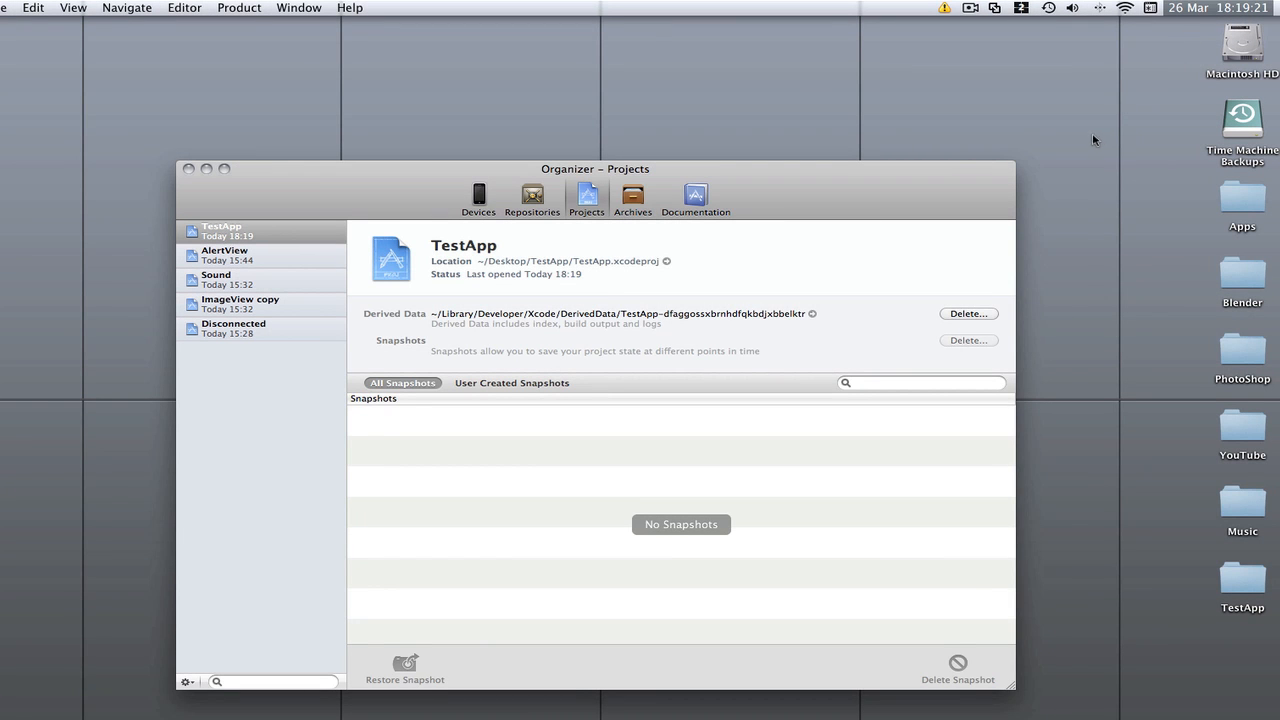
drag(595, 168, 582, 152)
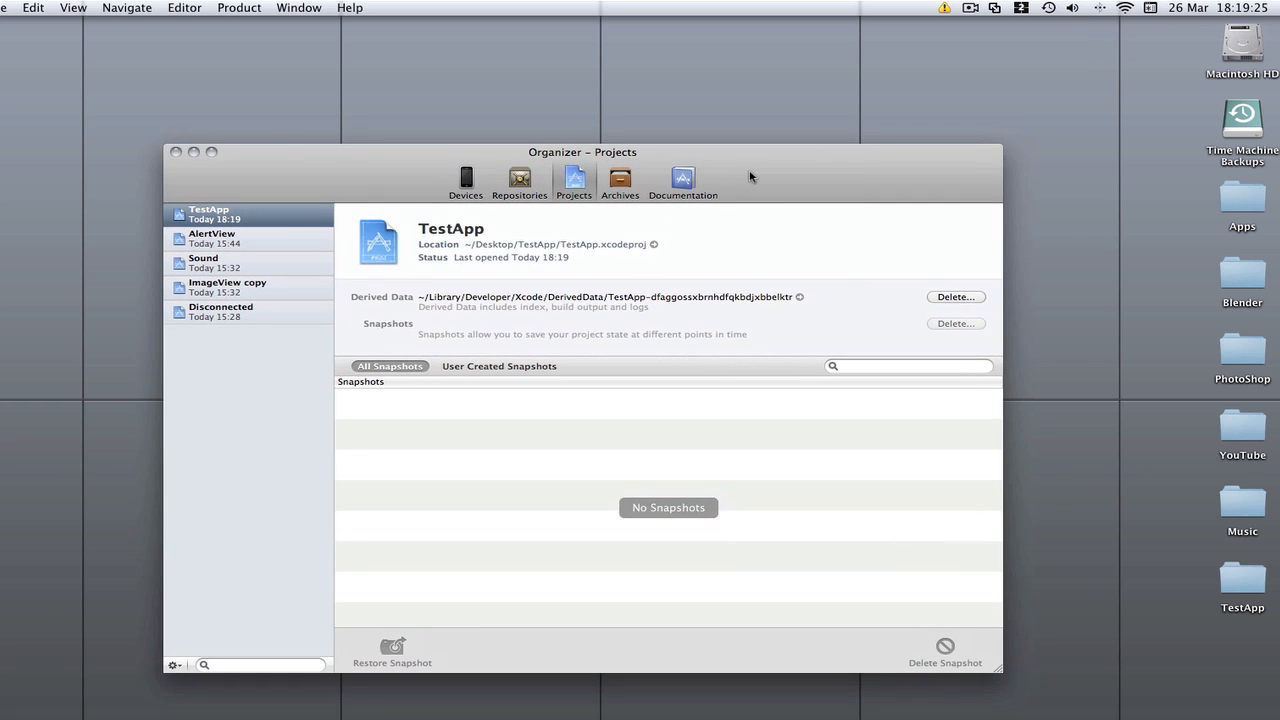
mouse_move(411, 180)
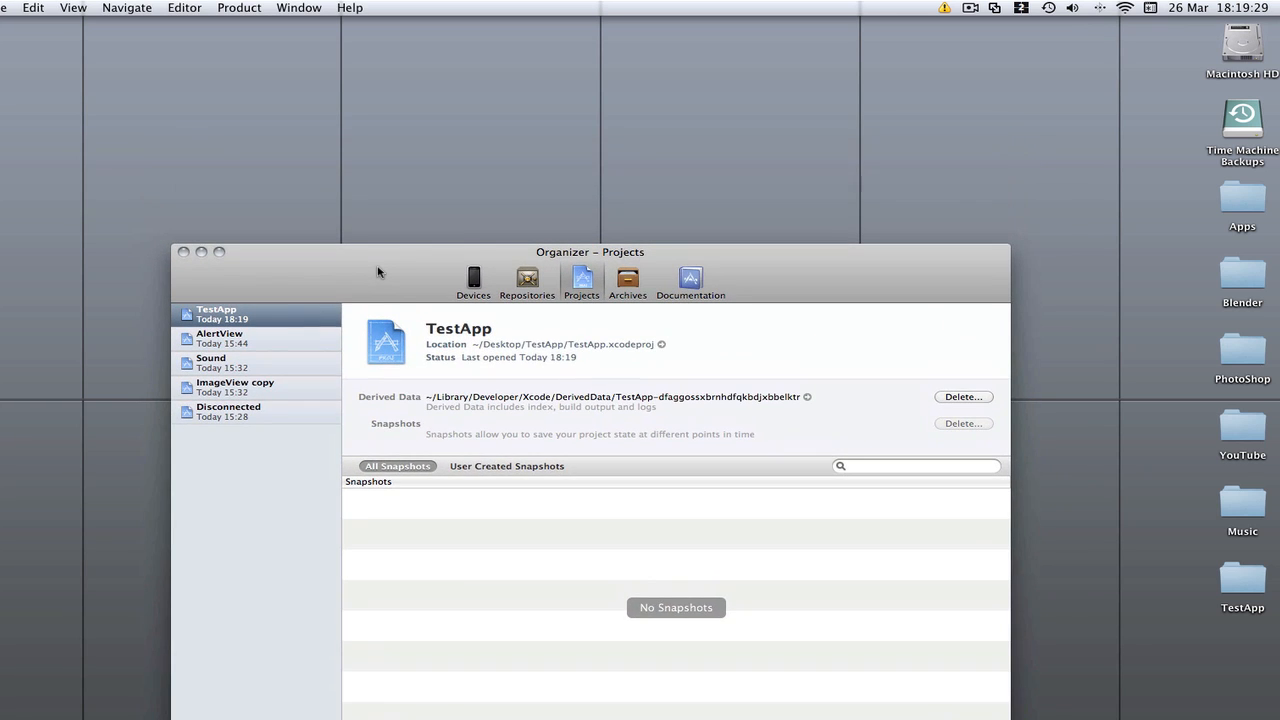
mouse_move(398, 177)
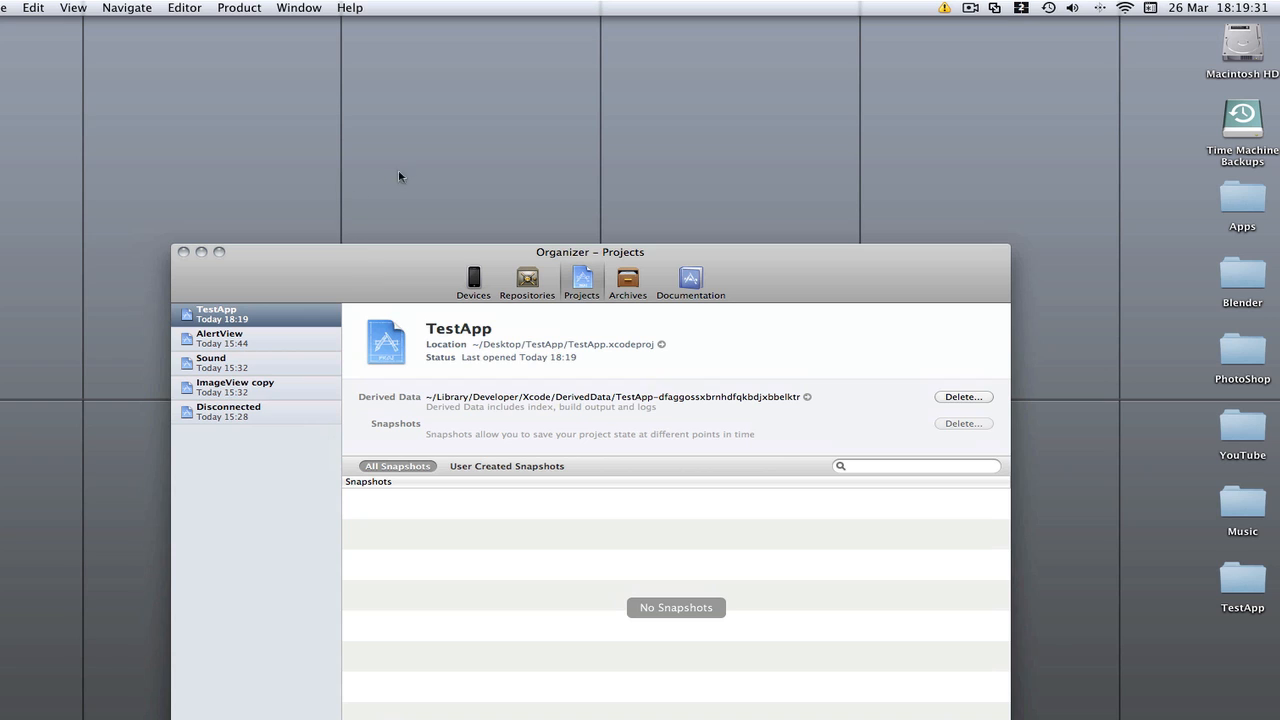
mouse_move(340, 290)
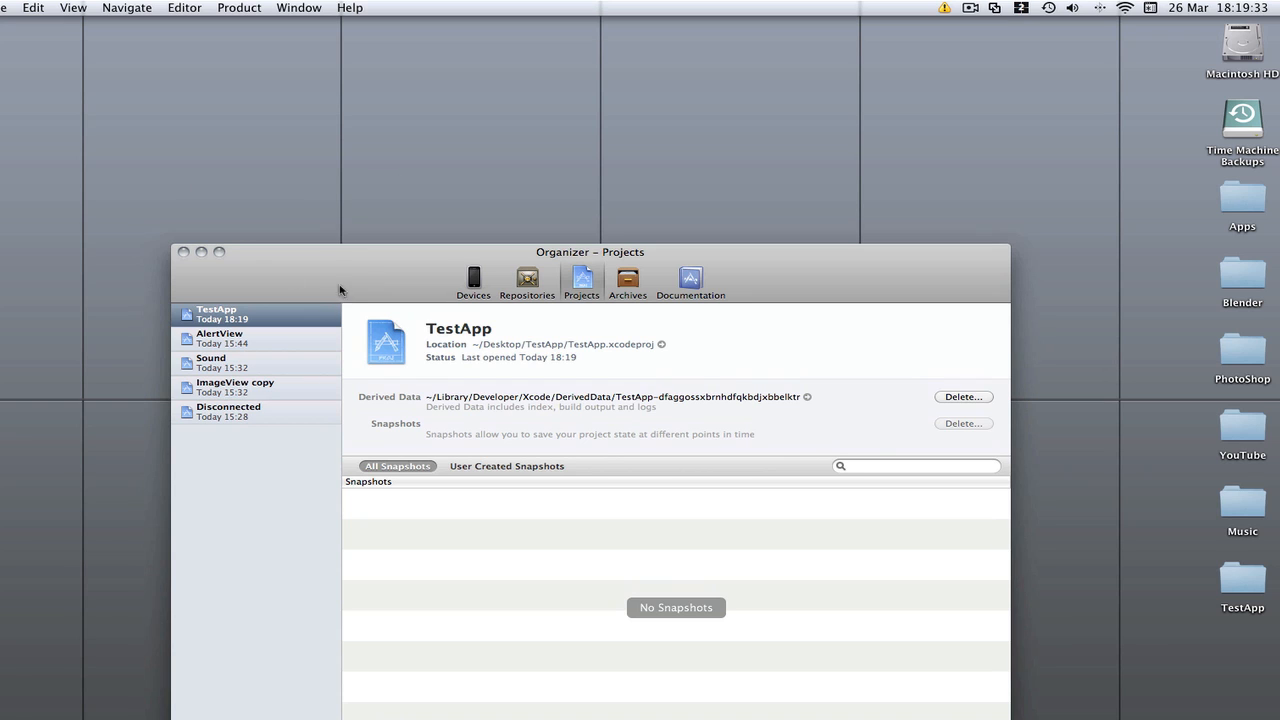
mouse_move(341, 316)
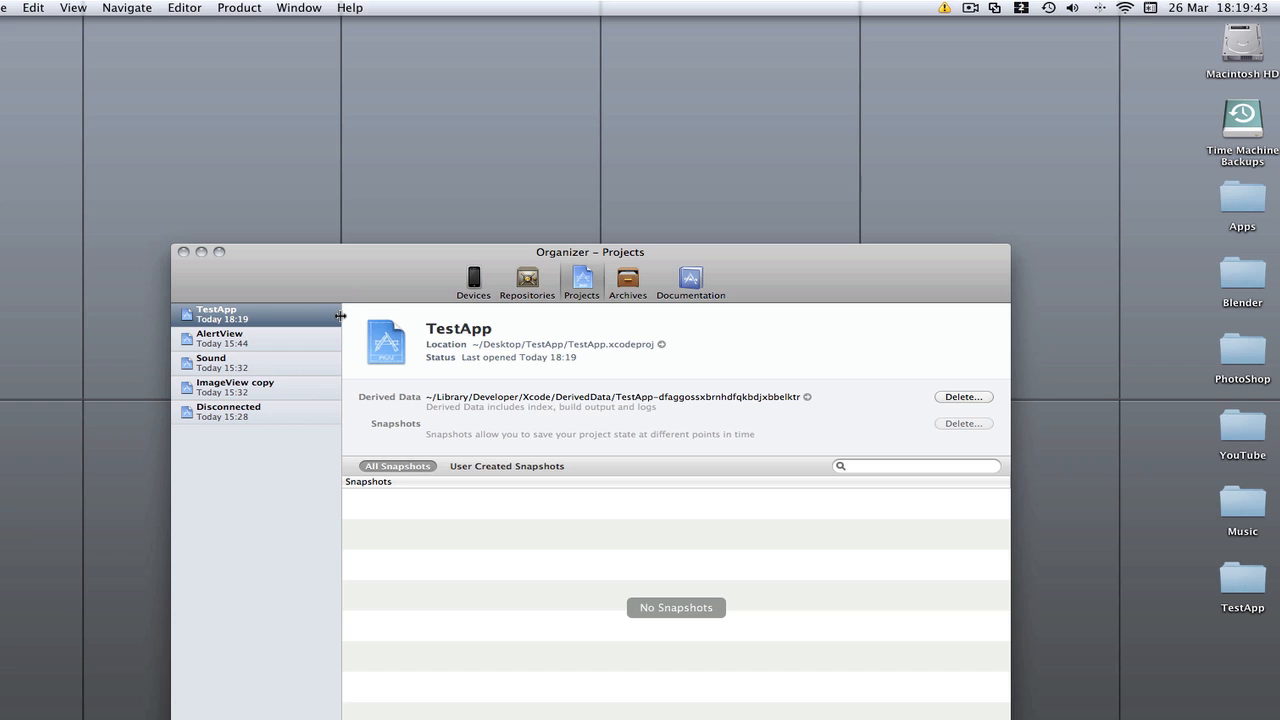
mouse_move(296, 210)
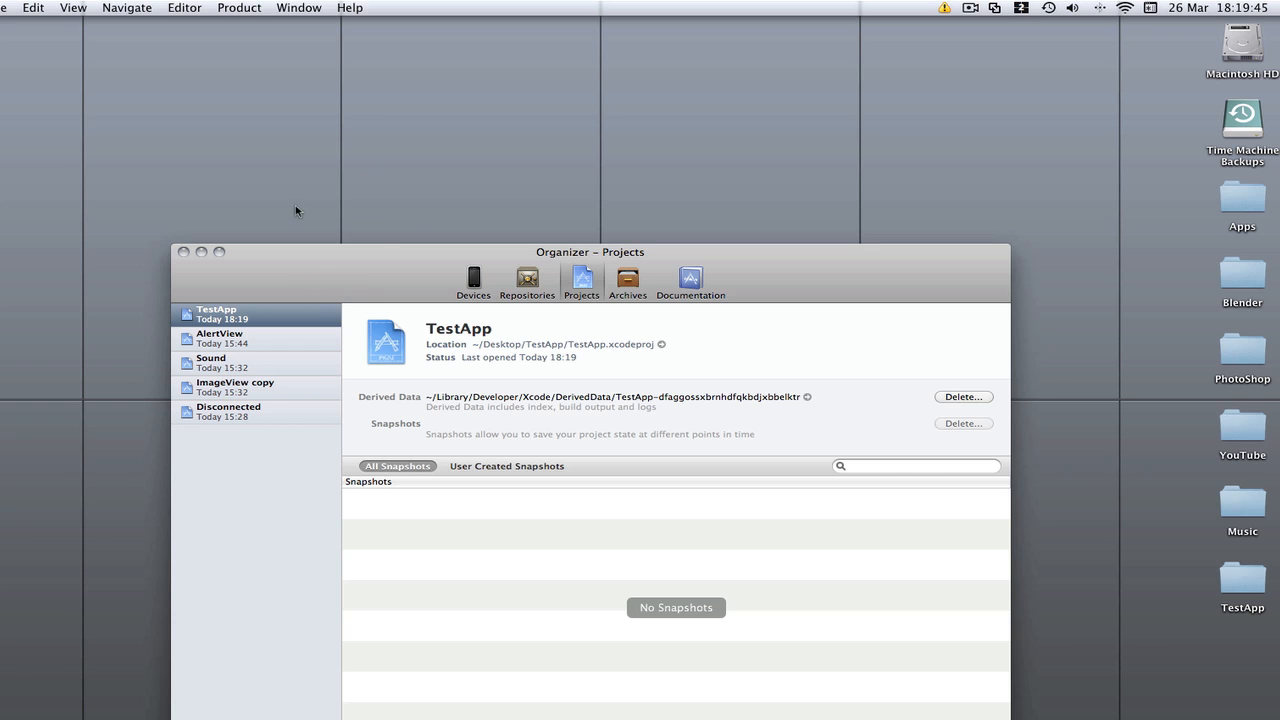
mouse_move(242, 212)
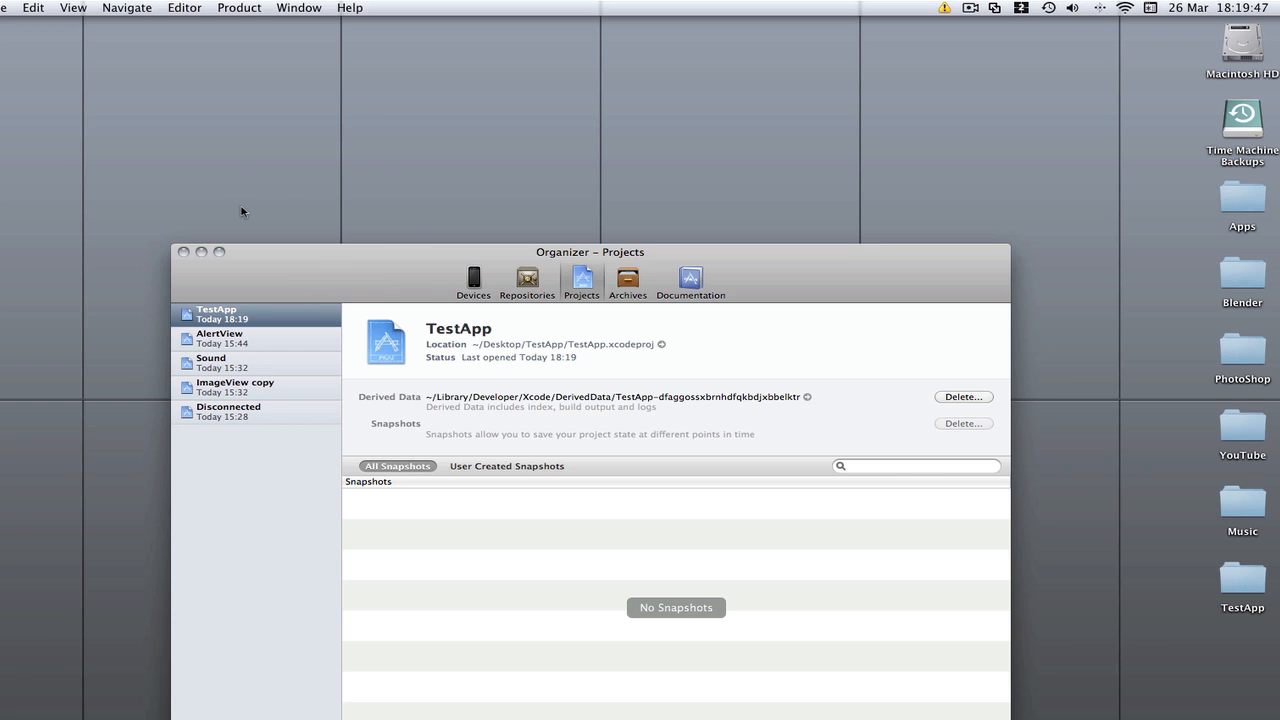